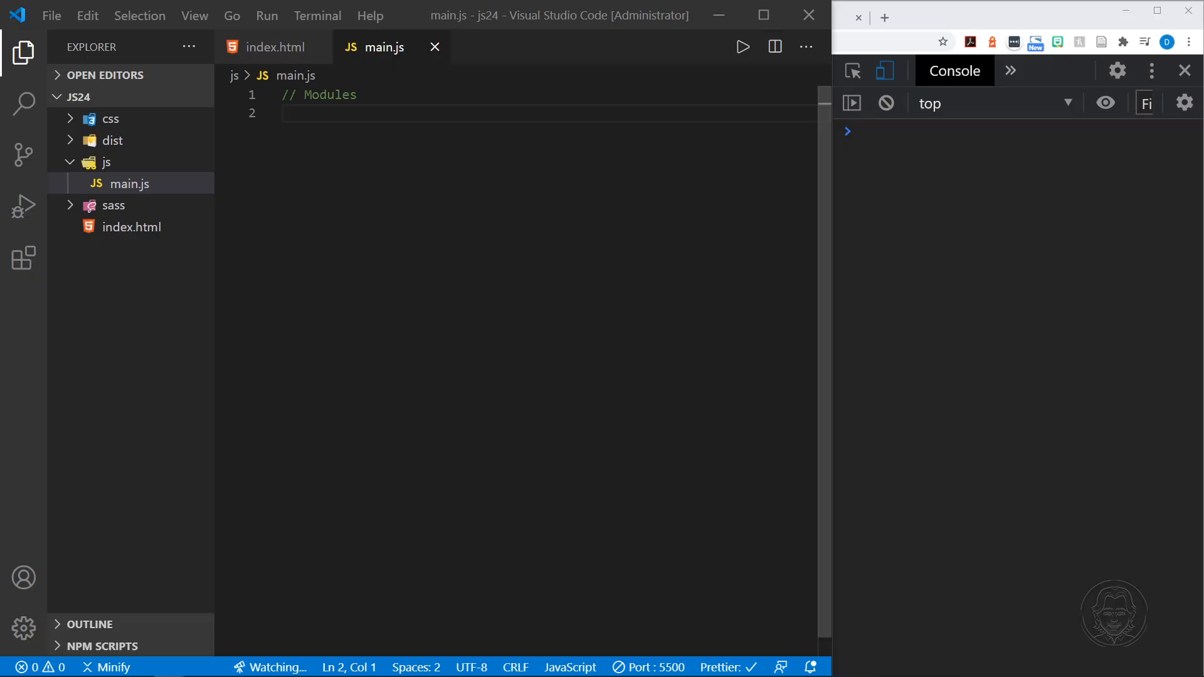
Search the extensions for 'live server', view the Live Server details, and return to Explorer.
left_click(885, 70)
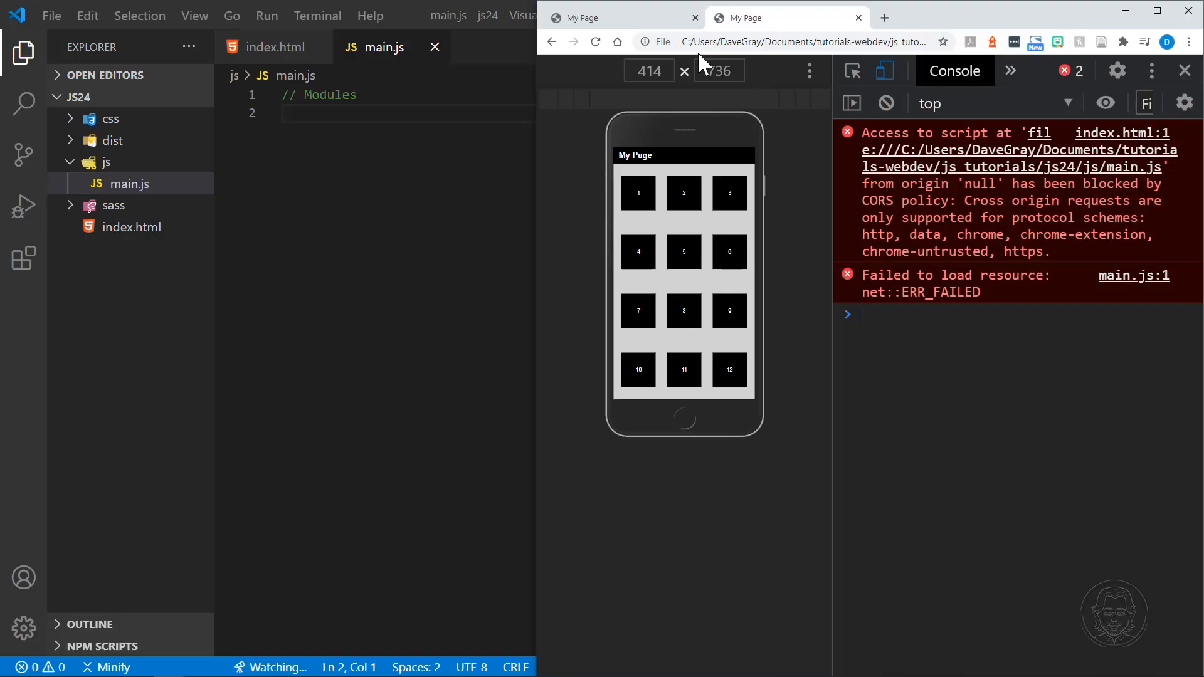
mouse_move(790, 63)
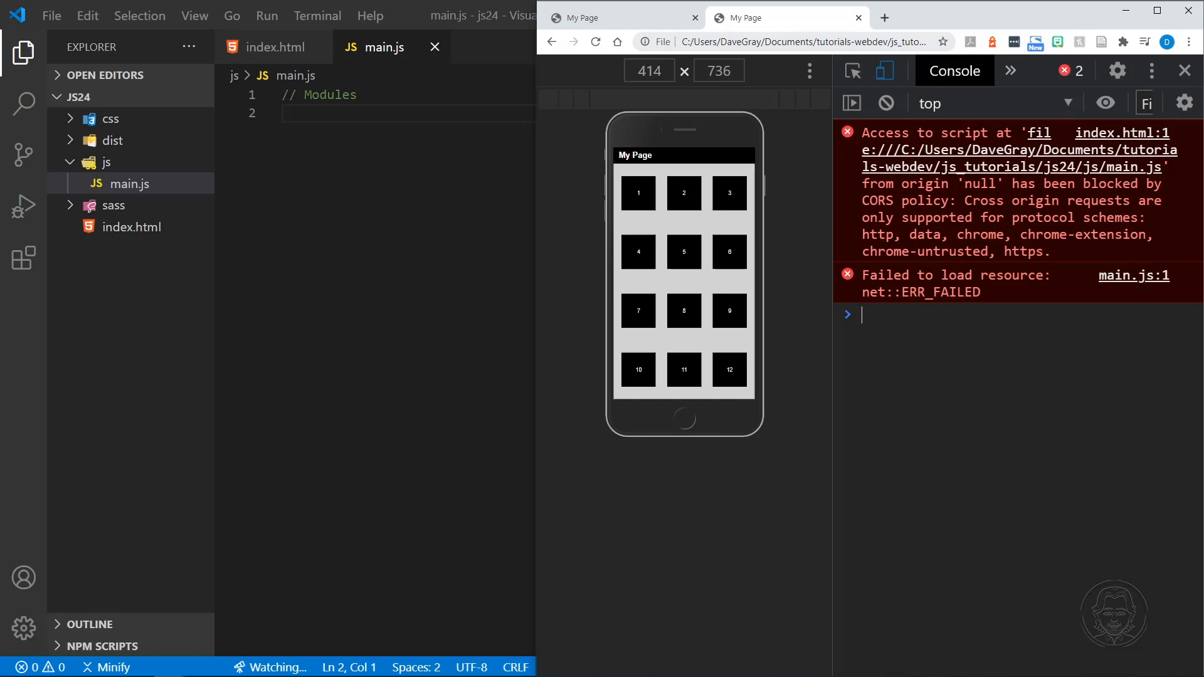
mouse_move(972, 252)
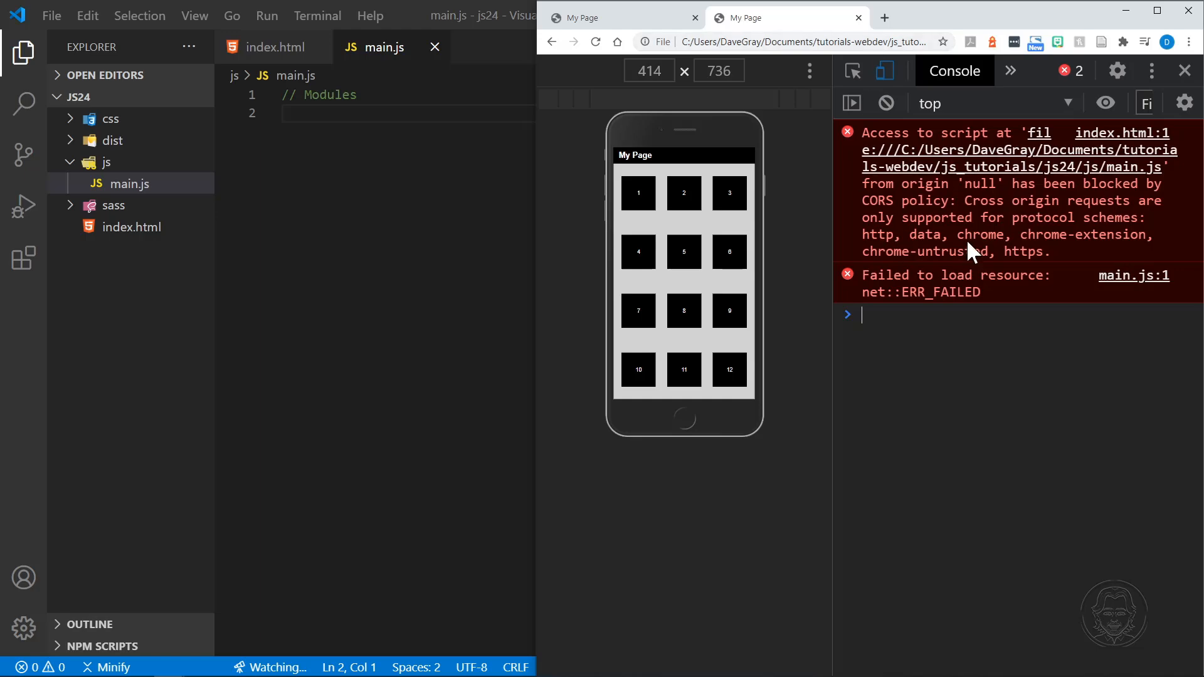
mouse_move(1010, 242)
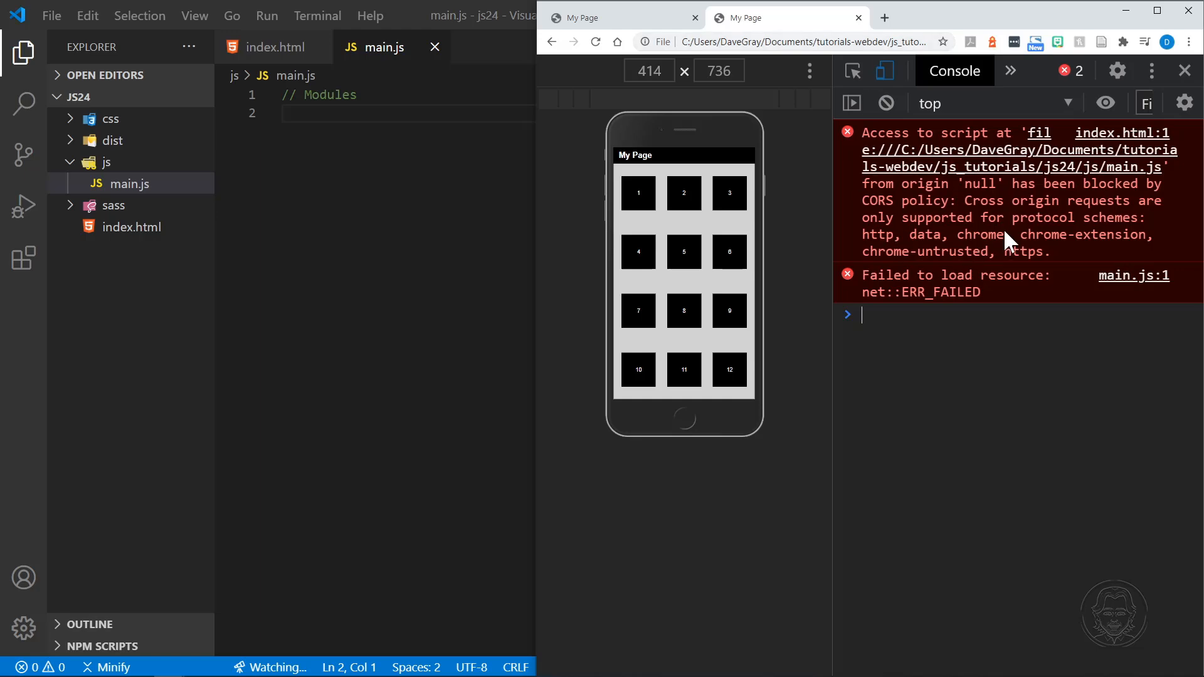
mouse_move(1102, 218)
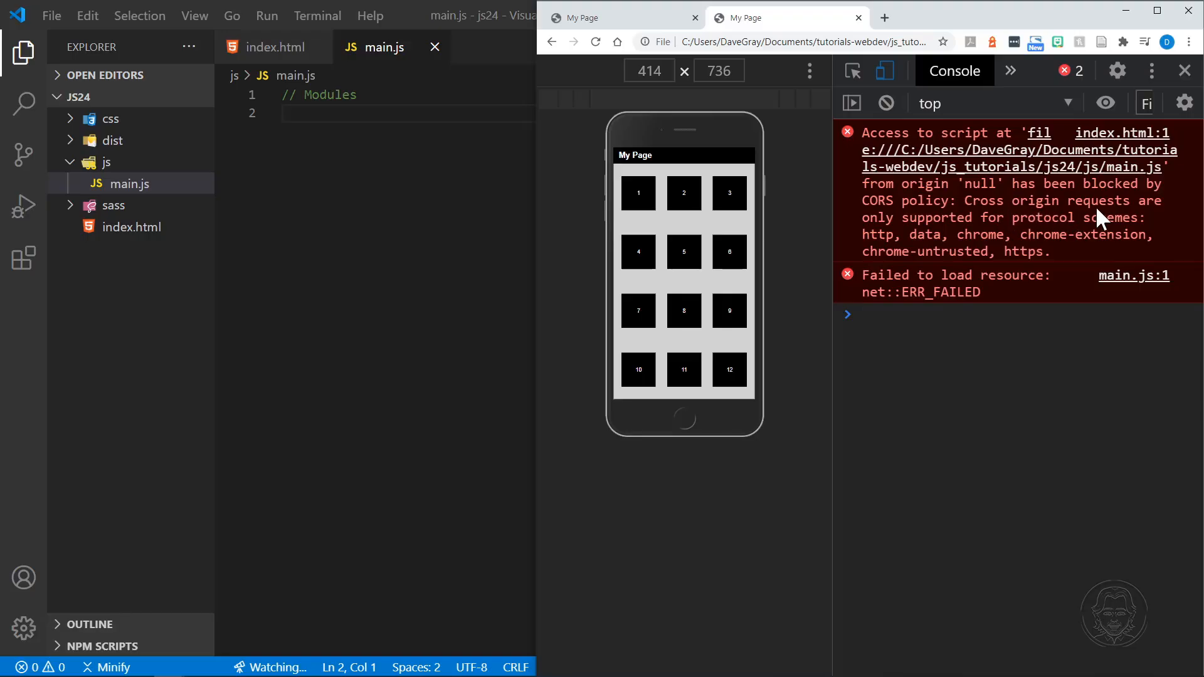
mouse_move(993, 233)
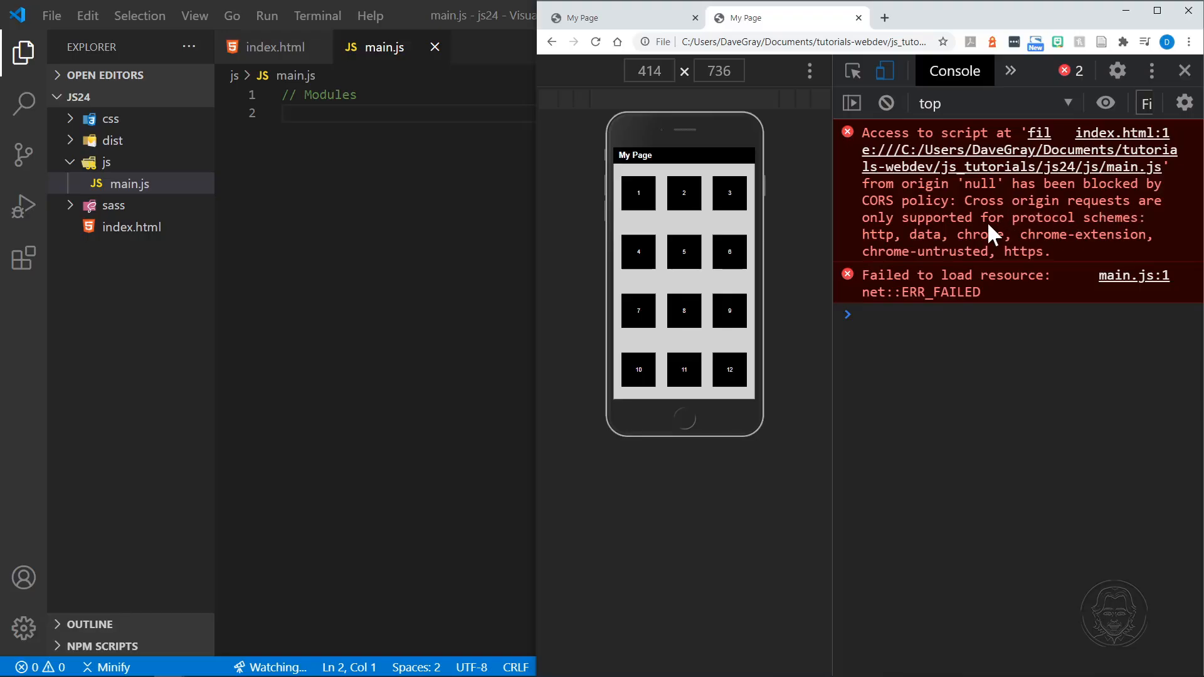
mouse_move(891, 253)
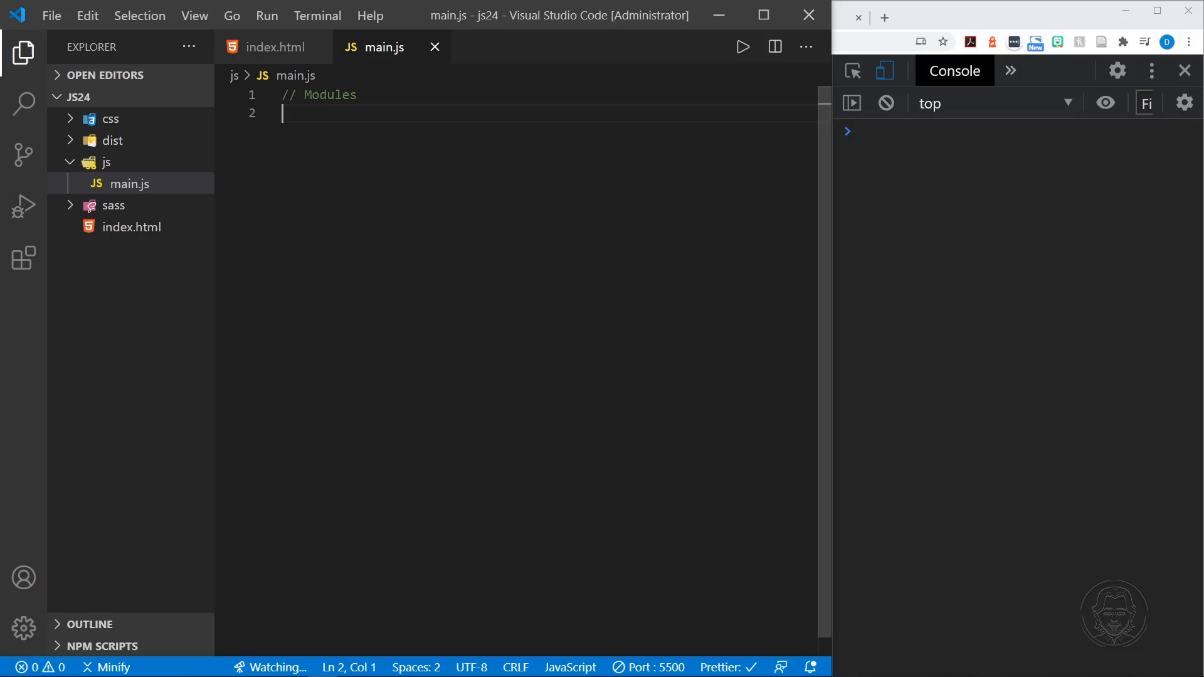
mouse_move(650, 667)
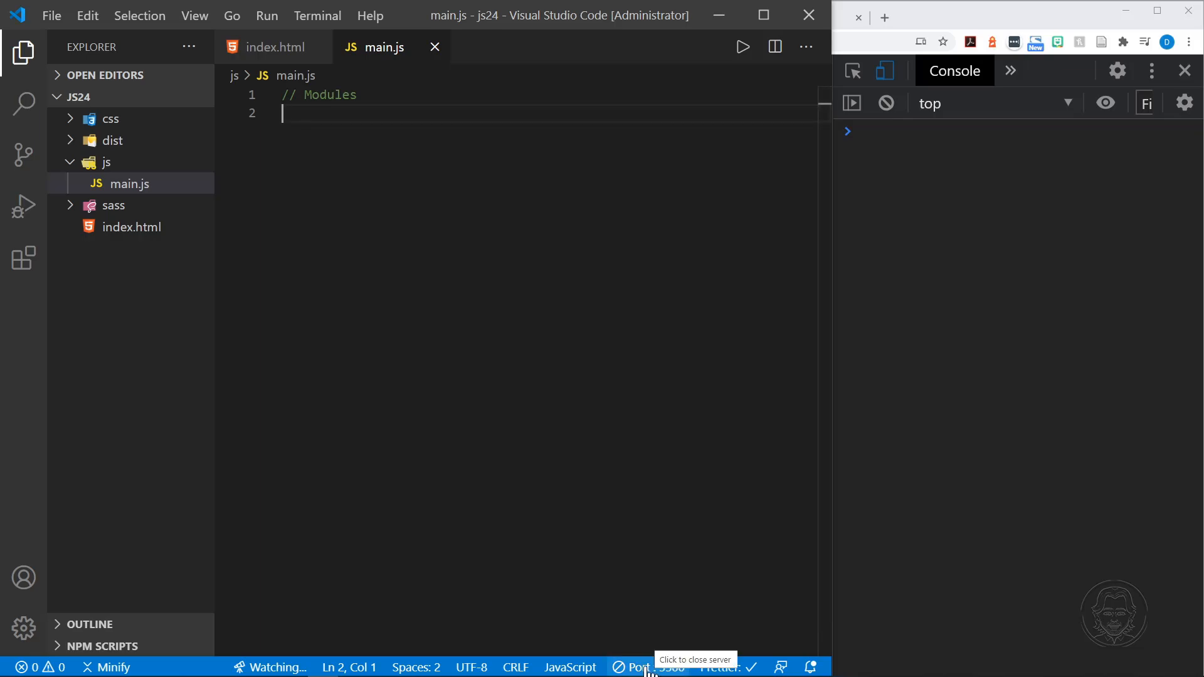
left_click(23, 257)
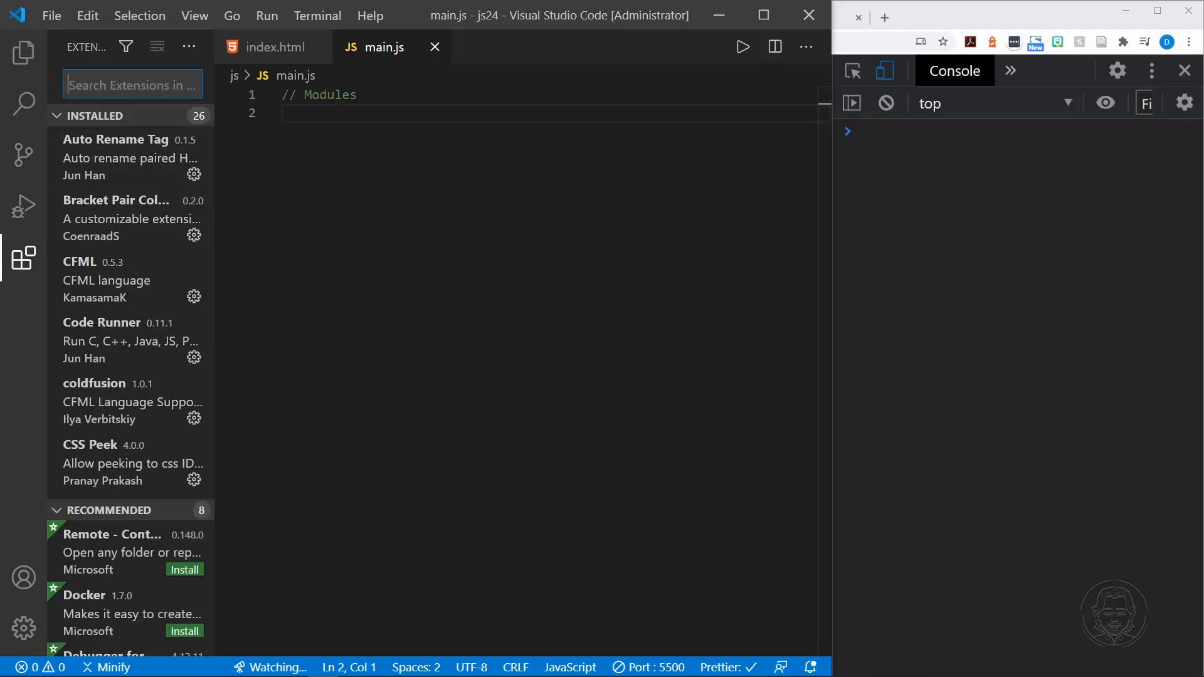
type("live server")
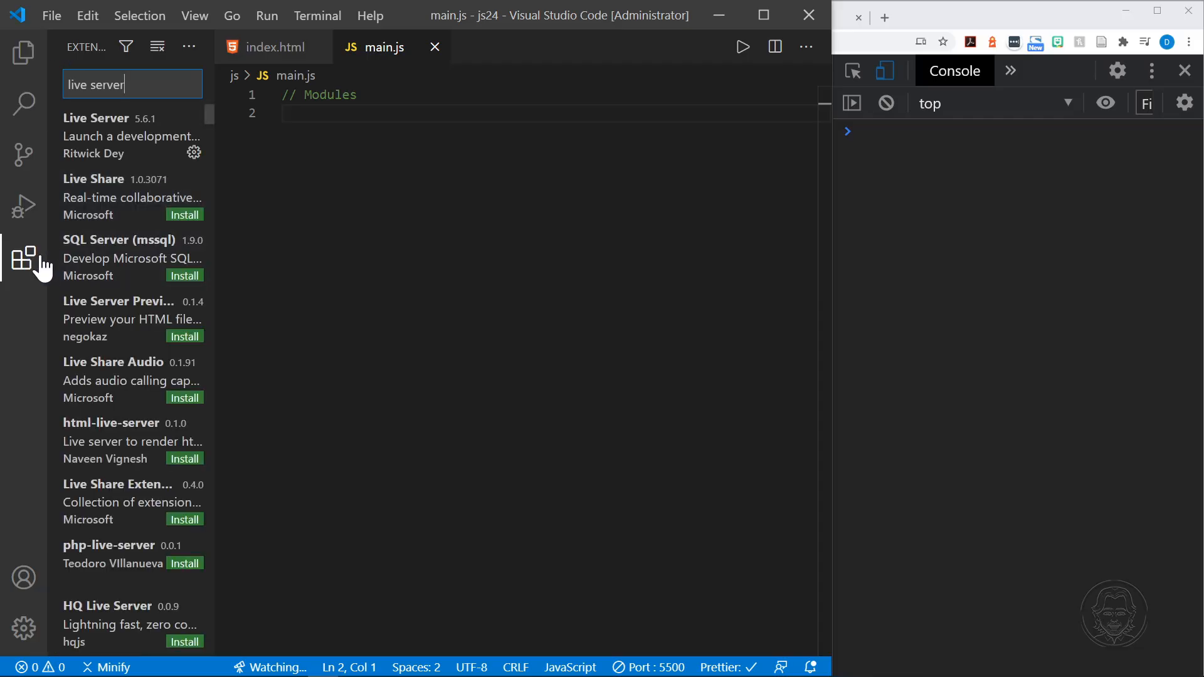
left_click(123, 136)
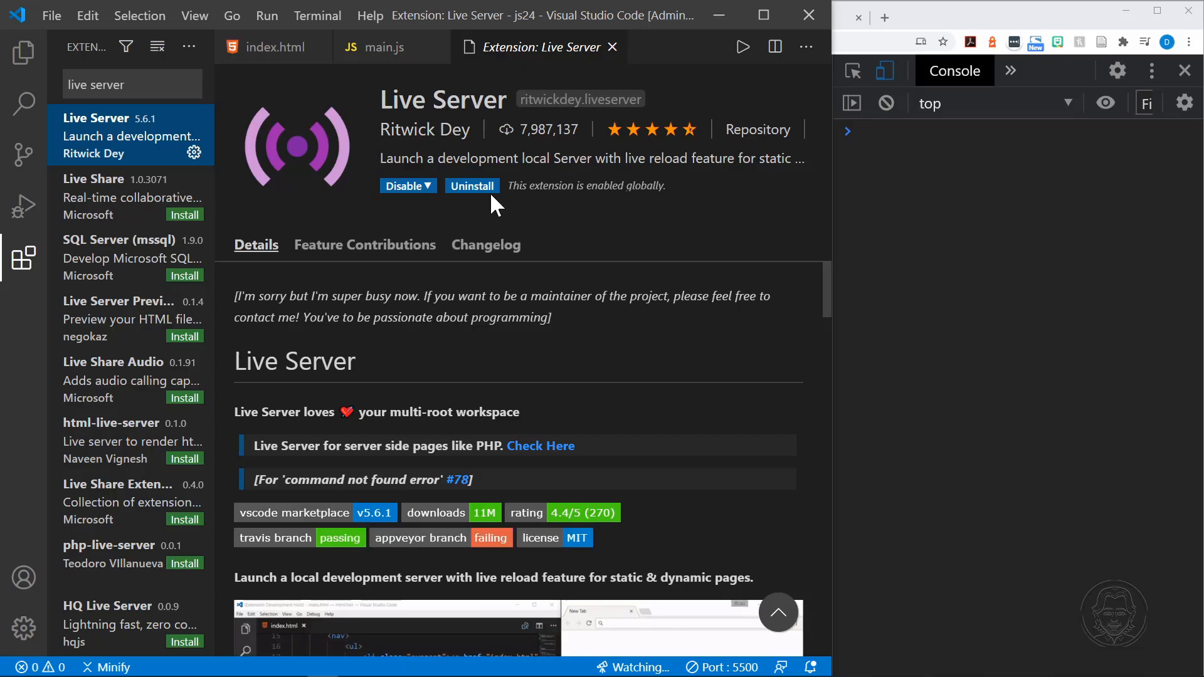
mouse_move(421, 212)
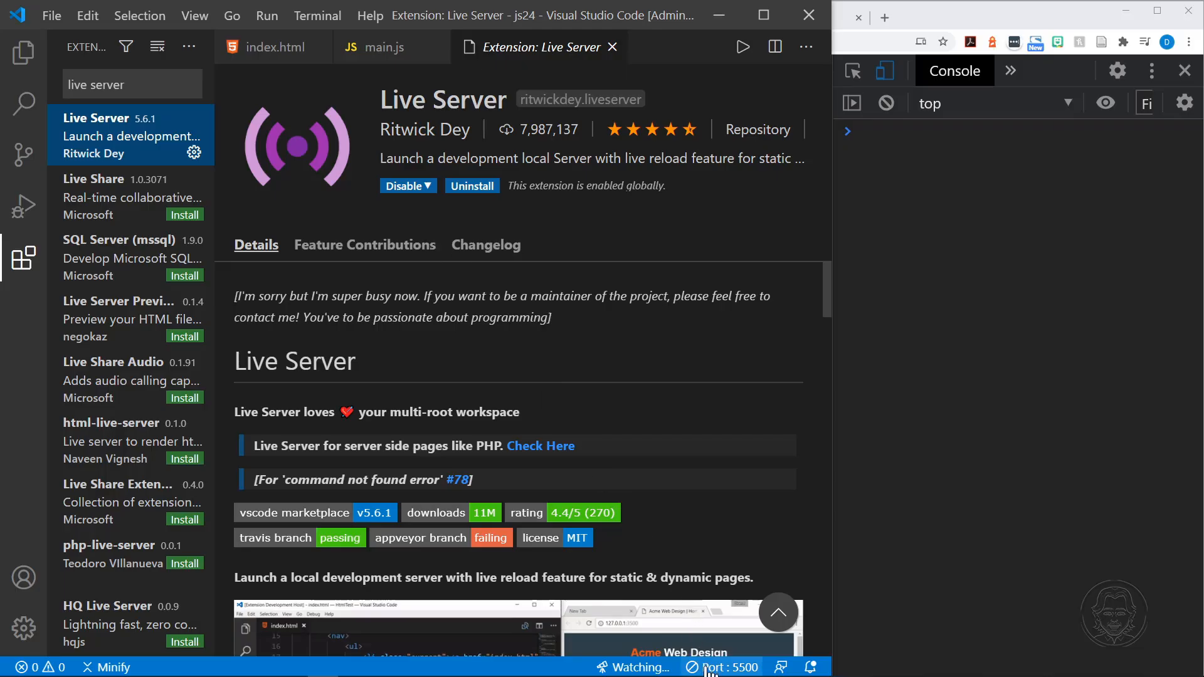
mouse_move(730, 667)
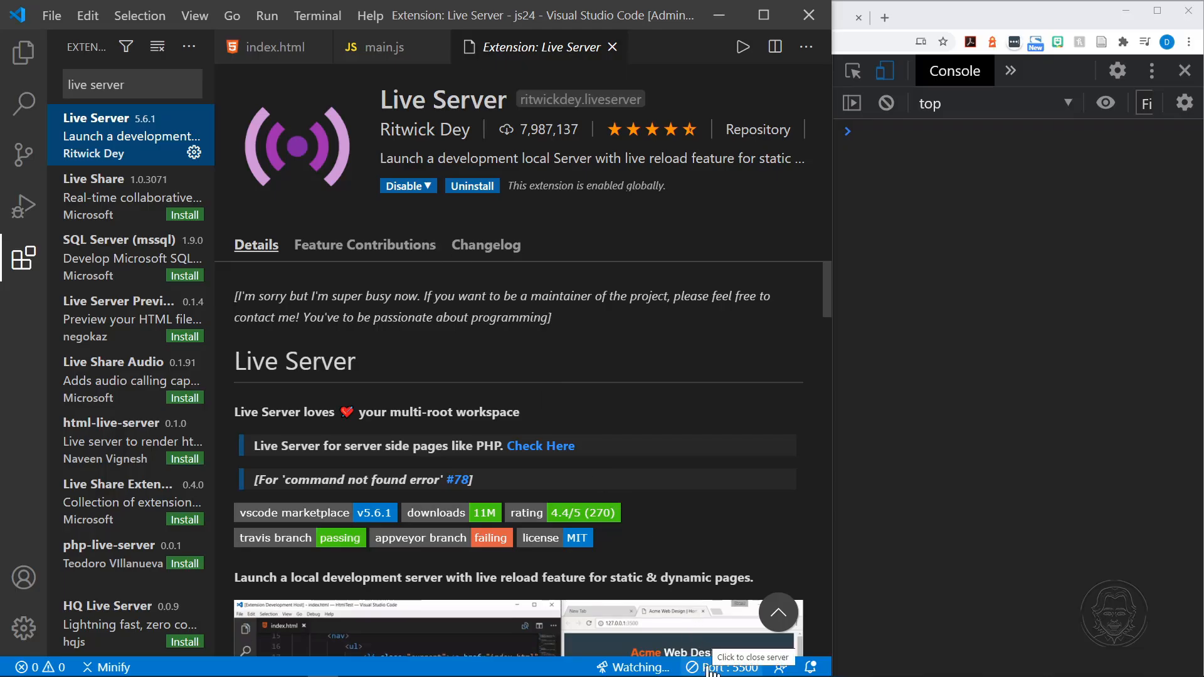
mouse_move(92, 226)
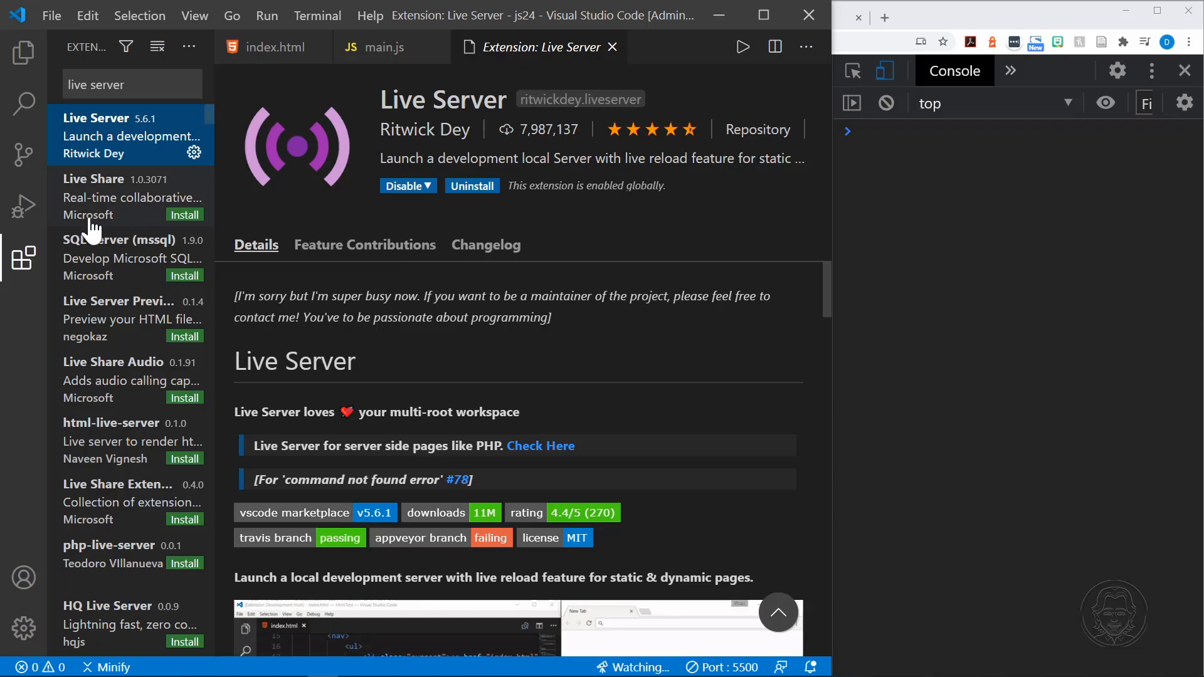
left_click(23, 52)
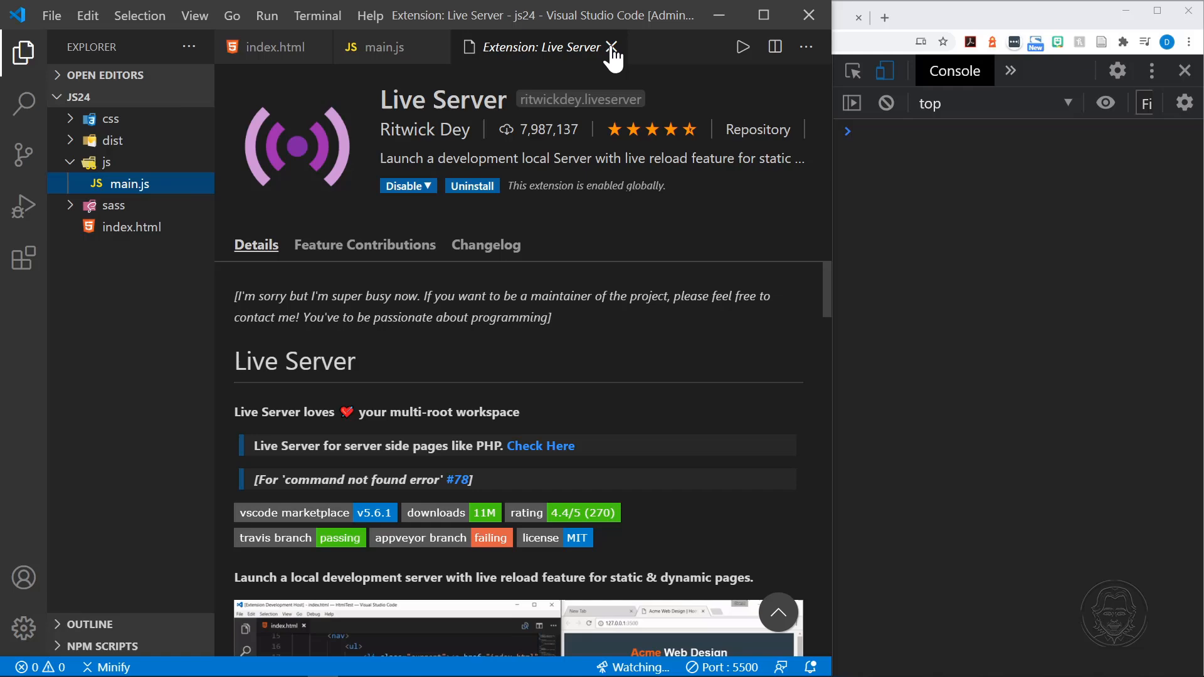
Close the Live Server tab and open index.html at the js/main.js script tag.
left_click(612, 47)
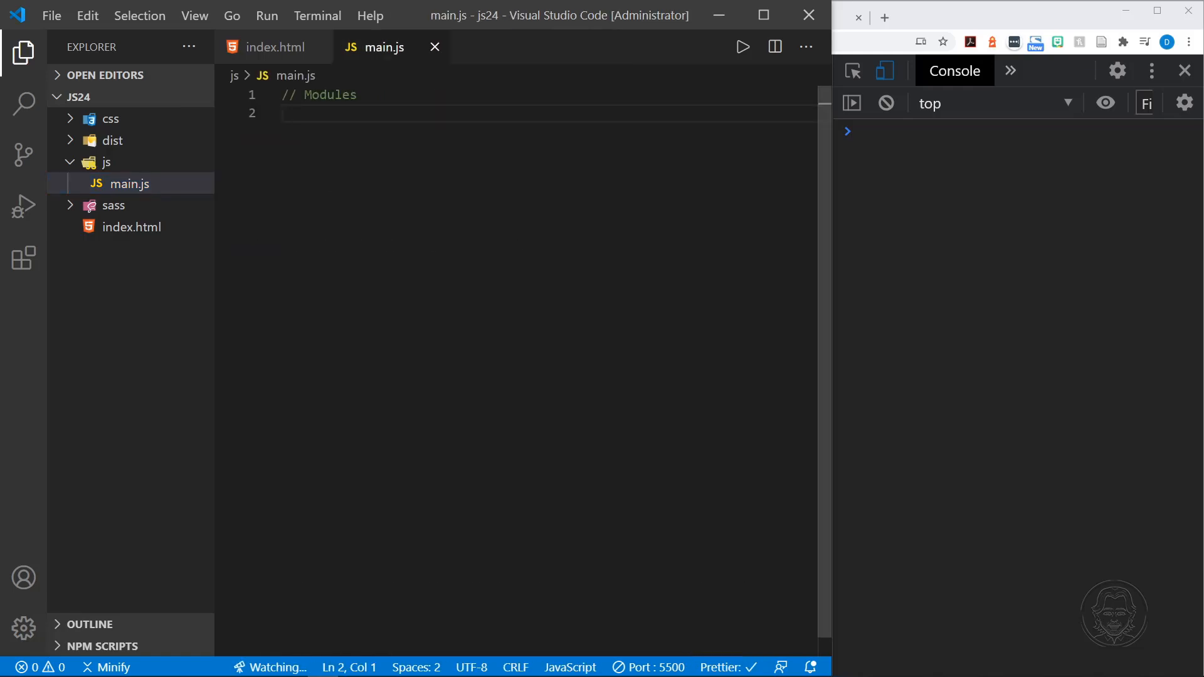
mouse_move(131, 226)
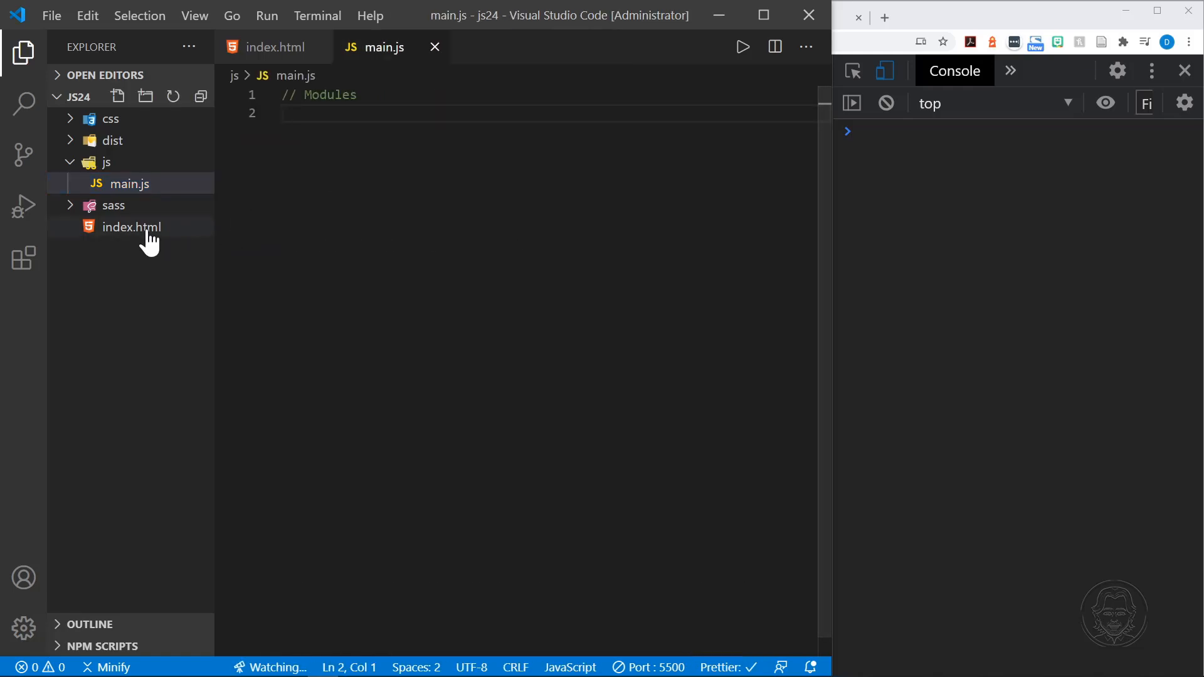
left_click(131, 227)
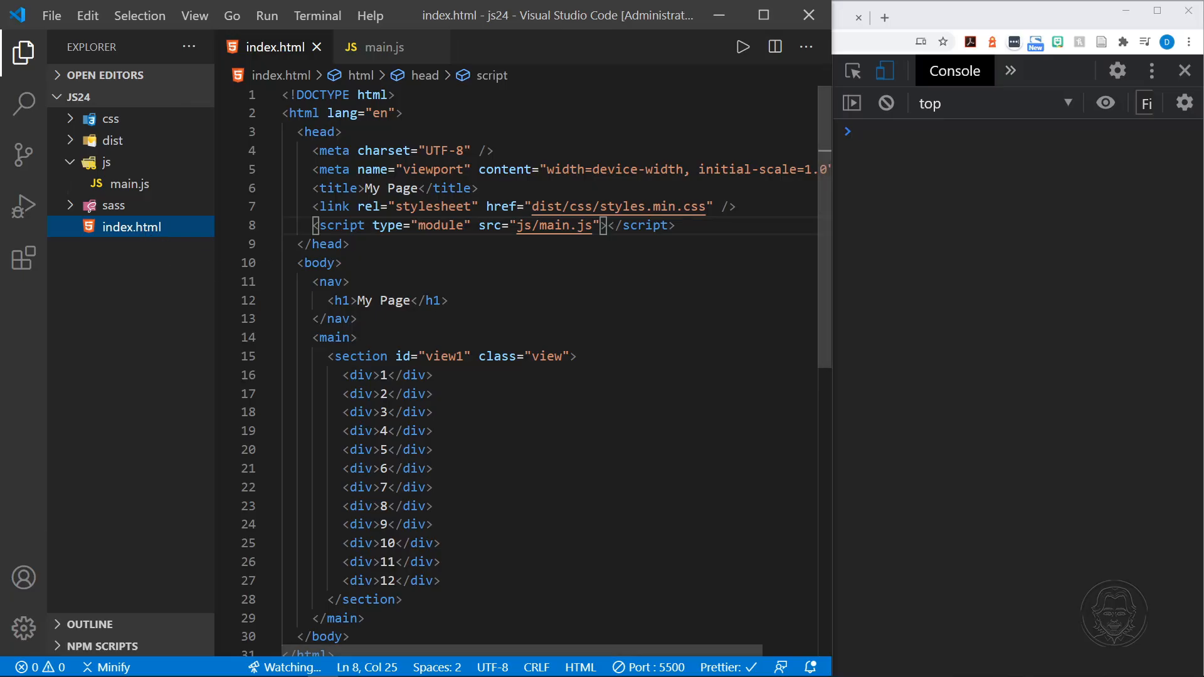
left_click(315, 226)
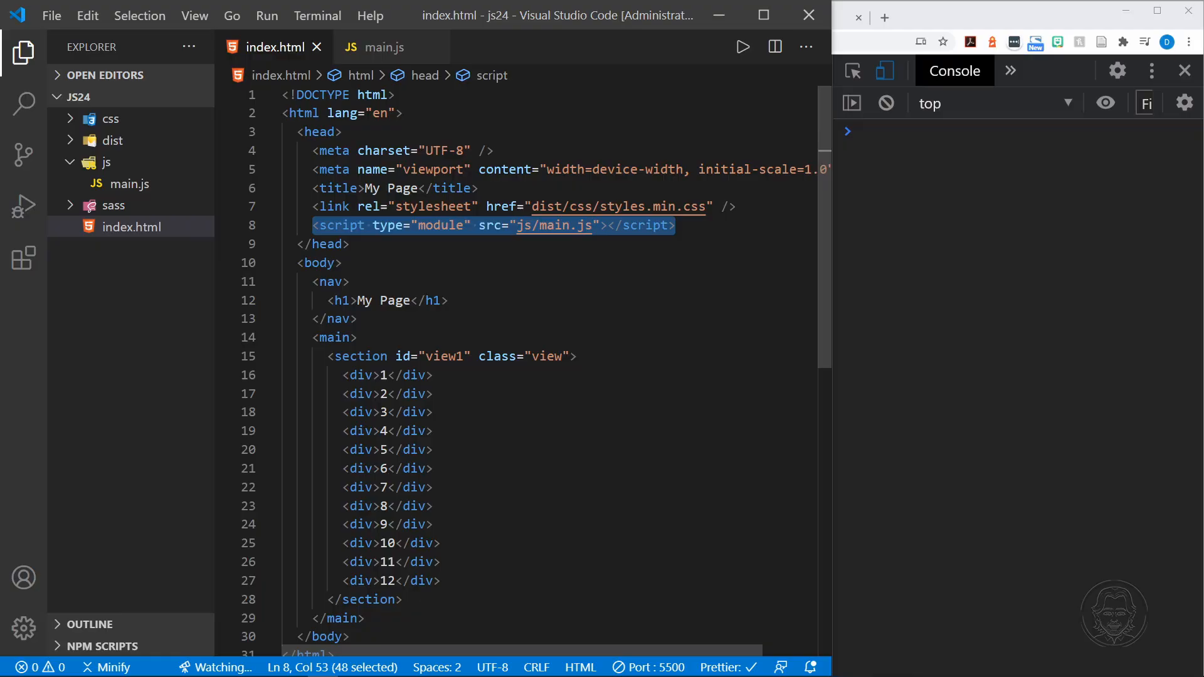
left_click(349, 244)
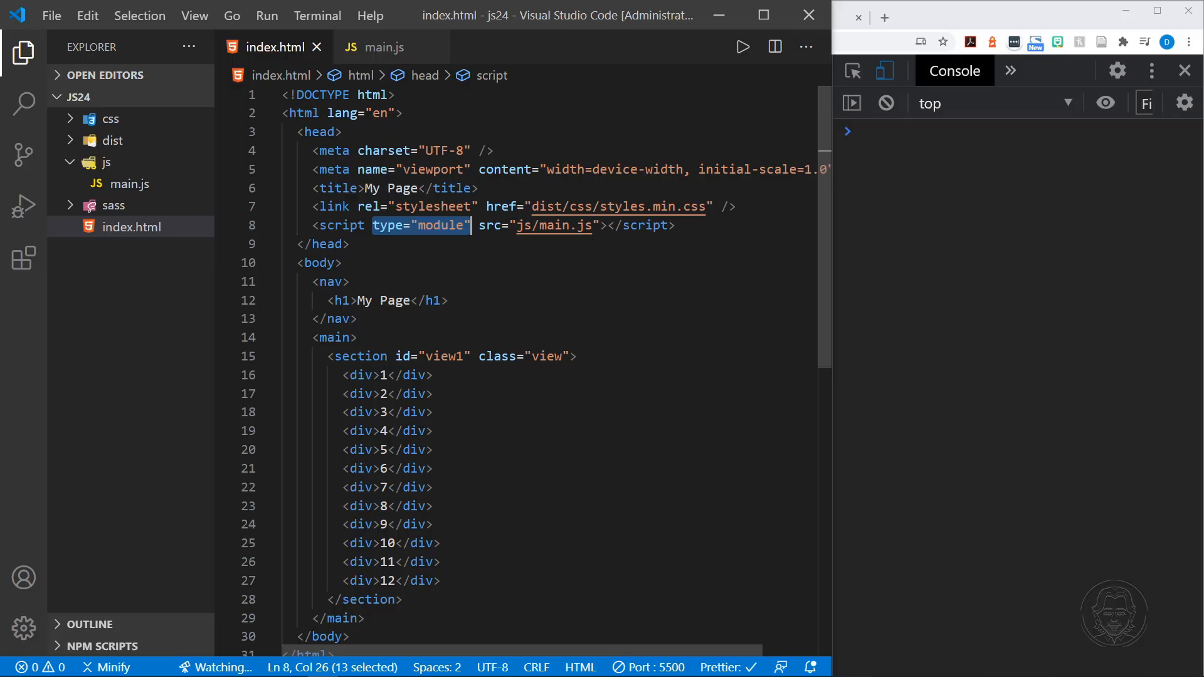
mouse_move(418, 225)
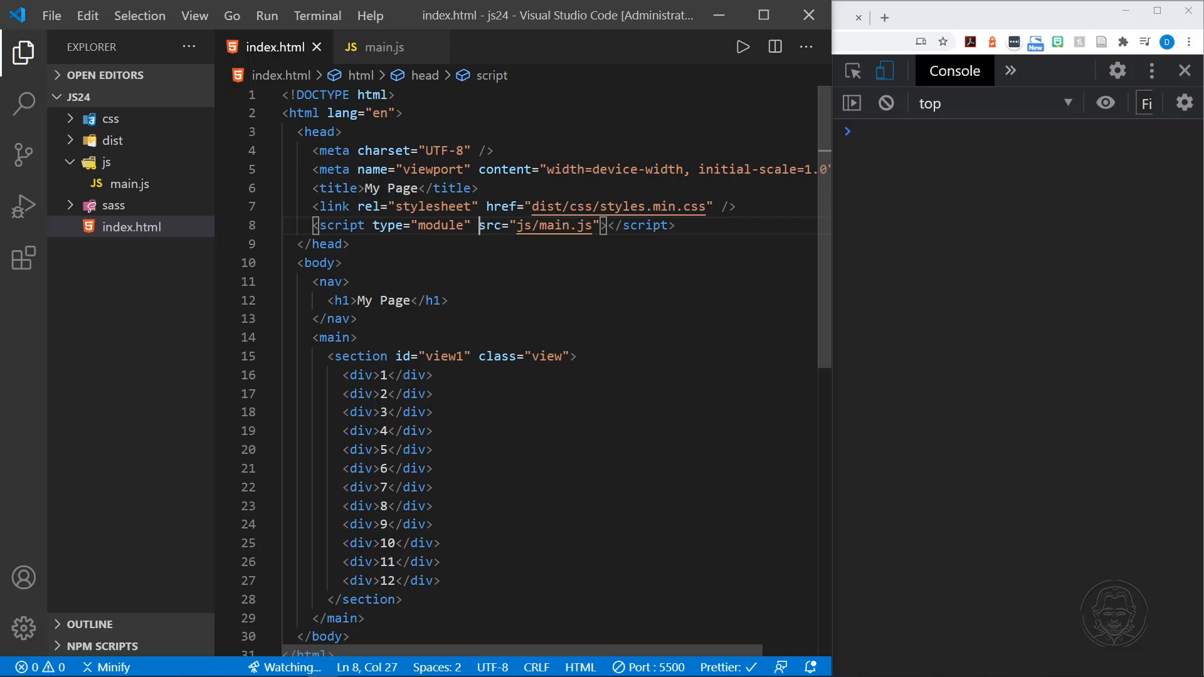
Try then remove defer, retype type="module" on the script tag, and save index.html.
type("defer")
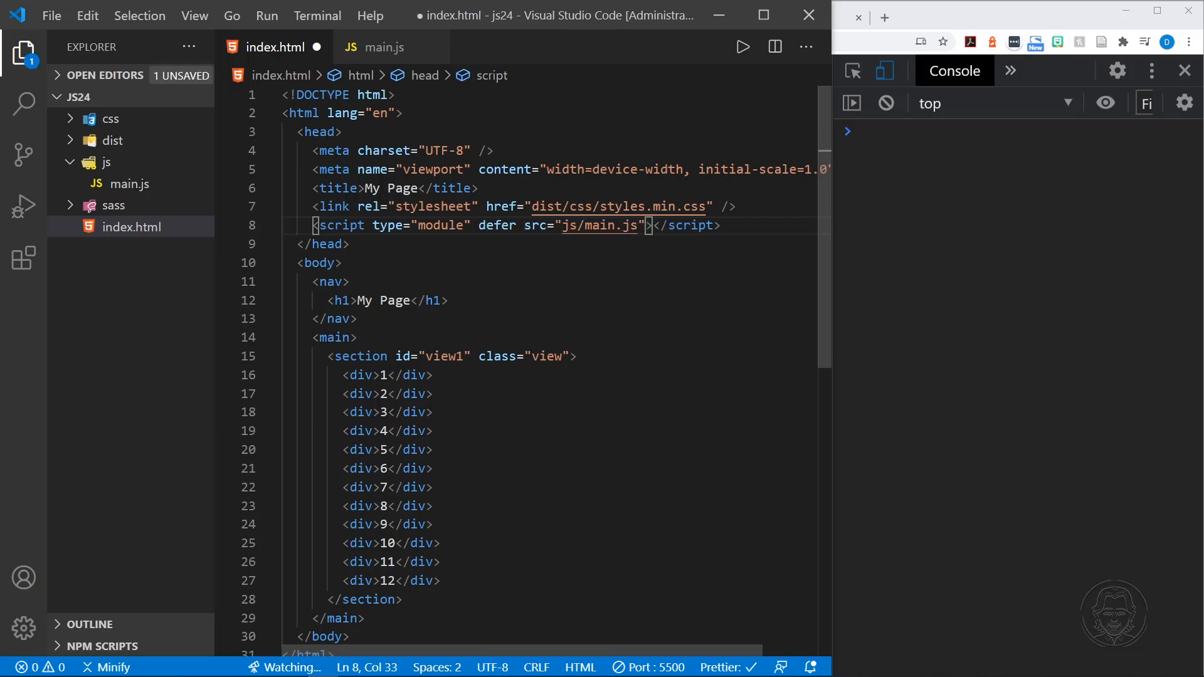
key("Backspace")
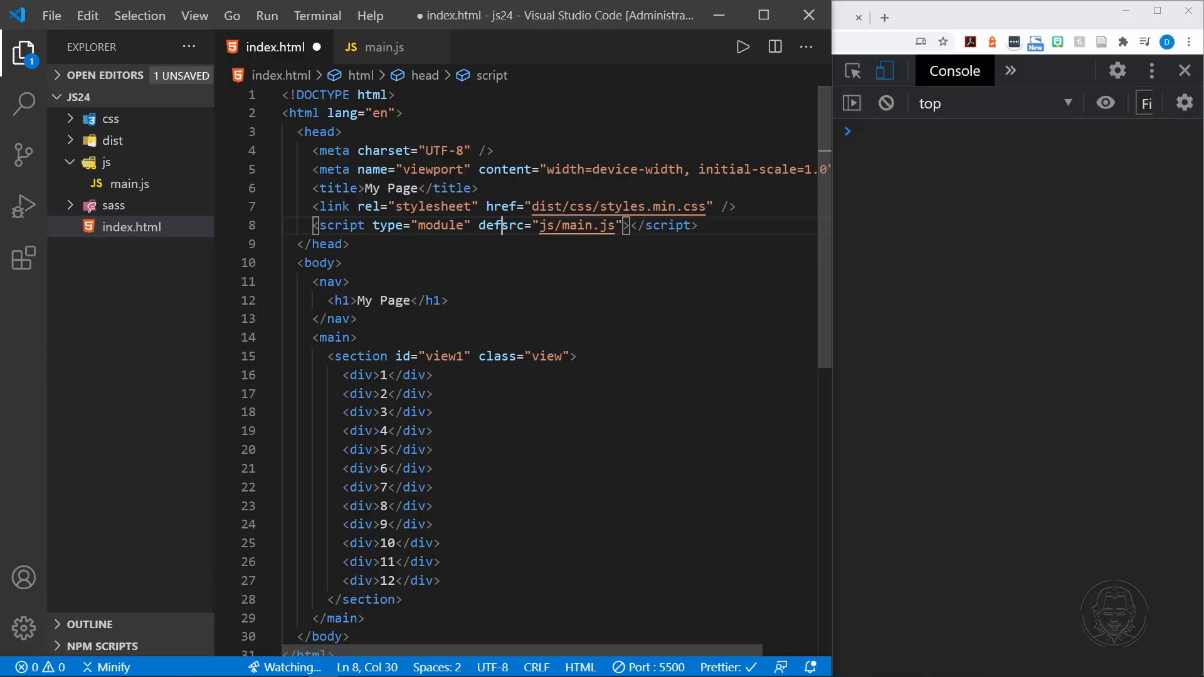
key("Backspace")
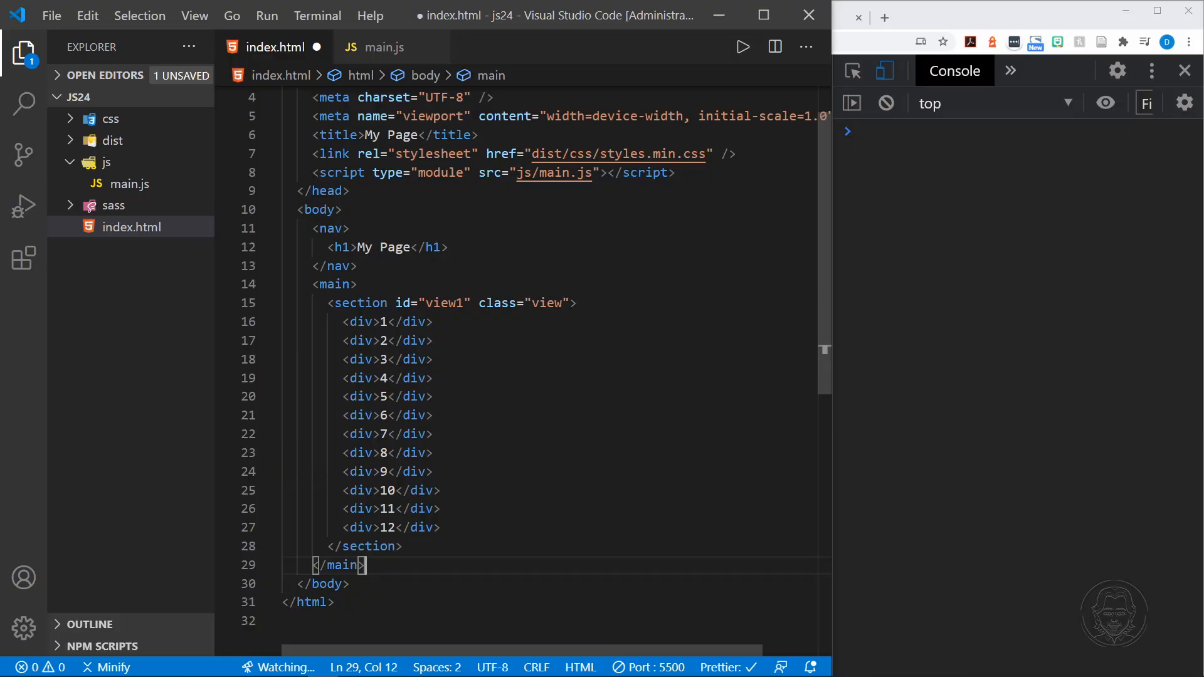
double_click(422, 172)
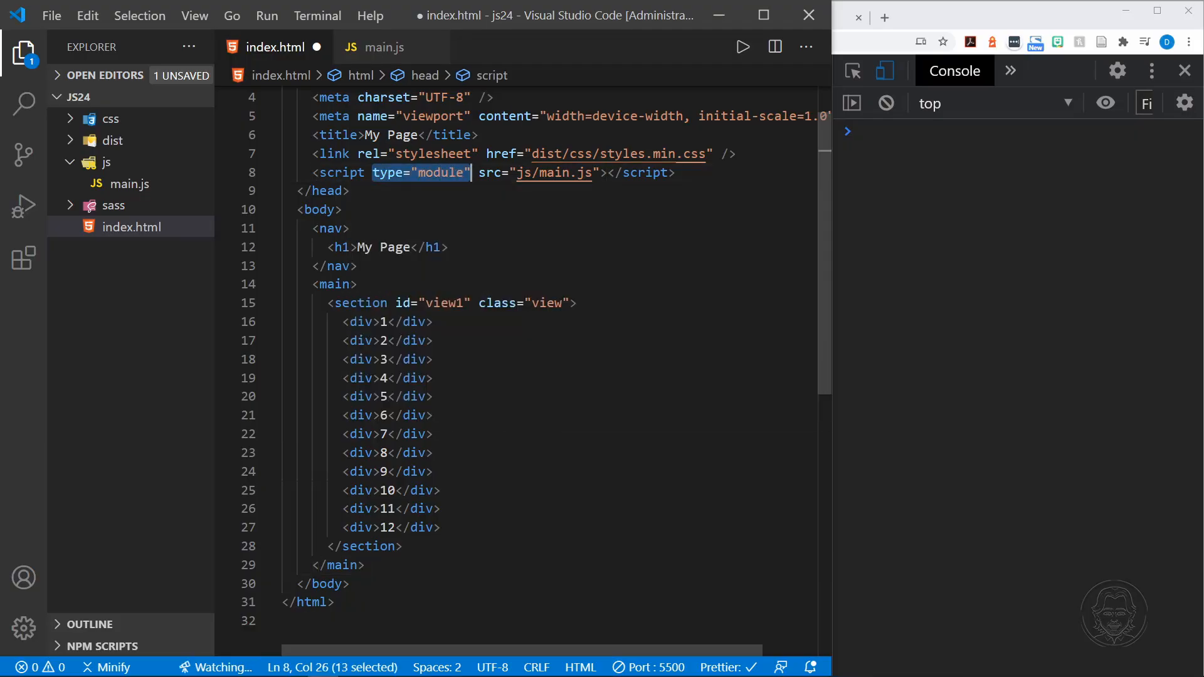
type("d")
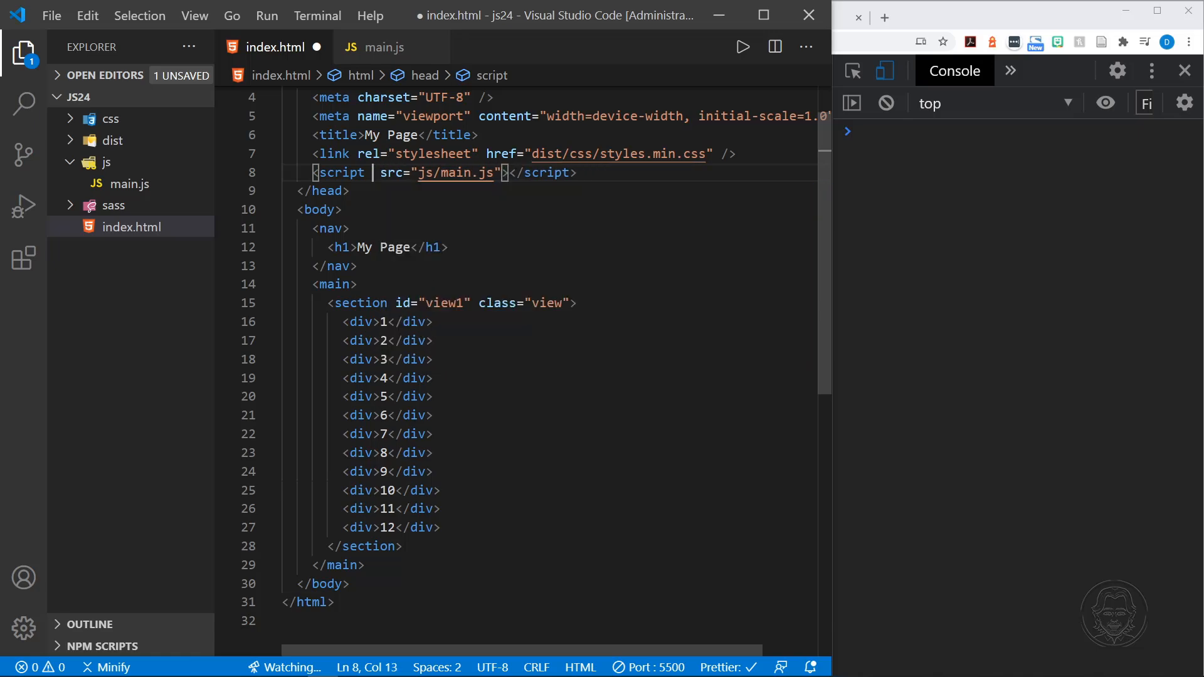
type("type=\"module\"")
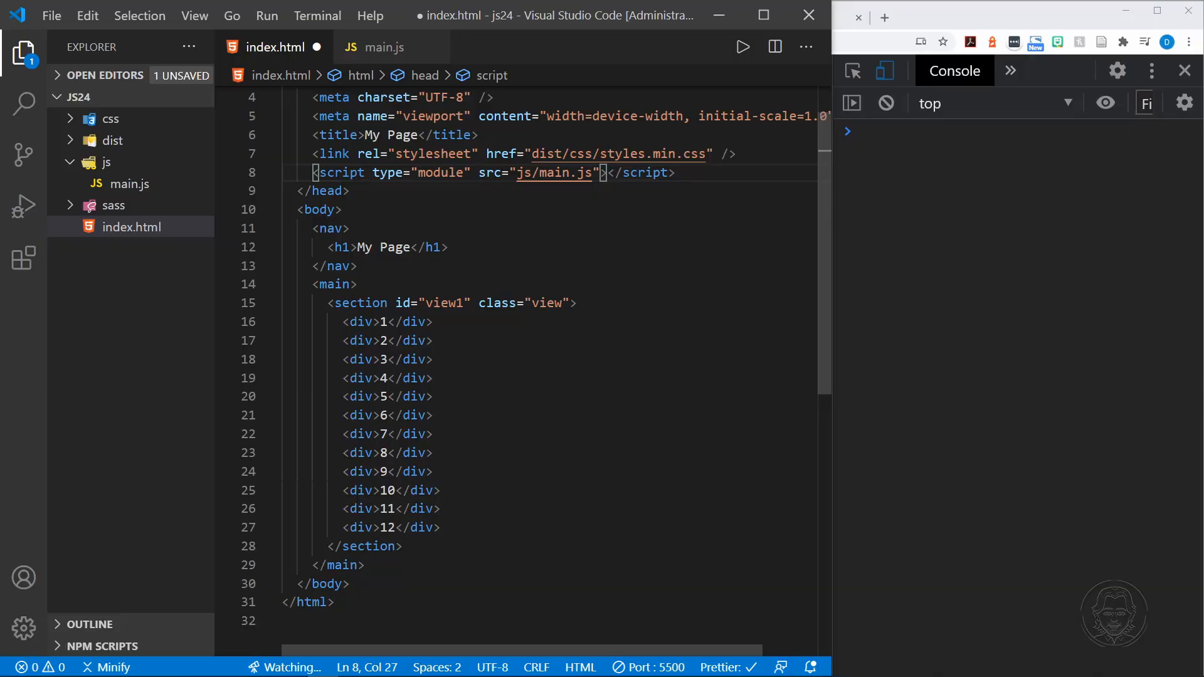
key("ctrl+s")
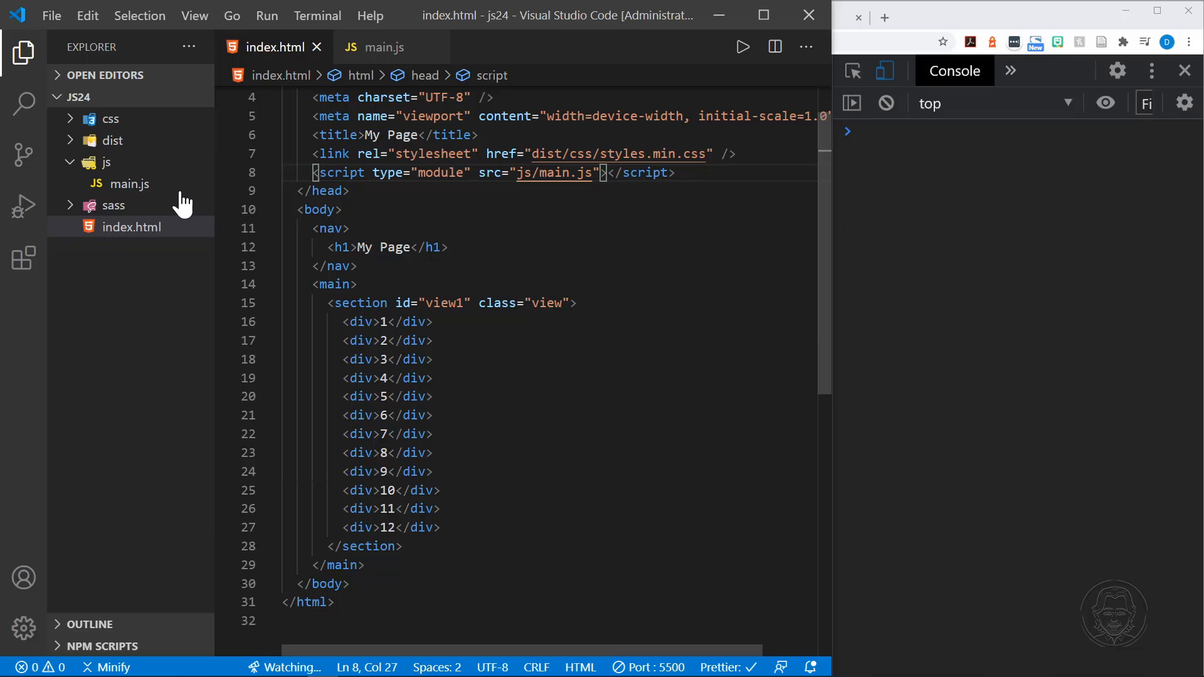
left_click(128, 184)
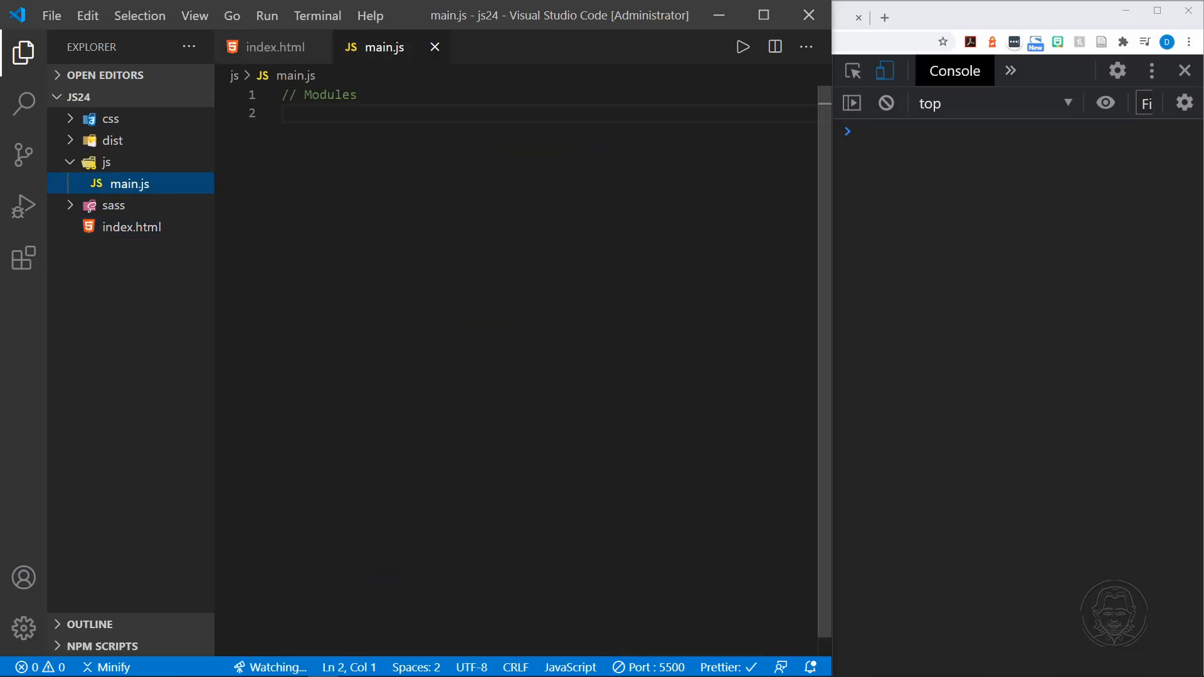
type("\"u\"")
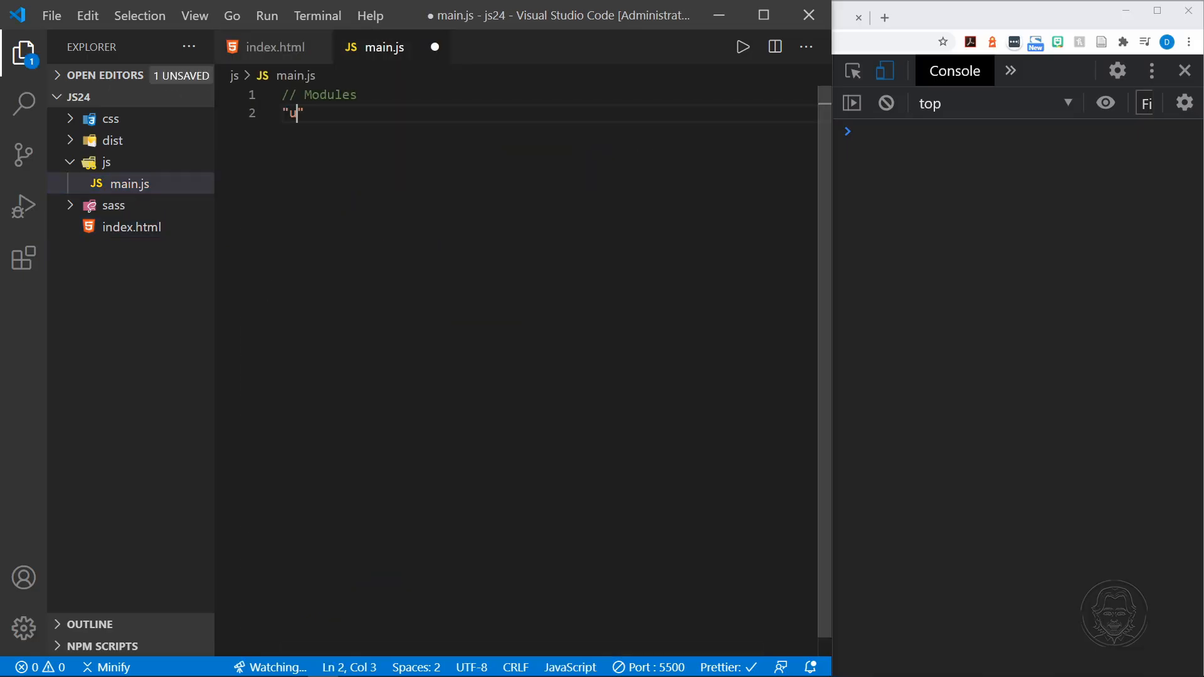
type("se strict")
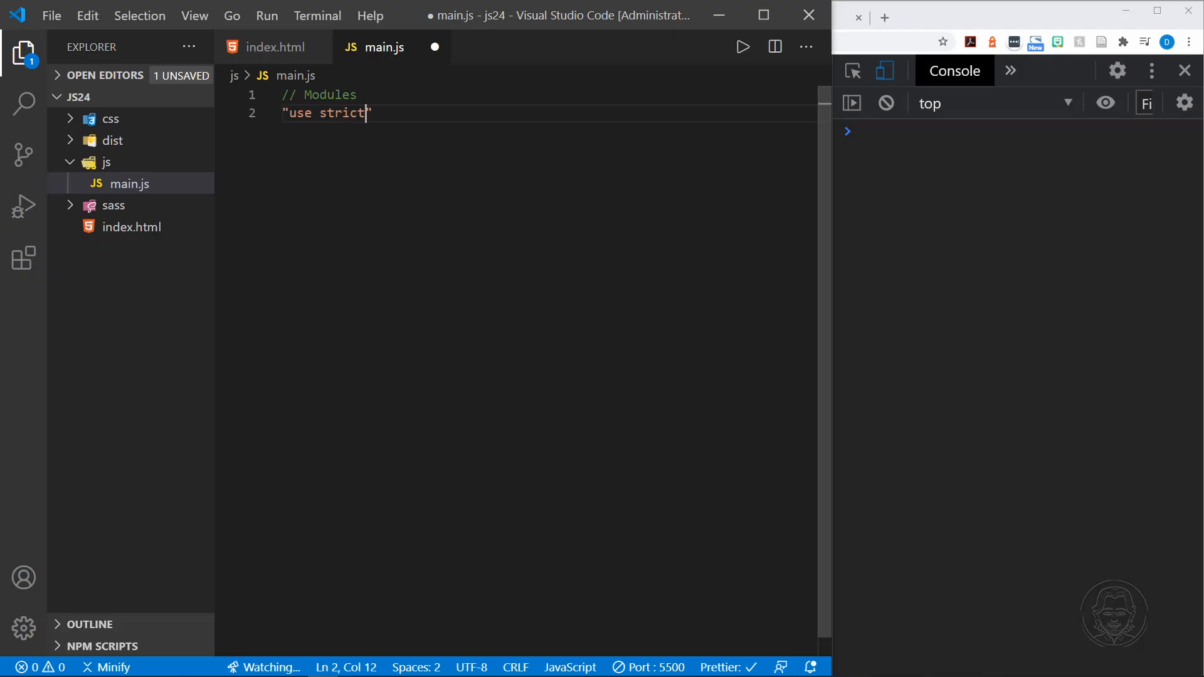
type(";")
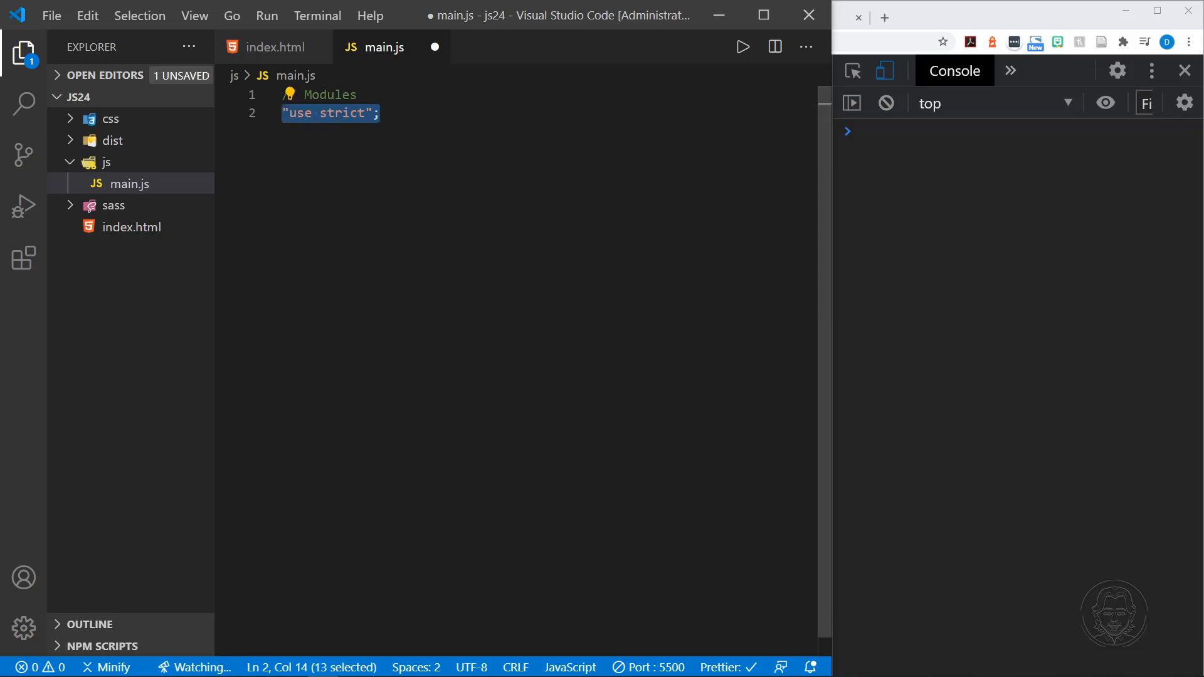
key("Delete")
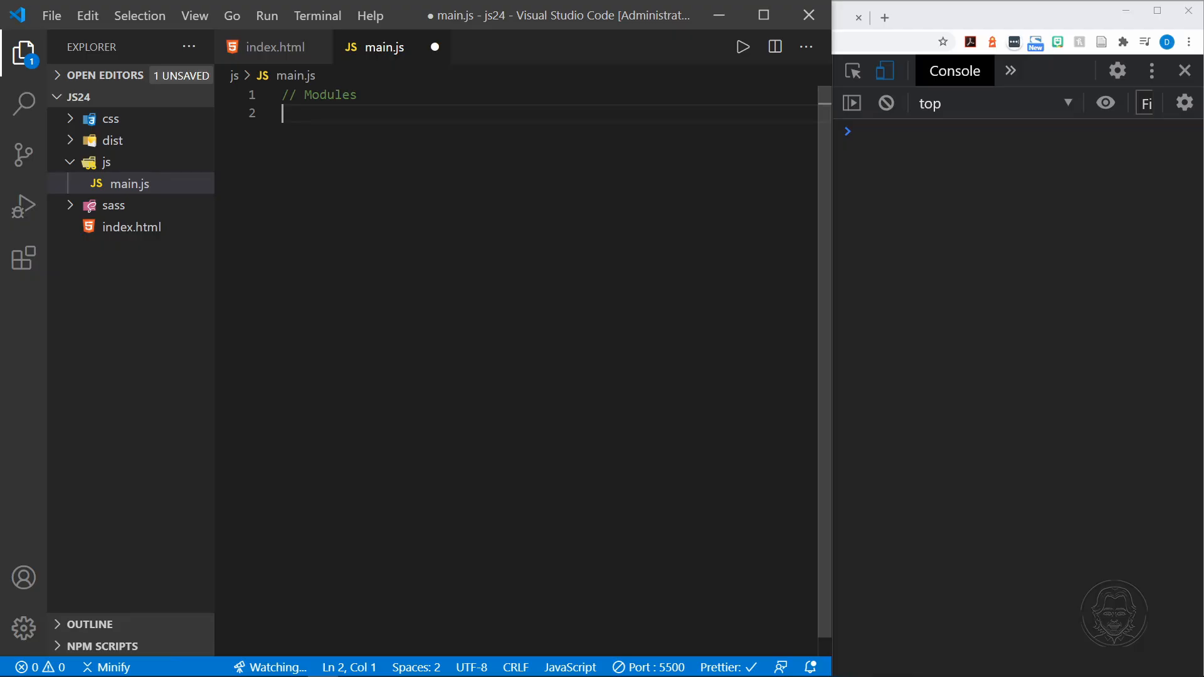
key("ctrl+s")
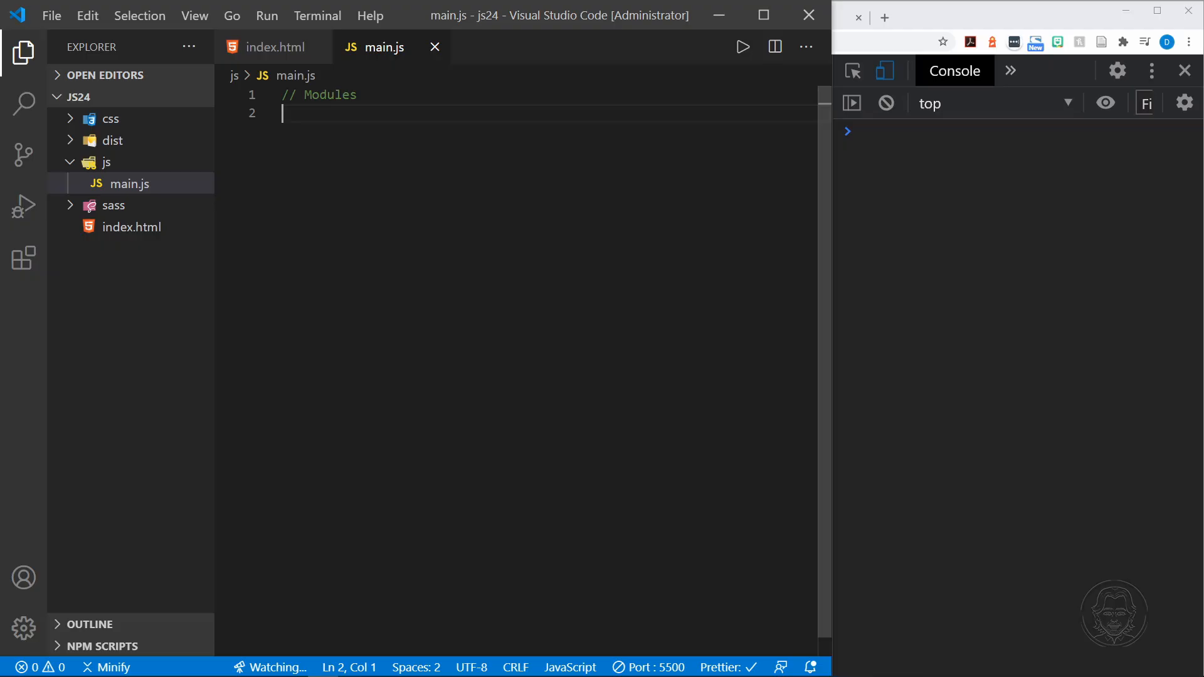
mouse_move(113, 184)
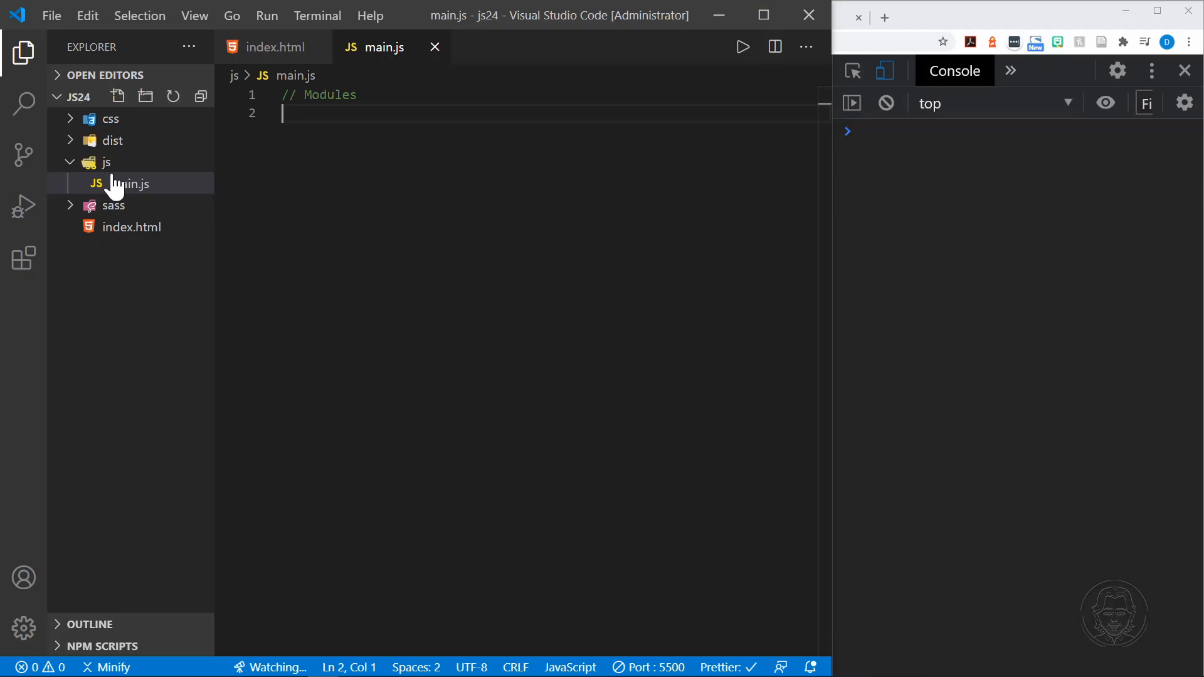
Create a new file guitars.js inside the js folder.
left_click(106, 162)
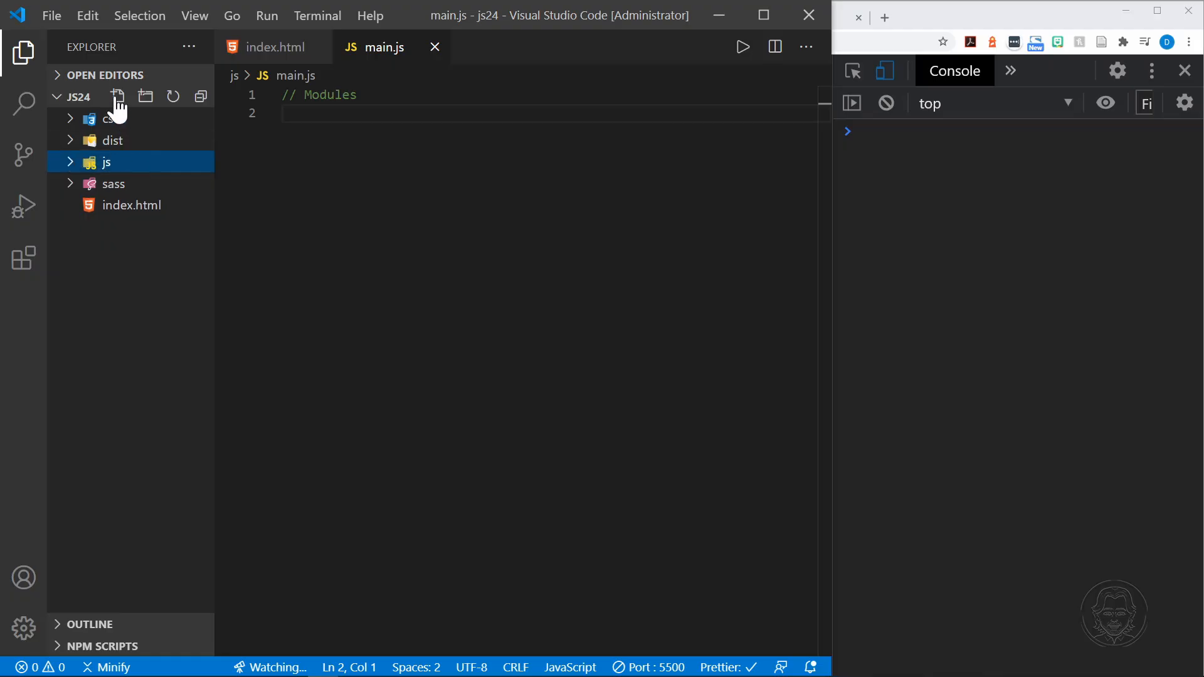
left_click(117, 96)
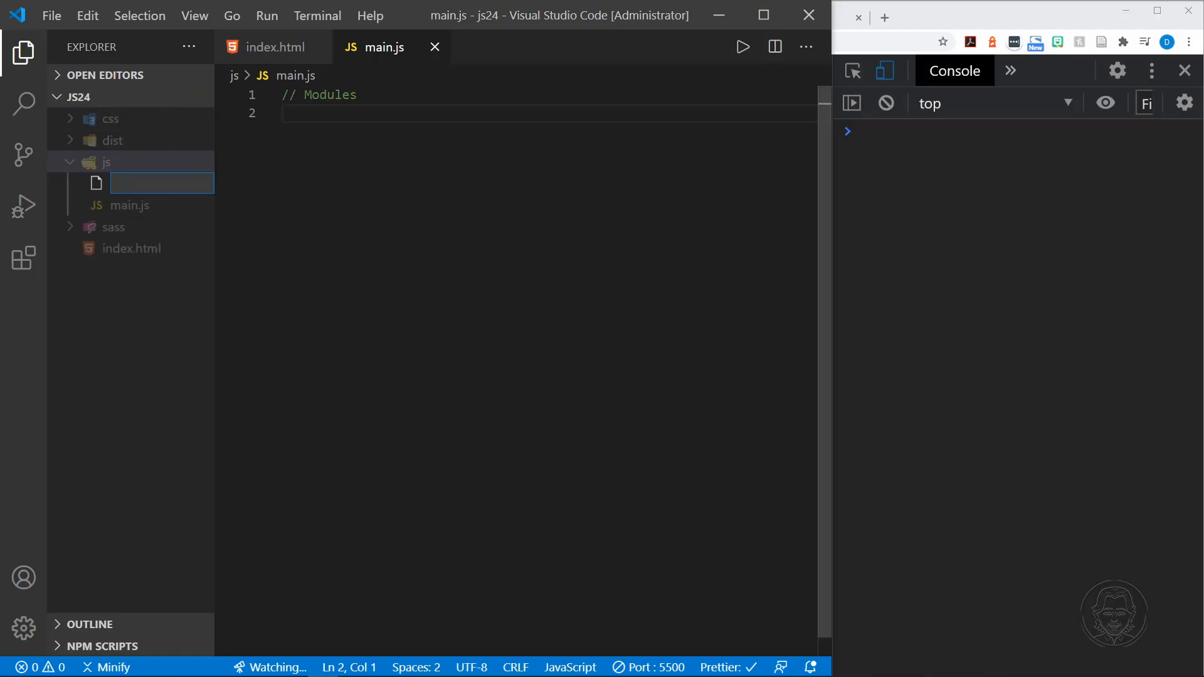
type("guitars.js")
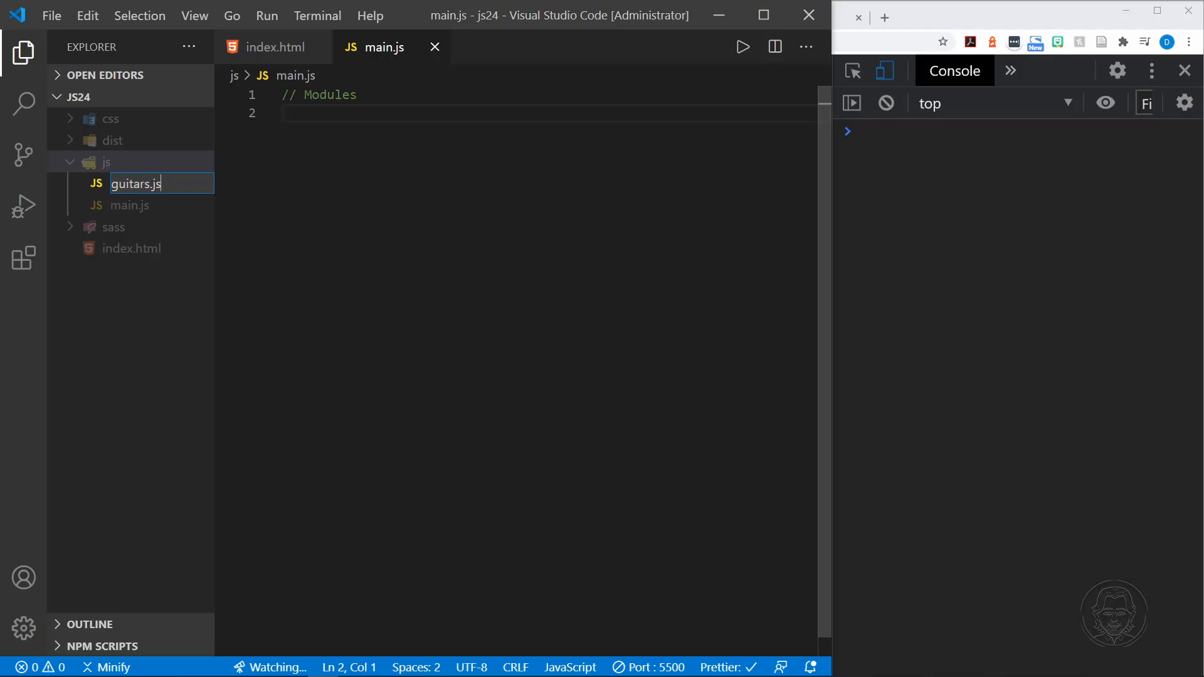
key("Return")
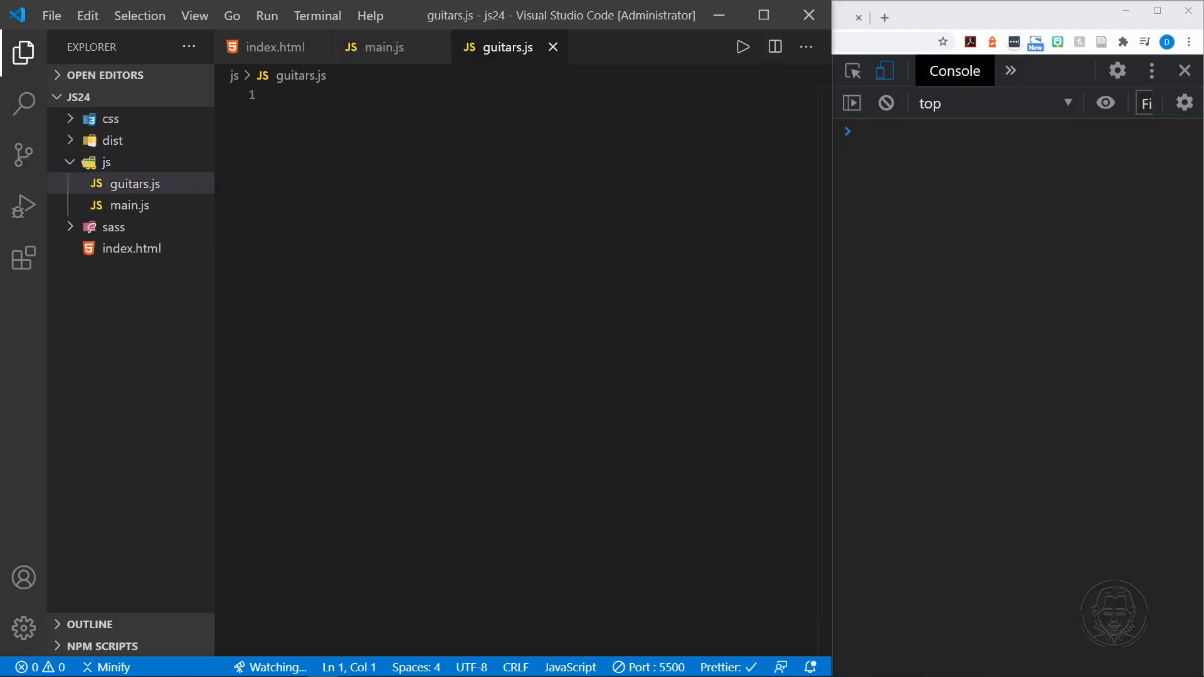
Write a playGuitar arrow function returning "Playing guitar!".
type("const play")
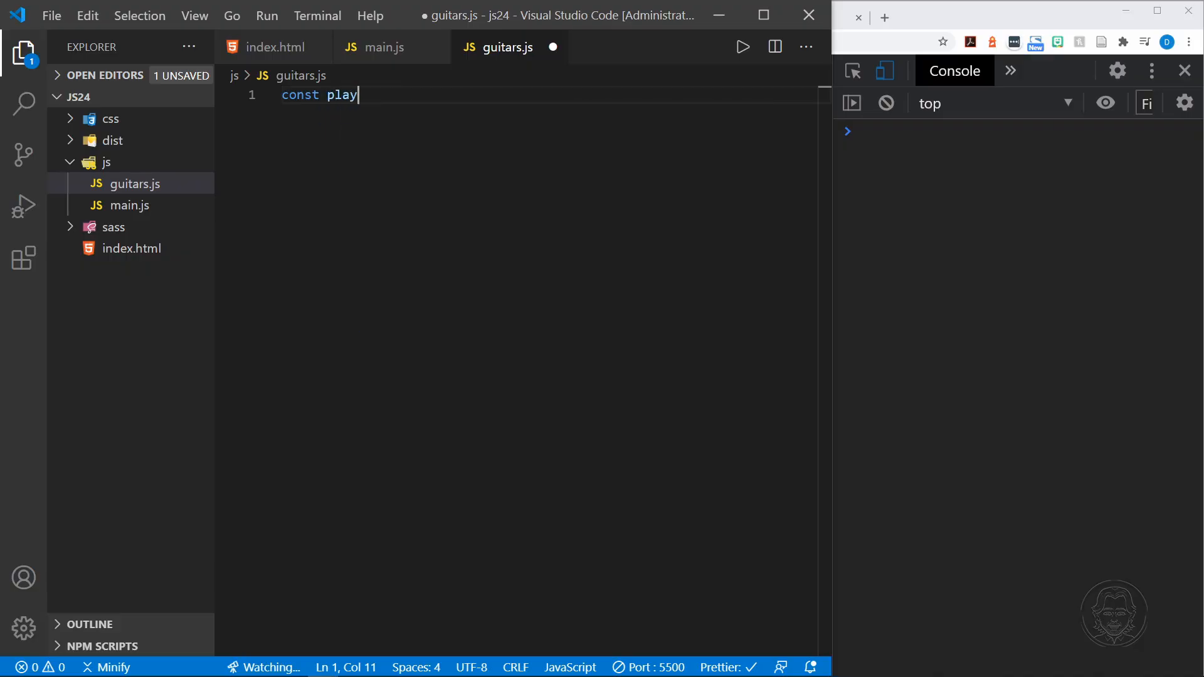
type("Guitar")
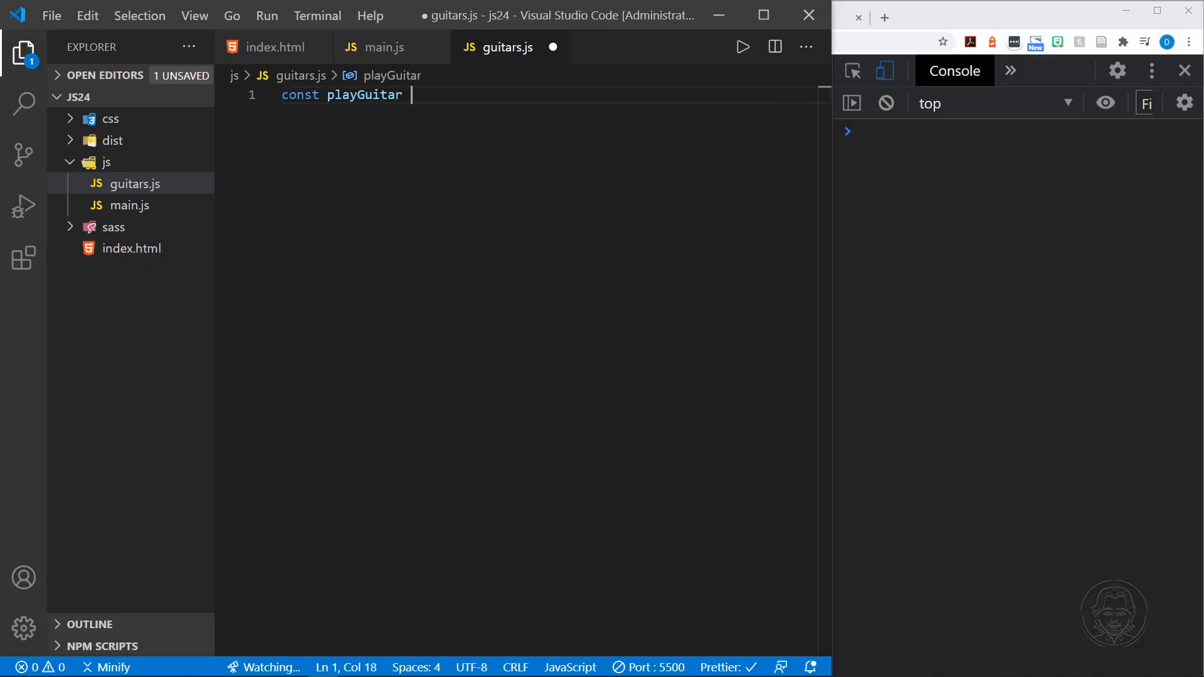
type("= ()")
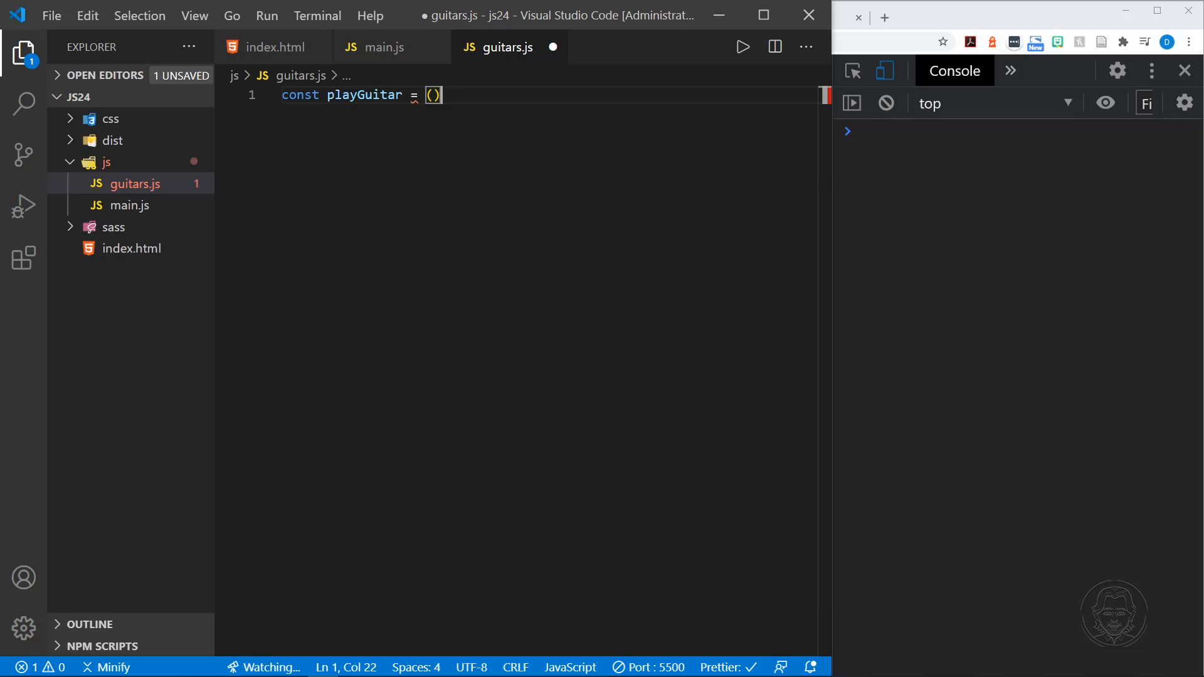
type("=> {")
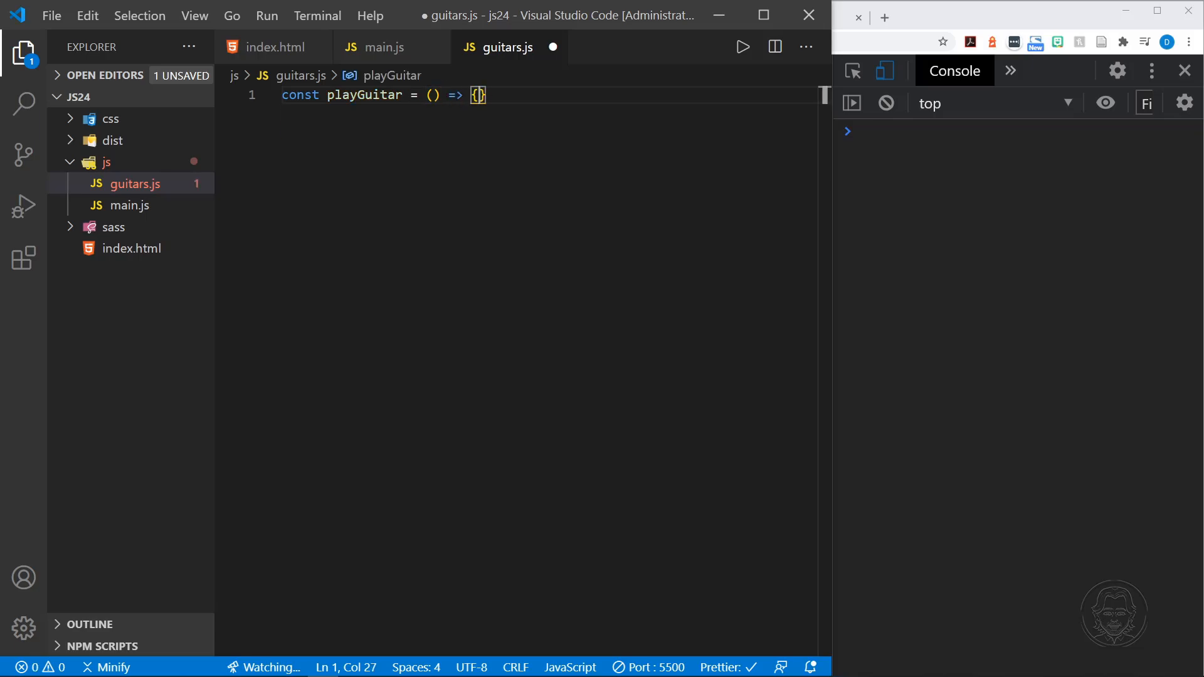
type("return \"")
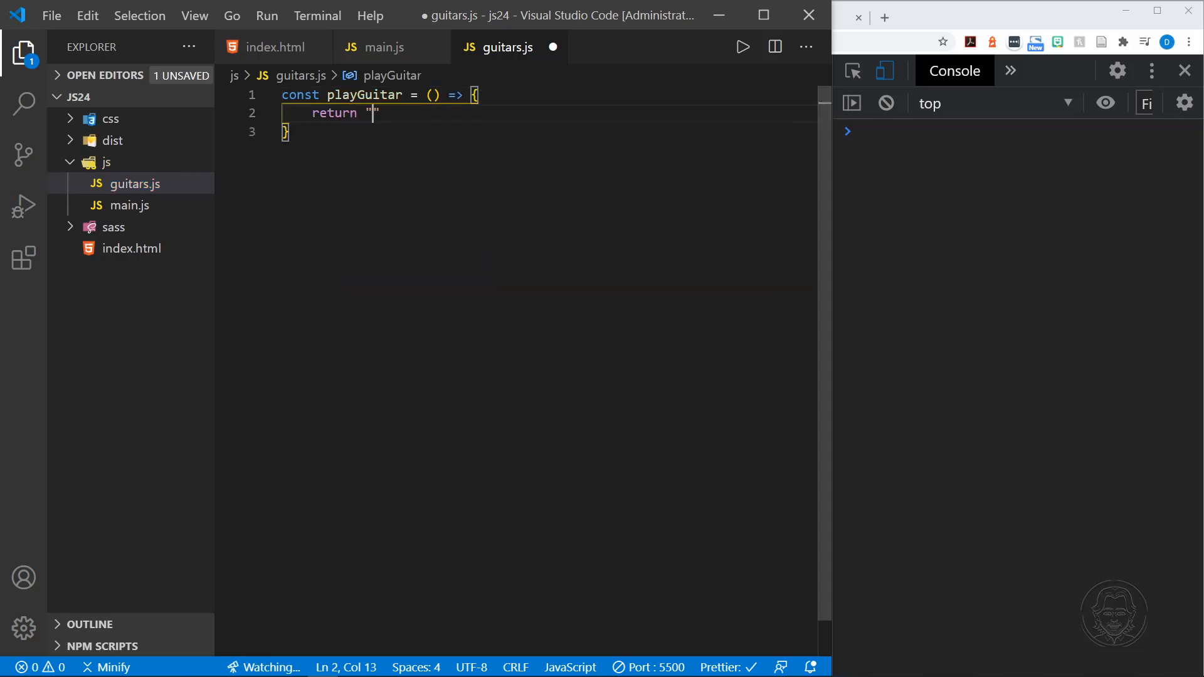
type("Playing guit")
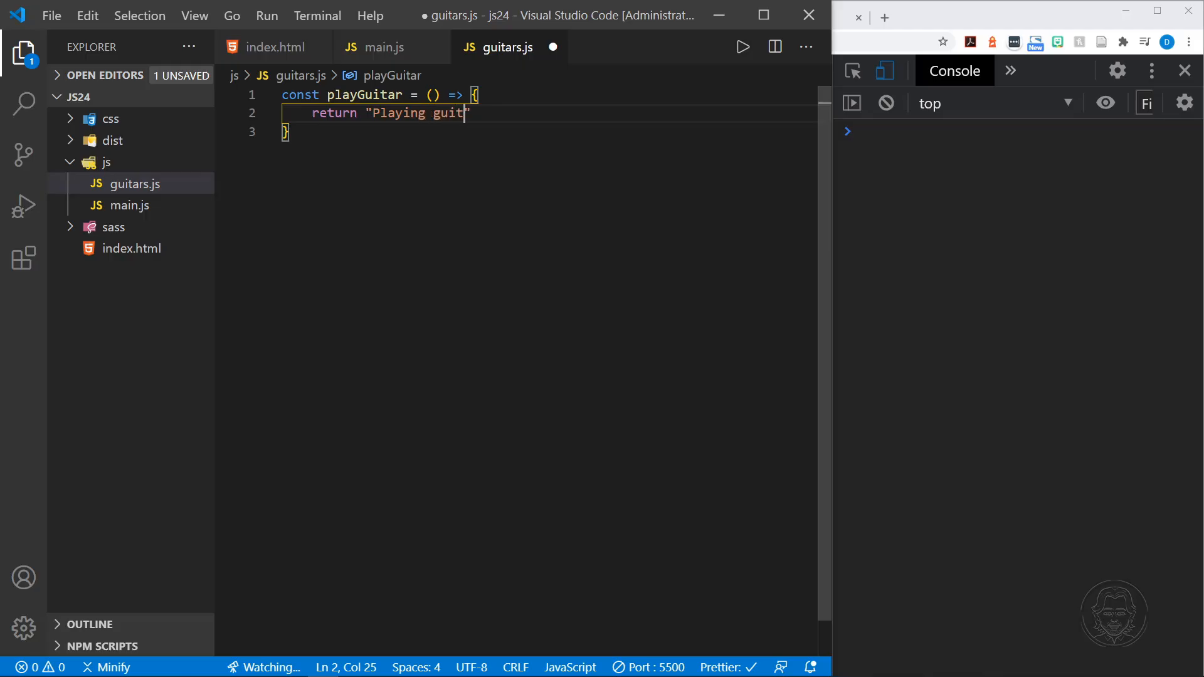
type("ar!\";")
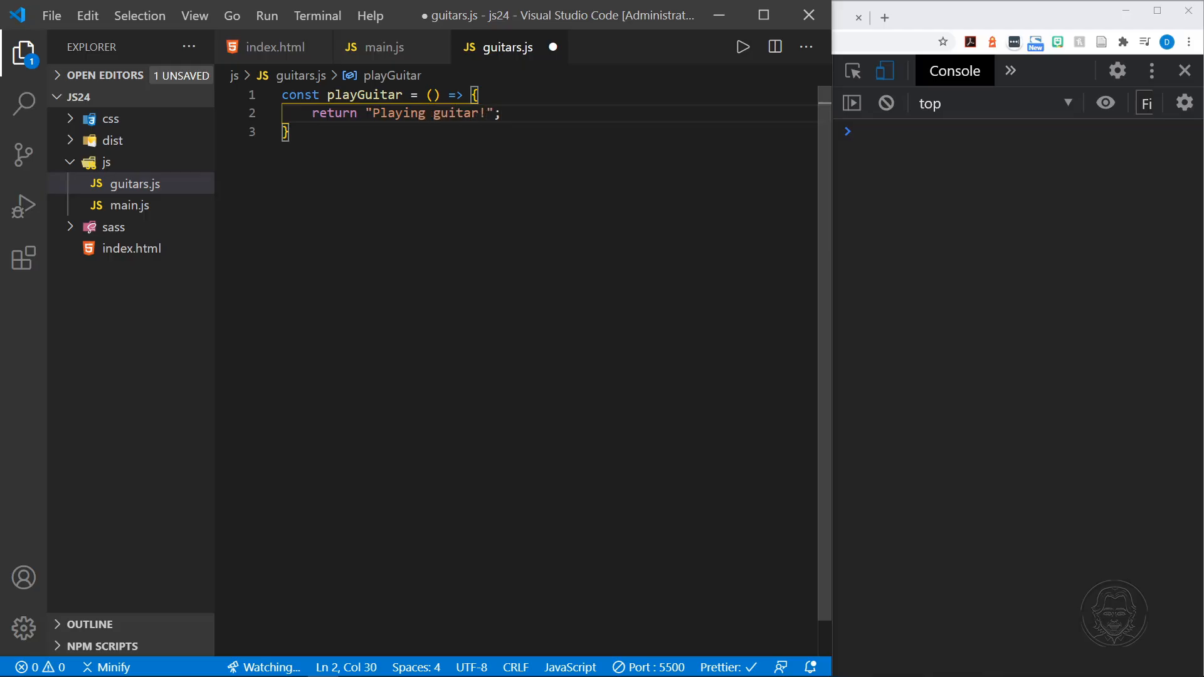
key("Enter")
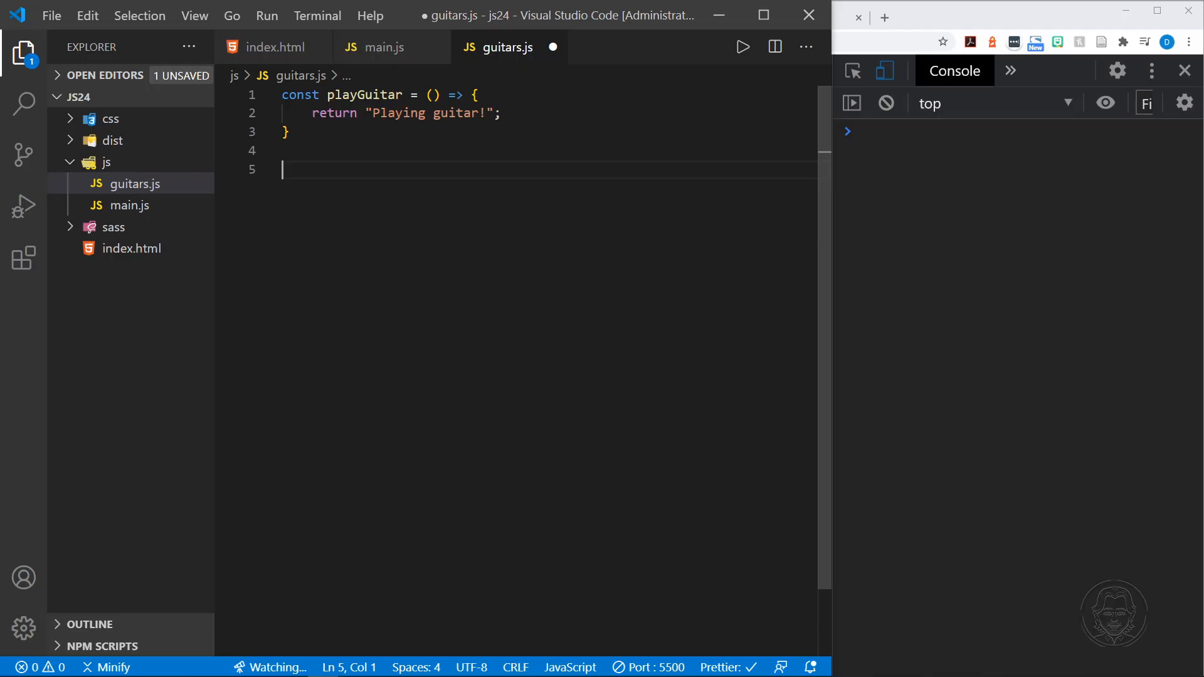
Add a shredding arrow function with its return message.
type("const shred")
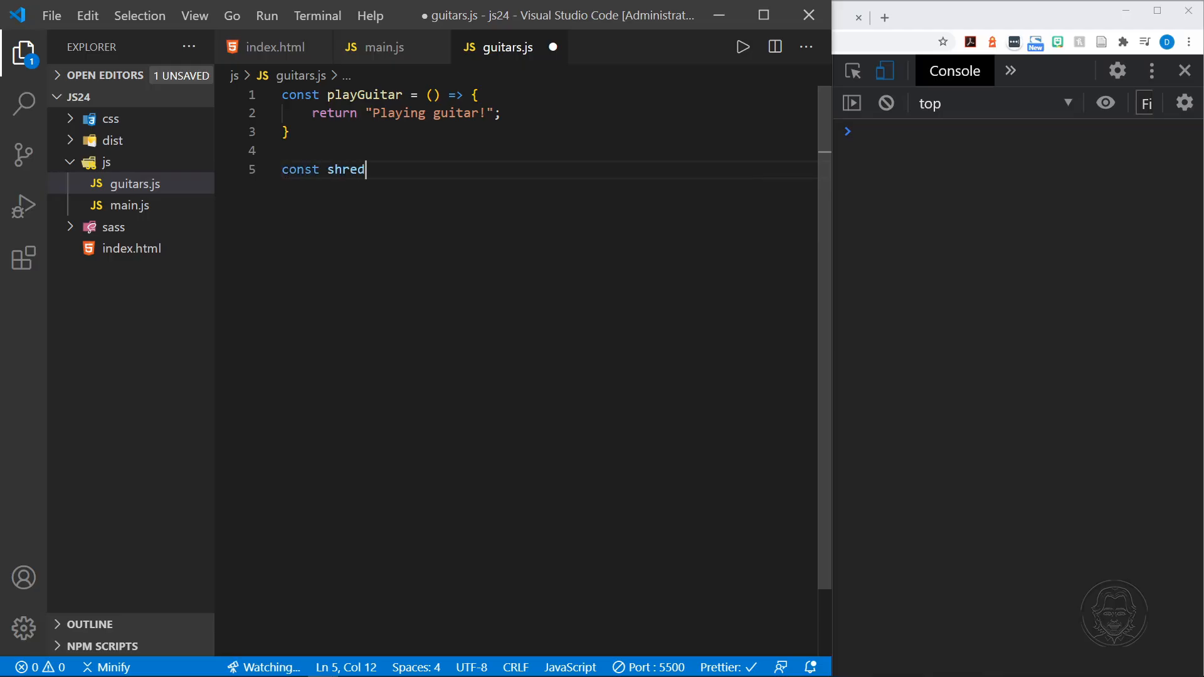
type("ding = ()")
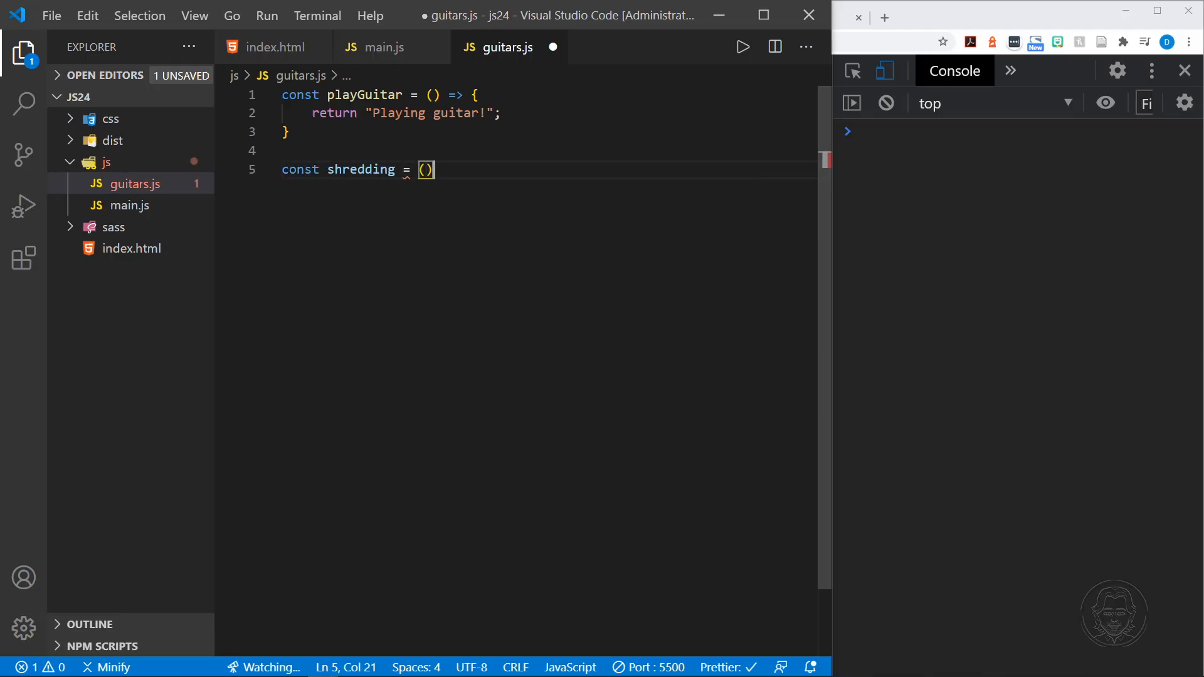
type("=> {}")
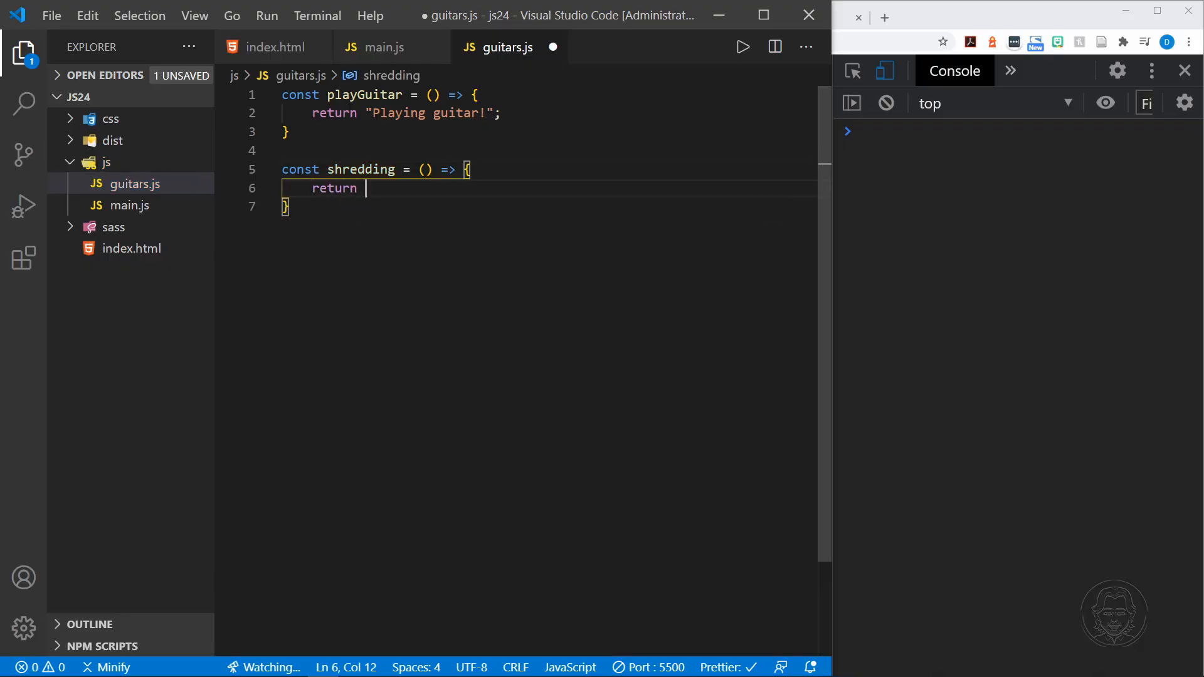
type("\"Shre\"")
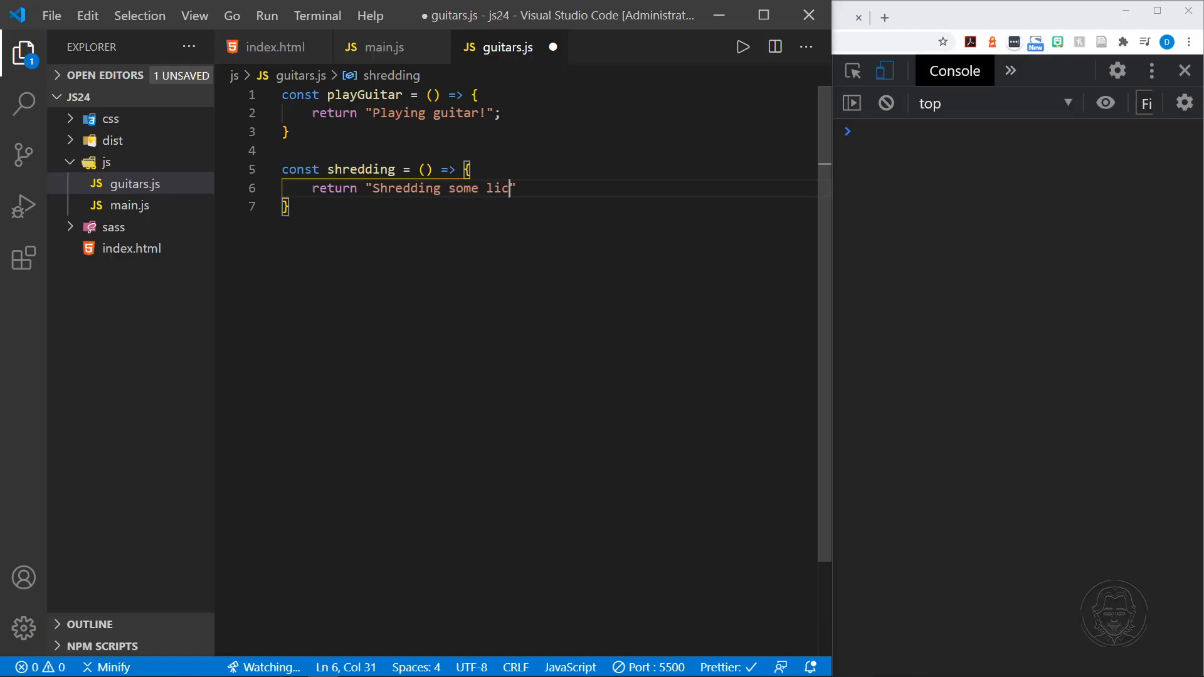
type("ks!\";")
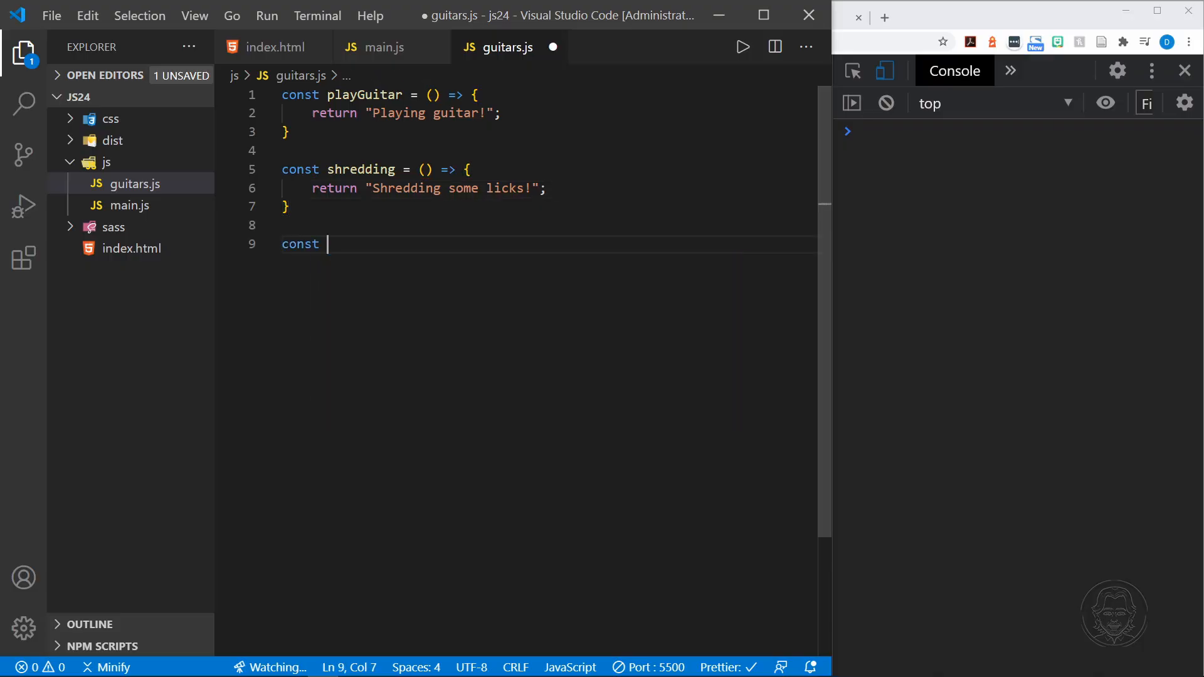
Add a plucking arrow function returning "Plucking the strings..." and reformat the code.
type("p")
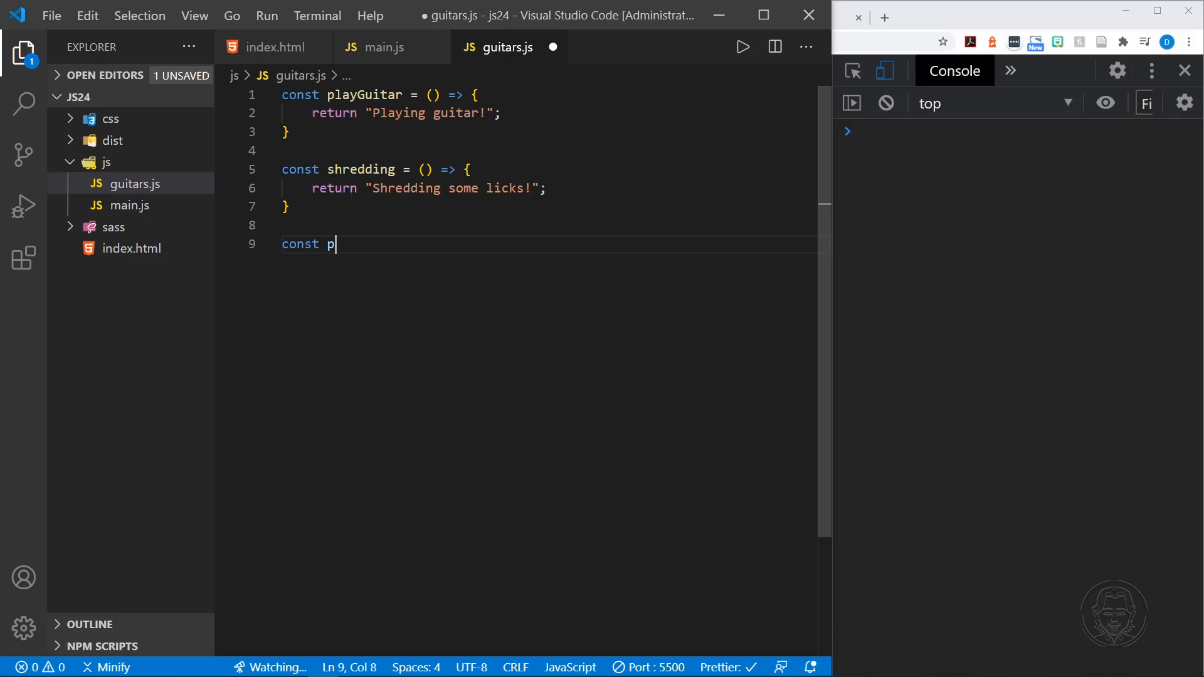
type("lucking")
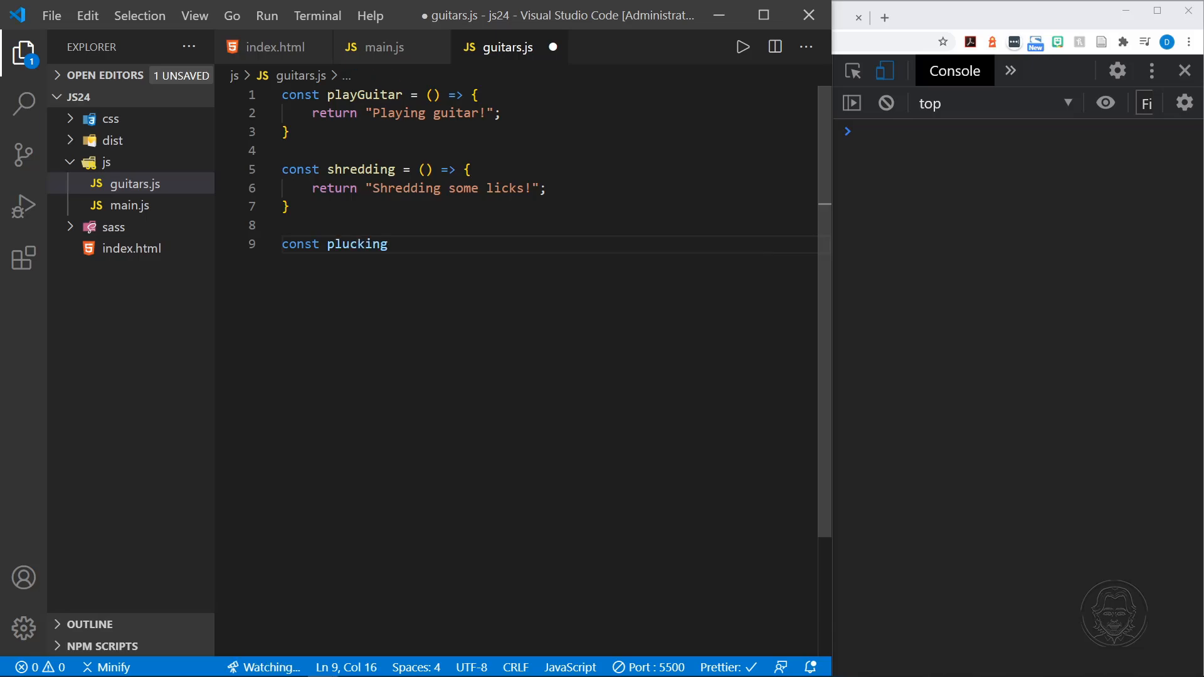
type("= ()")
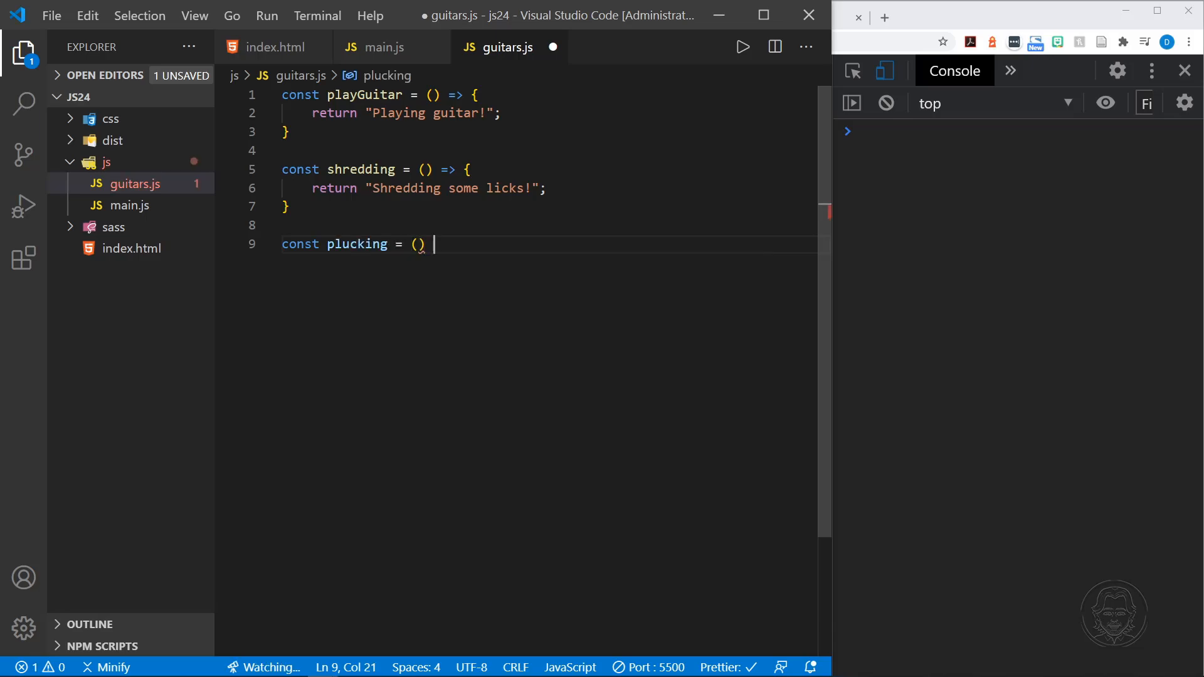
type("=> {}")
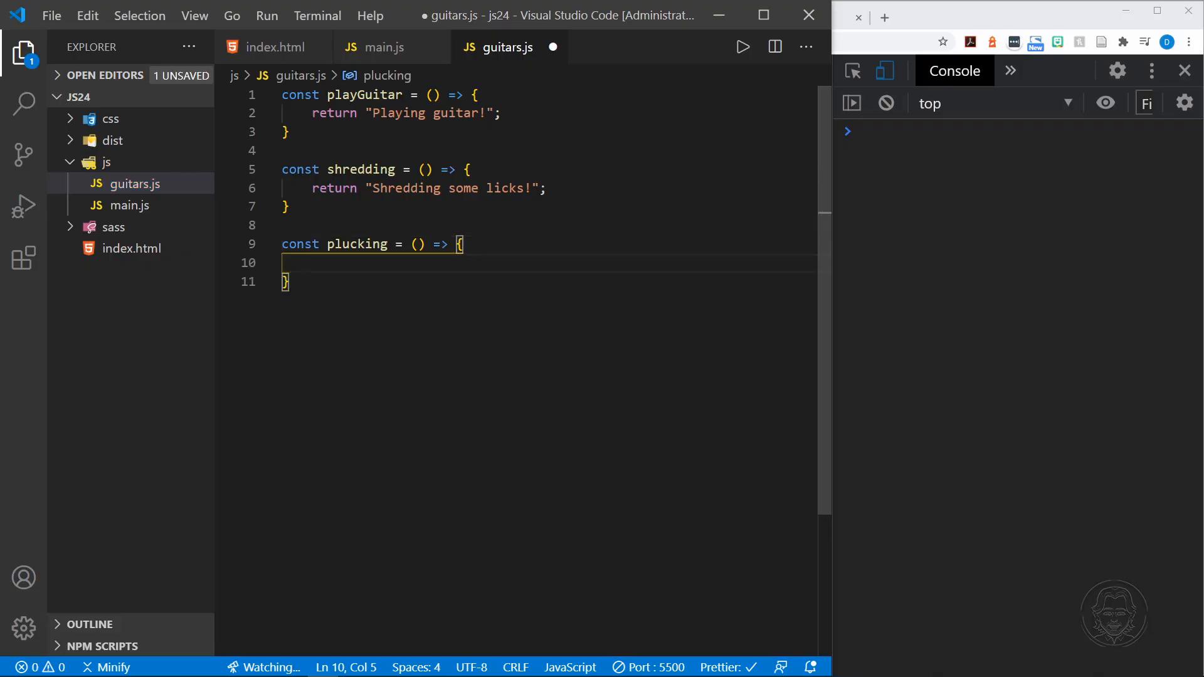
type("return")
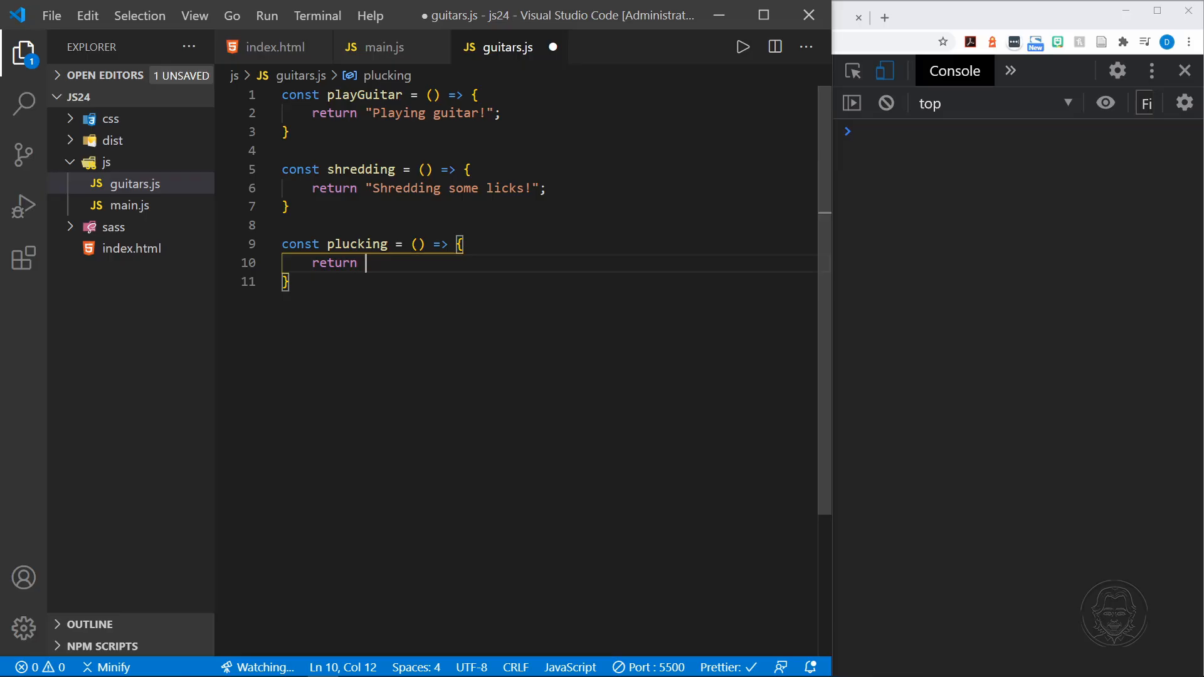
type("\"Pluckin\"")
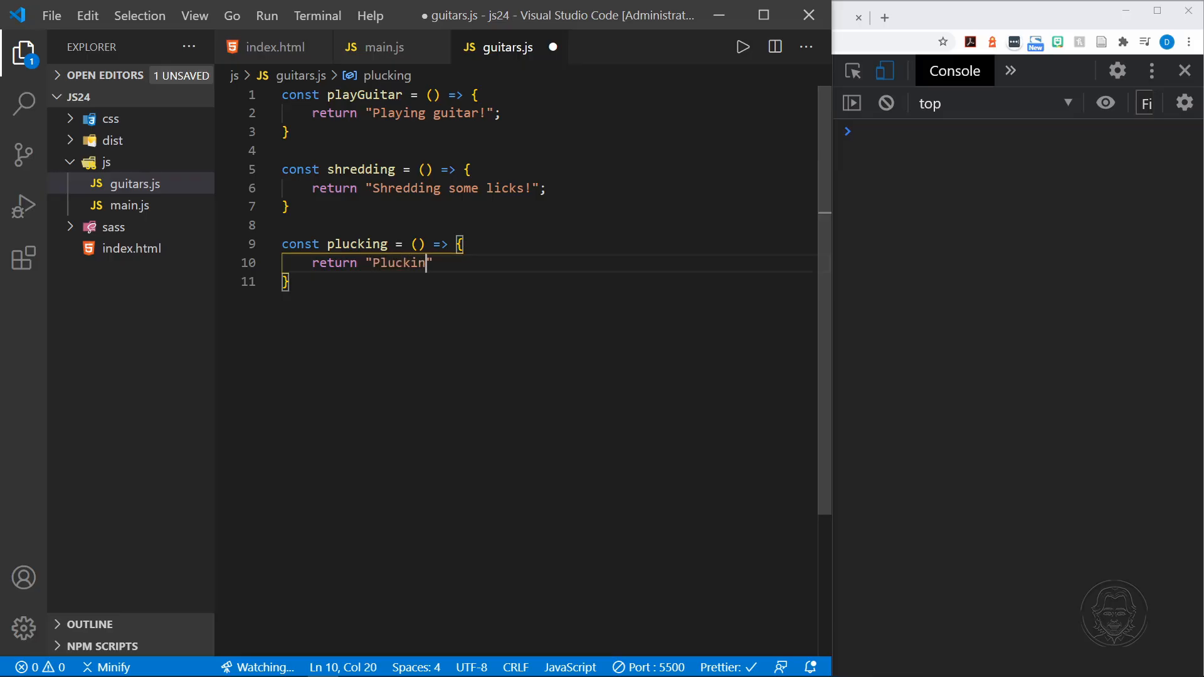
type("g the strings...")
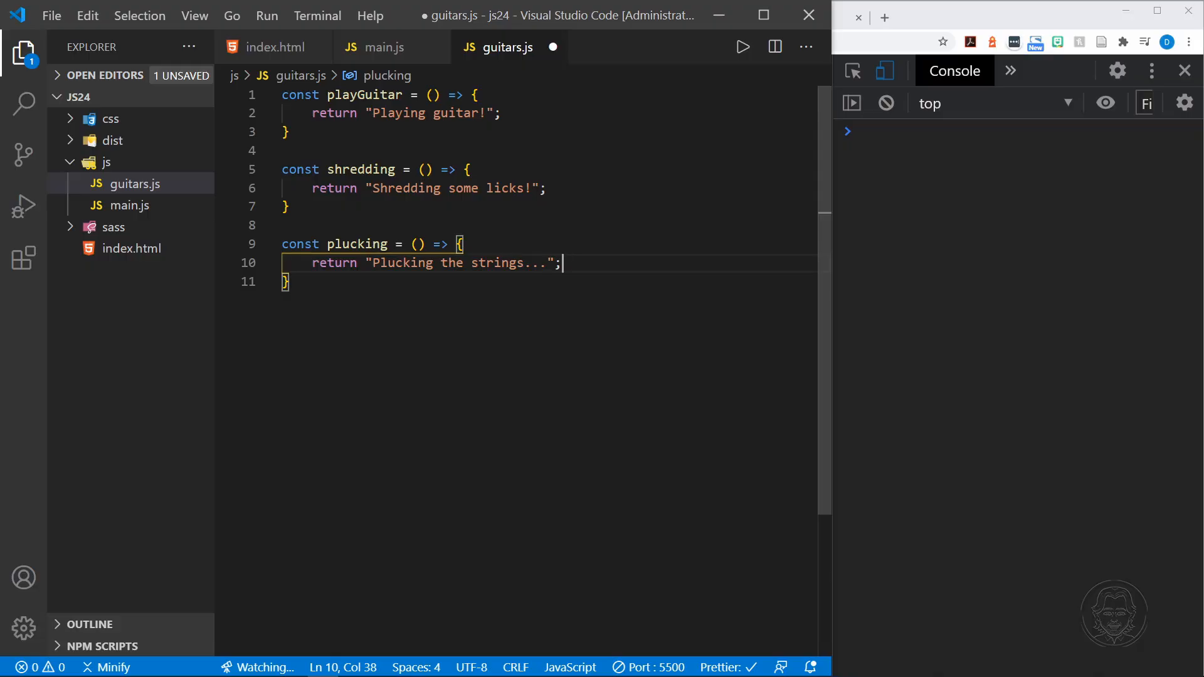
key("ctrl+s")
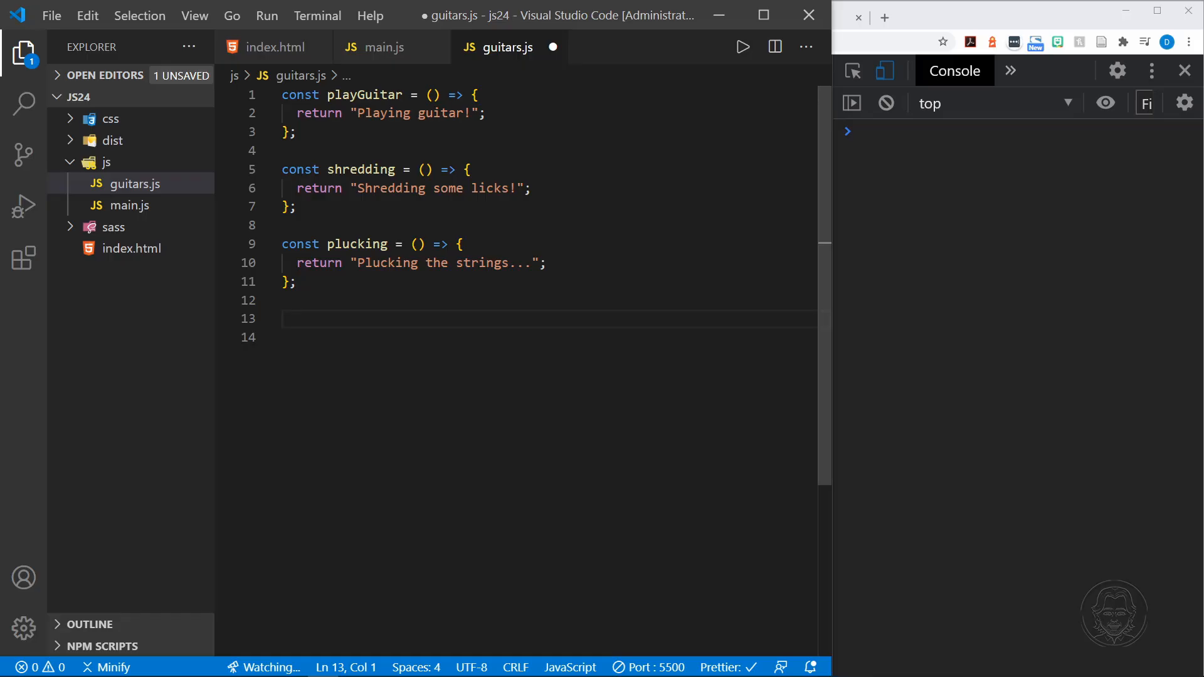
Append export default playGuitar; and export { shredding, plucking }; to guitars.js.
type("e")
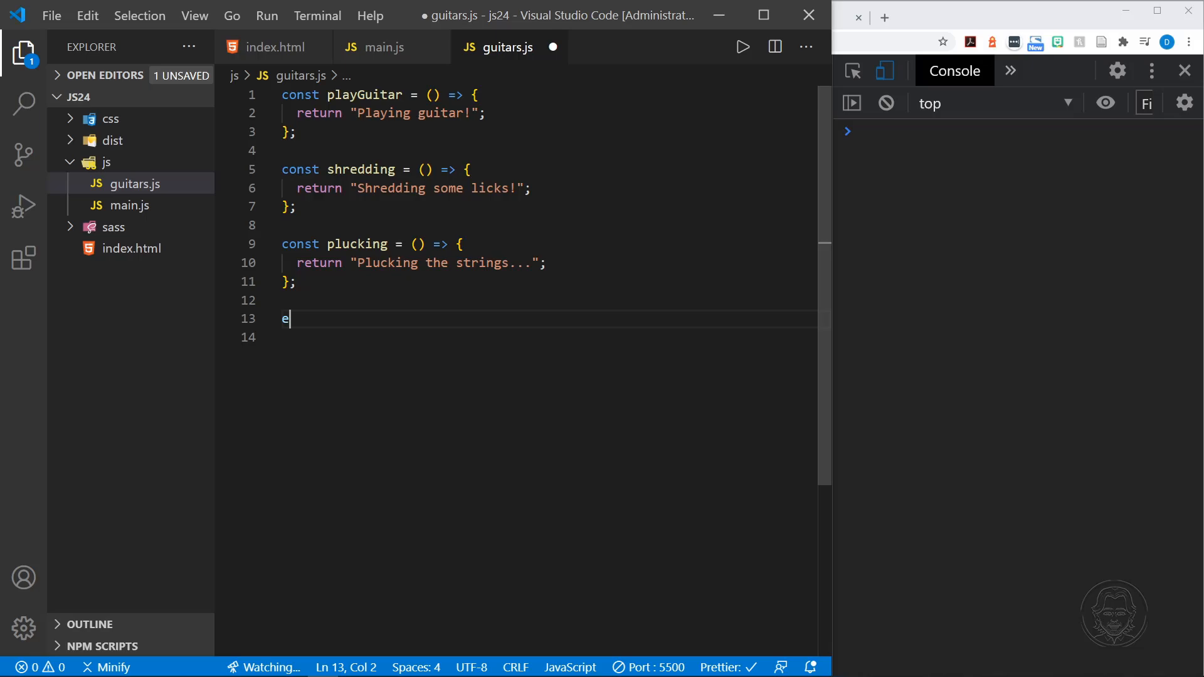
type("xport default pl")
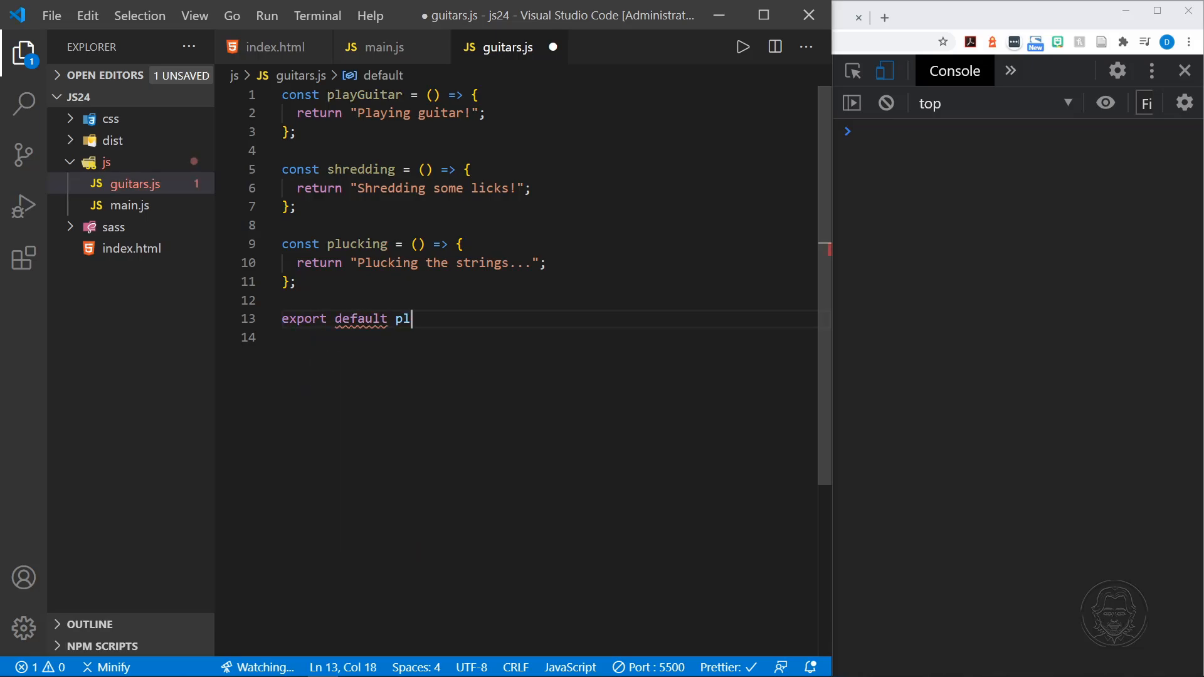
type("ayGuitar")
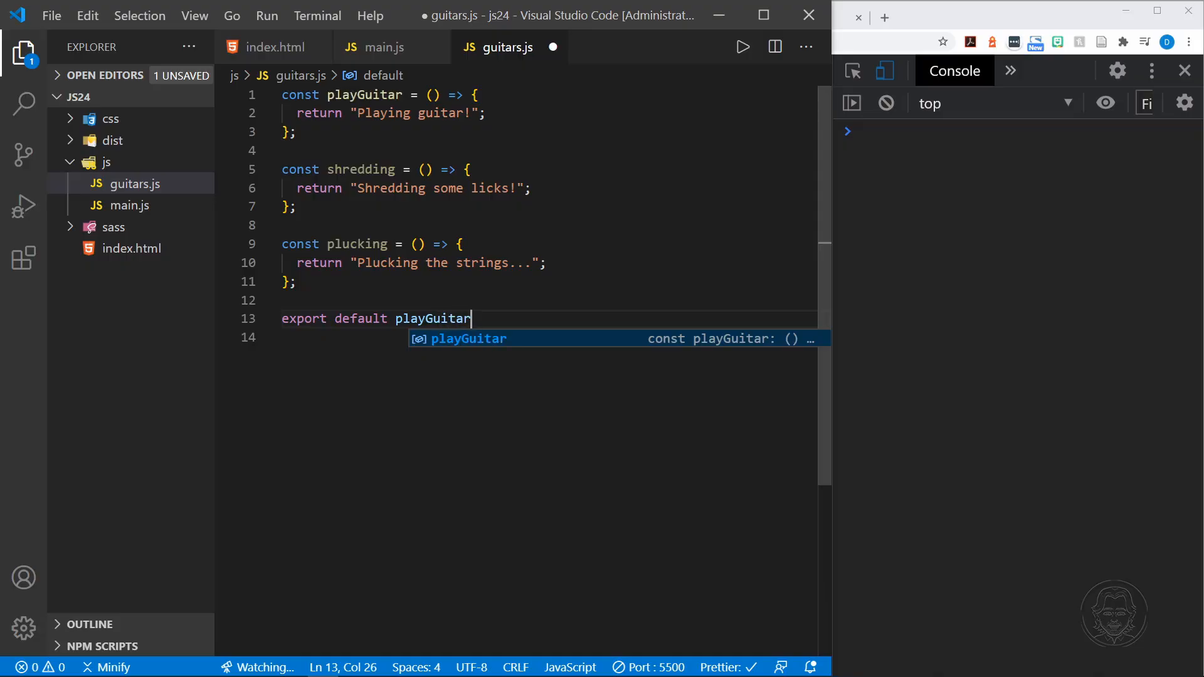
key("Enter")
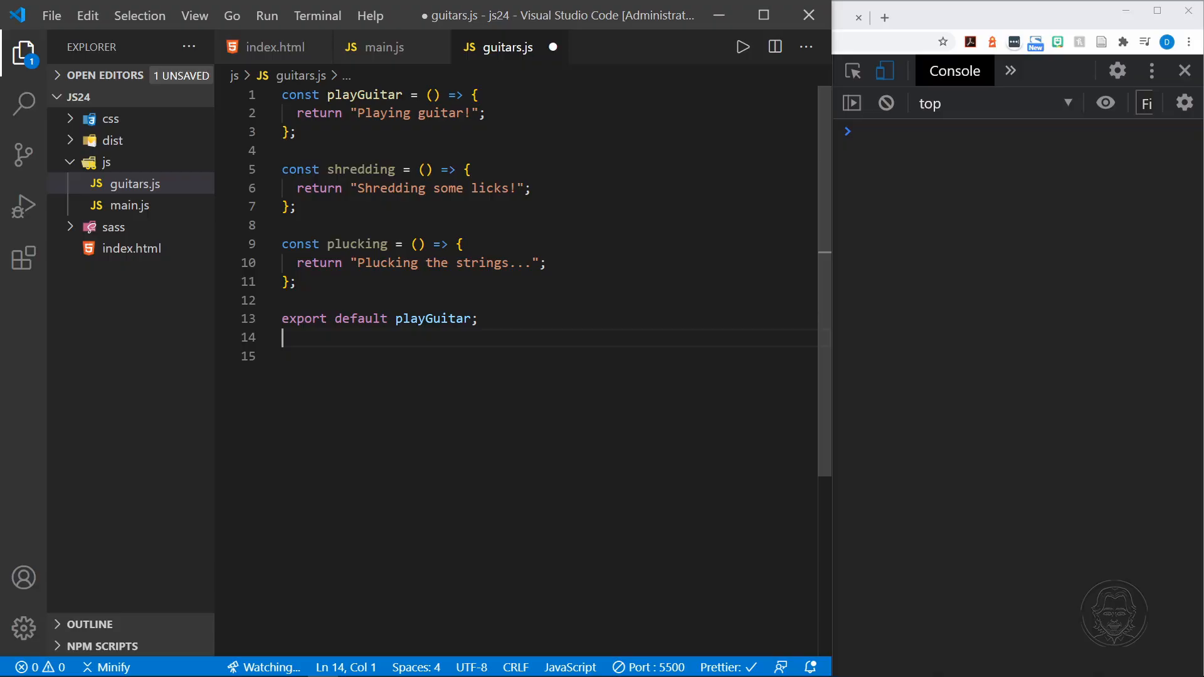
type("export {")
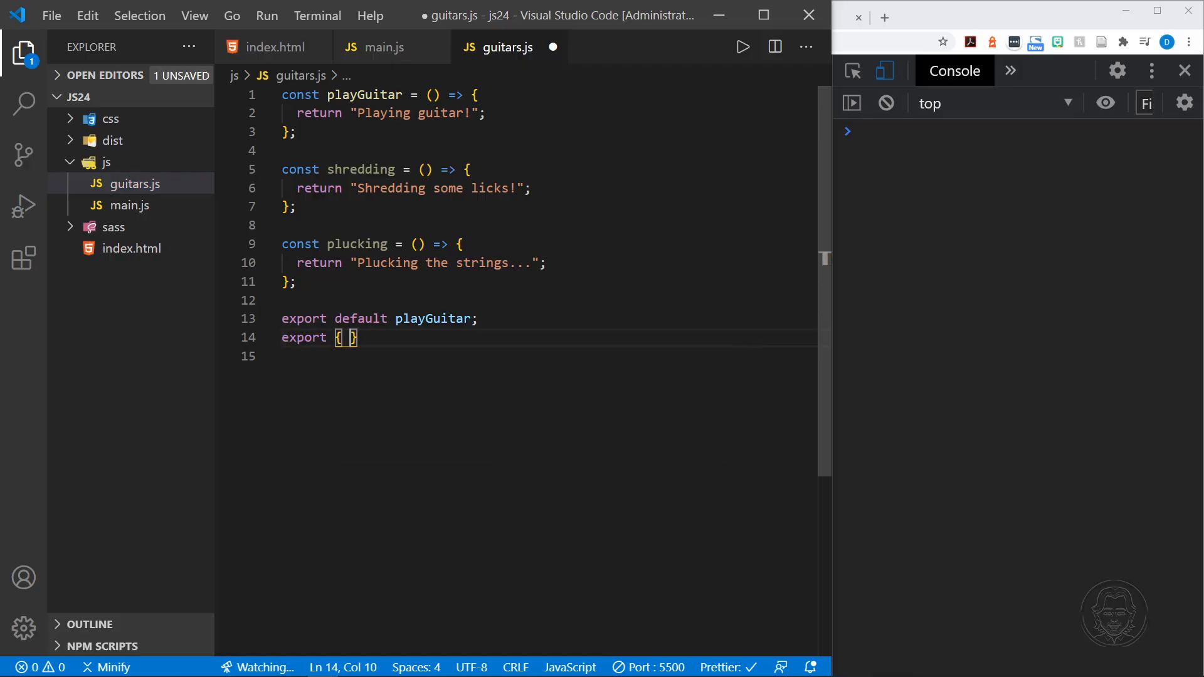
type("shredding,")
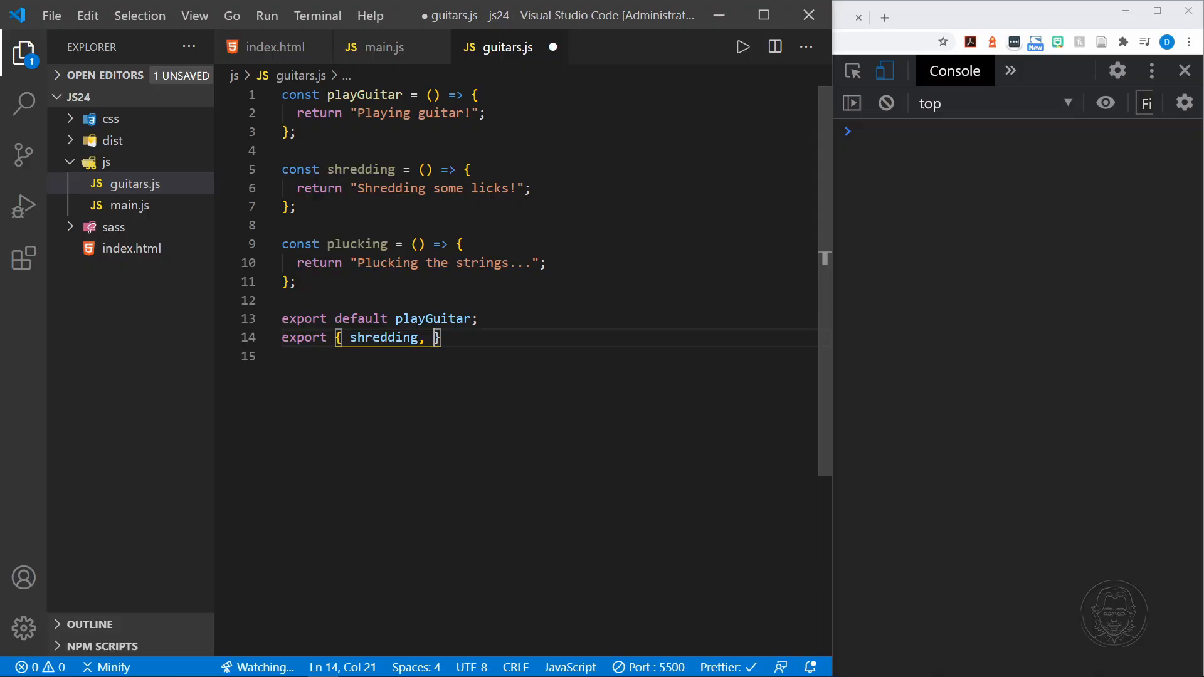
type("plucking")
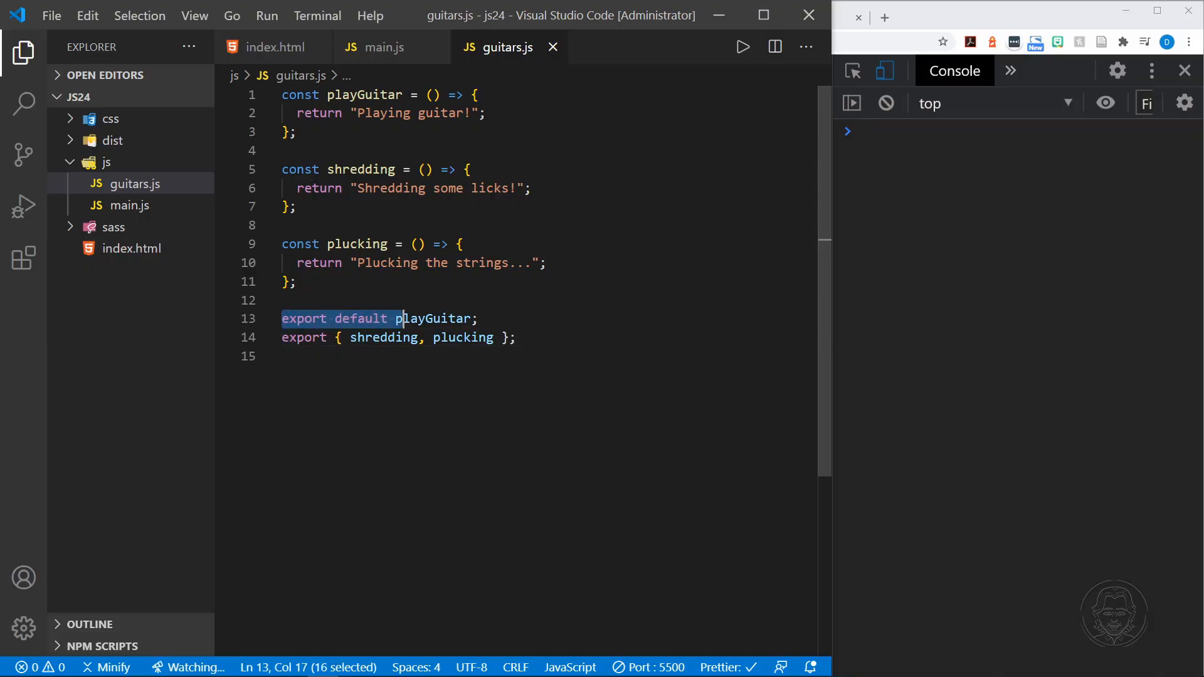
Comment out the export lines, make playGuitar export default, export shredding and plucking inline, and save.
key("ctrl+/")
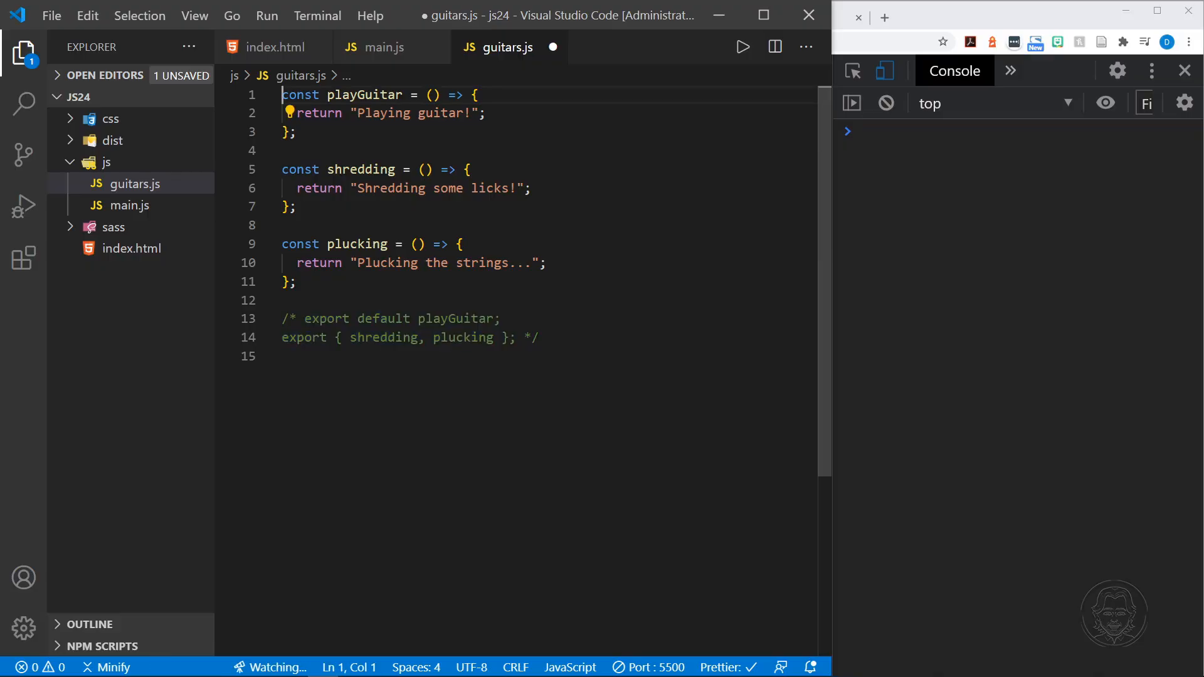
double_click(299, 95)
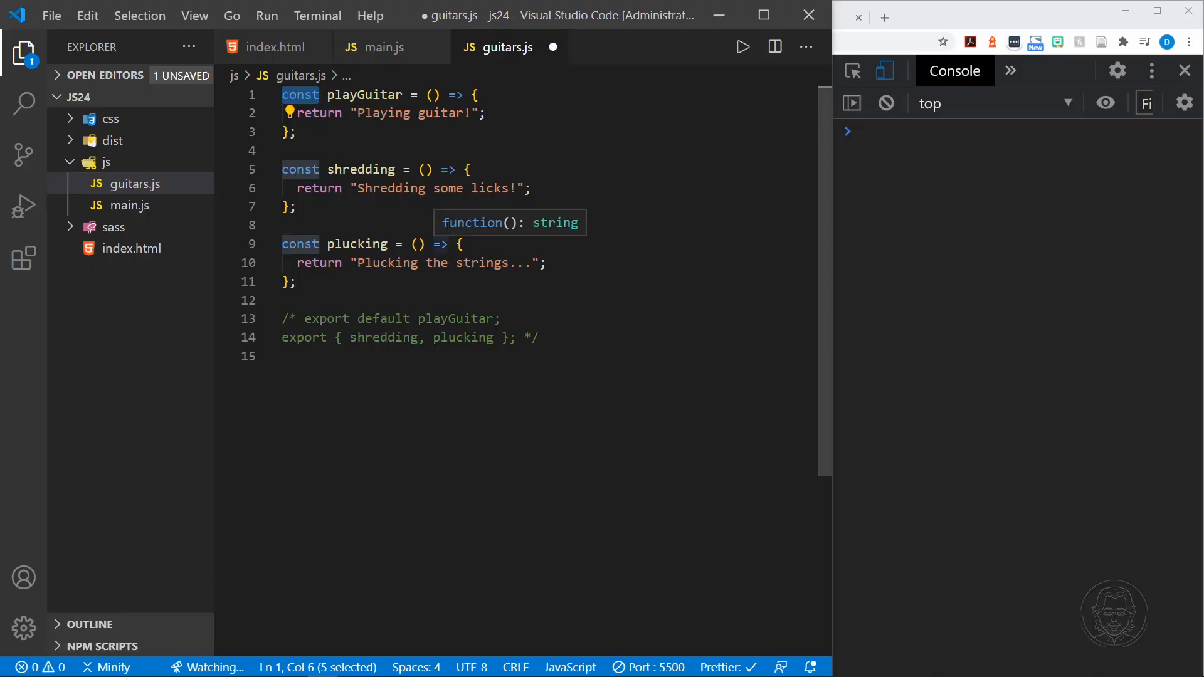
type("e")
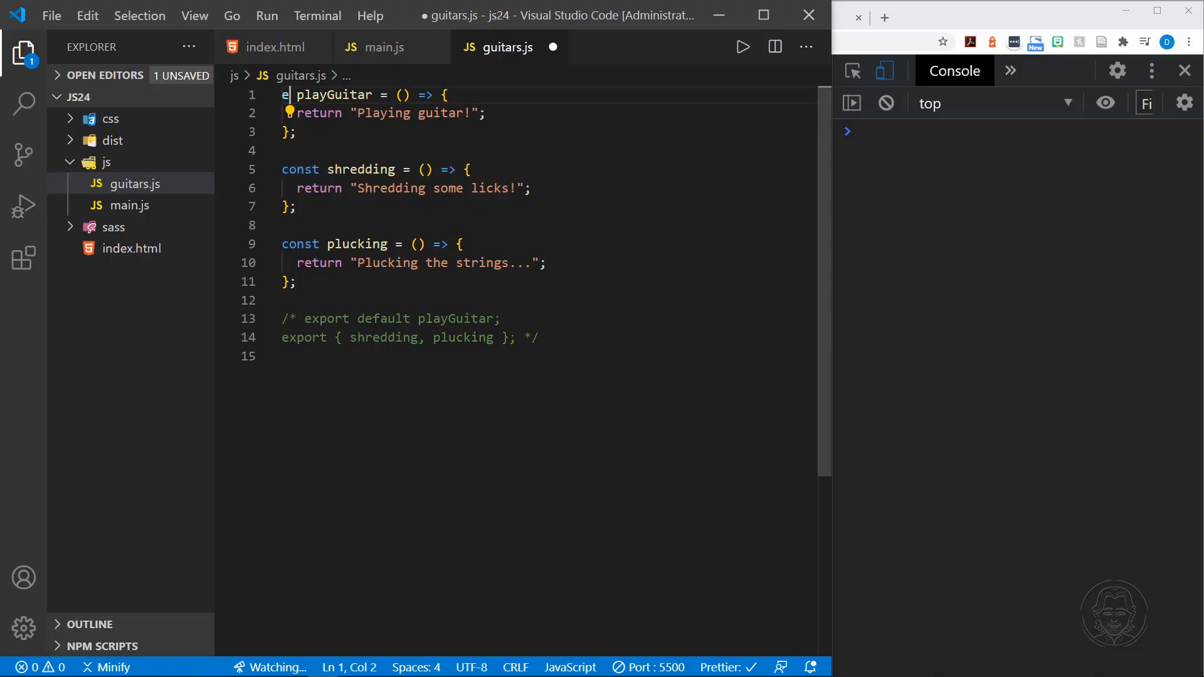
type("xport default function")
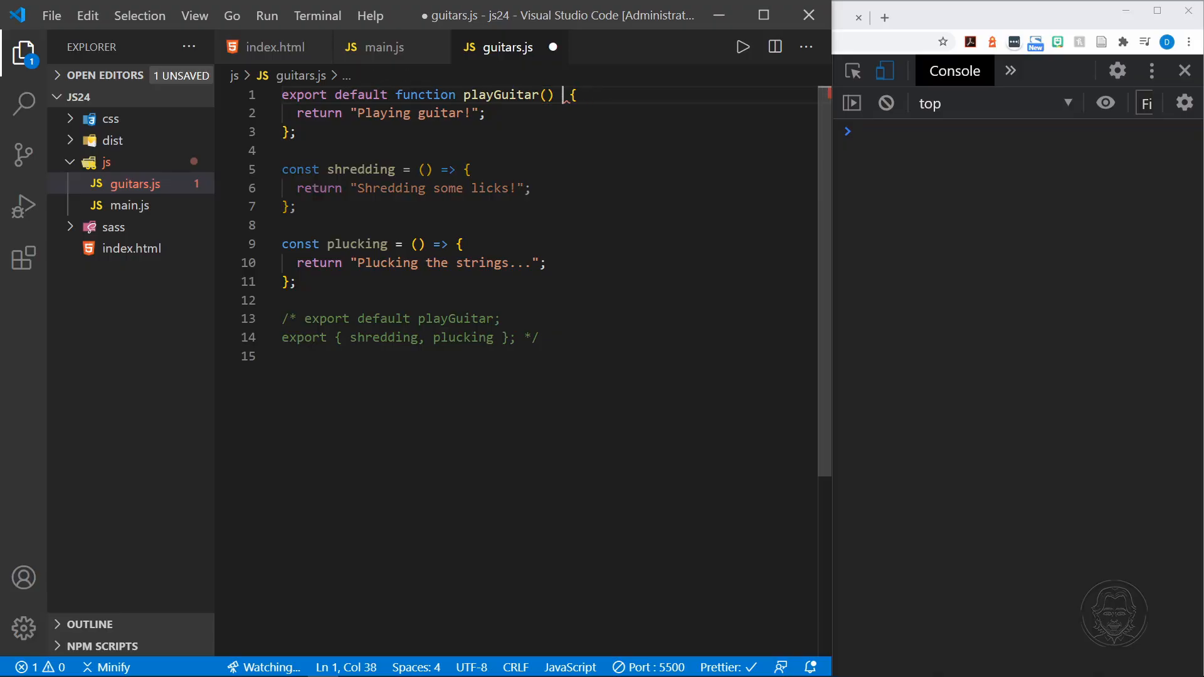
left_click(545, 94)
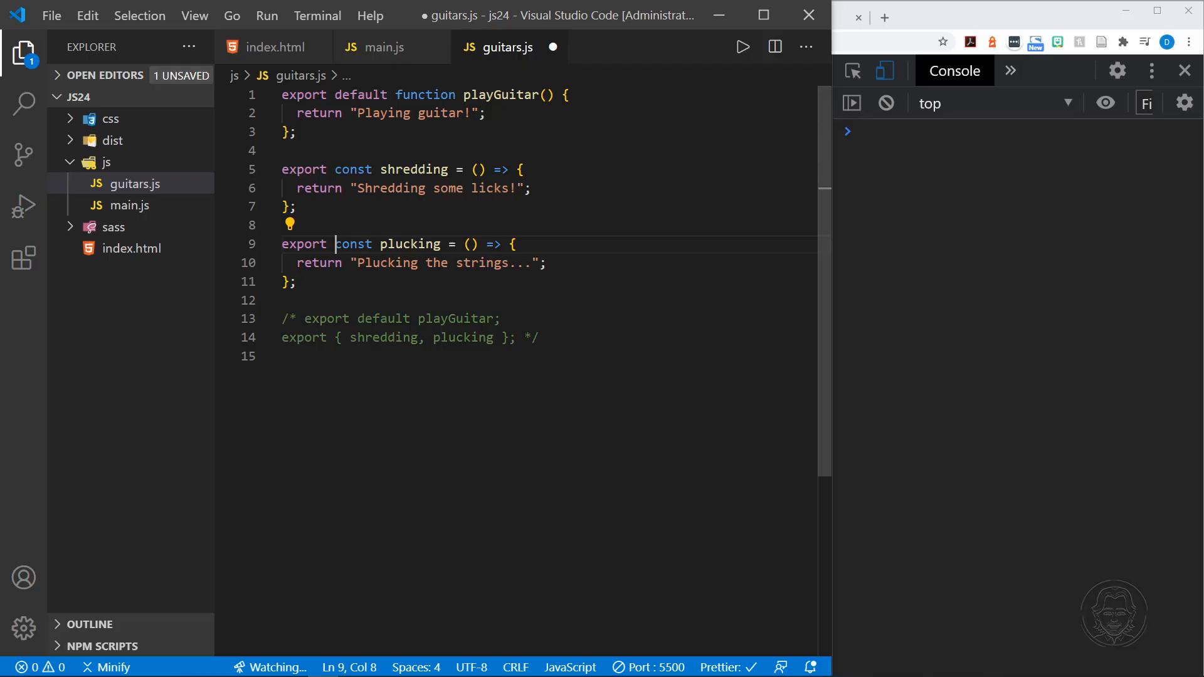
left_click(297, 282)
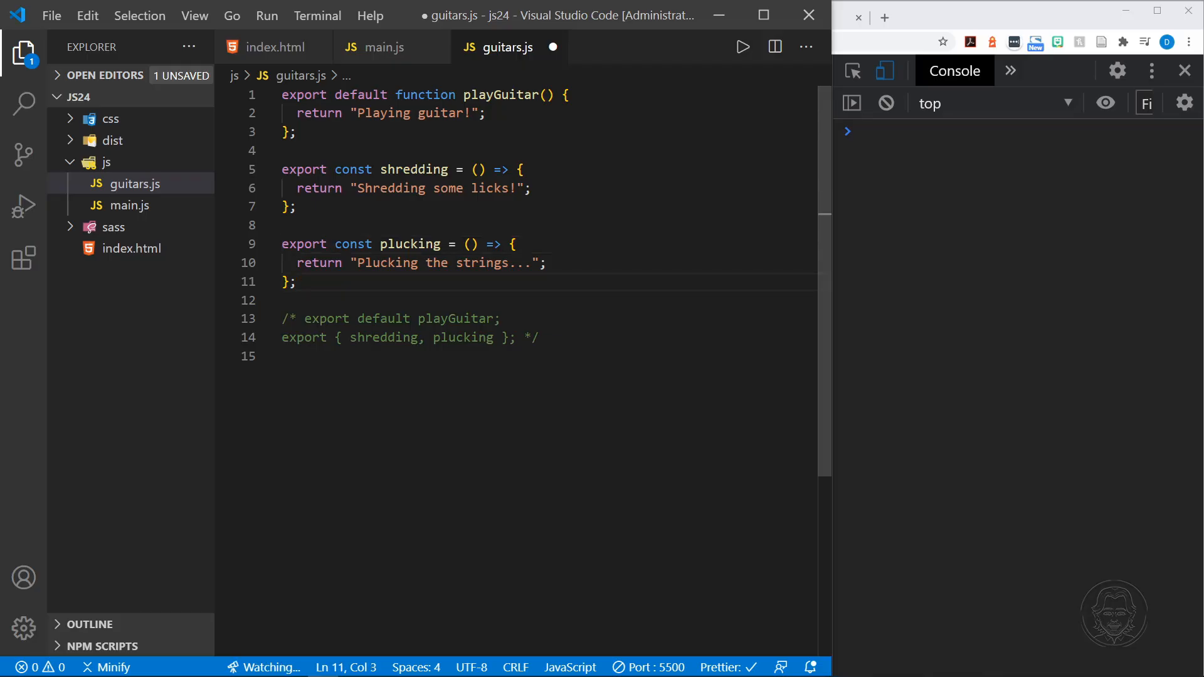
mouse_move(415, 169)
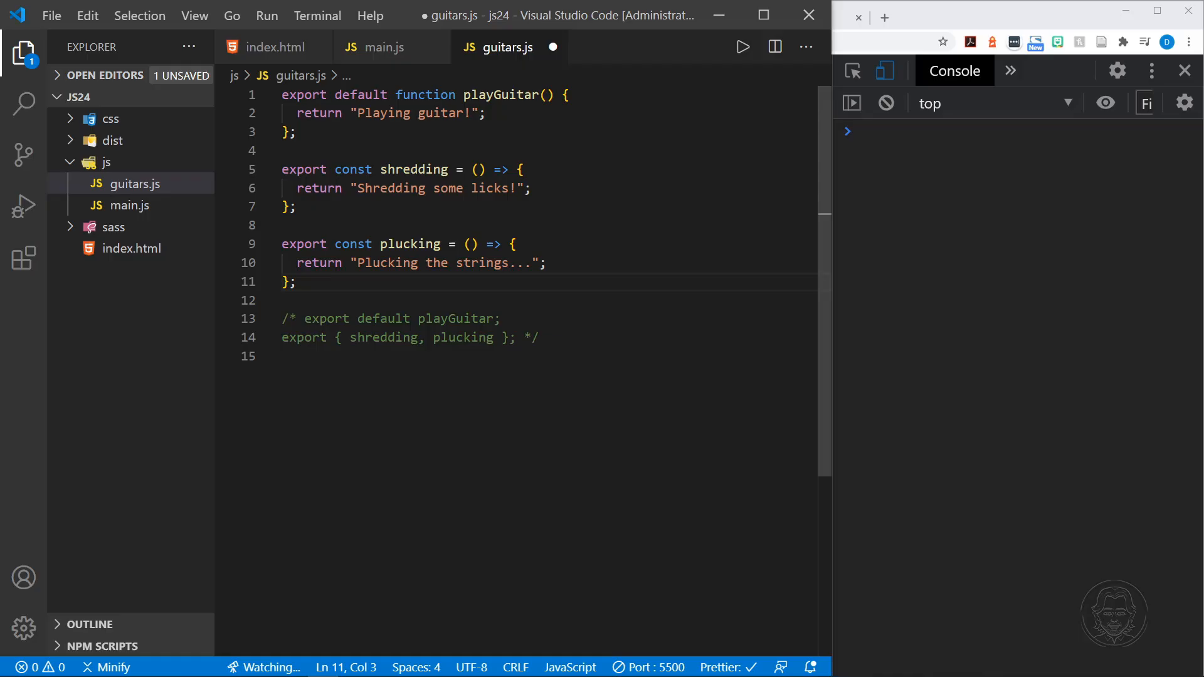
key("ctrl+s")
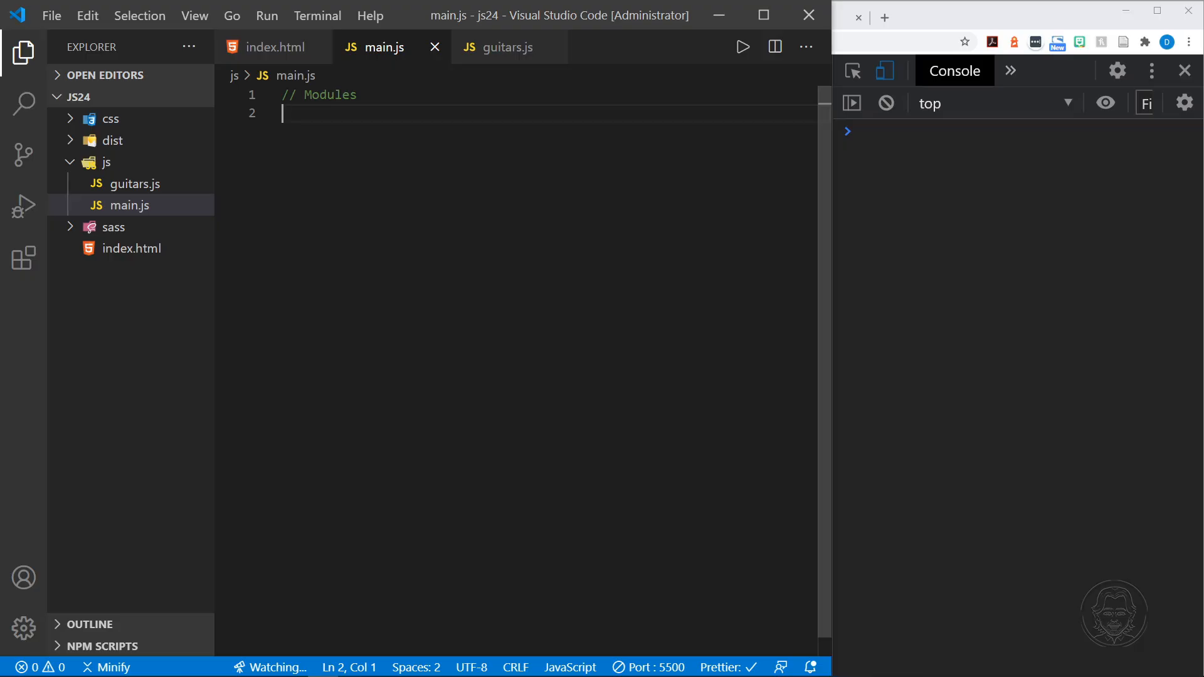
Add import playGuitar from "./guitars.js"; at the top of main.js.
type("import")
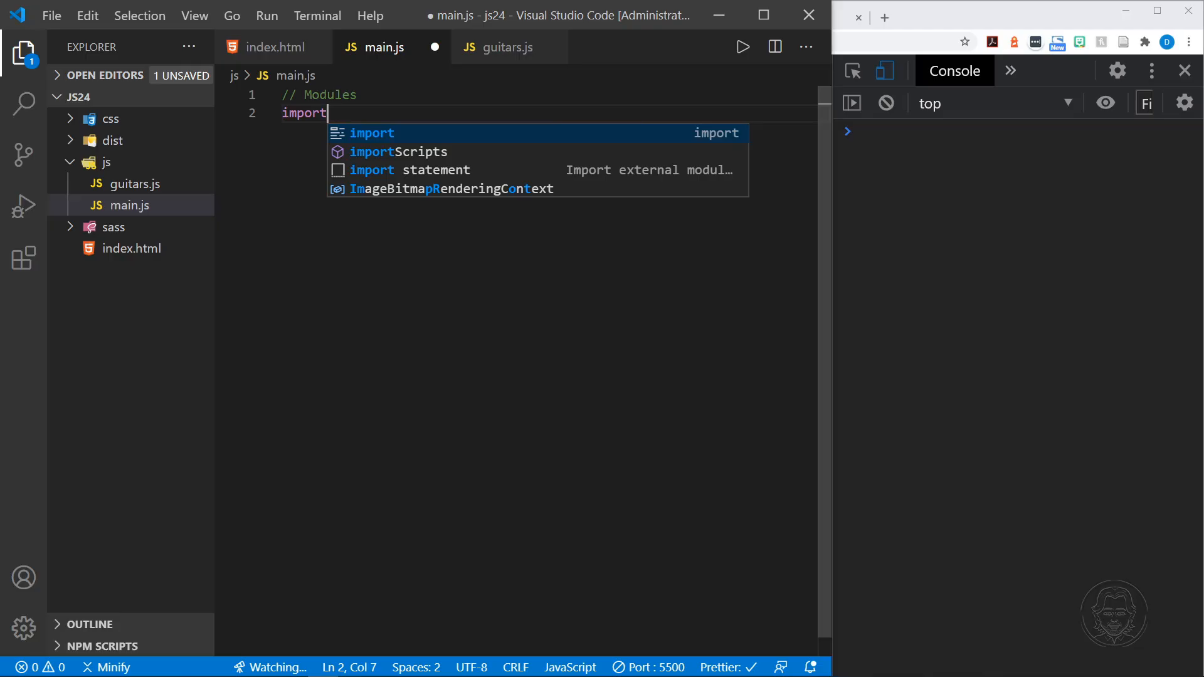
type("play")
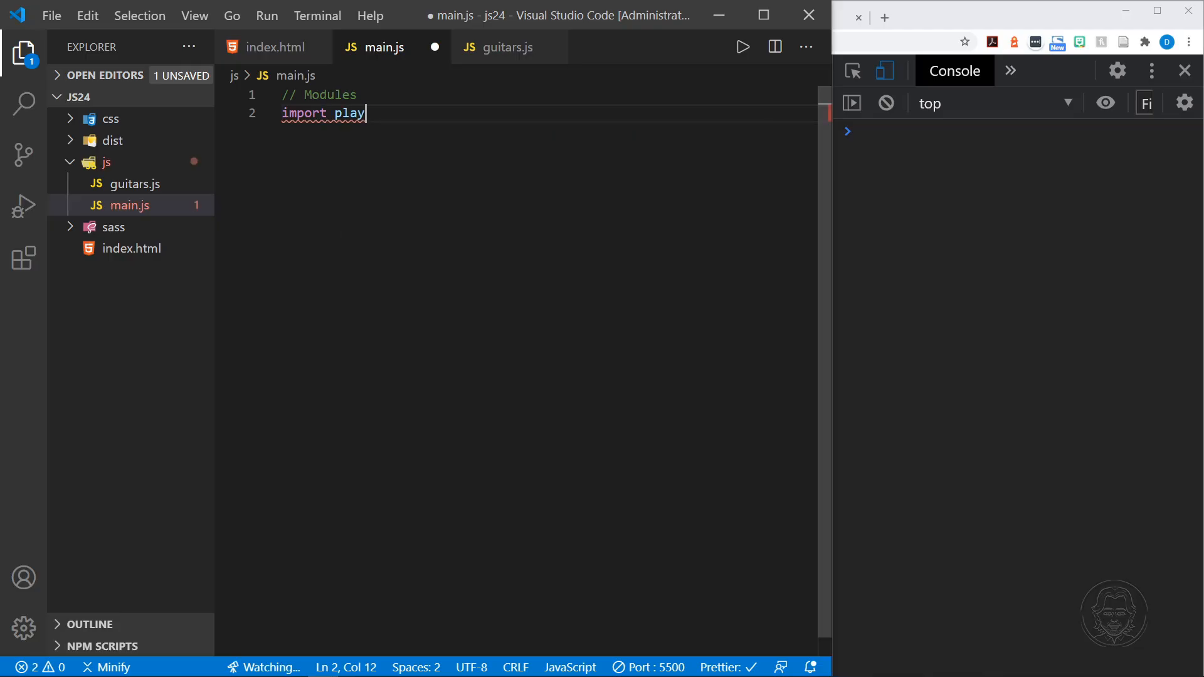
type("Guitar")
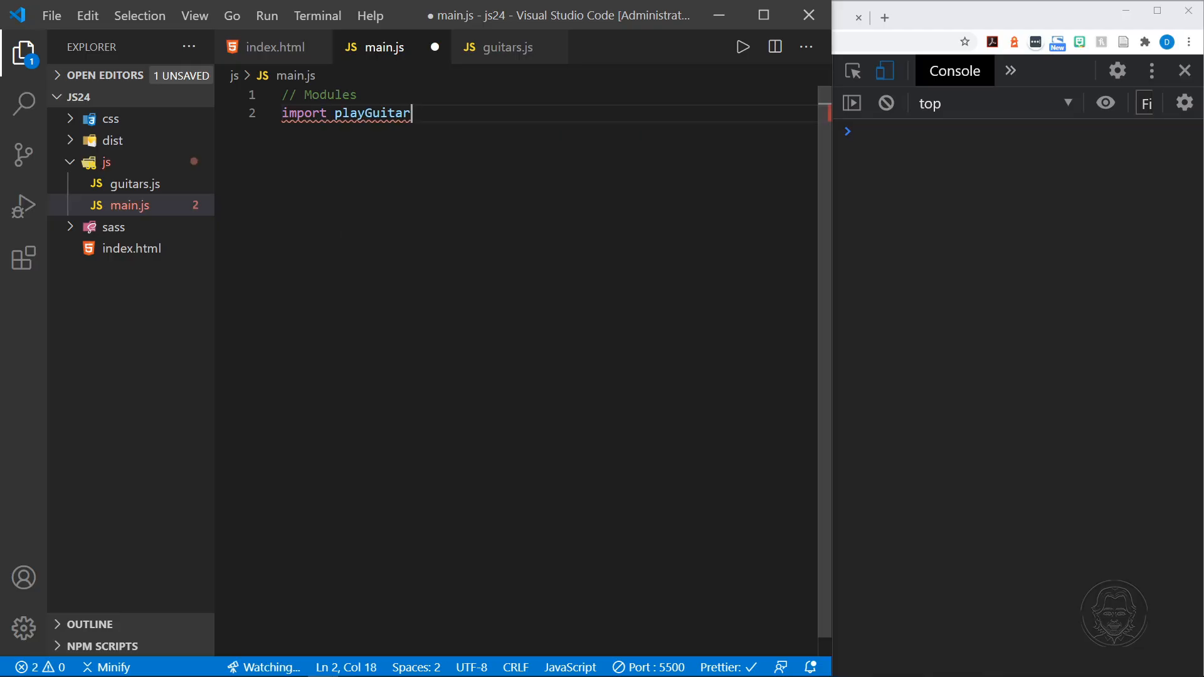
type("from \"\"")
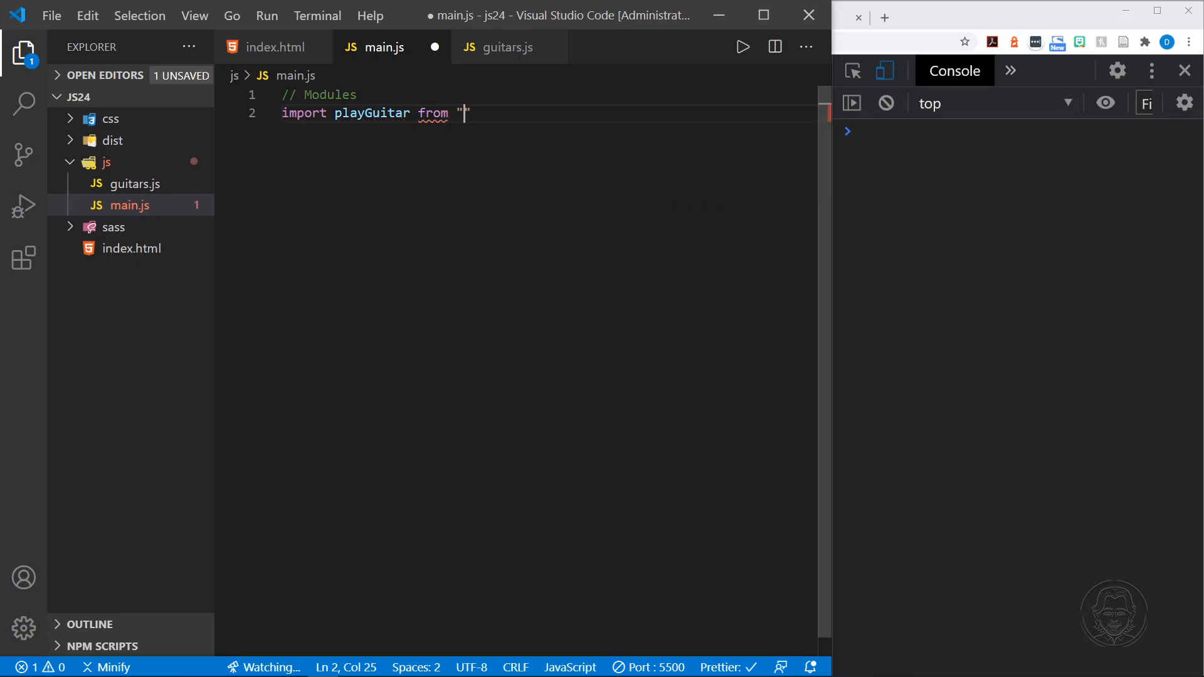
type("./guitars")
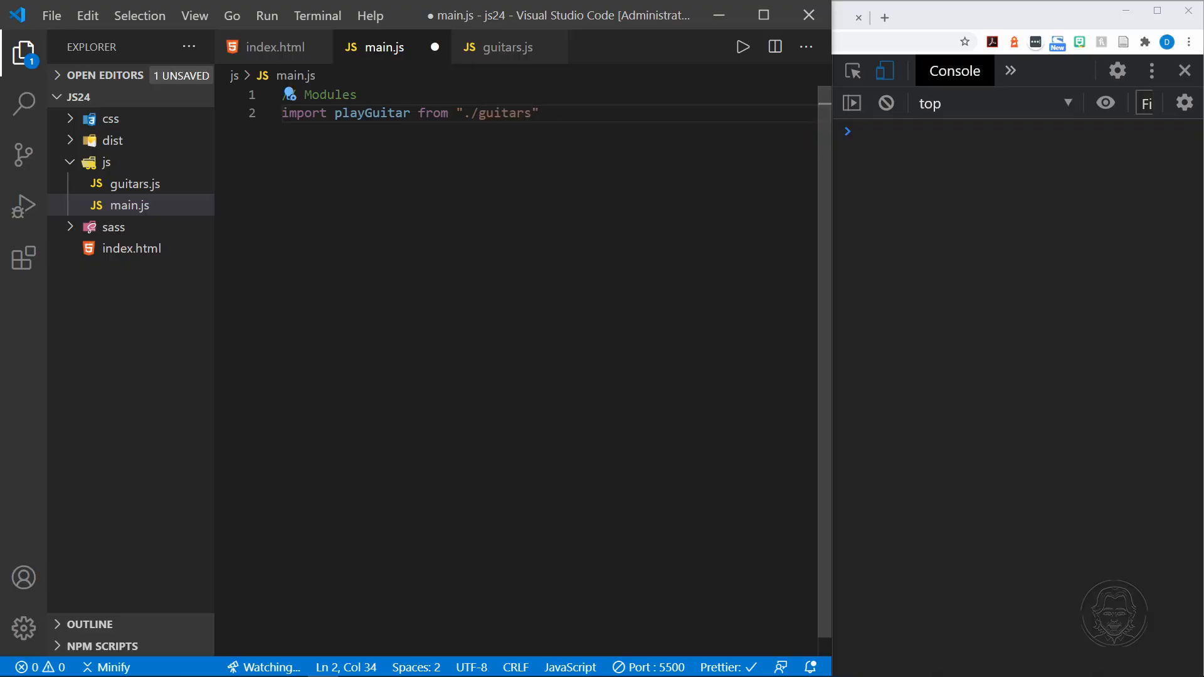
type(".js\";")
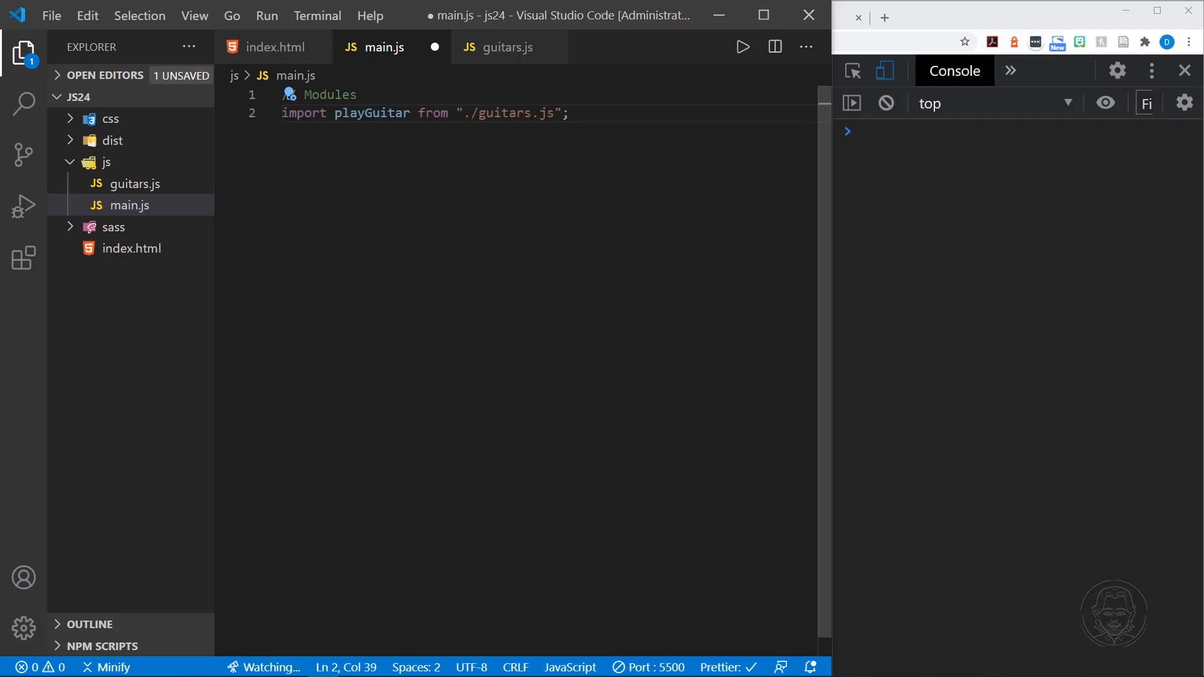
left_click(470, 113)
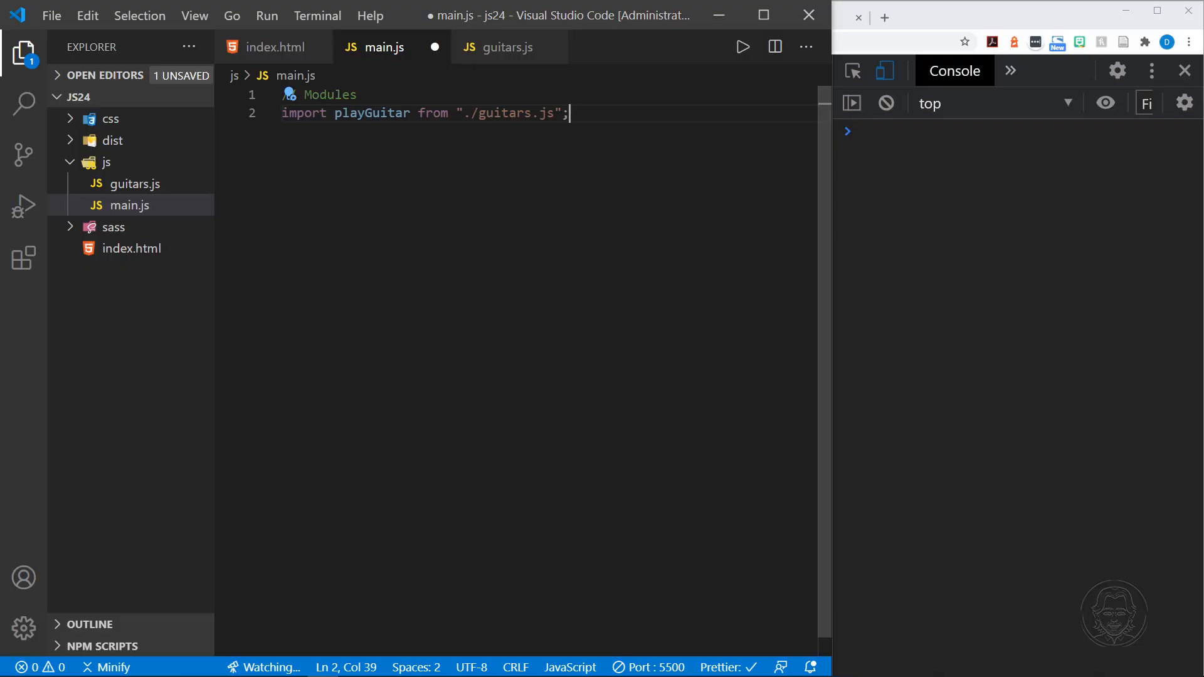
Log the result with console.log(playGuitar()) below the import.
key("Enter")
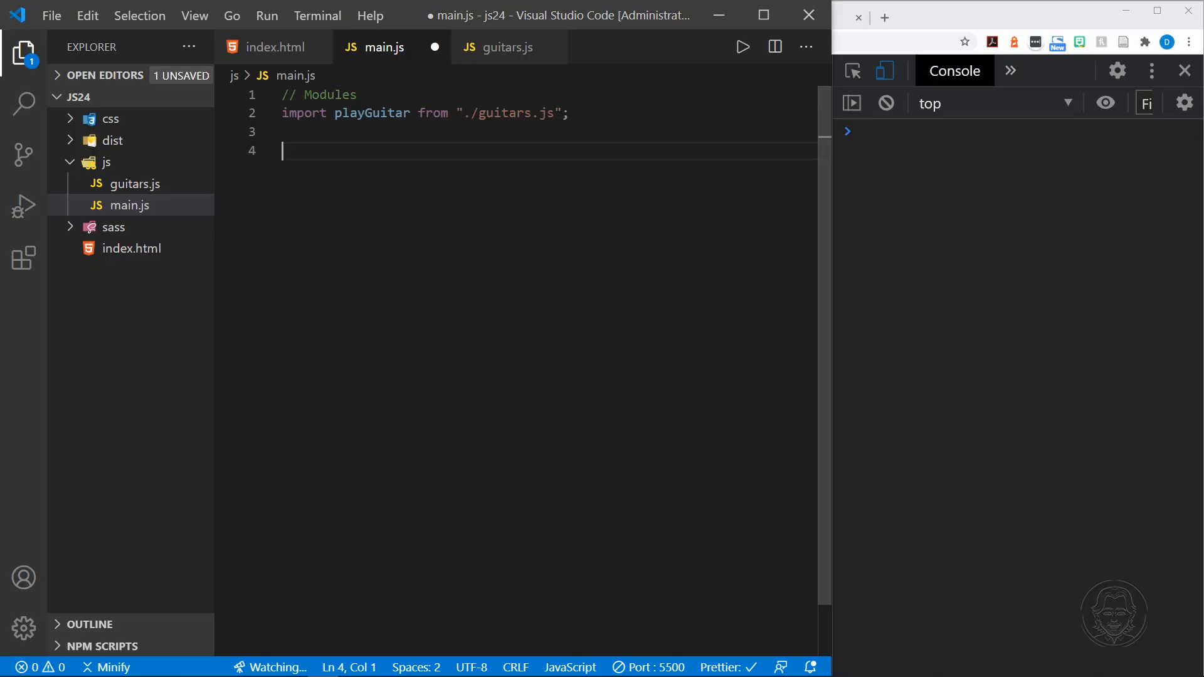
type("console.l")
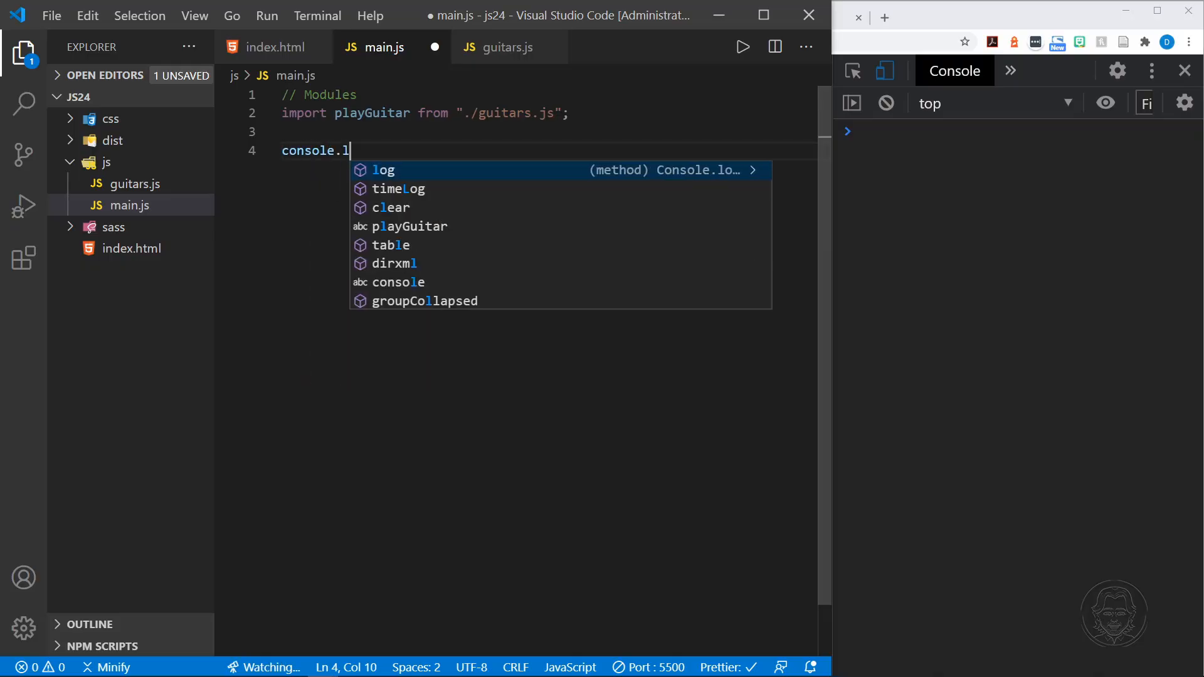
type("og(playGuitar());")
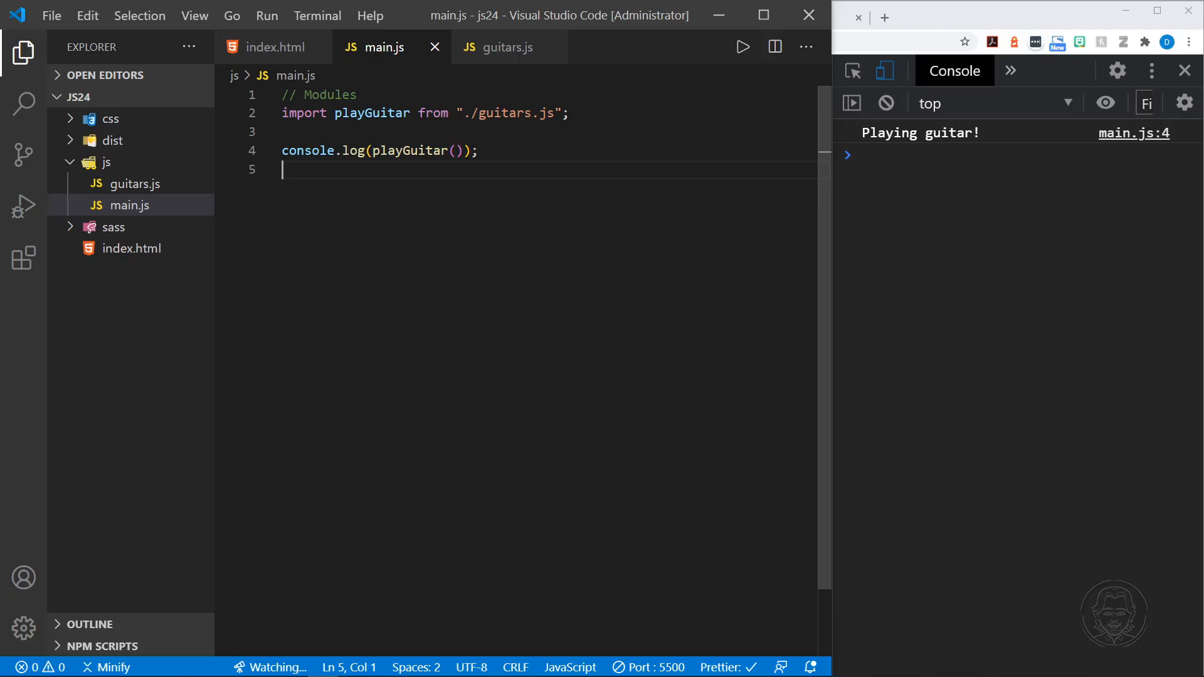
key("Enter")
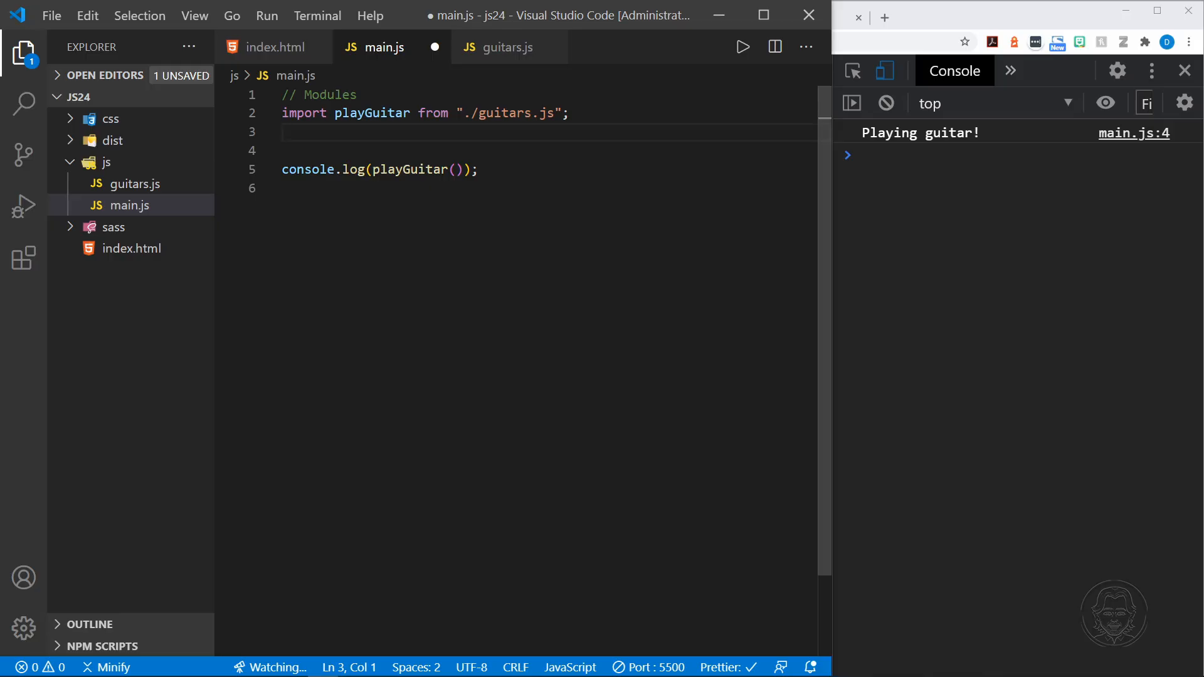
Add import { shredding, plucking } from guitars.js, save, and log plucking().
type("import")
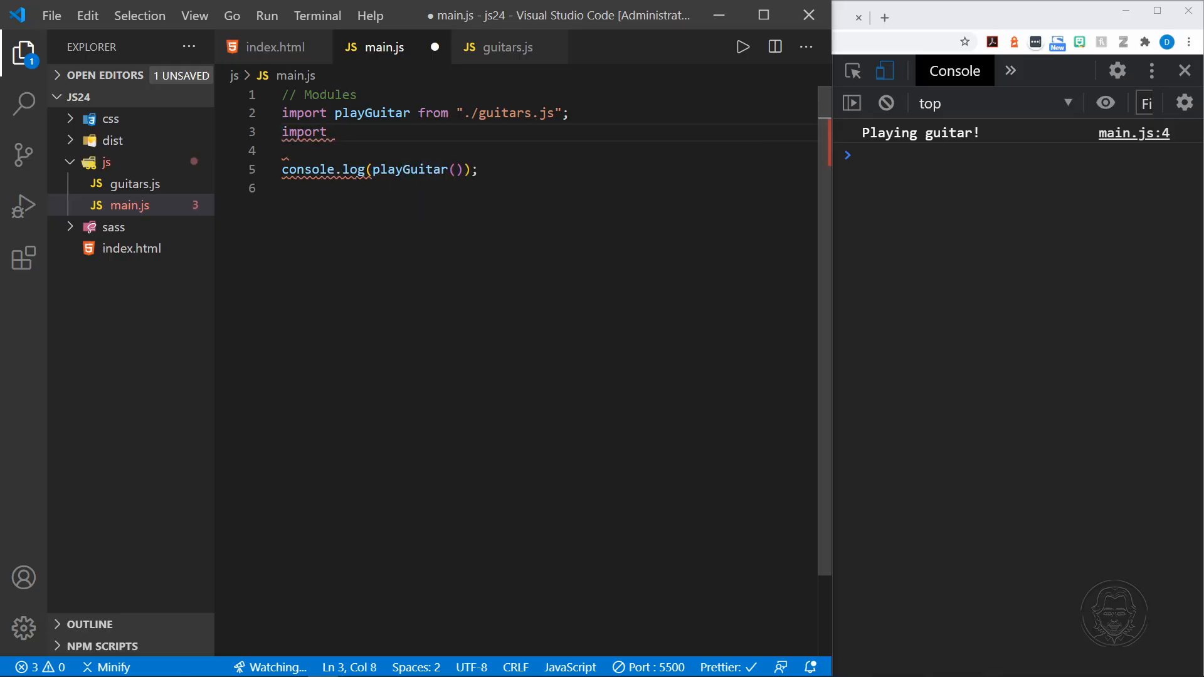
type("{ }")
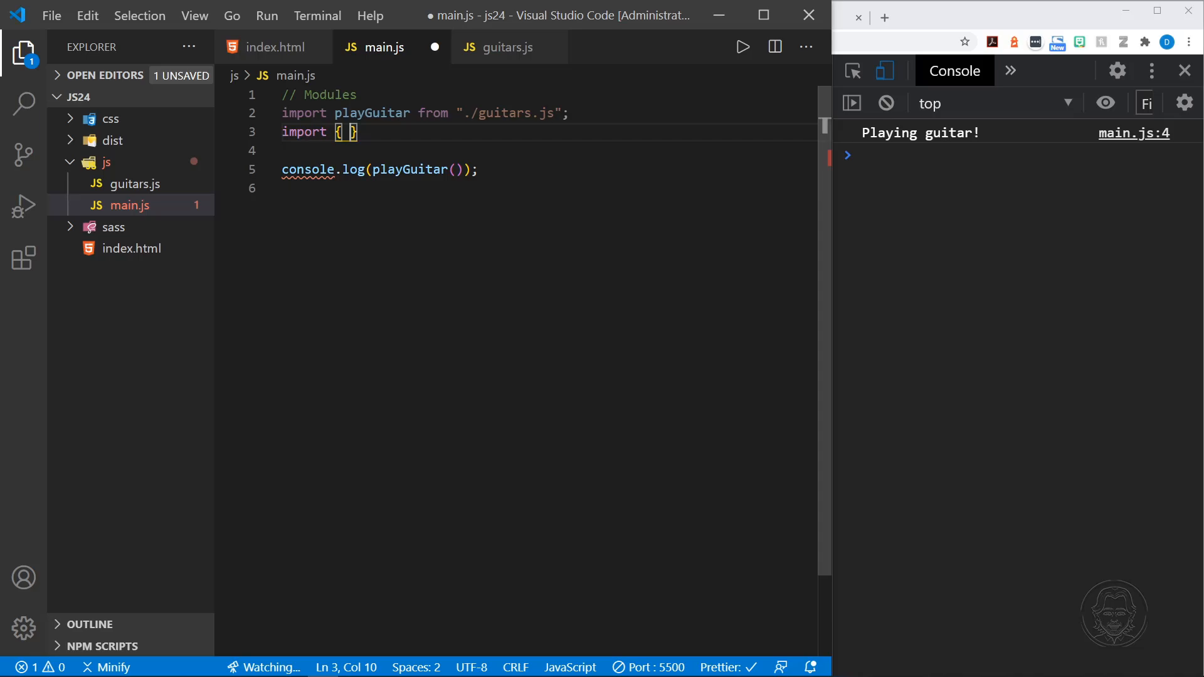
type("shredding")
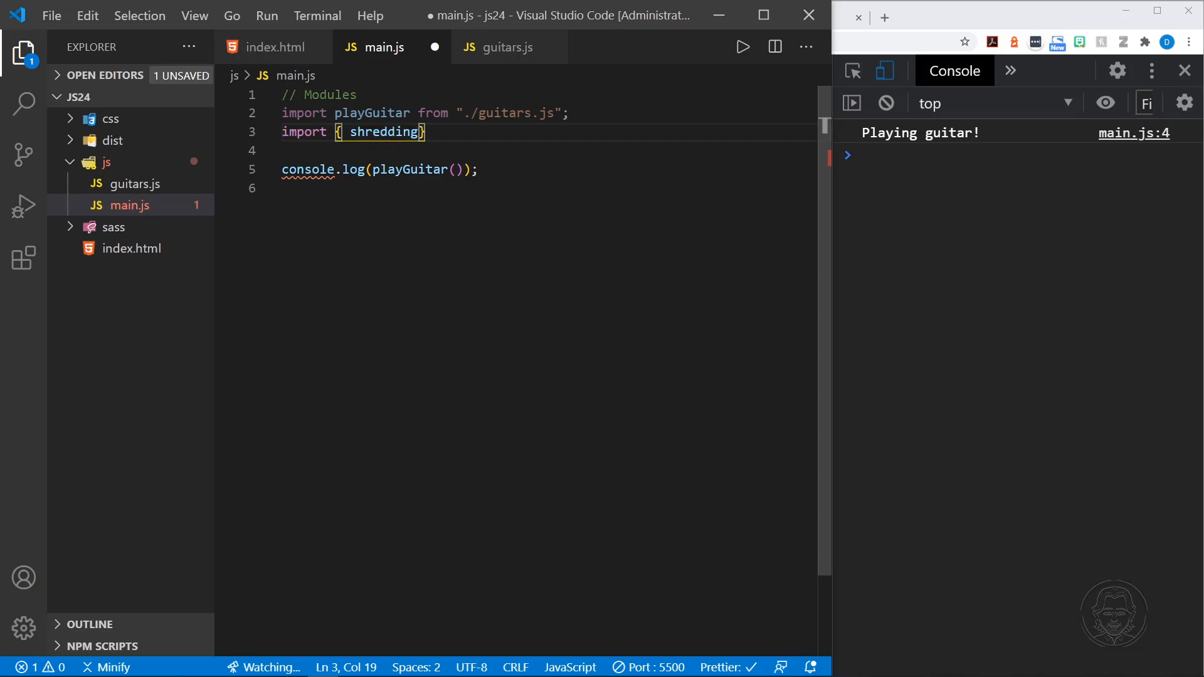
type(", plucking")
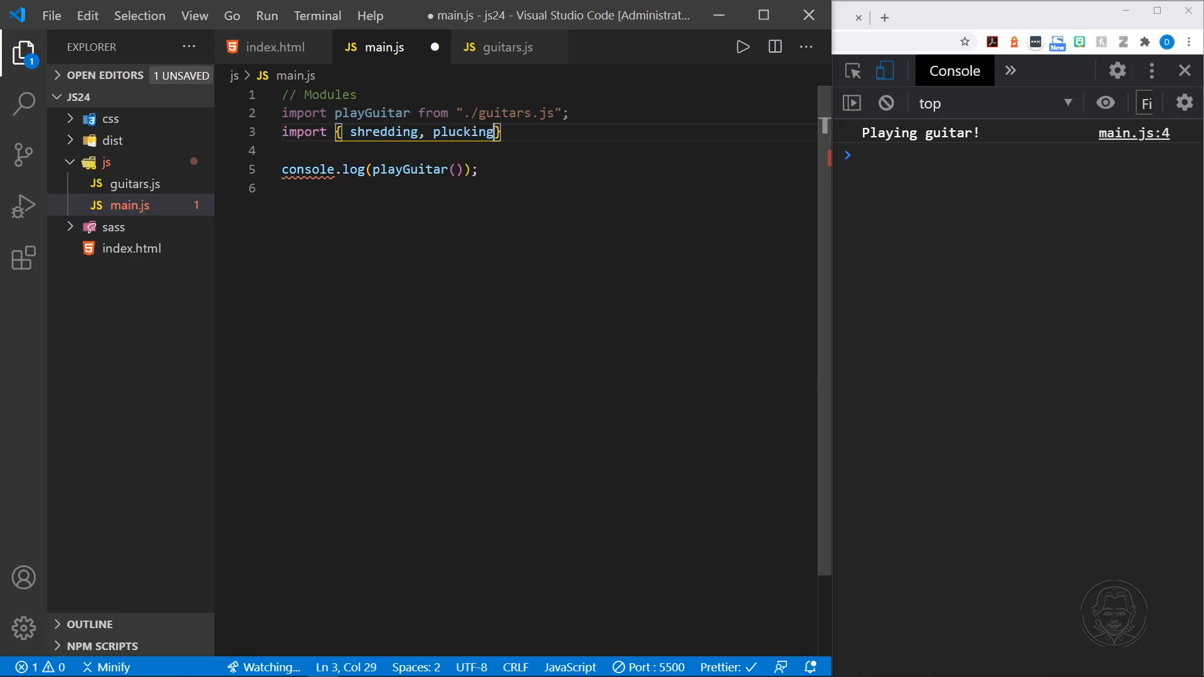
type("} from \"./guitars.js")
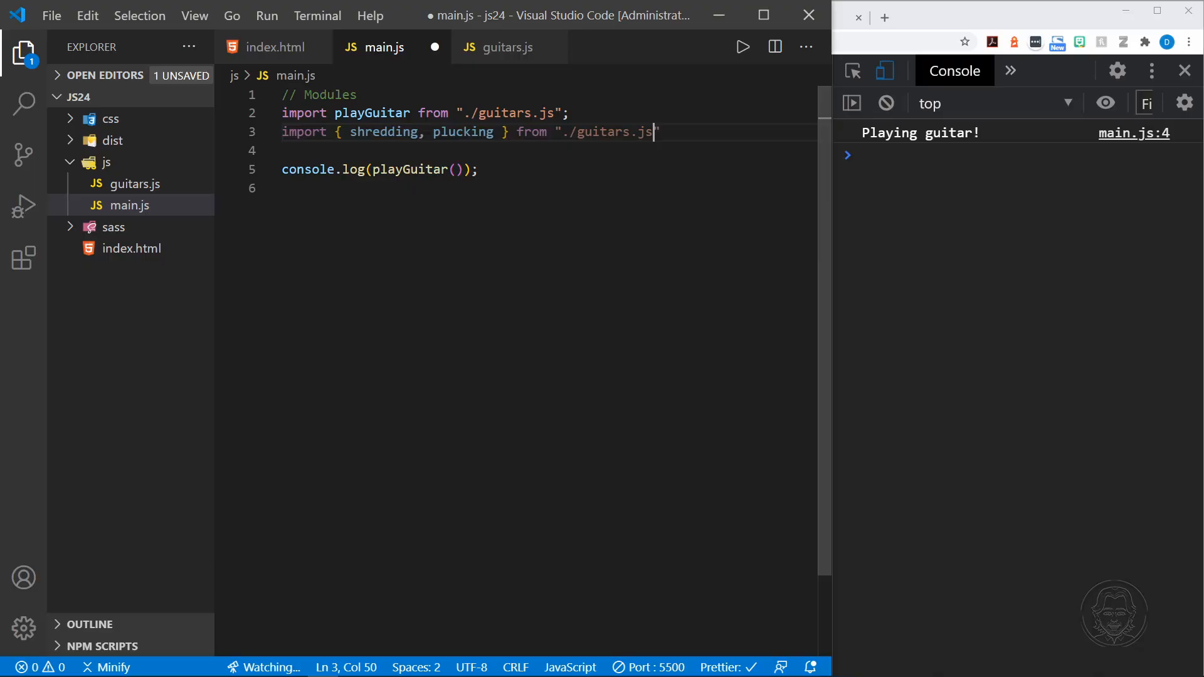
key("ctrl+s")
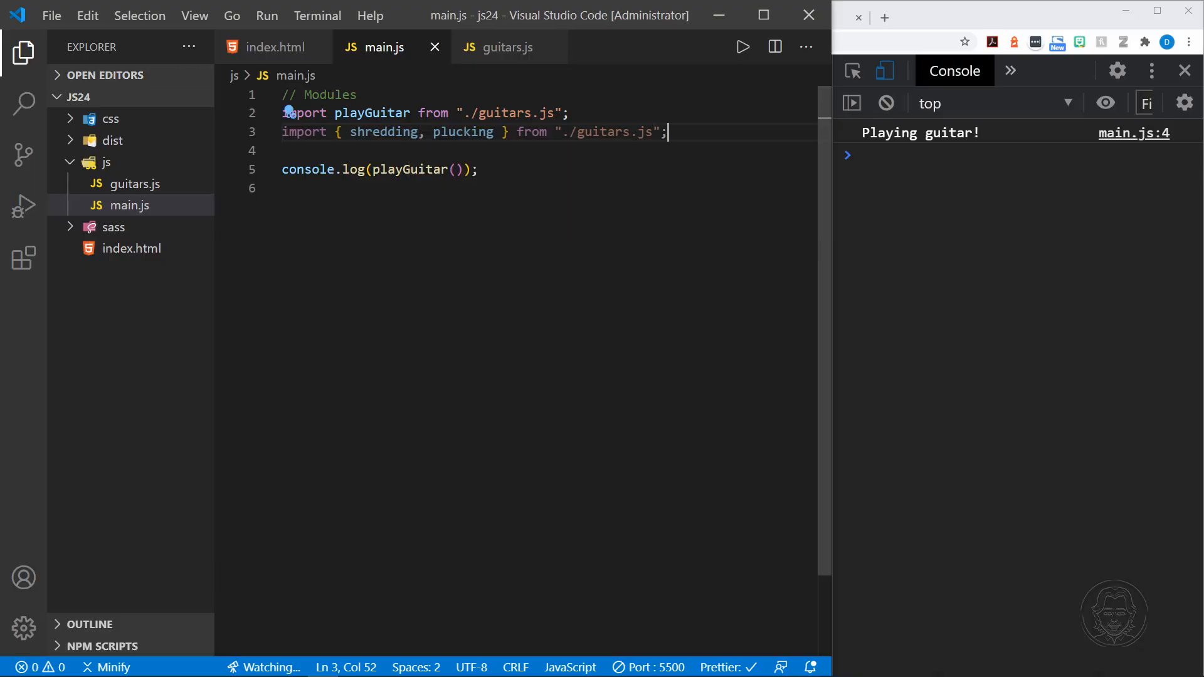
mouse_move(308, 170)
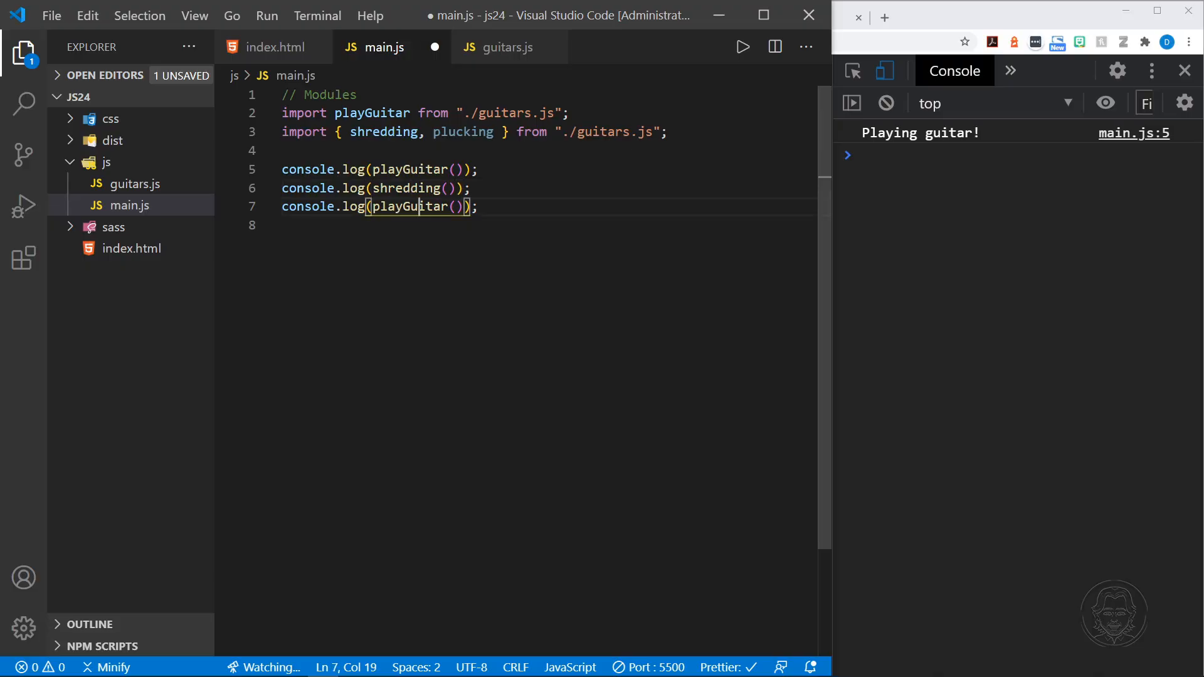
type("pl")
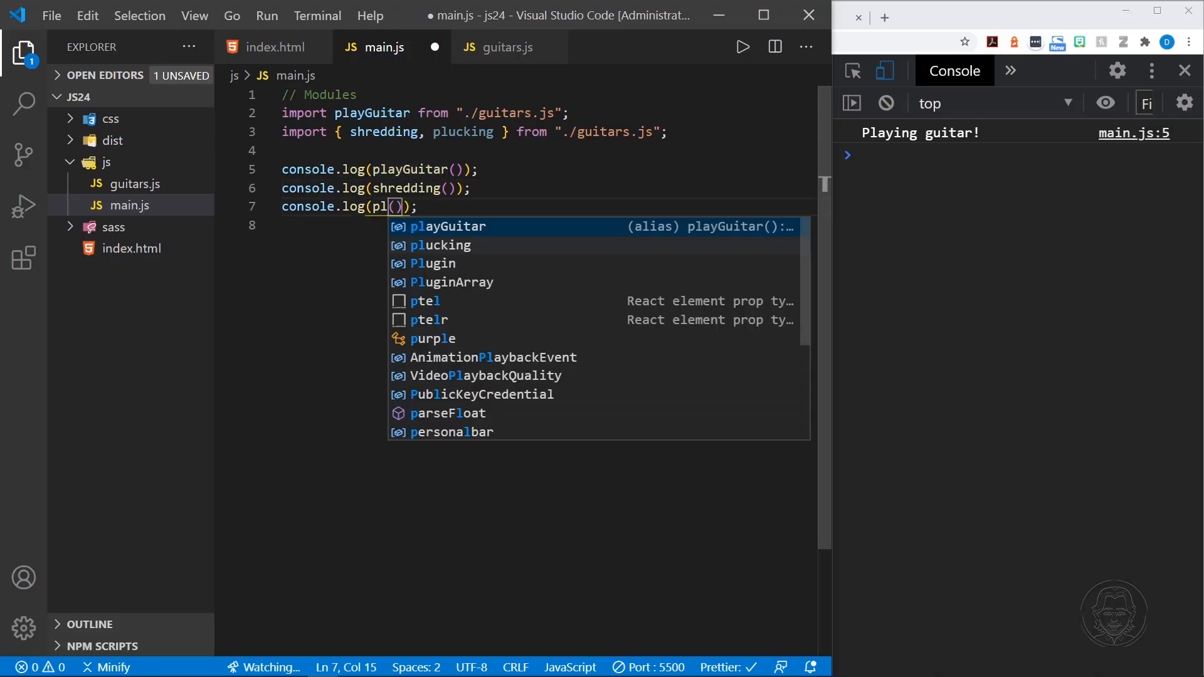
left_click(448, 245)
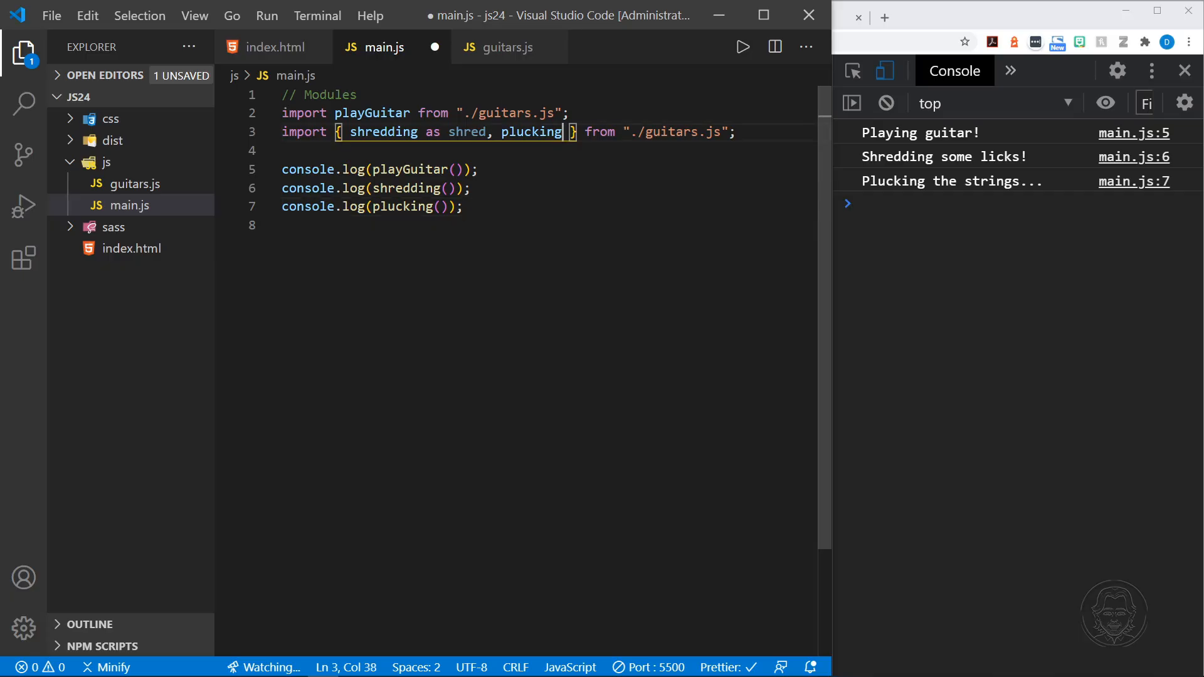
Add 'as shred' and 'as fingerpicking' to the import, call shred() and fingerpicking(), and save.
type("as")
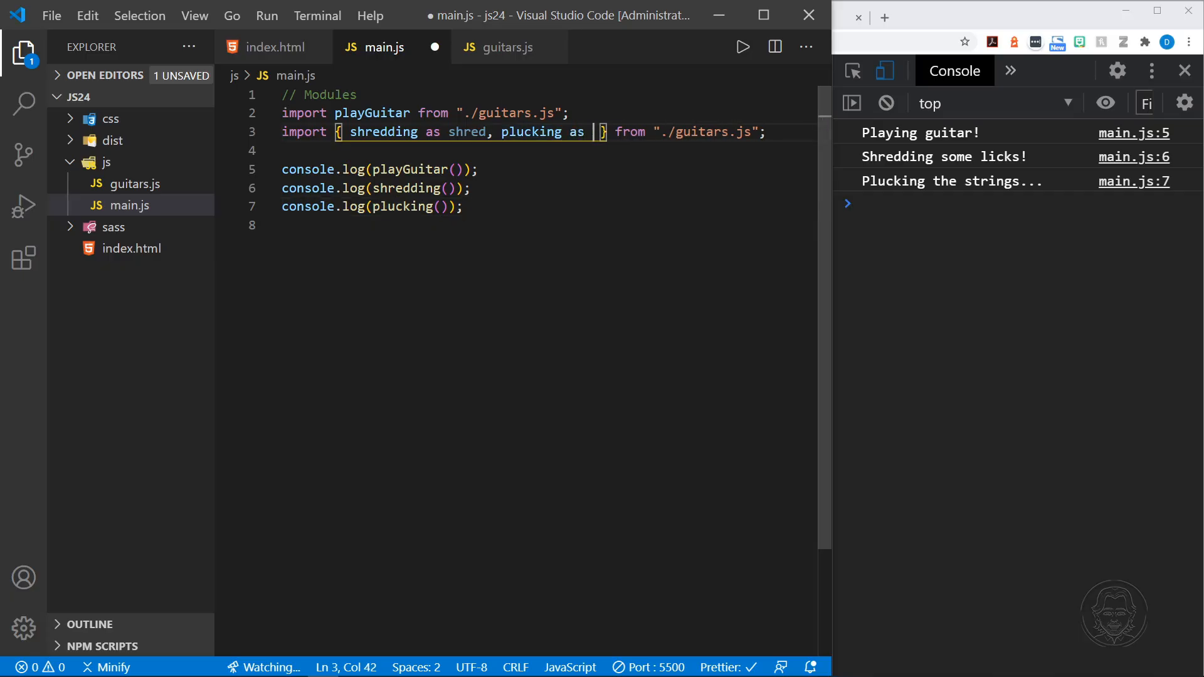
type("finger")
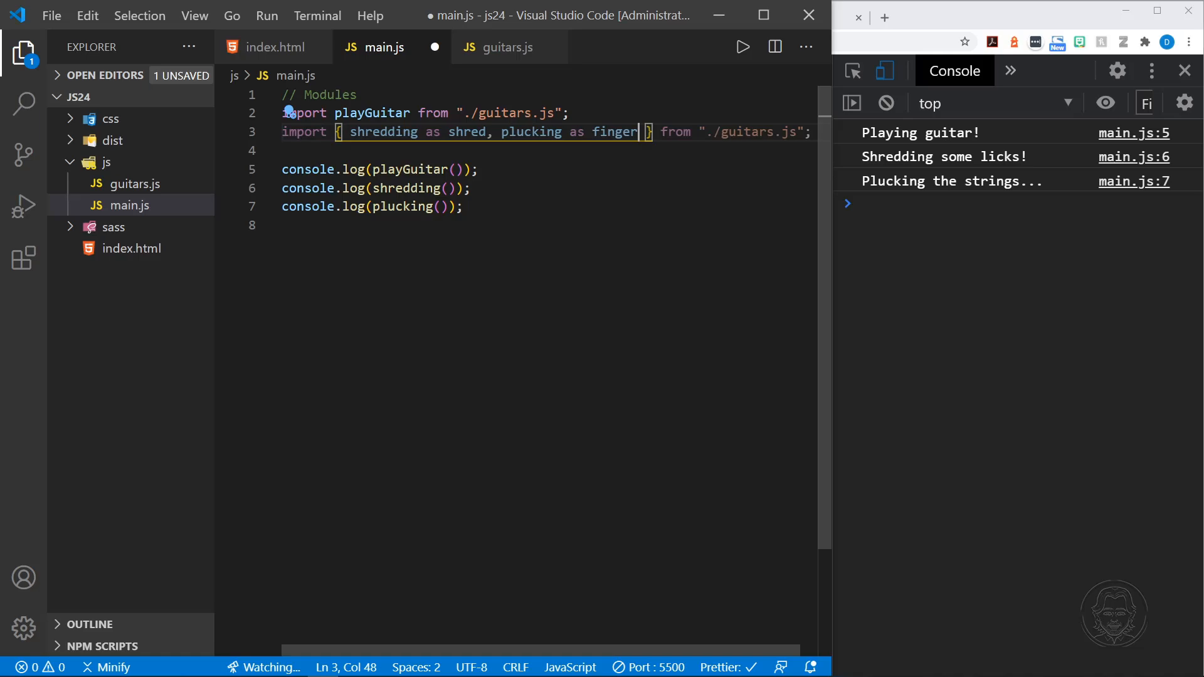
type("picking")
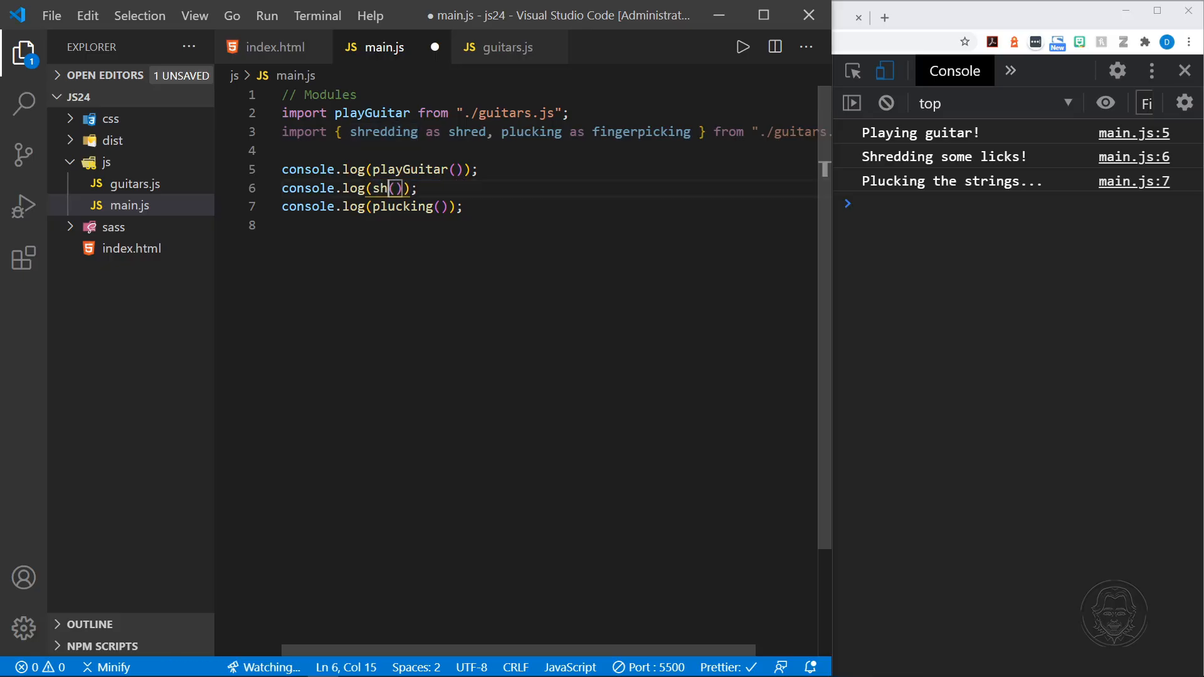
type("red")
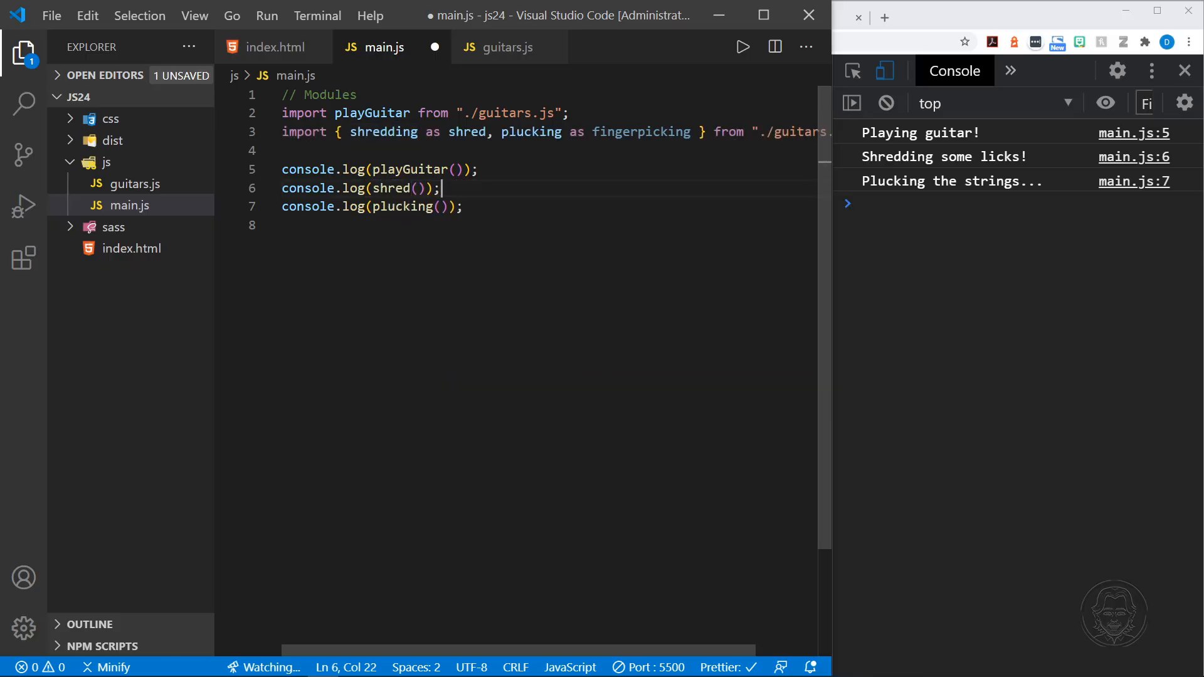
type("fingerpi")
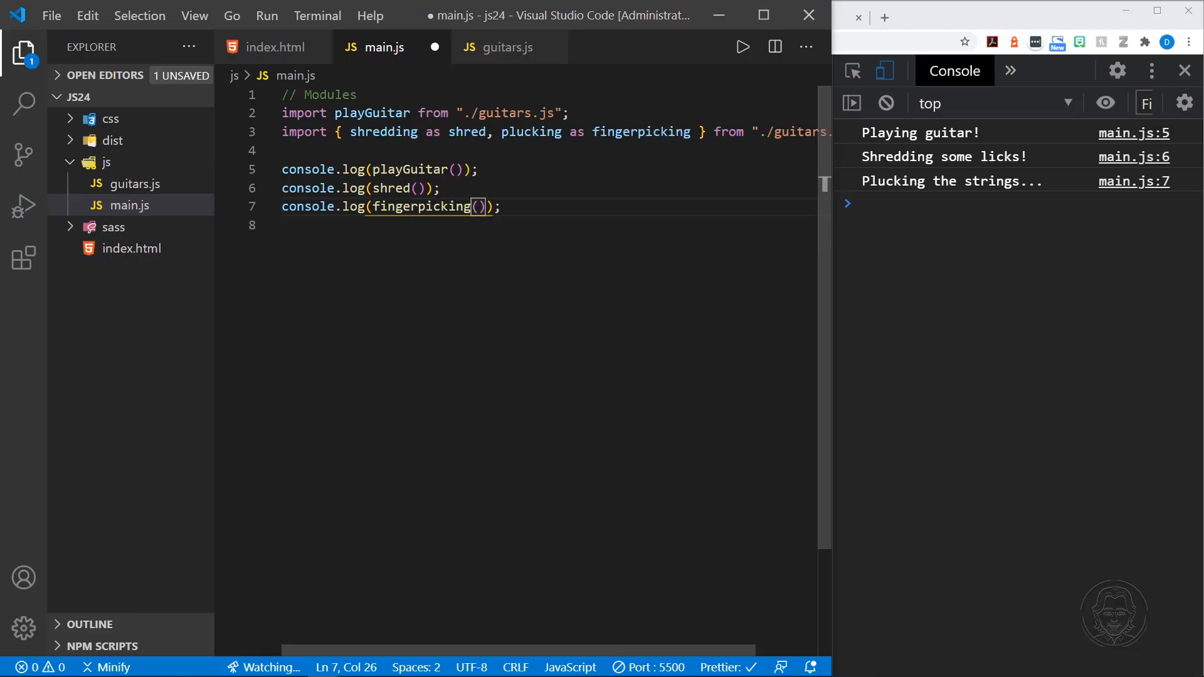
key("ctrl+s")
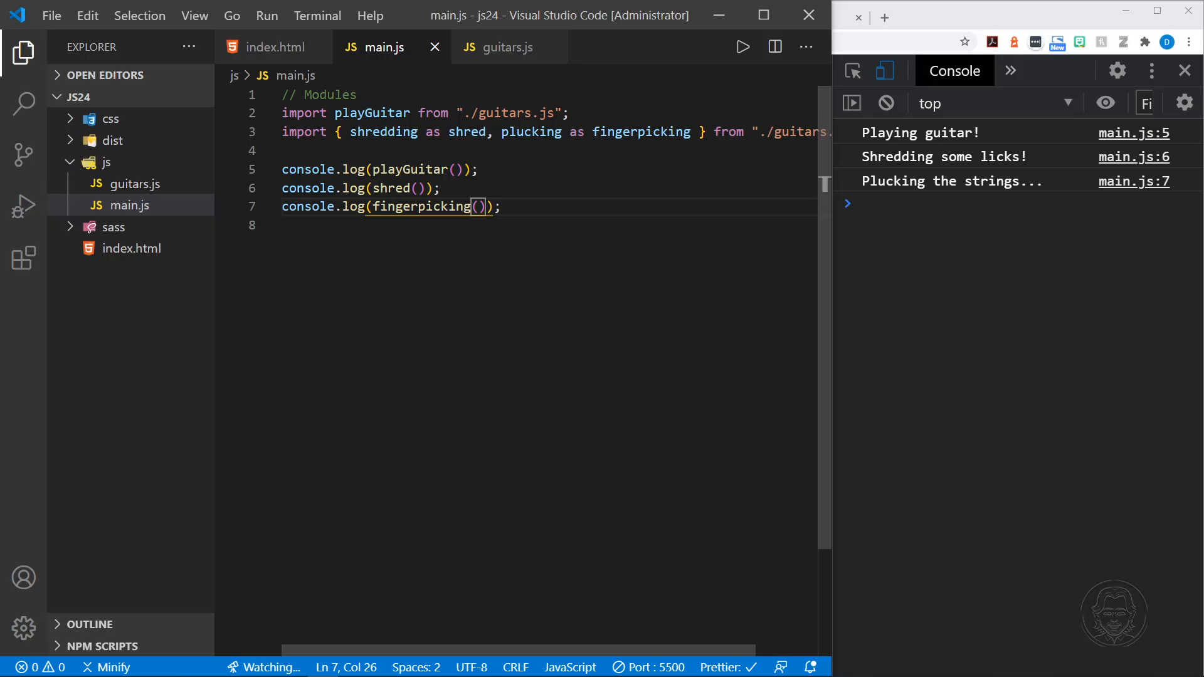
left_click(131, 205)
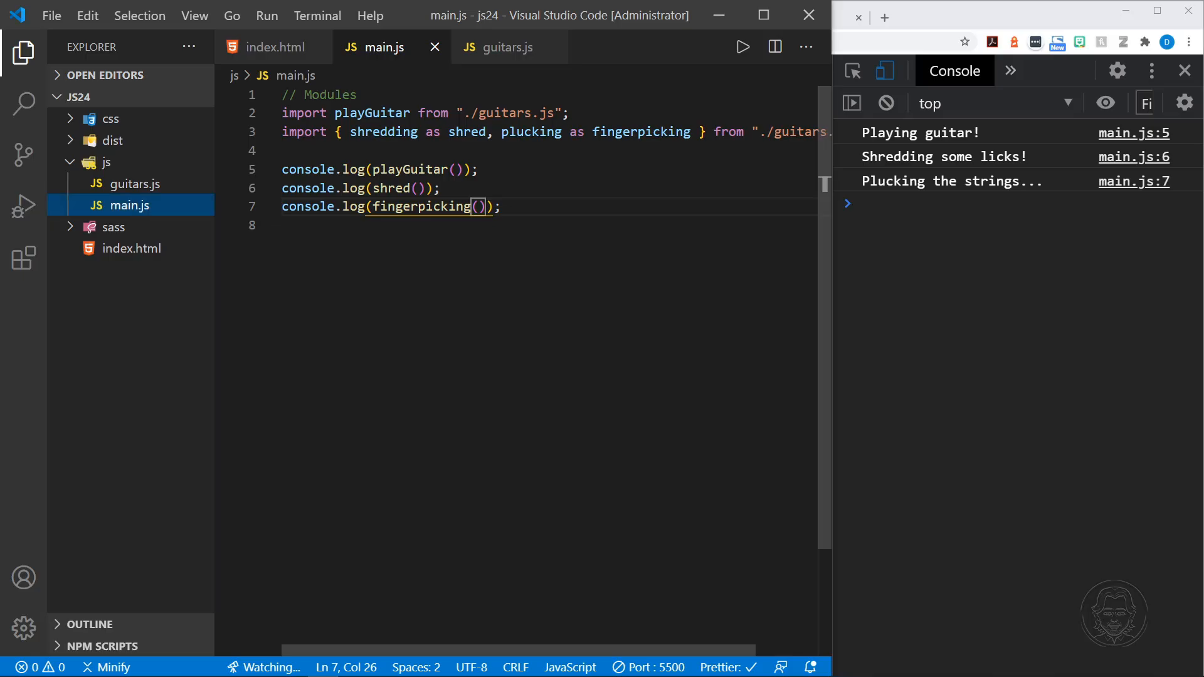
Replace both imports with import * as Guitars from "./guitars.js" and call Guitars.playGuitar().
left_click_drag(282, 113, 282, 152)
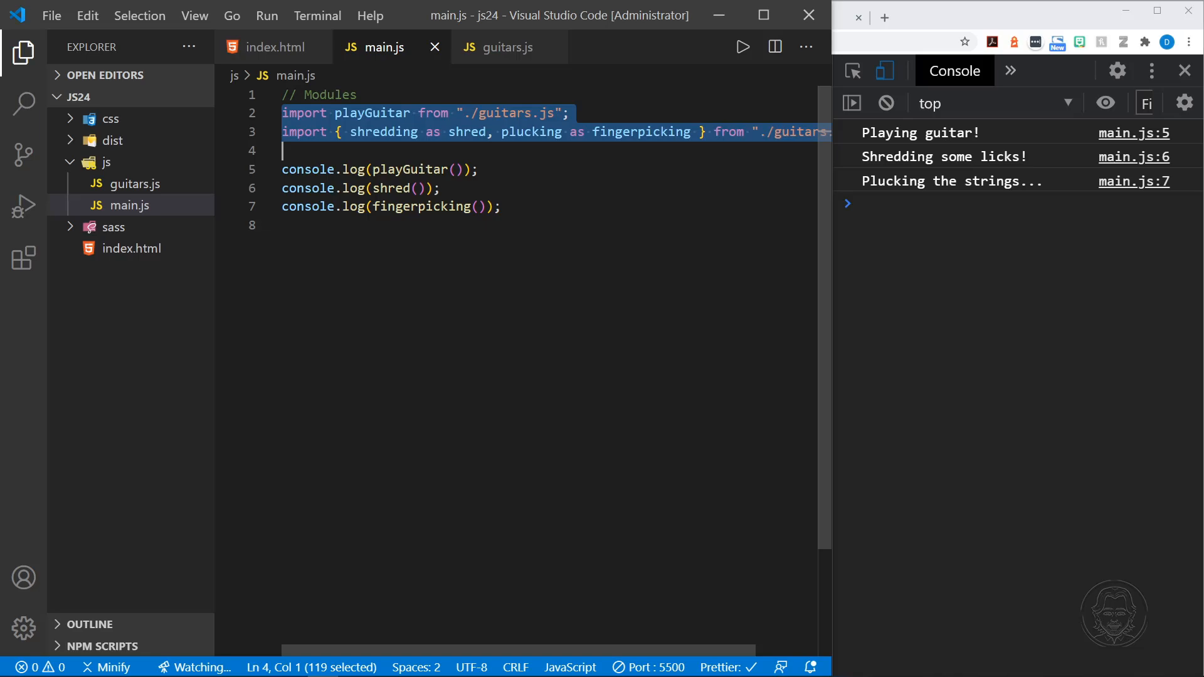
key("Delete")
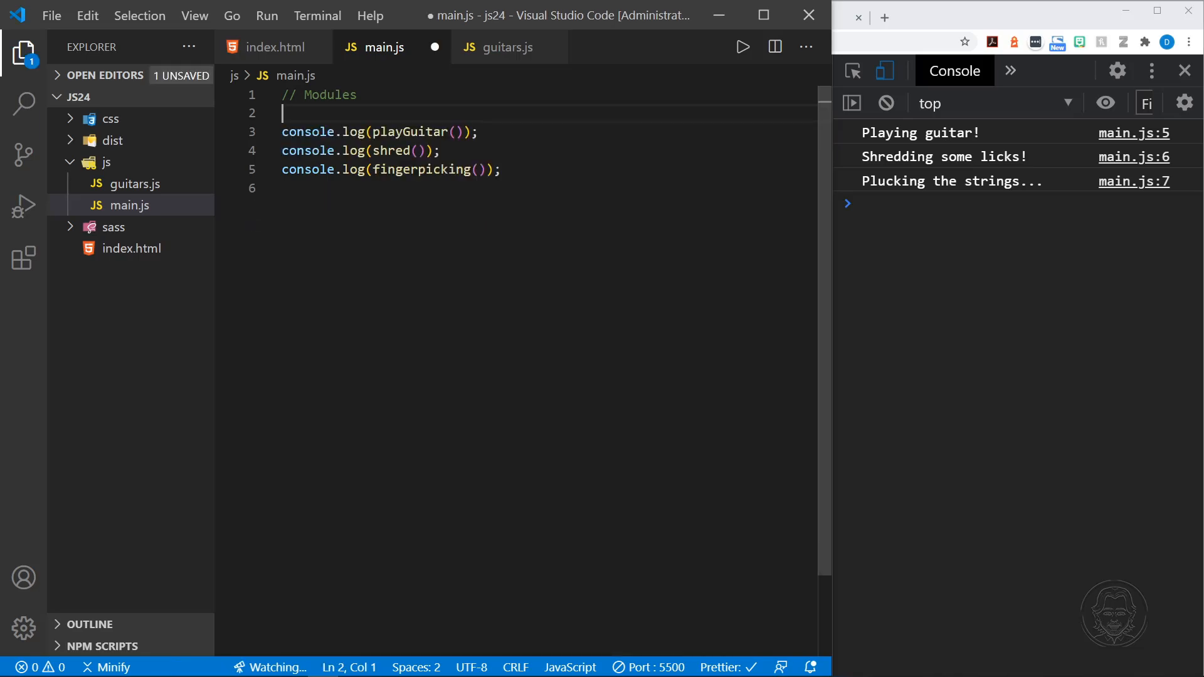
type("import * a")
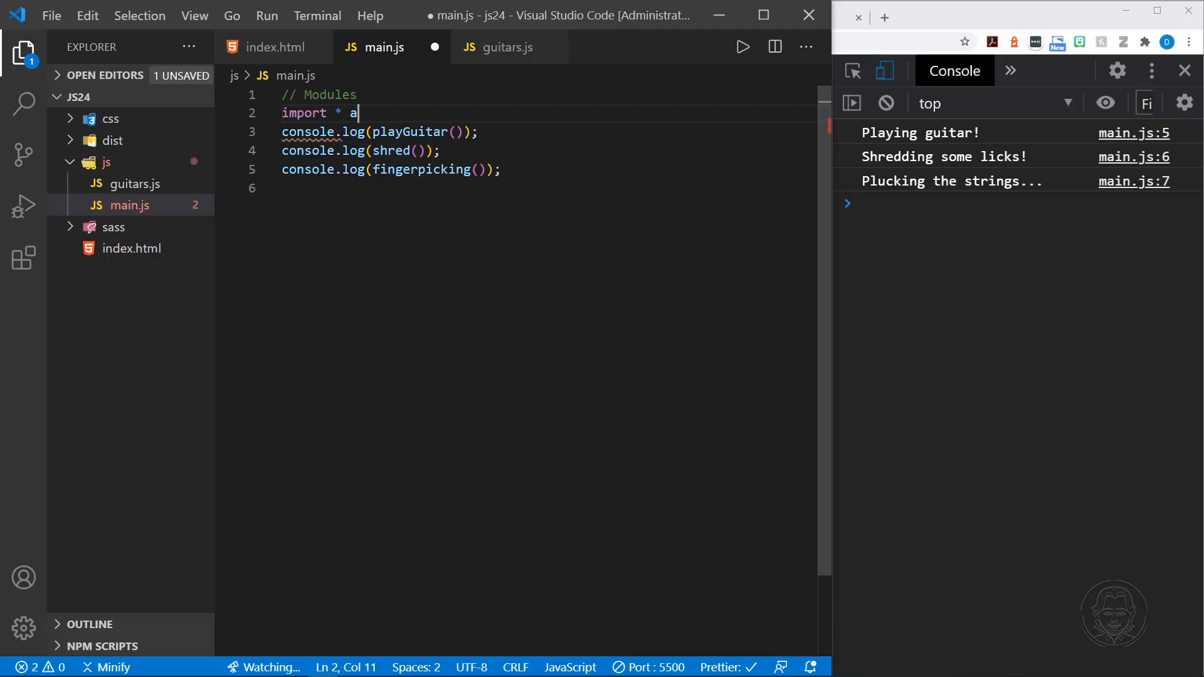
type("s")
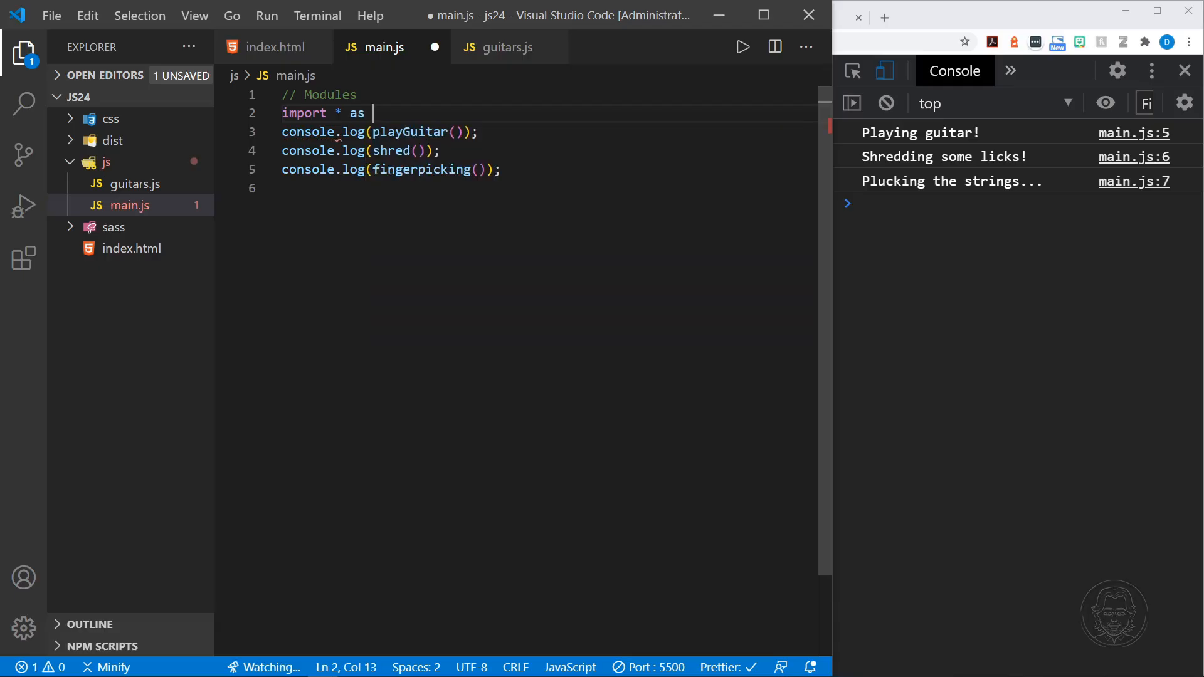
type("Guitars")
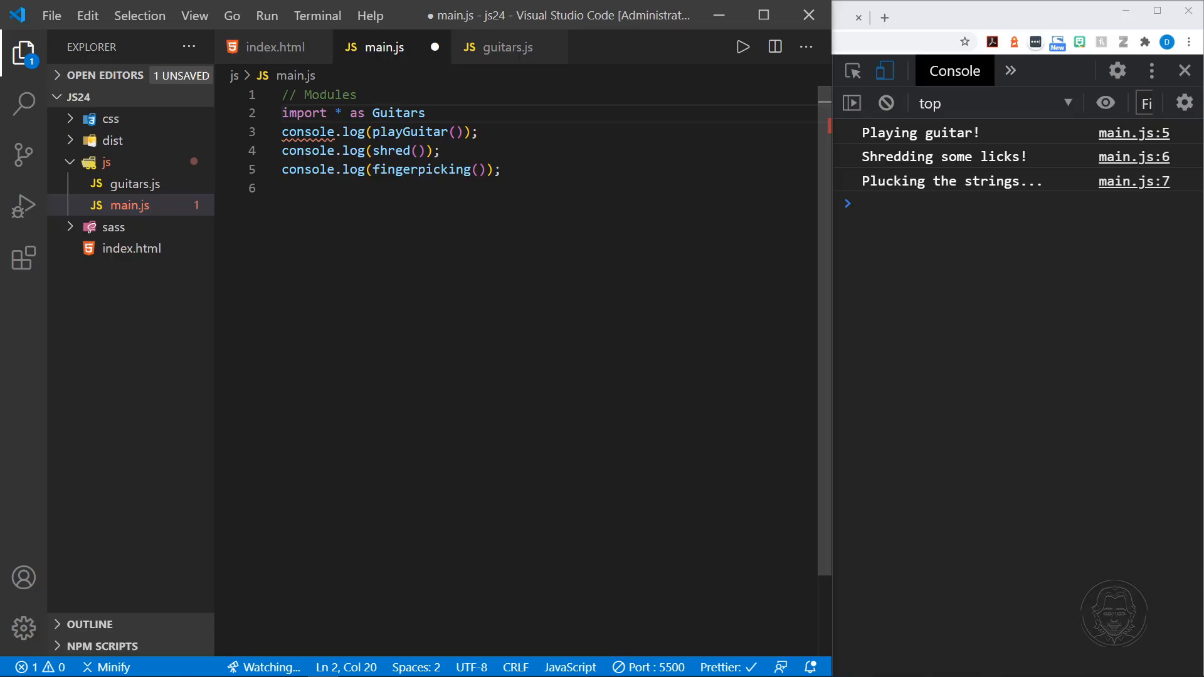
type("from \"./guitars.js")
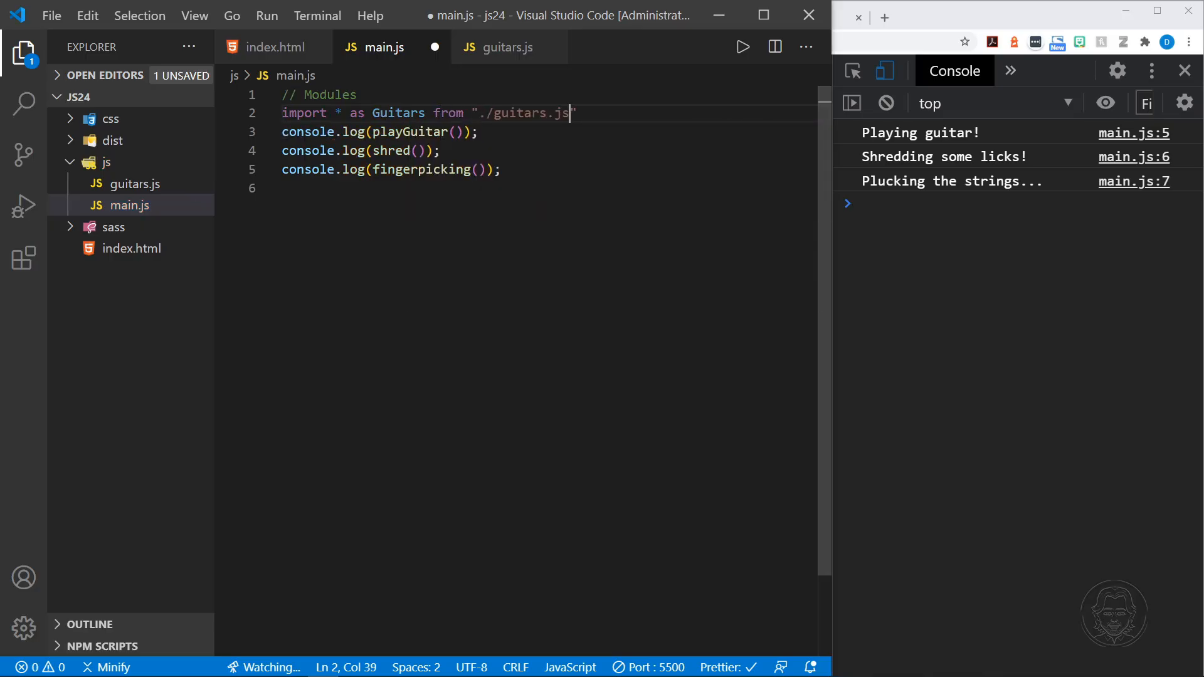
key("Enter")
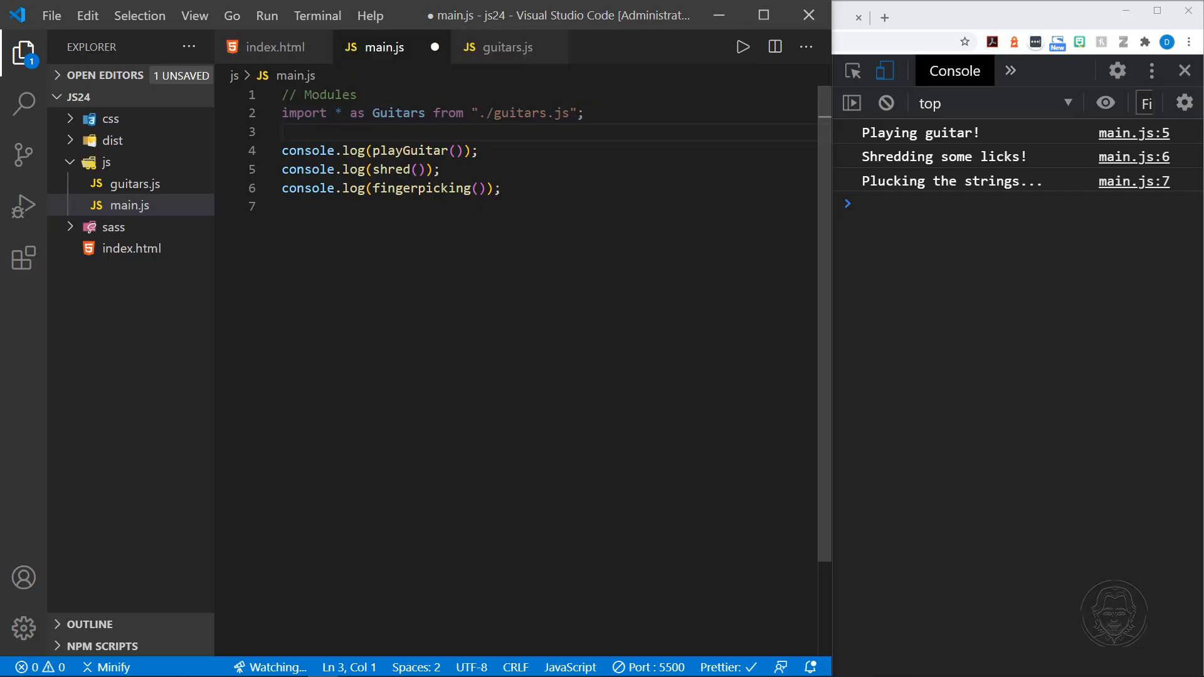
mouse_move(398, 113)
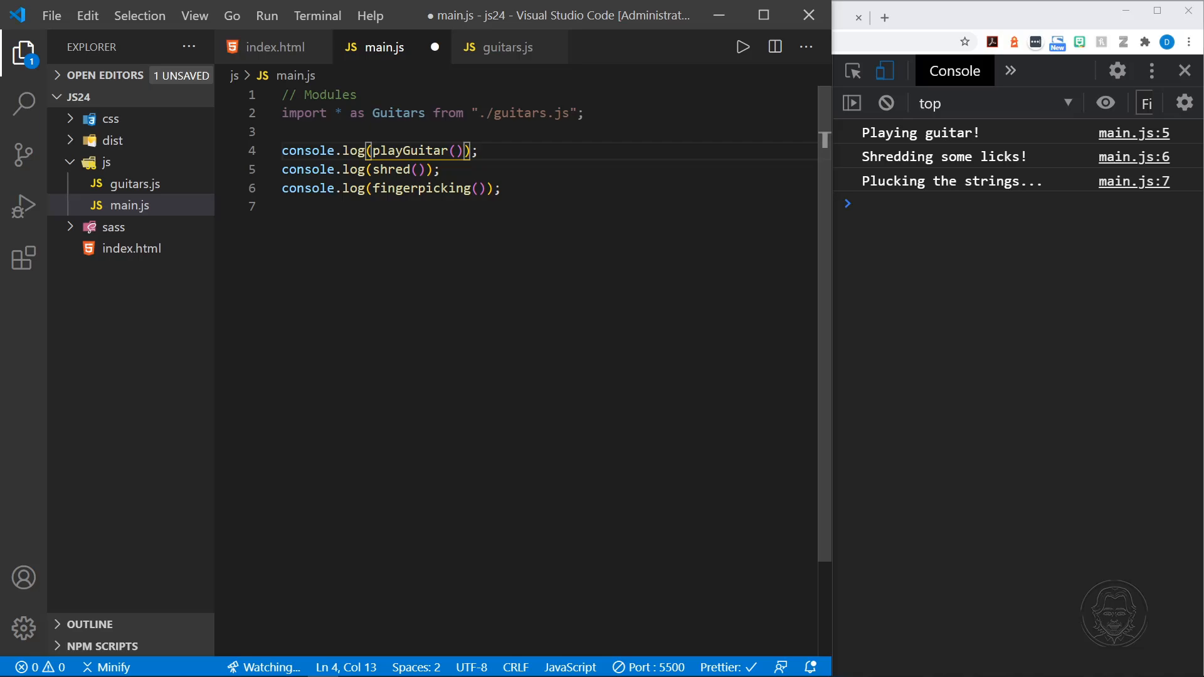
type("Guitars.")
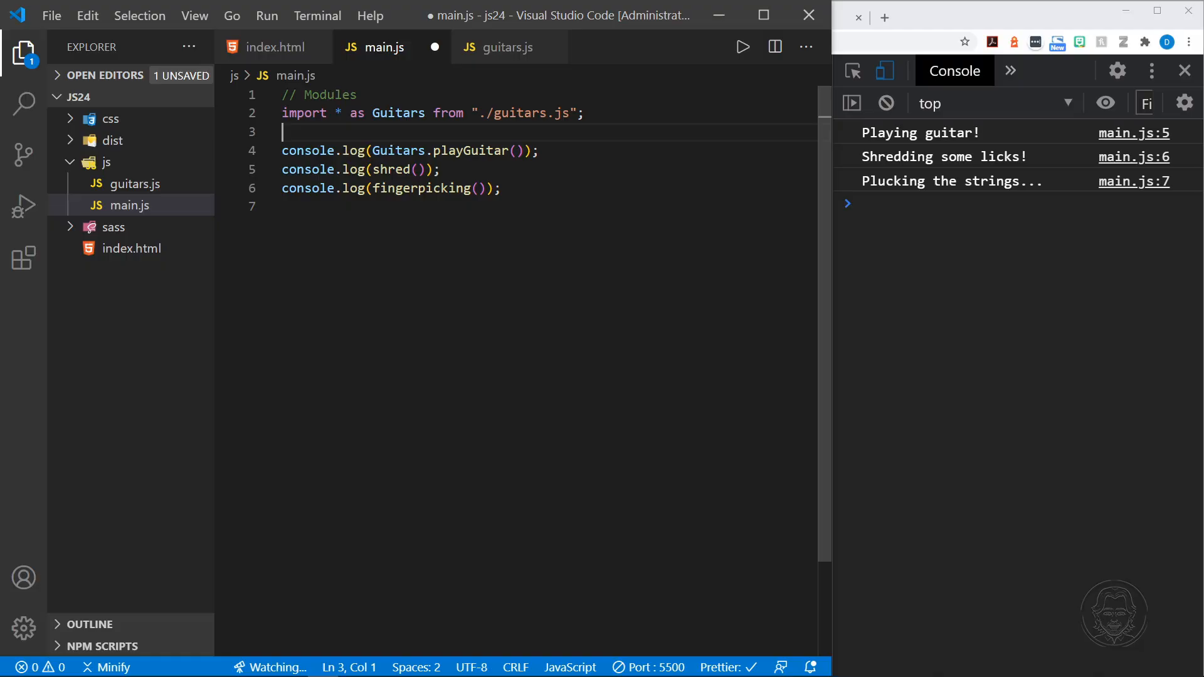
mouse_move(390, 153)
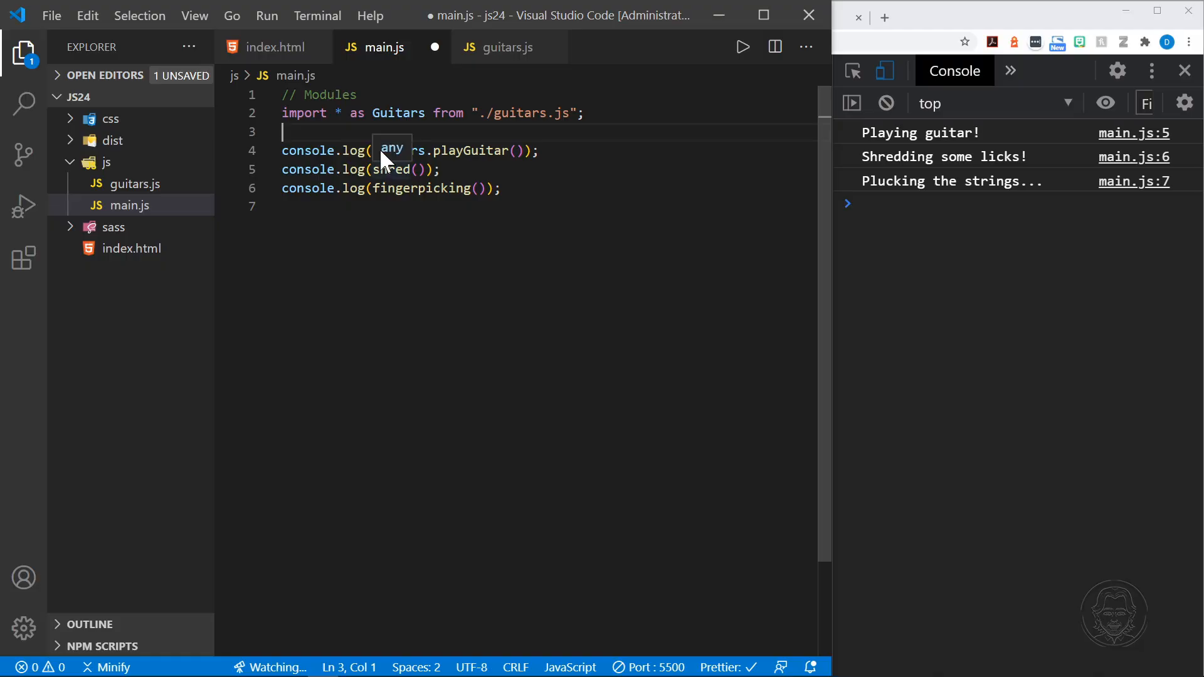
double_click(396, 151)
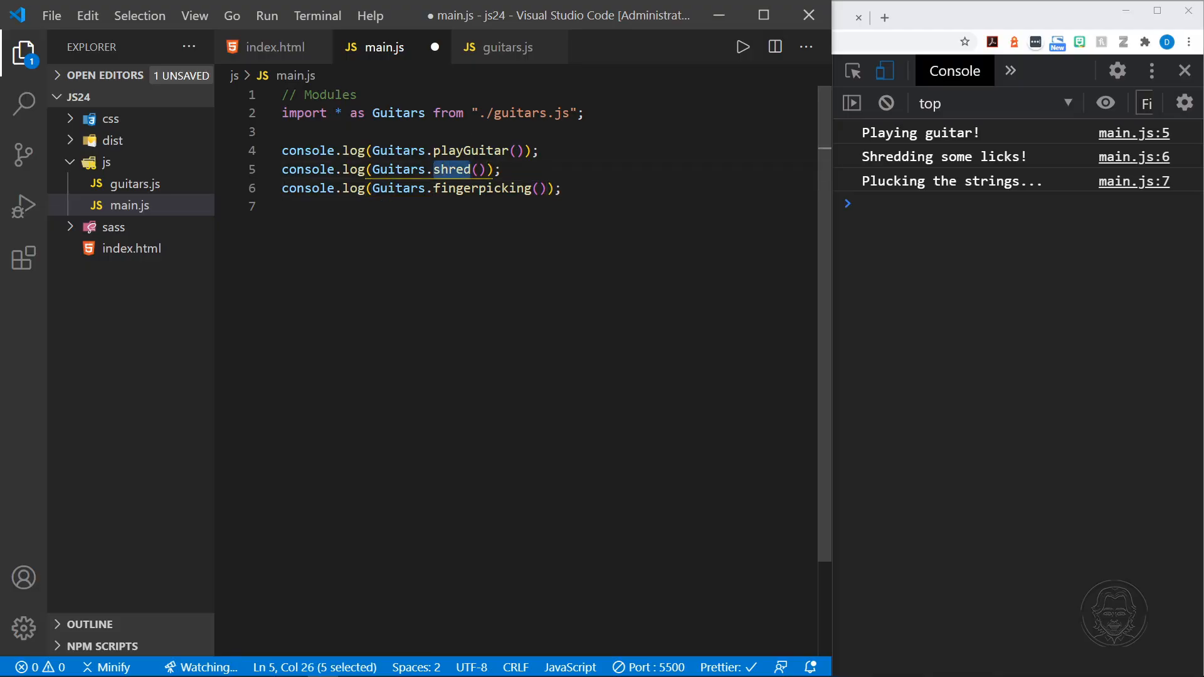
Change the shred and fingerpicking calls to shredding and plucking.
type("ding")
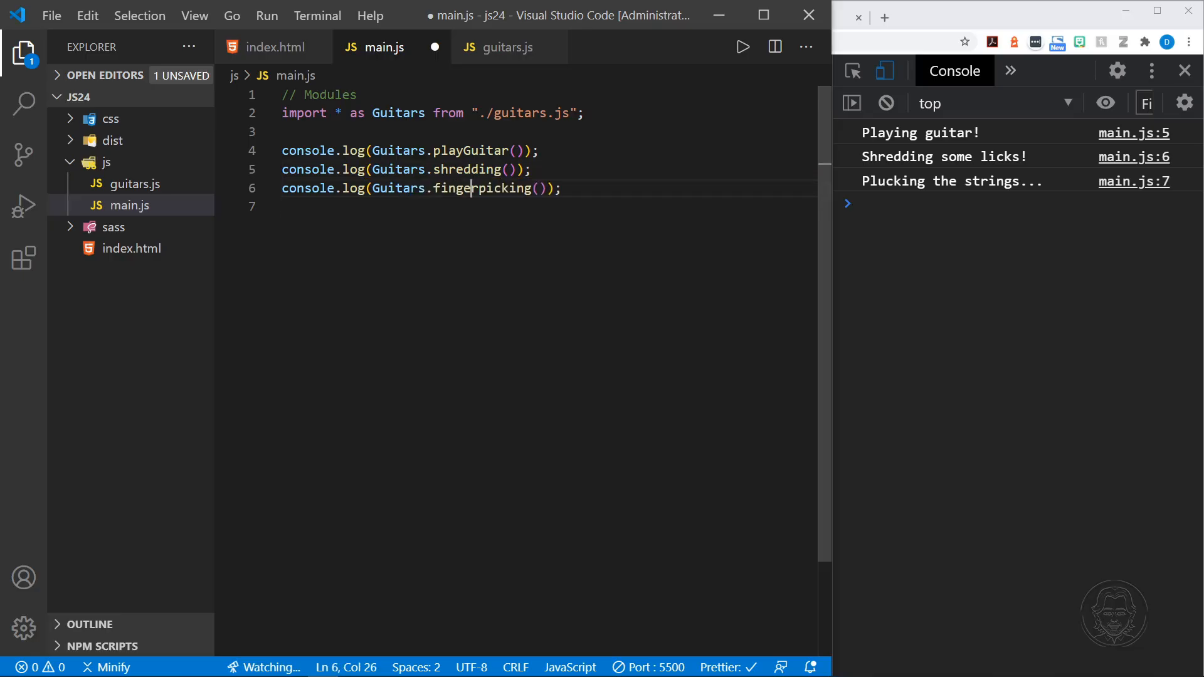
double_click(482, 188)
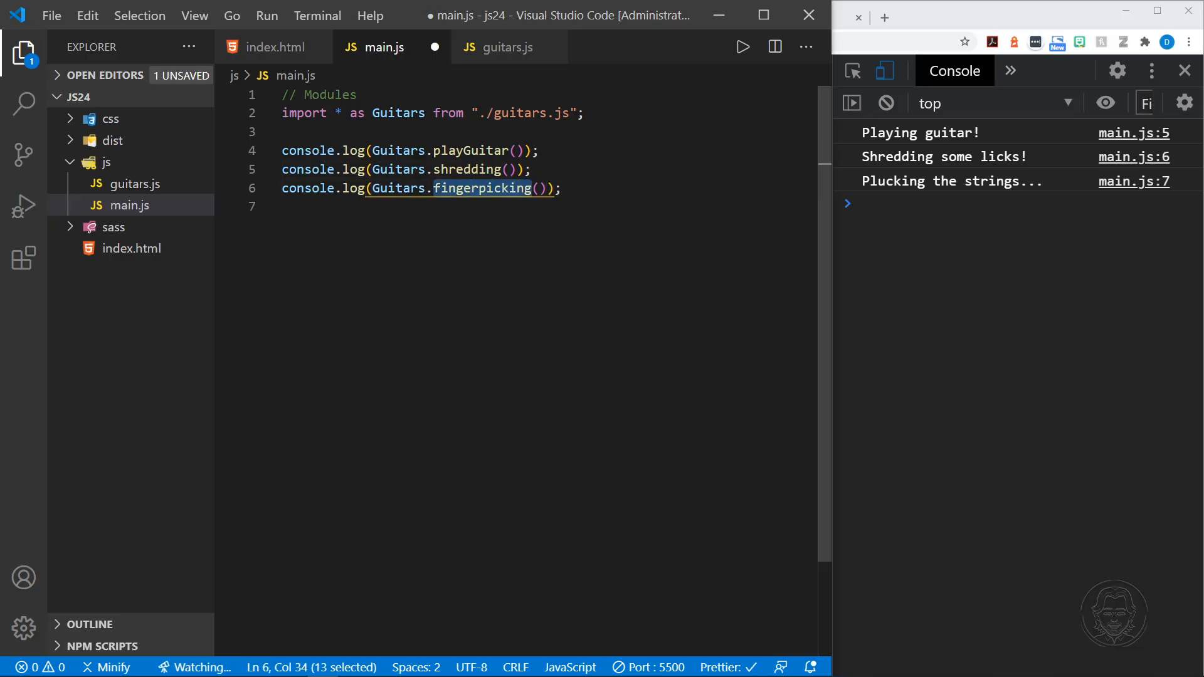
type("plu")
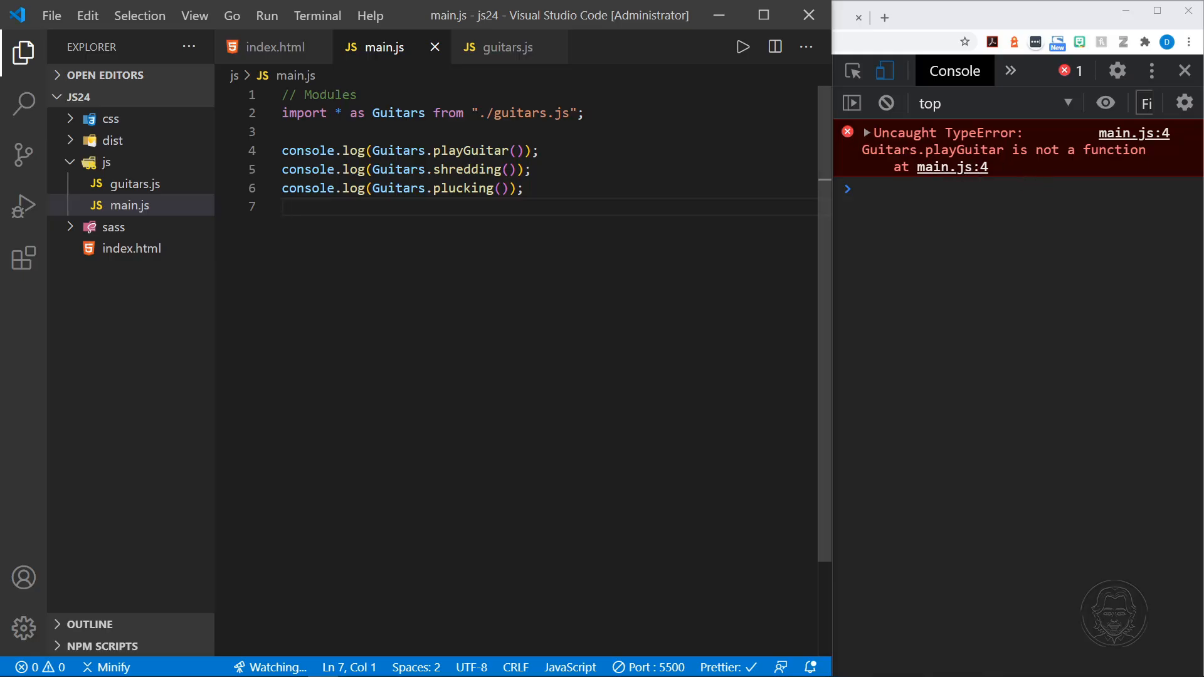
Make main.js call Guitars.default() and save, then drop 'default' from playGuitar in guitars.js.
left_click(136, 184)
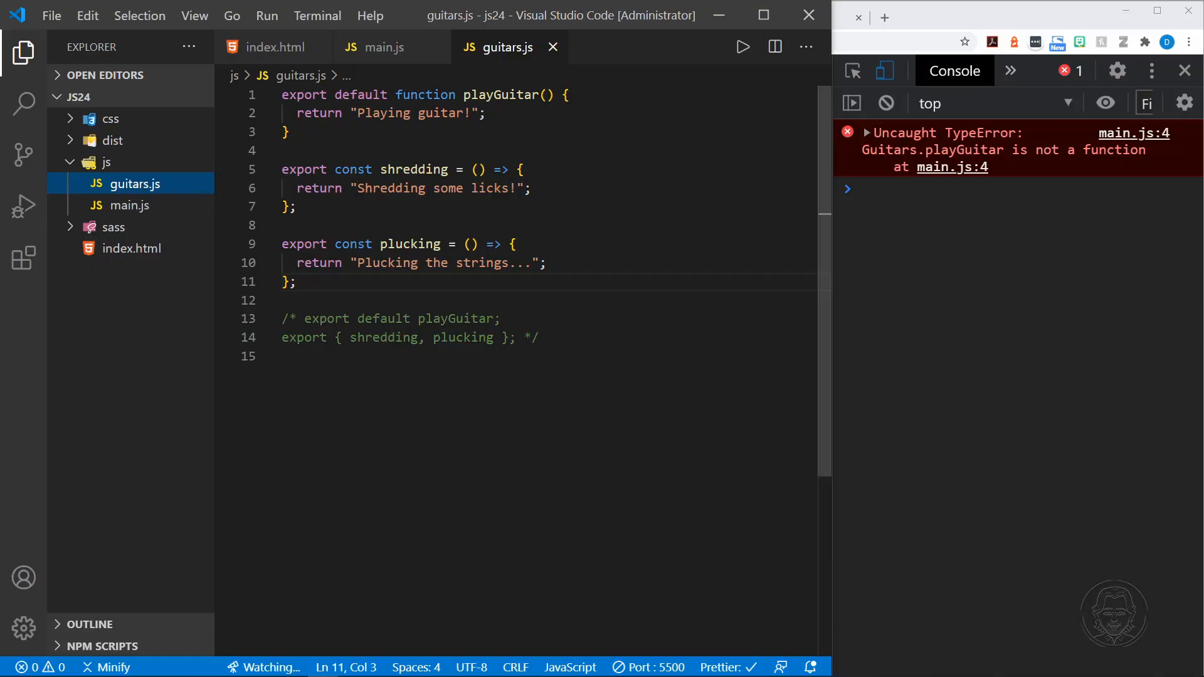
double_click(360, 95)
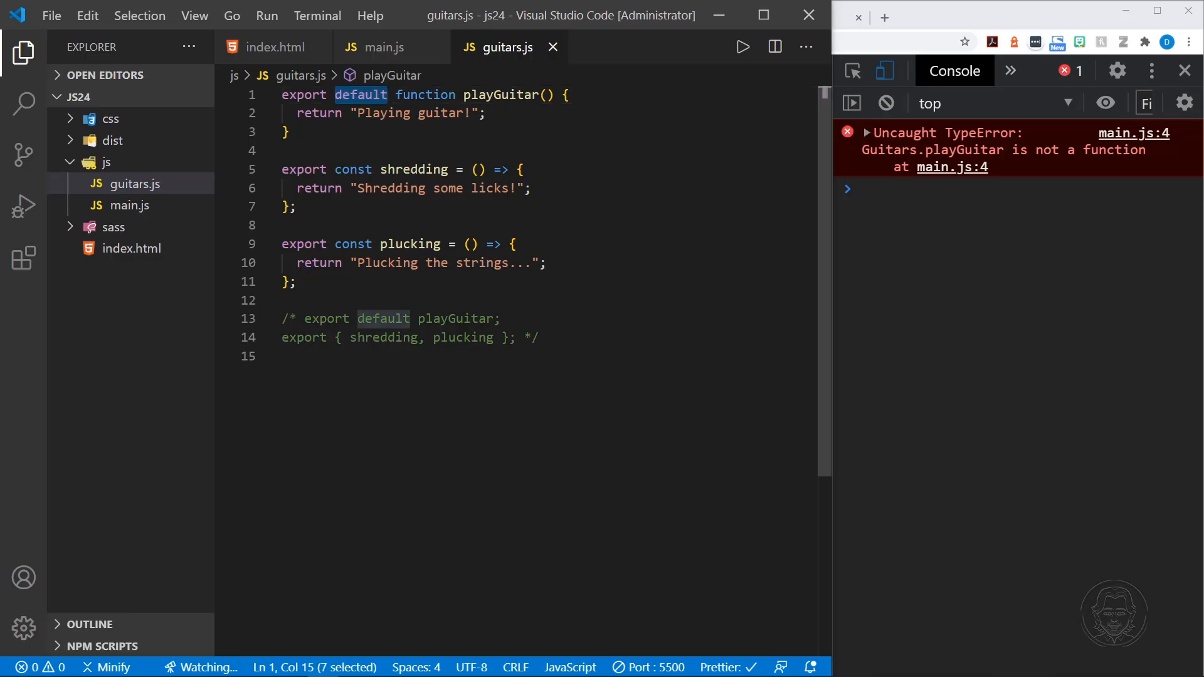
left_click(284, 151)
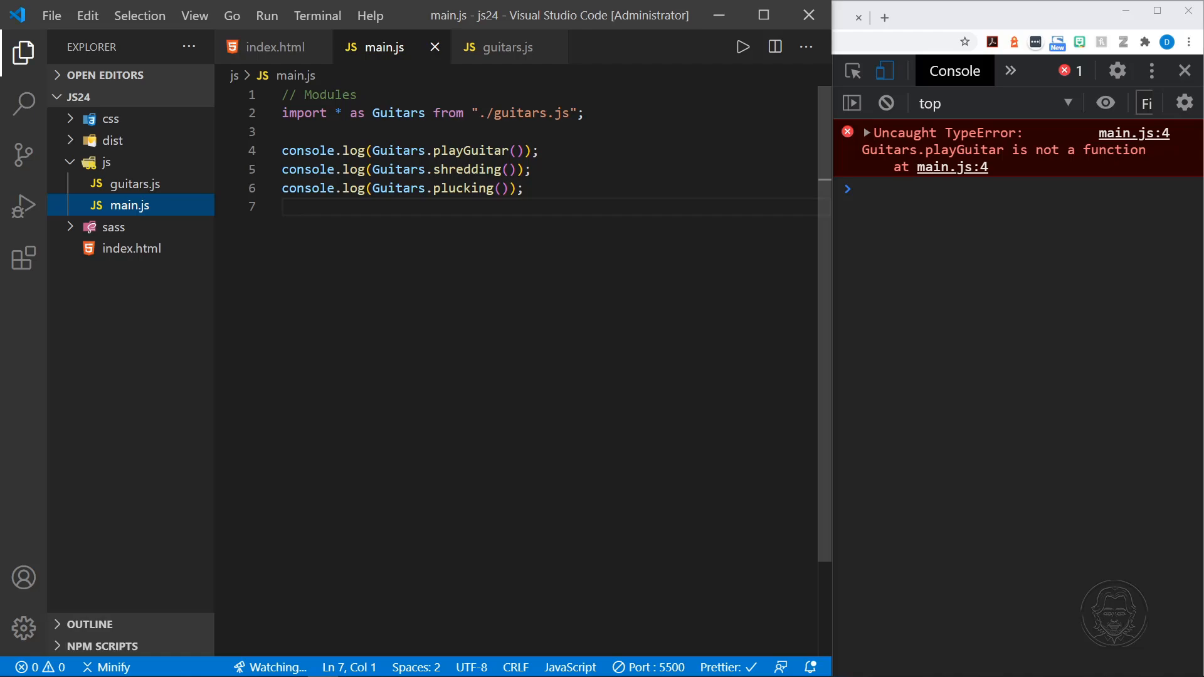
double_click(470, 151)
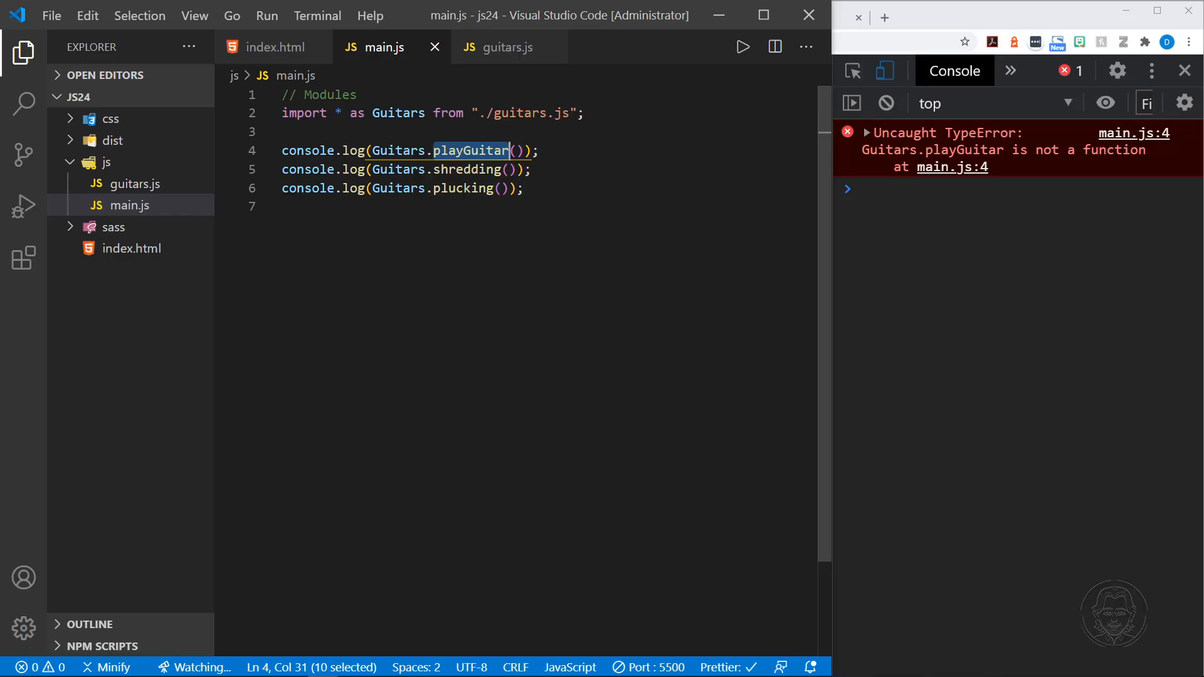
type("default")
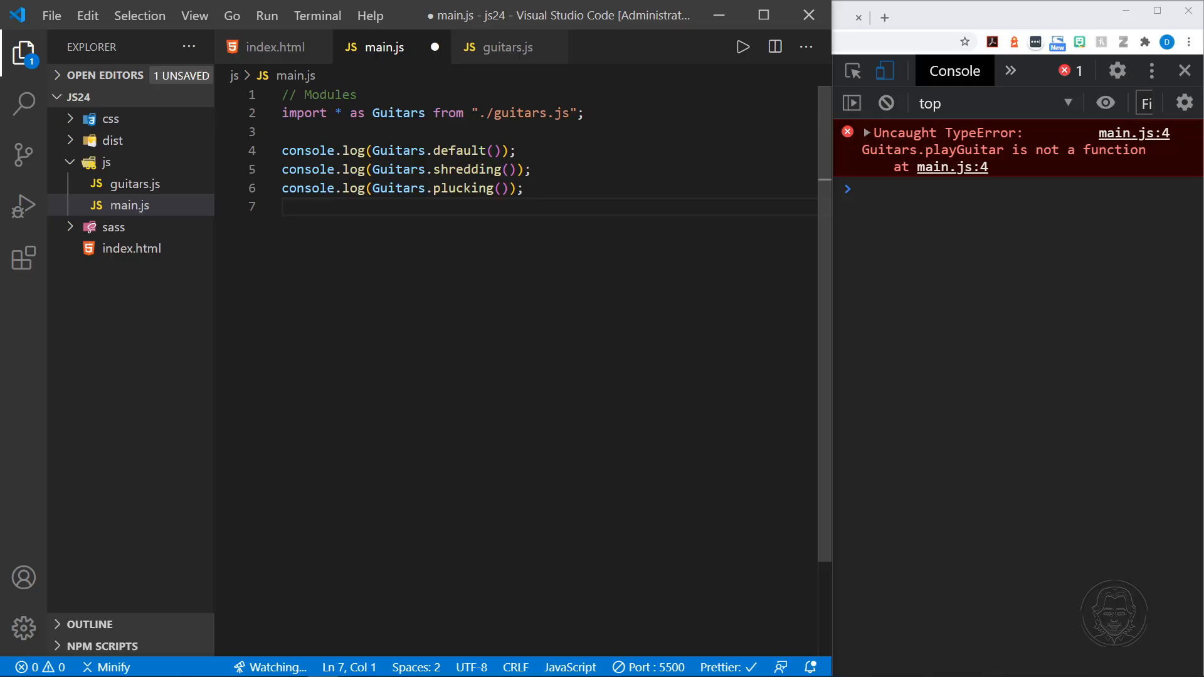
key("ctrl+s")
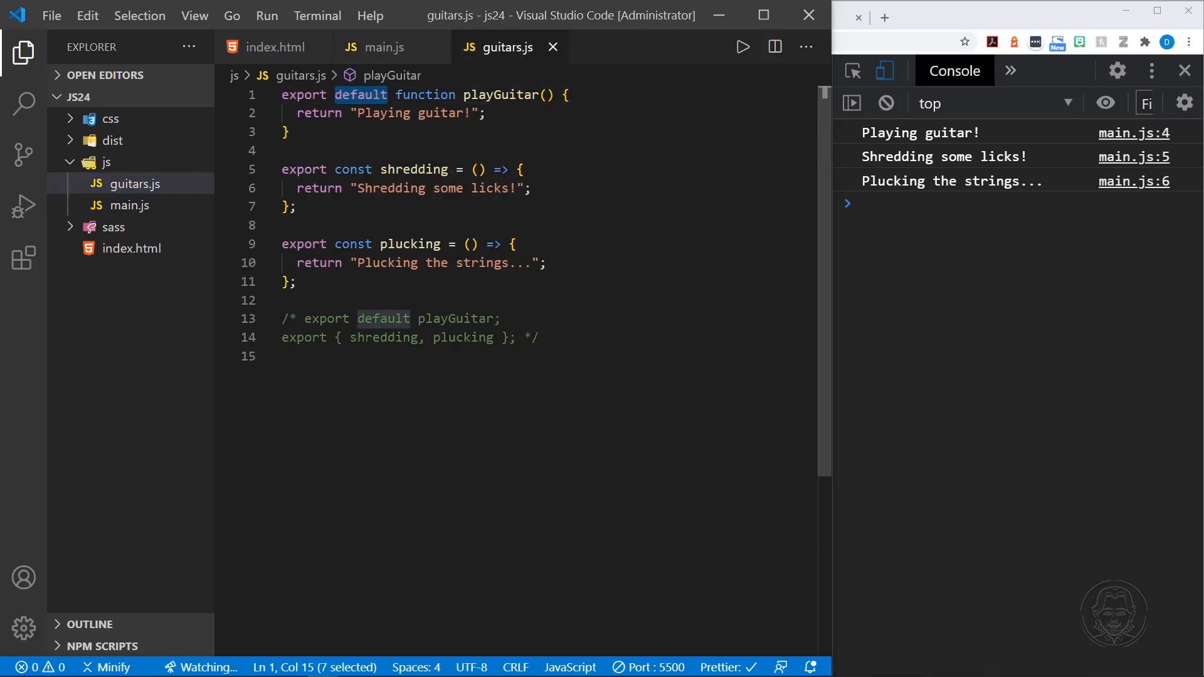
key("Delete")
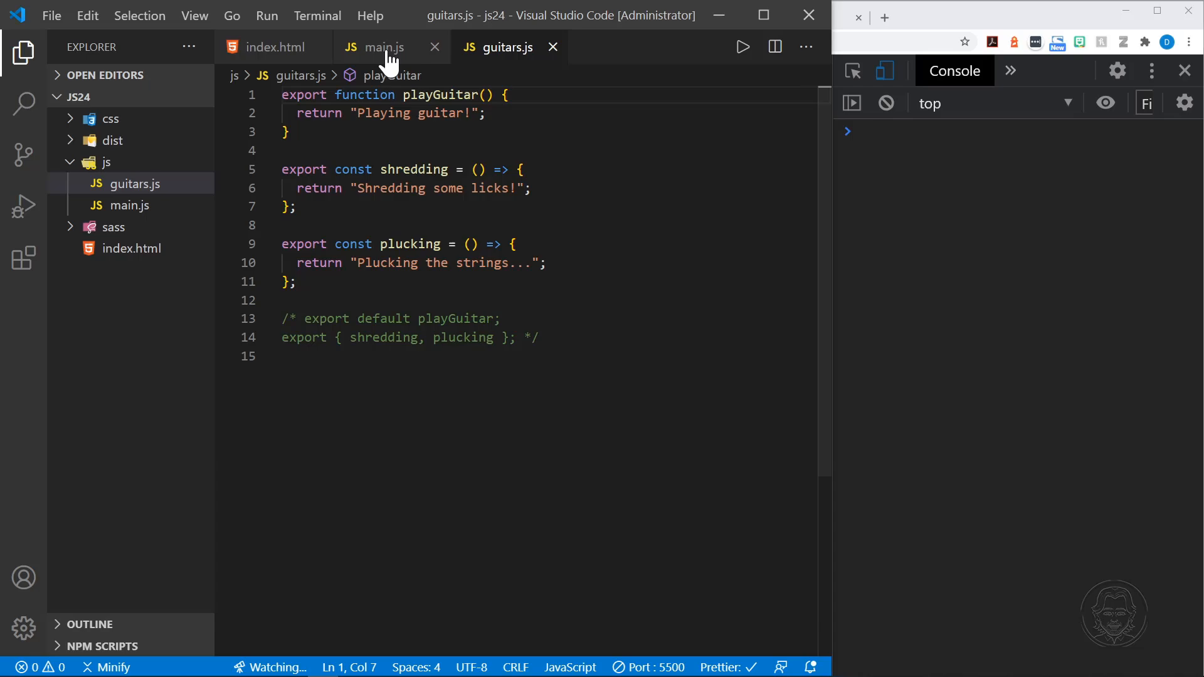
left_click(383, 47)
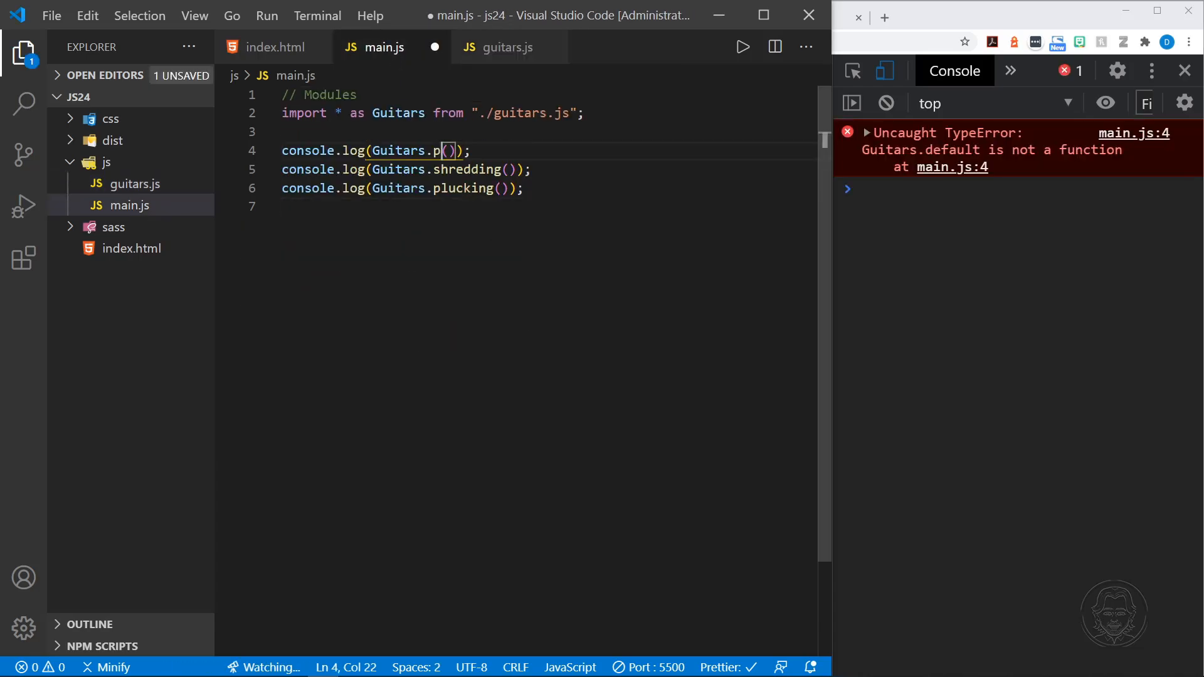
Restore Guitars.playGuitar() in main.js, compare the * import with guitars.js, and start a new js file.
type("layGuitar")
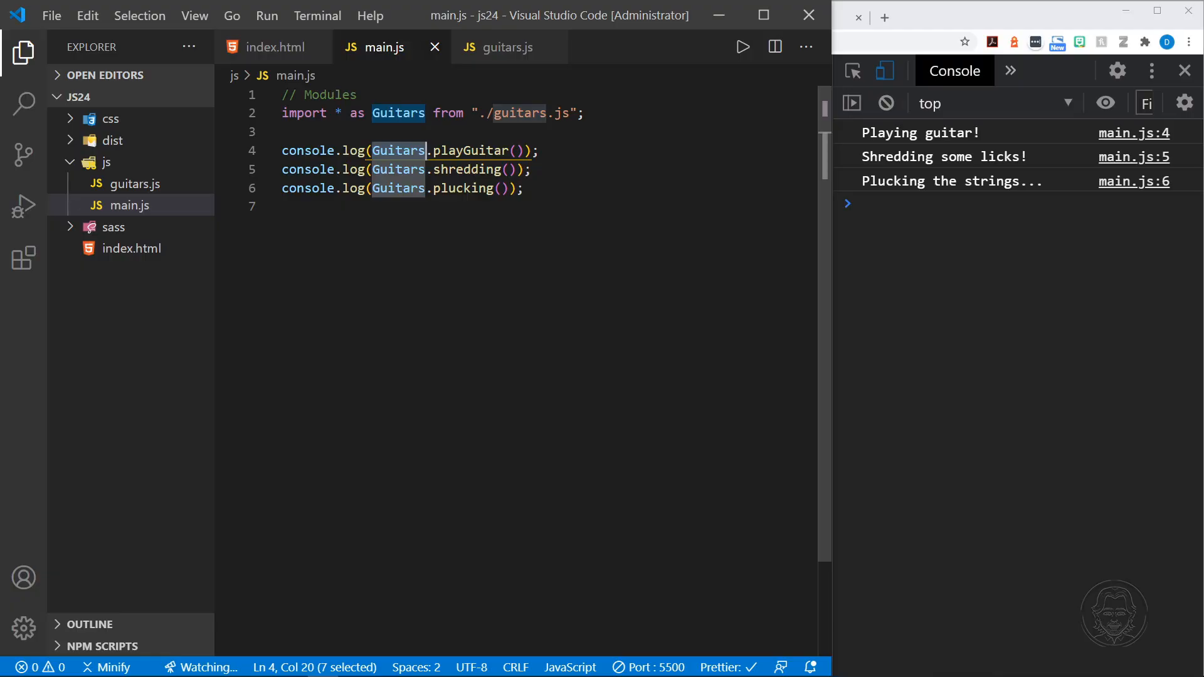
left_click(292, 131)
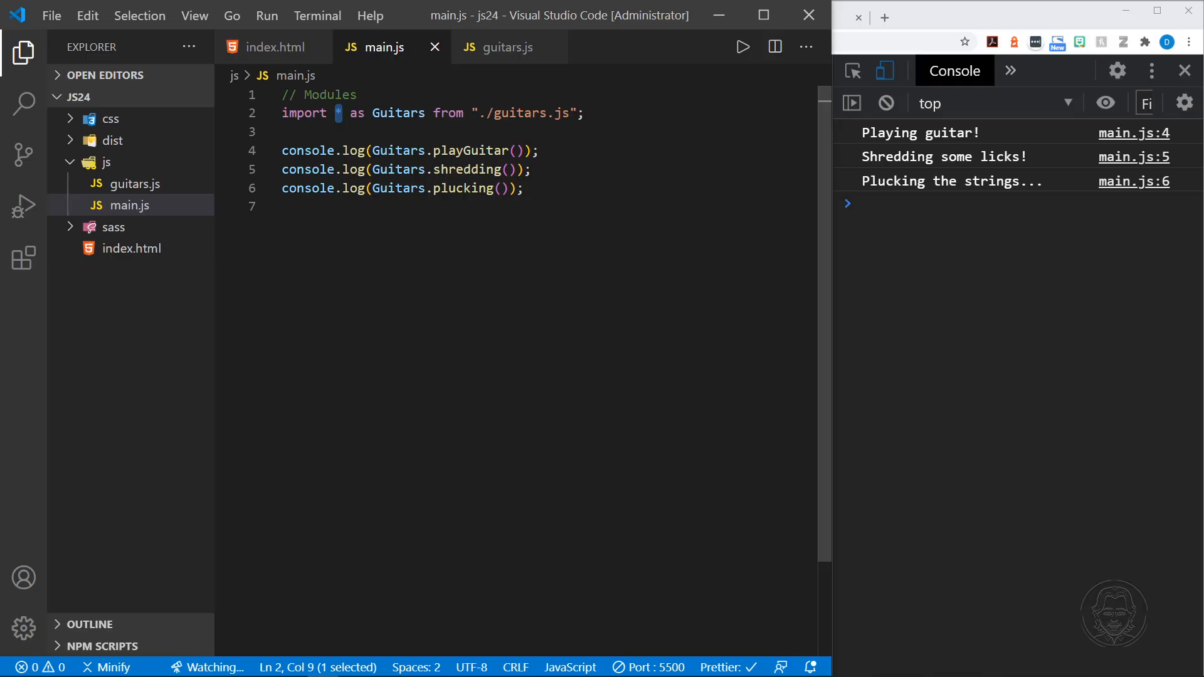
left_click(131, 205)
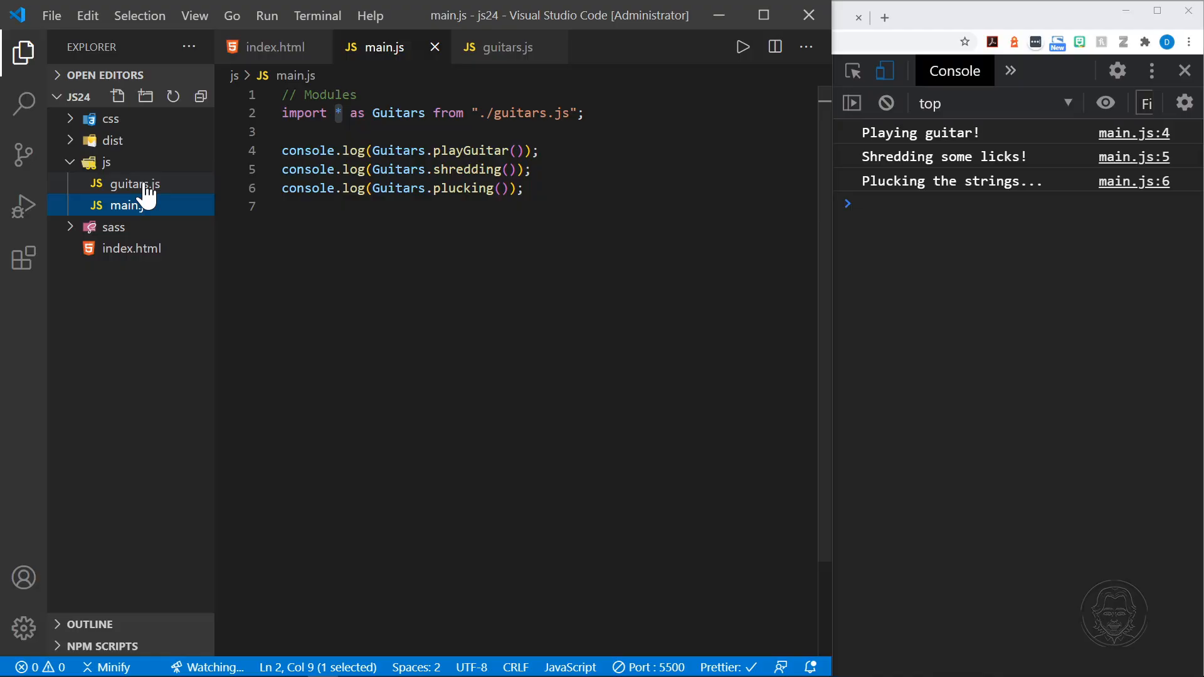
left_click(134, 184)
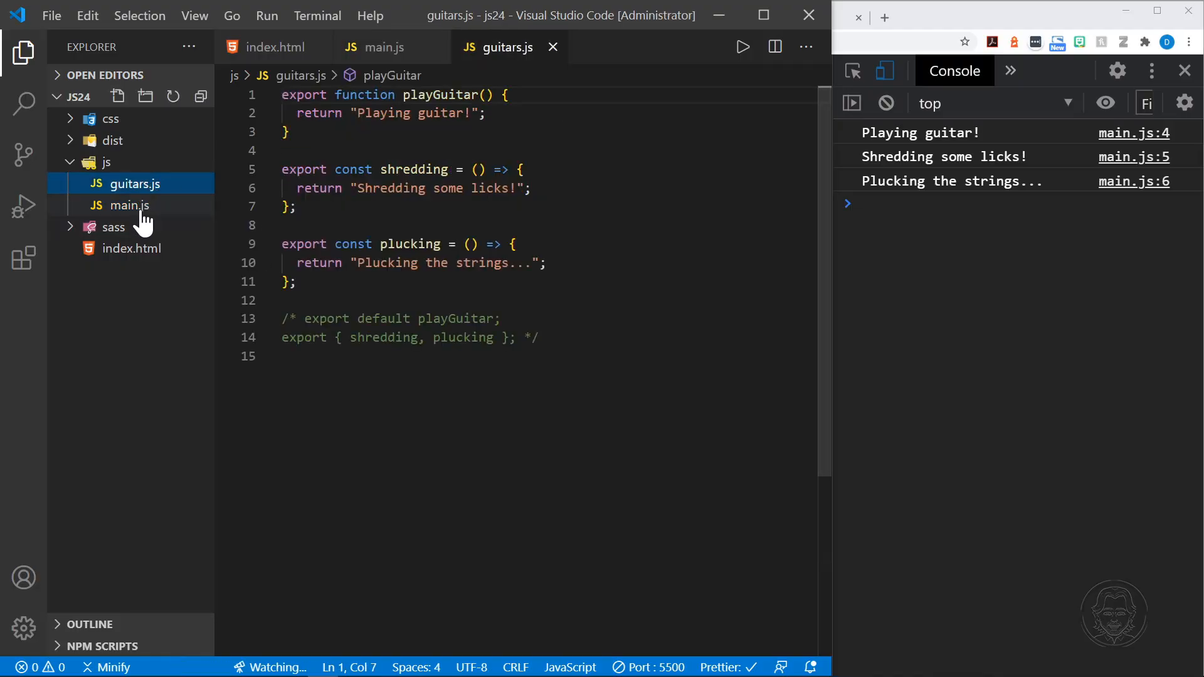
left_click(130, 205)
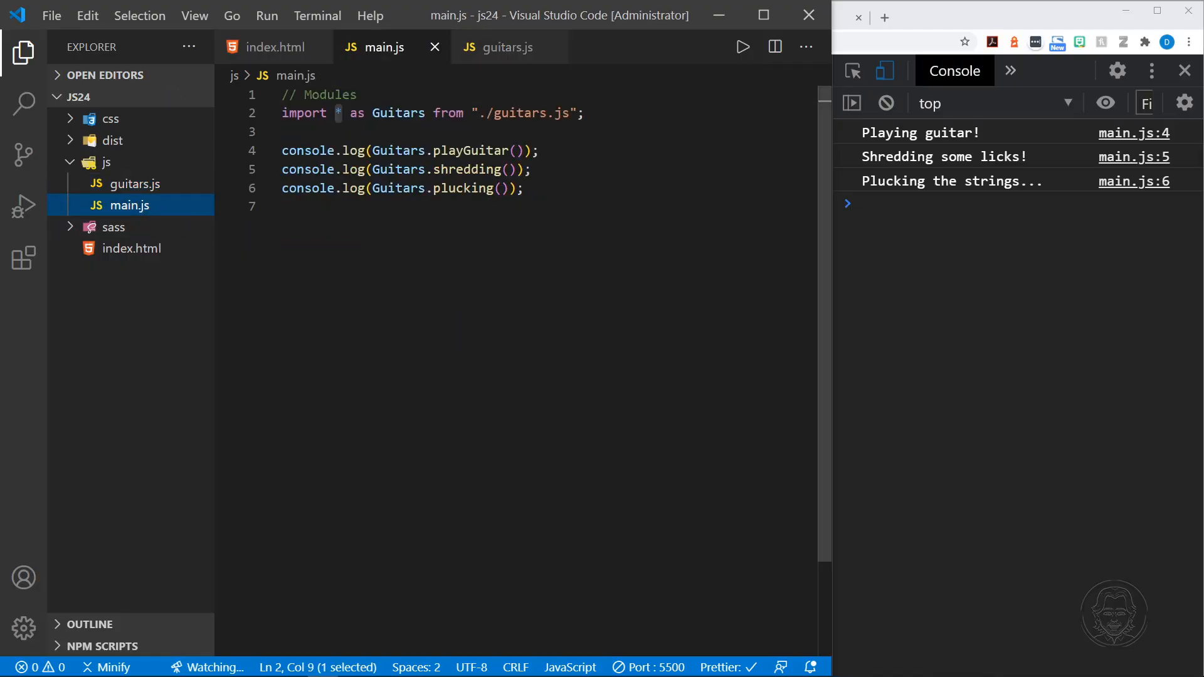
left_click(292, 131)
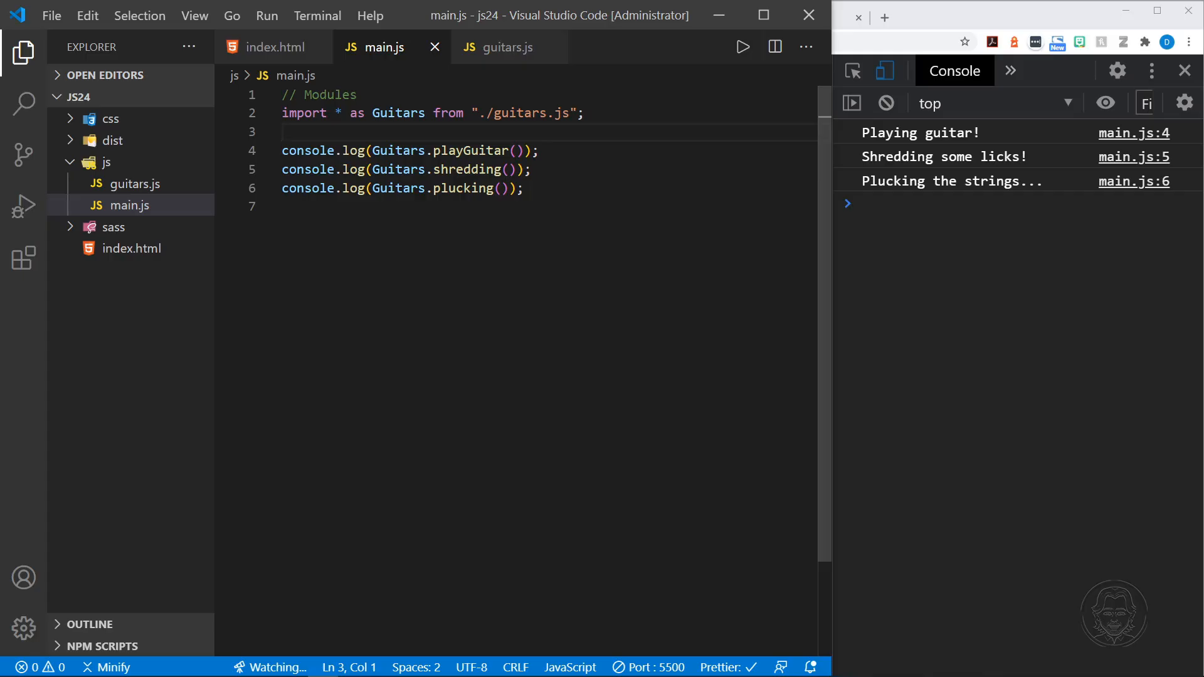
left_click(582, 113)
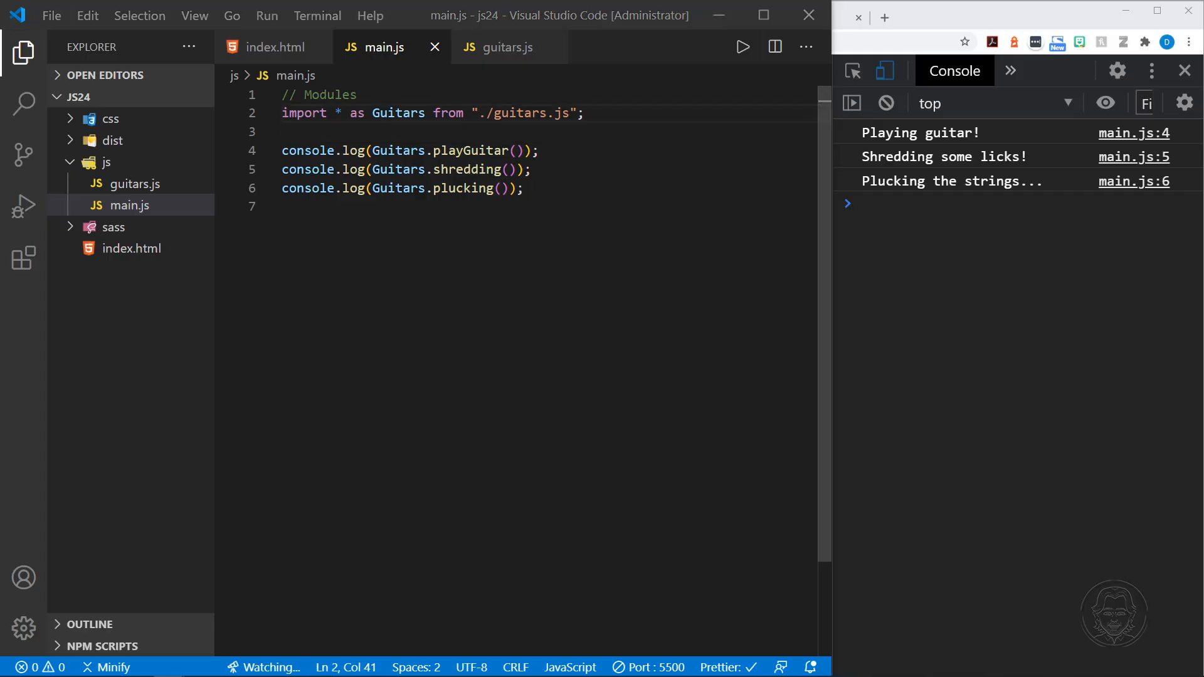
mouse_move(278, 237)
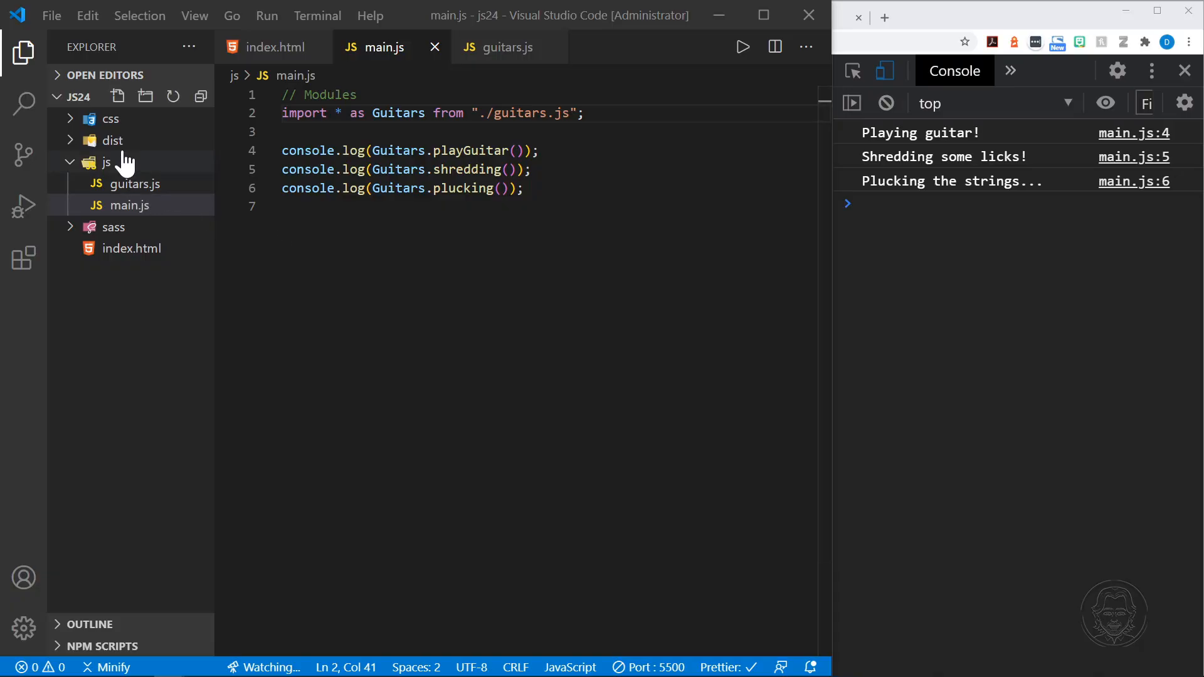
left_click(117, 95)
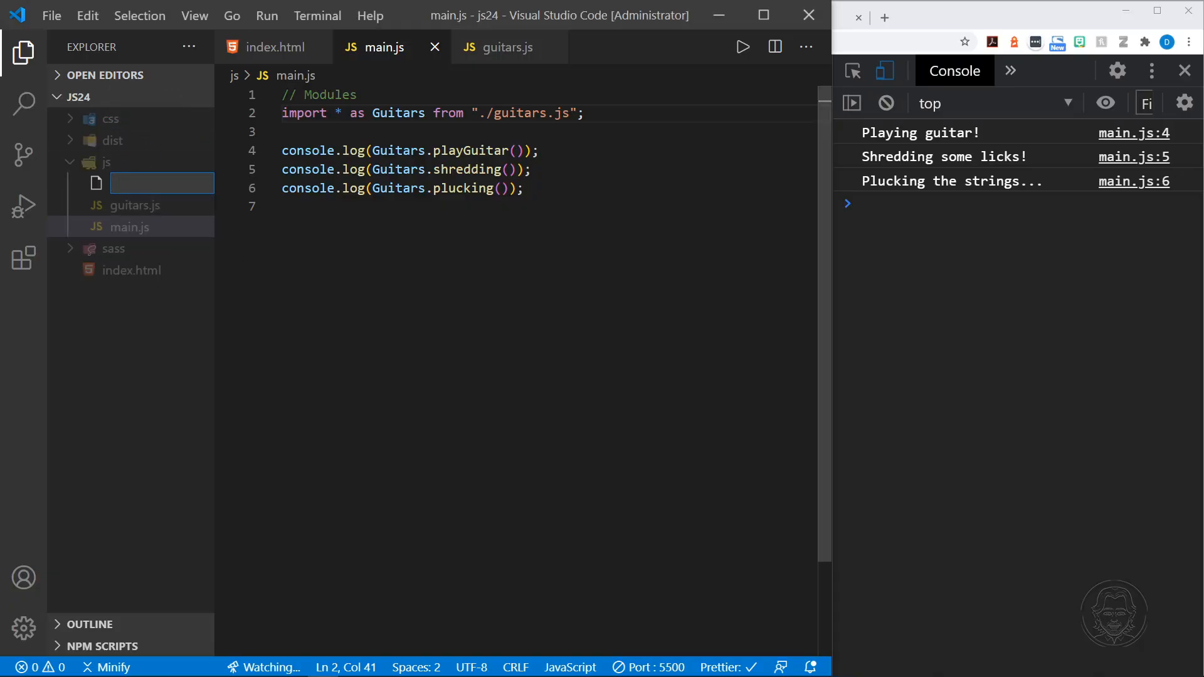
Create user.js with a default User class whose constructor stores email as _id and name as _name.
type("user.js")
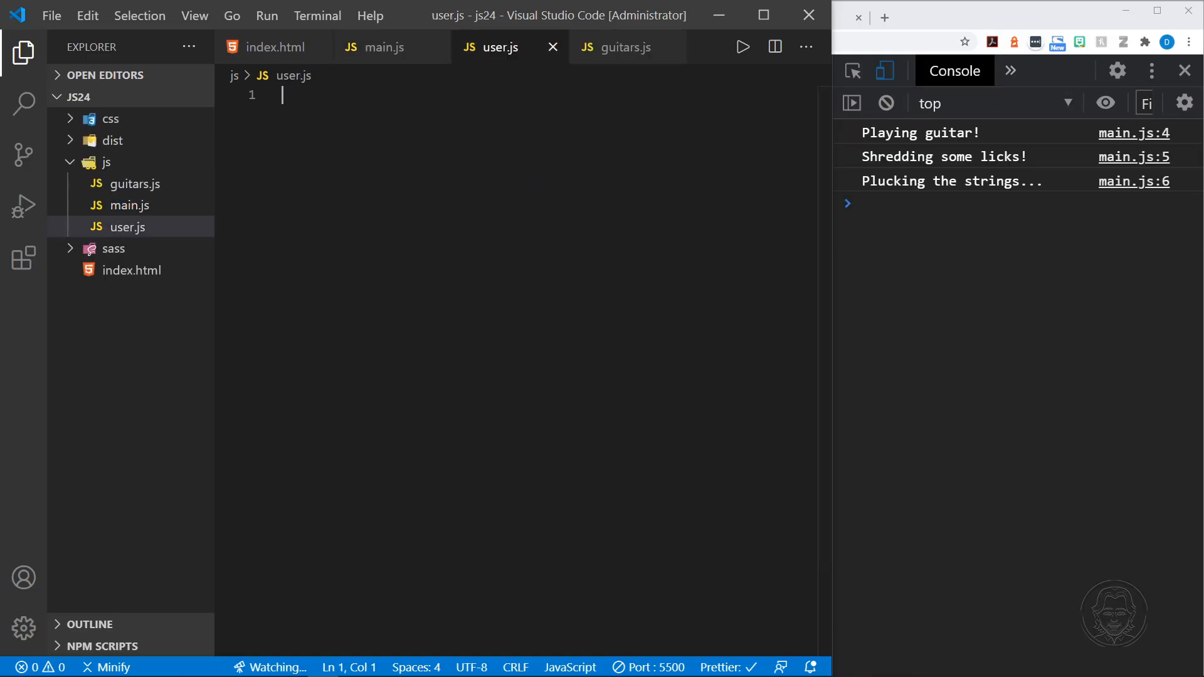
type("e")
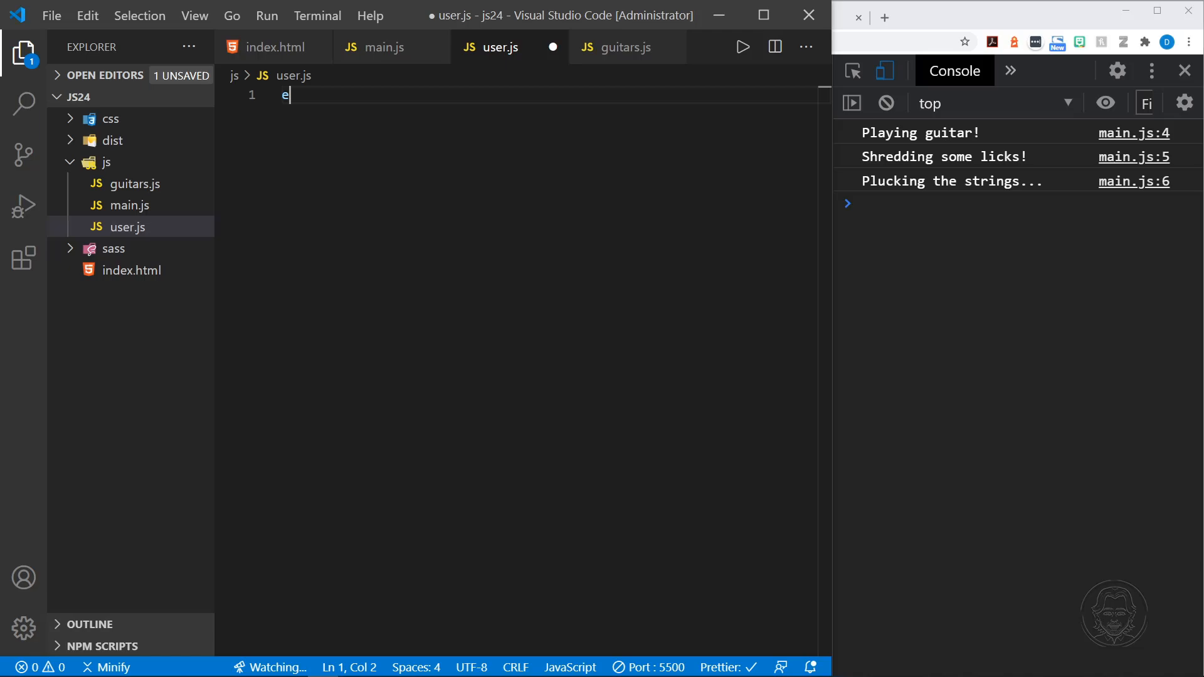
type("xport default class")
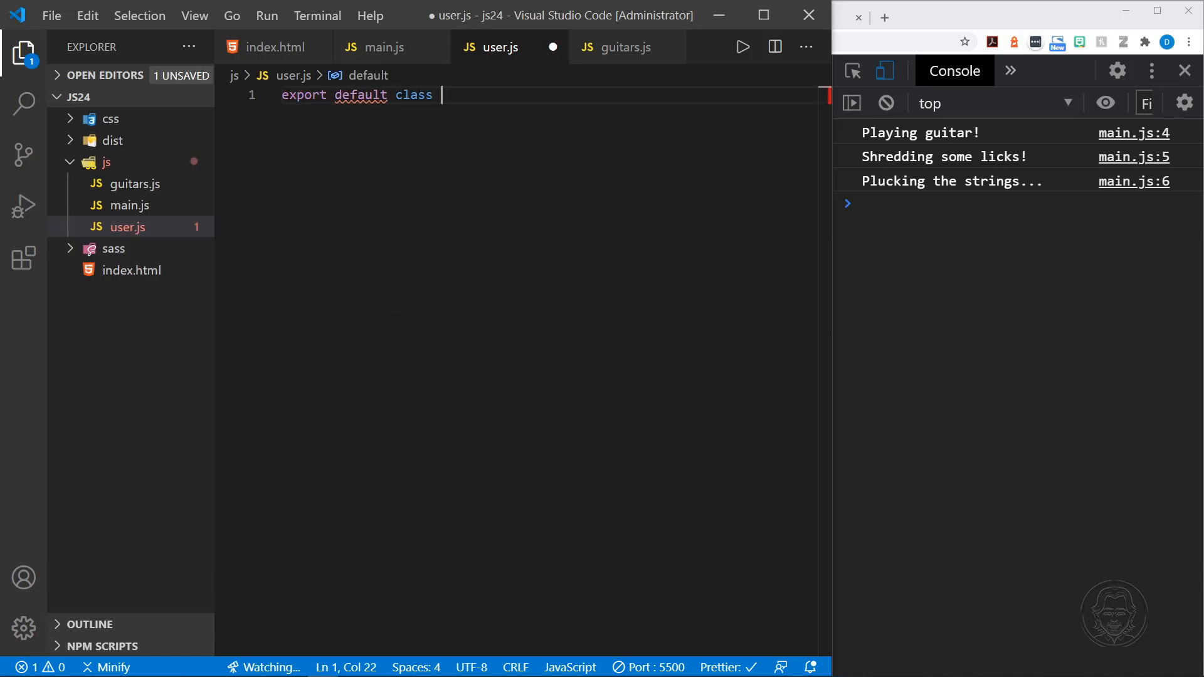
type("User {")
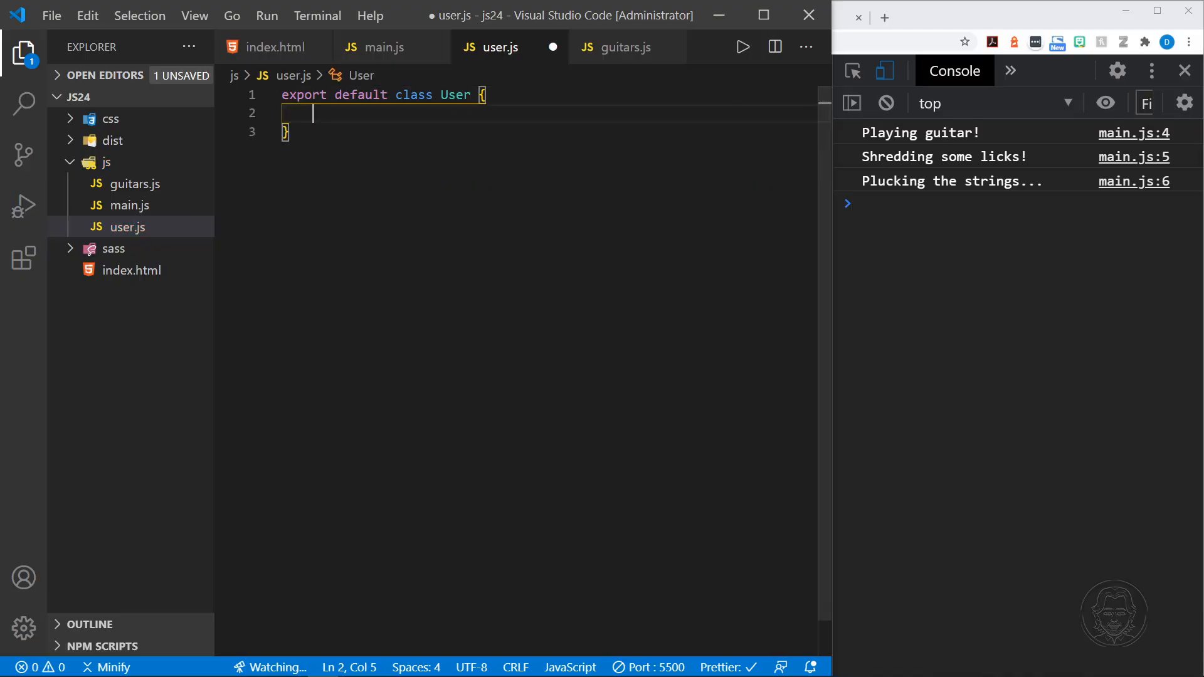
type("constructor")
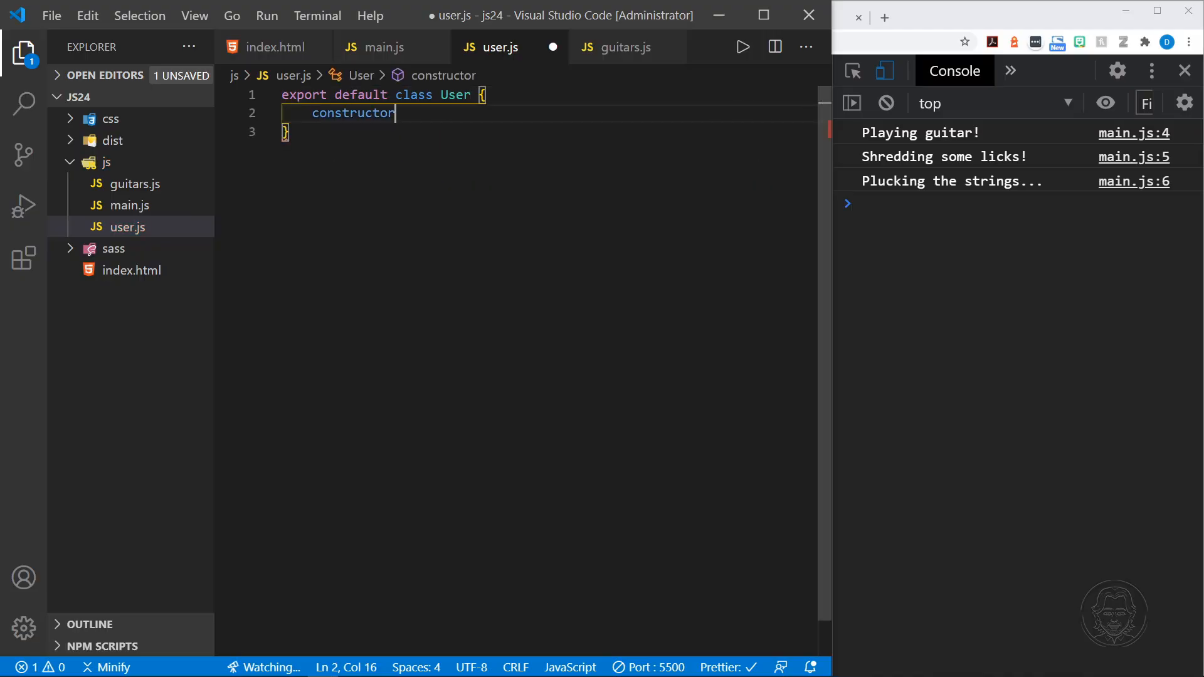
type("(email)")
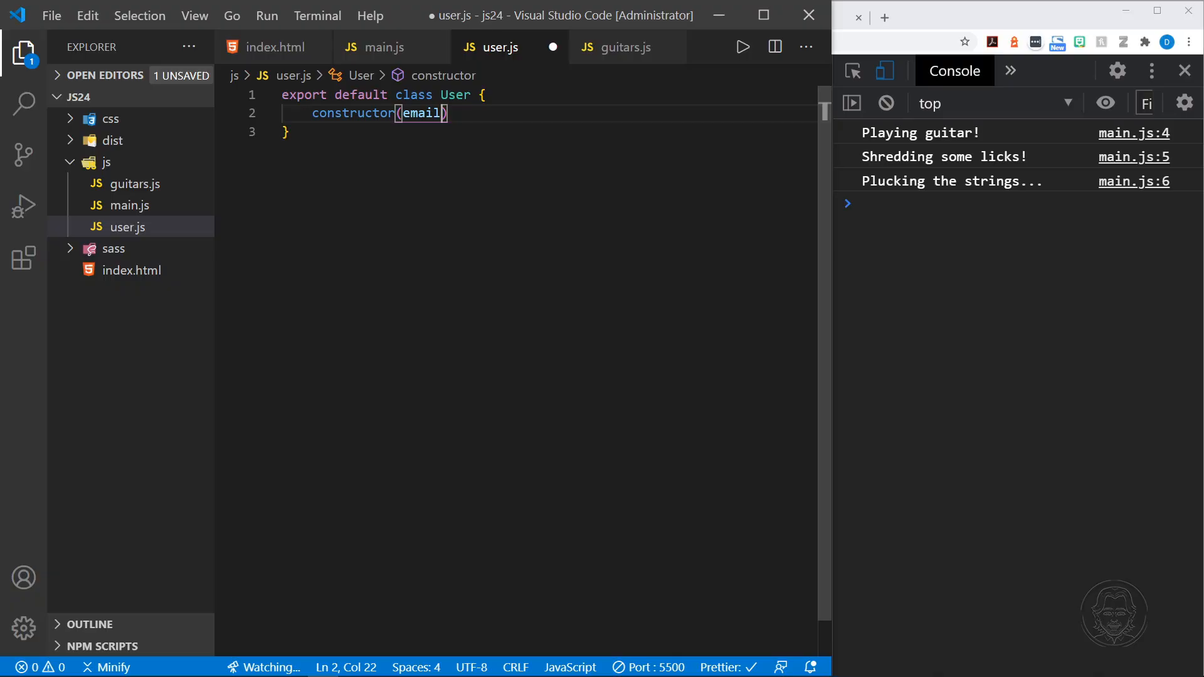
type(", name")
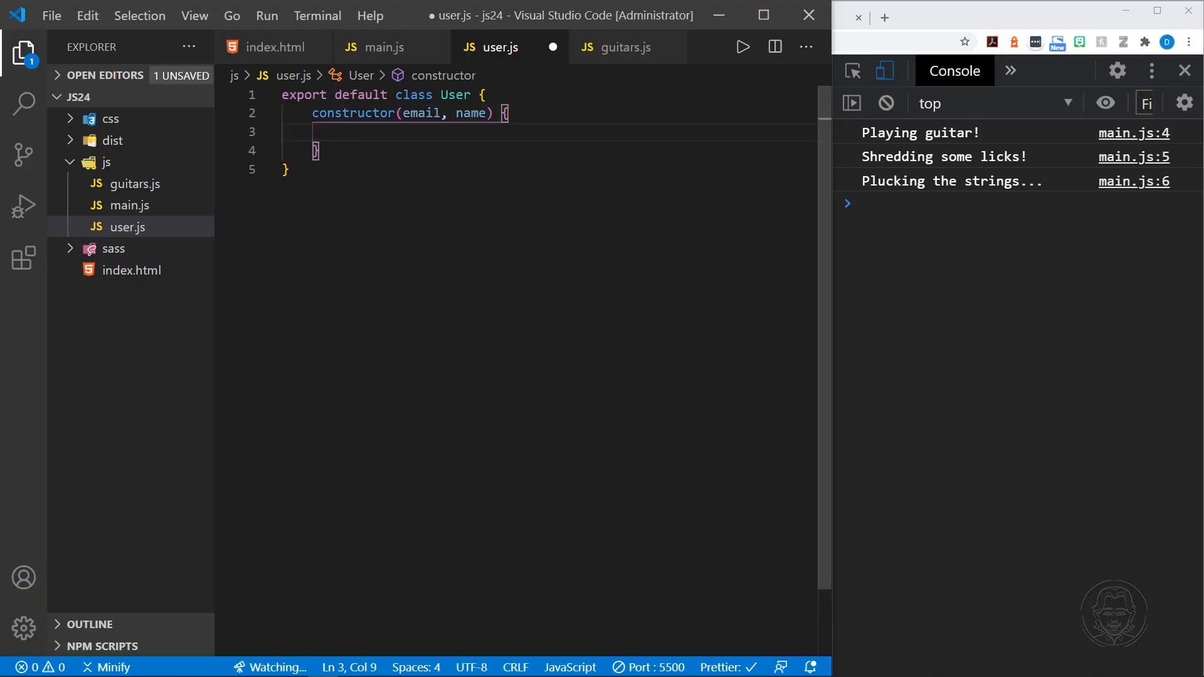
type("this")
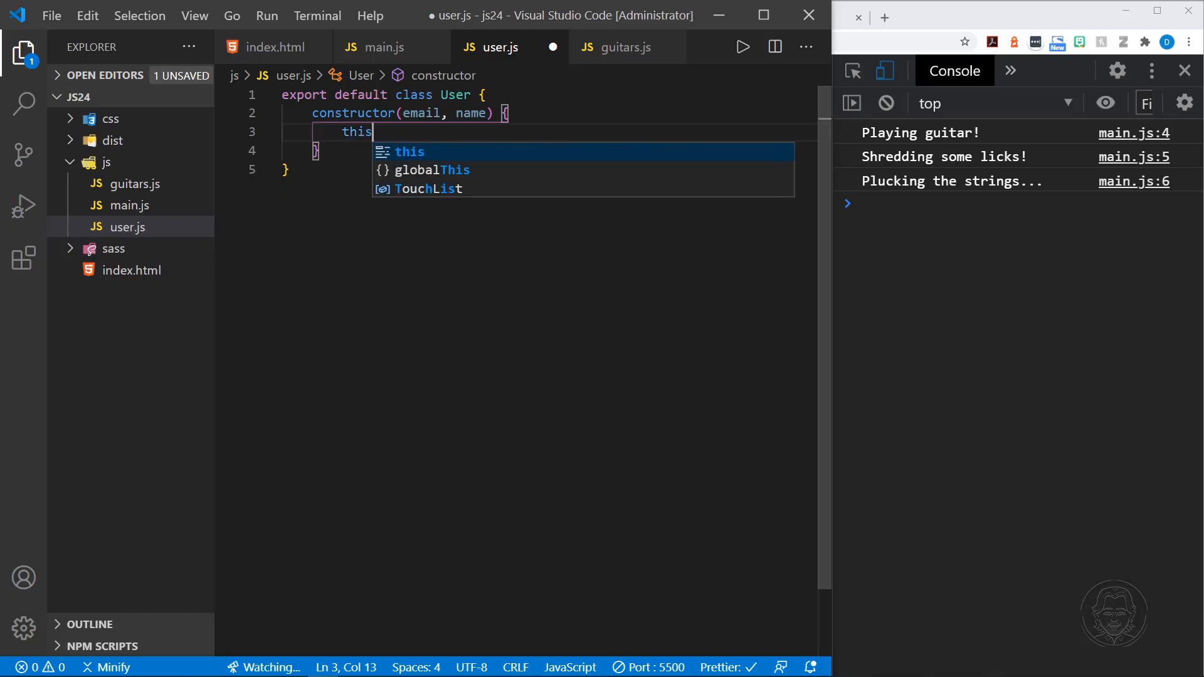
type("._id")
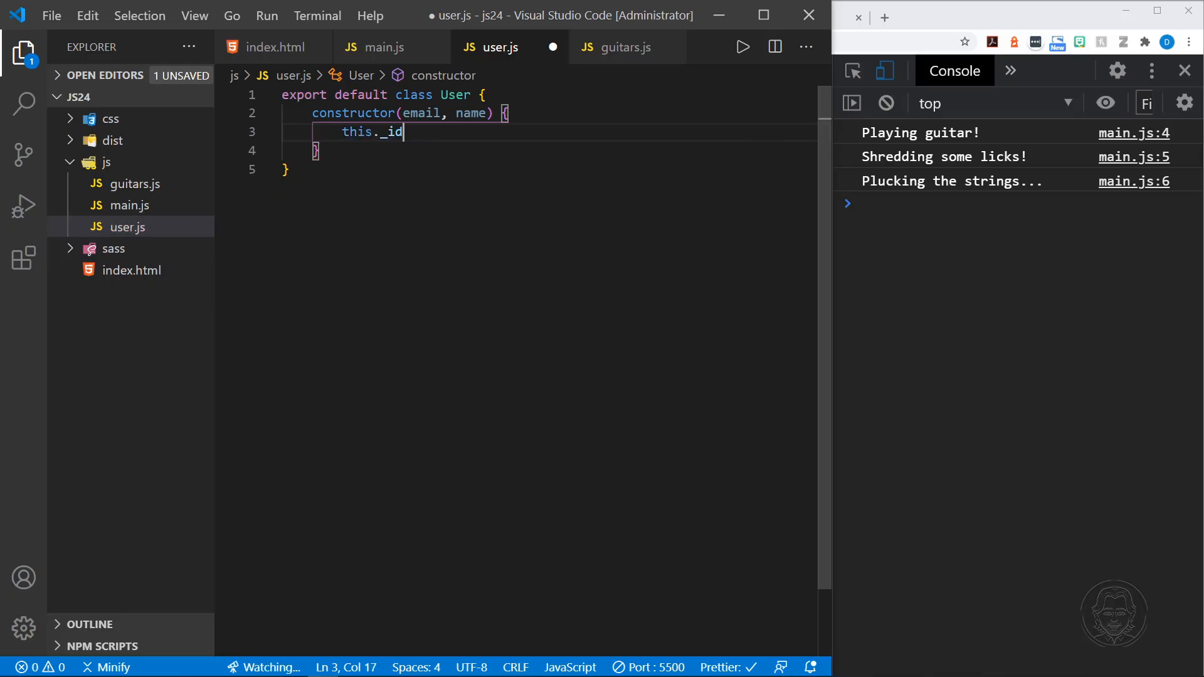
type("= email")
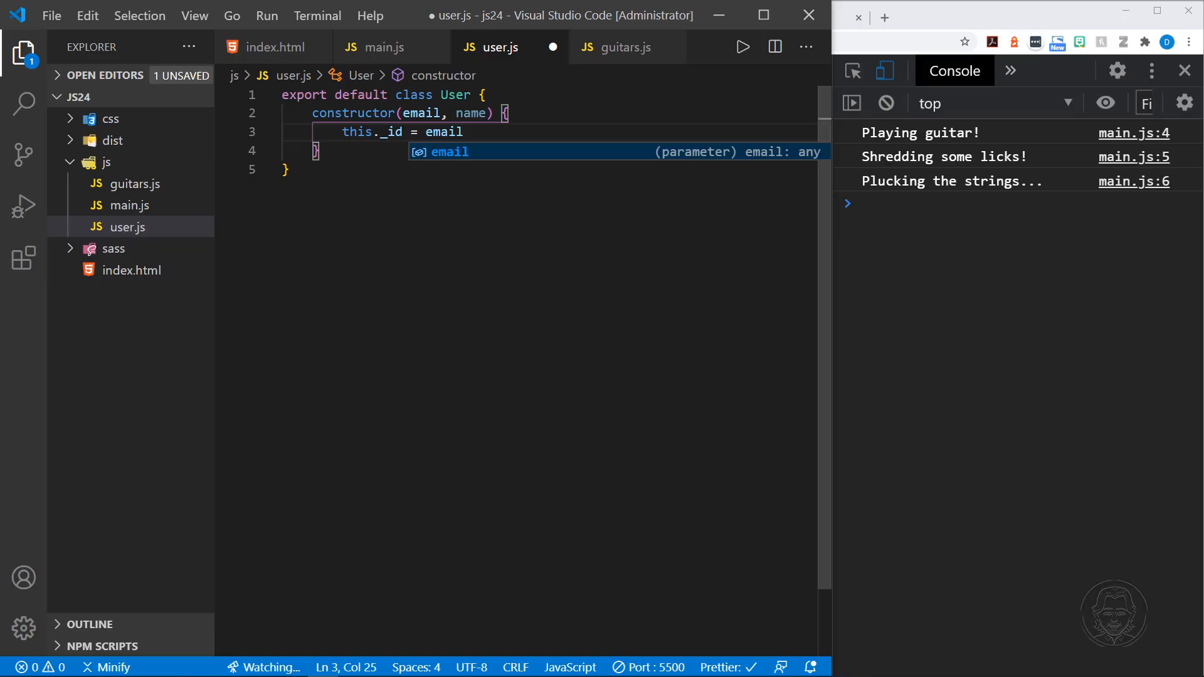
type(";")
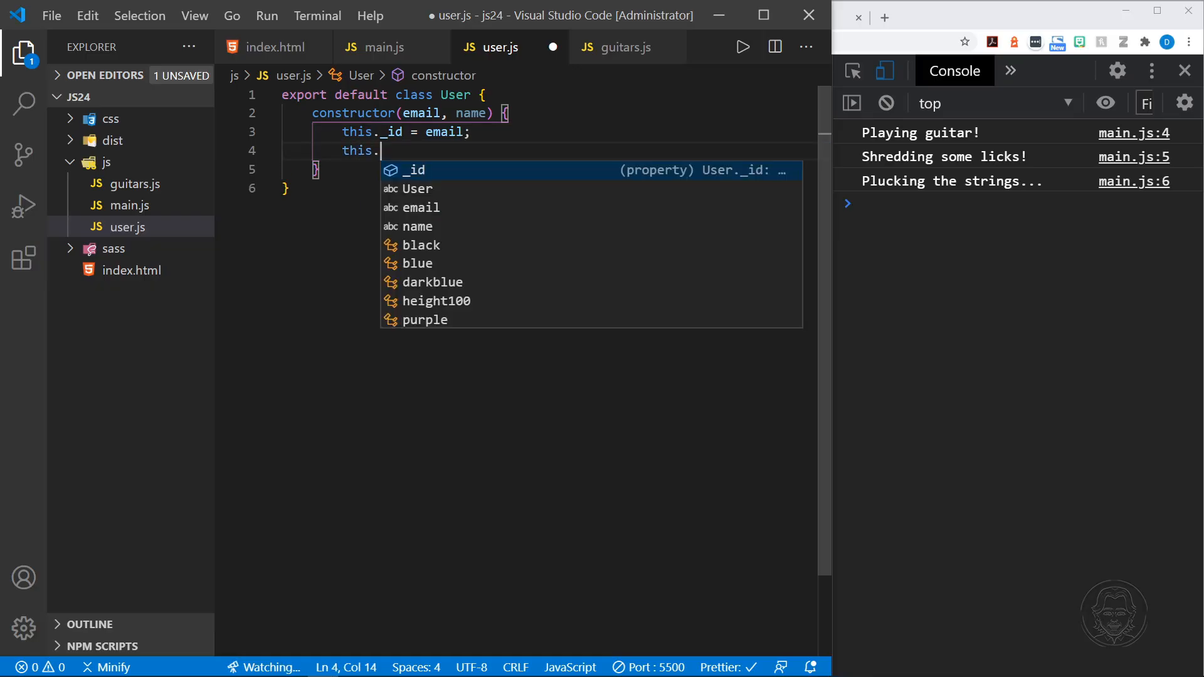
type("_name")
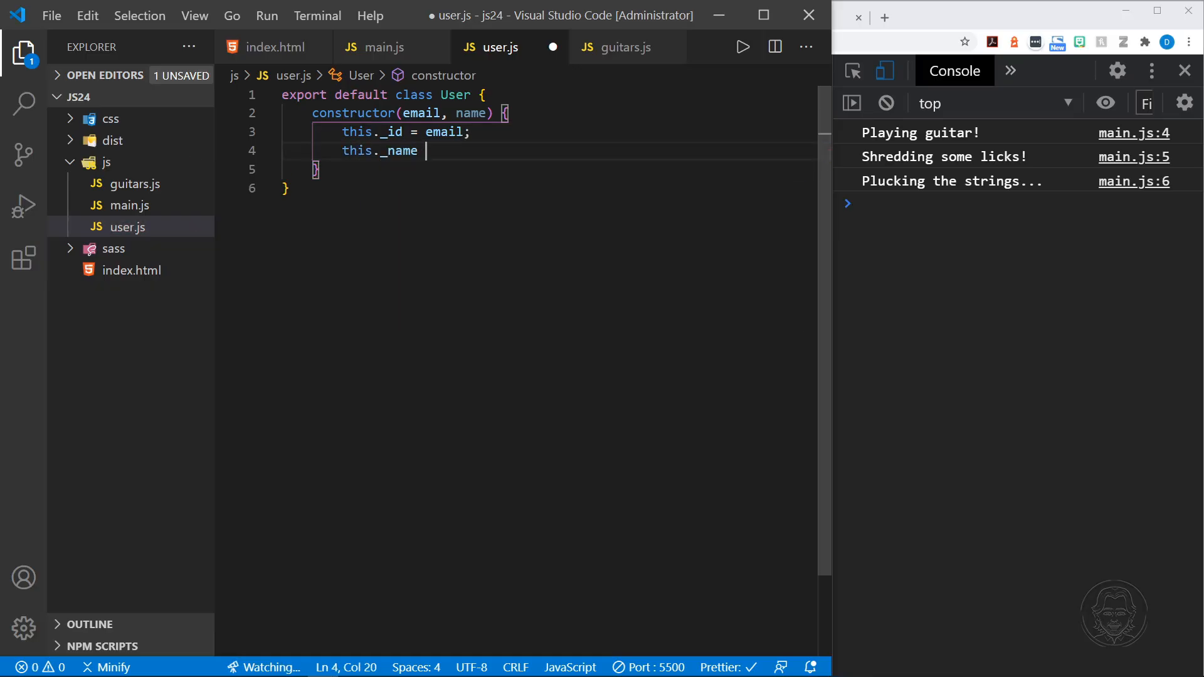
type("= name;")
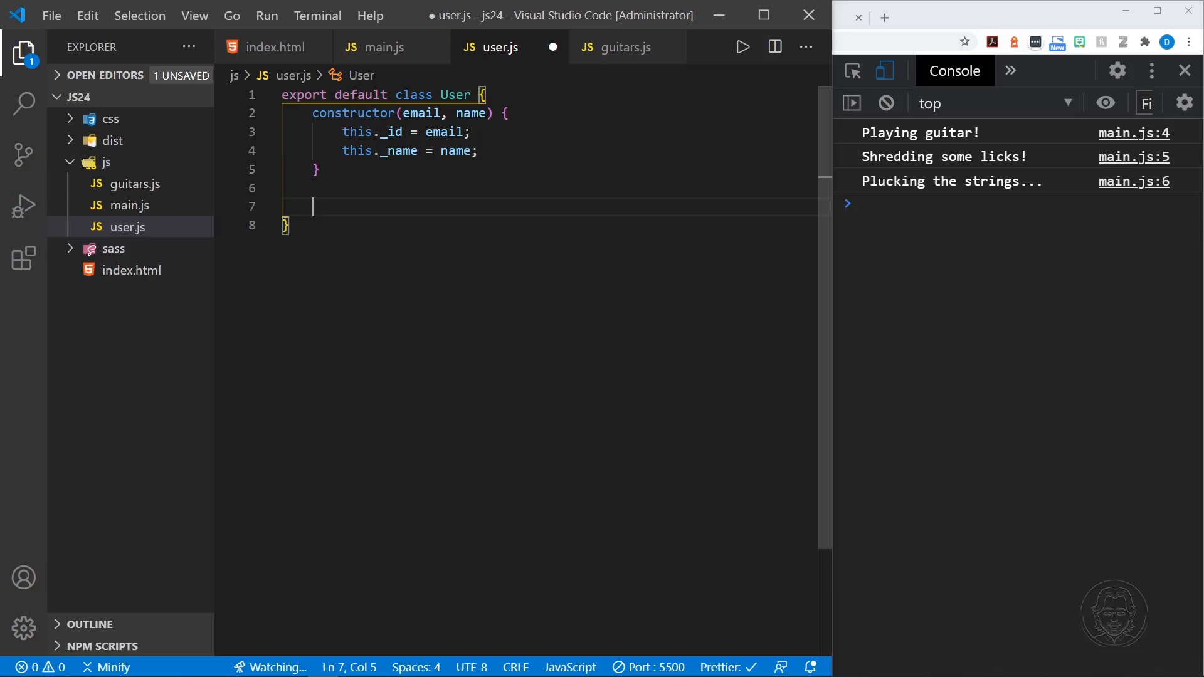
Add a greeting() method returning `Hi, my name is ${this._name}.` and save user.js.
type("greeting")
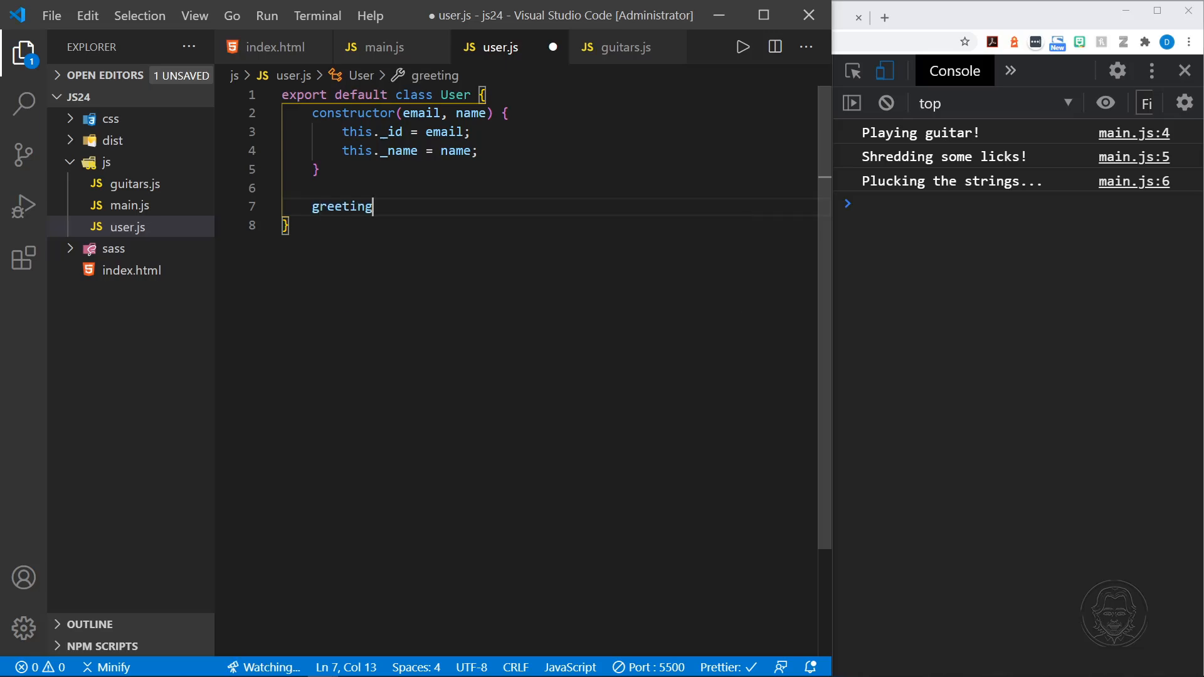
type("() {")
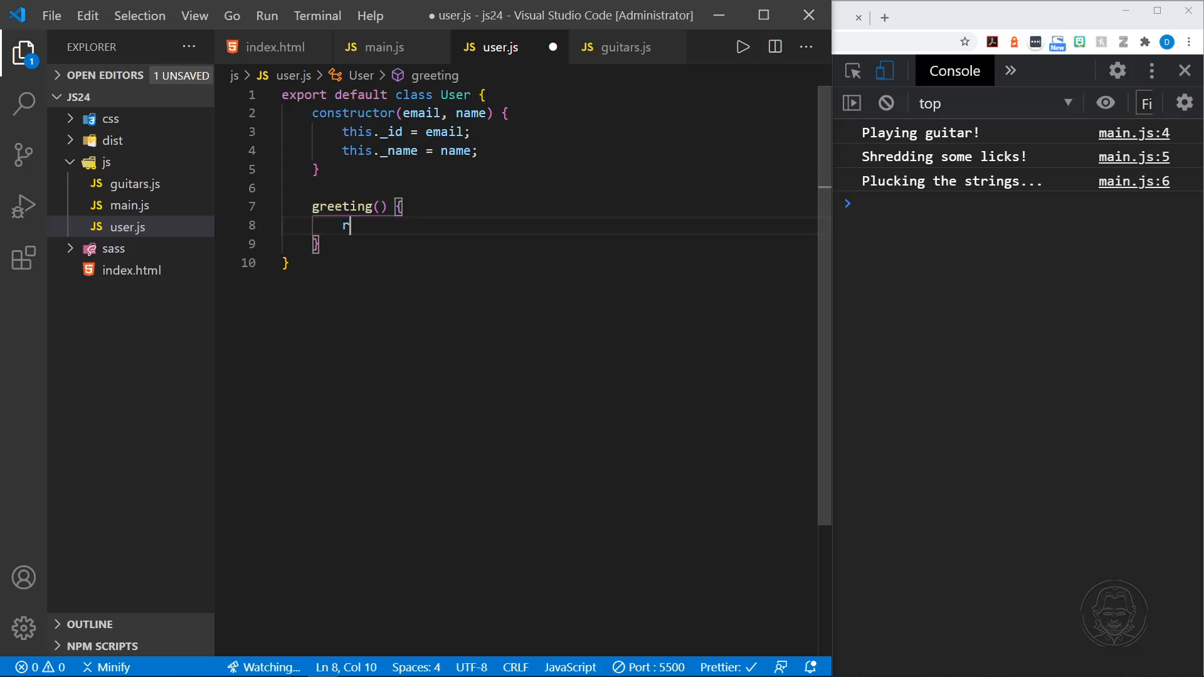
type("etu")
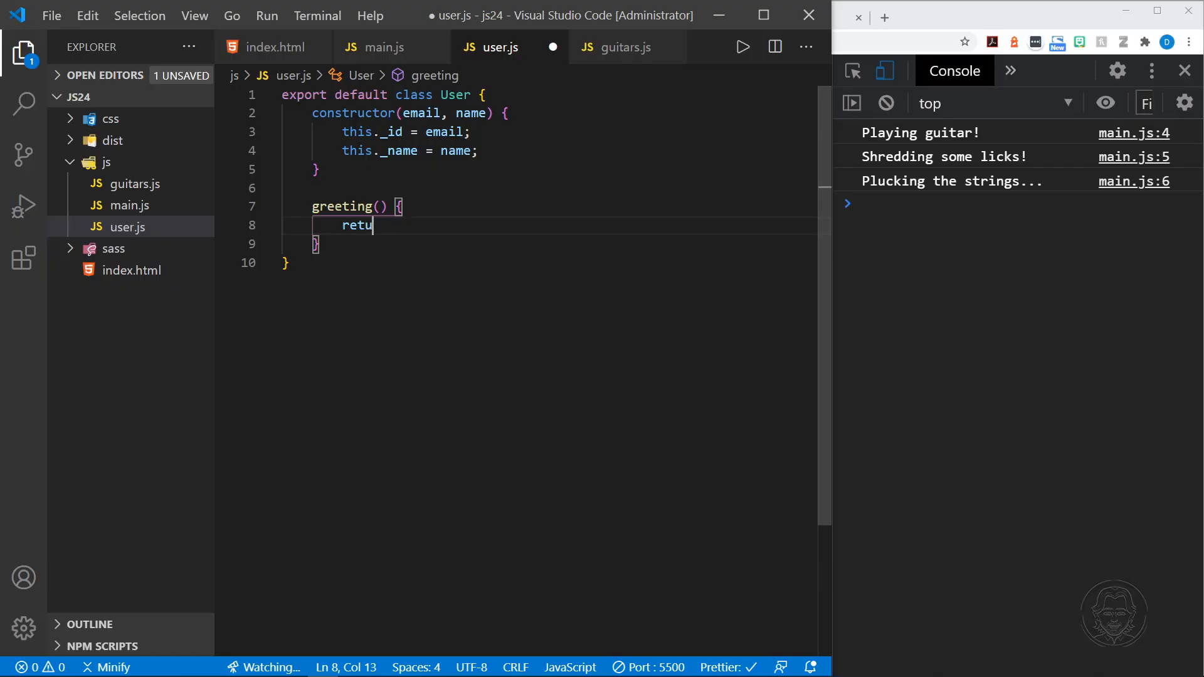
type("rn ``")
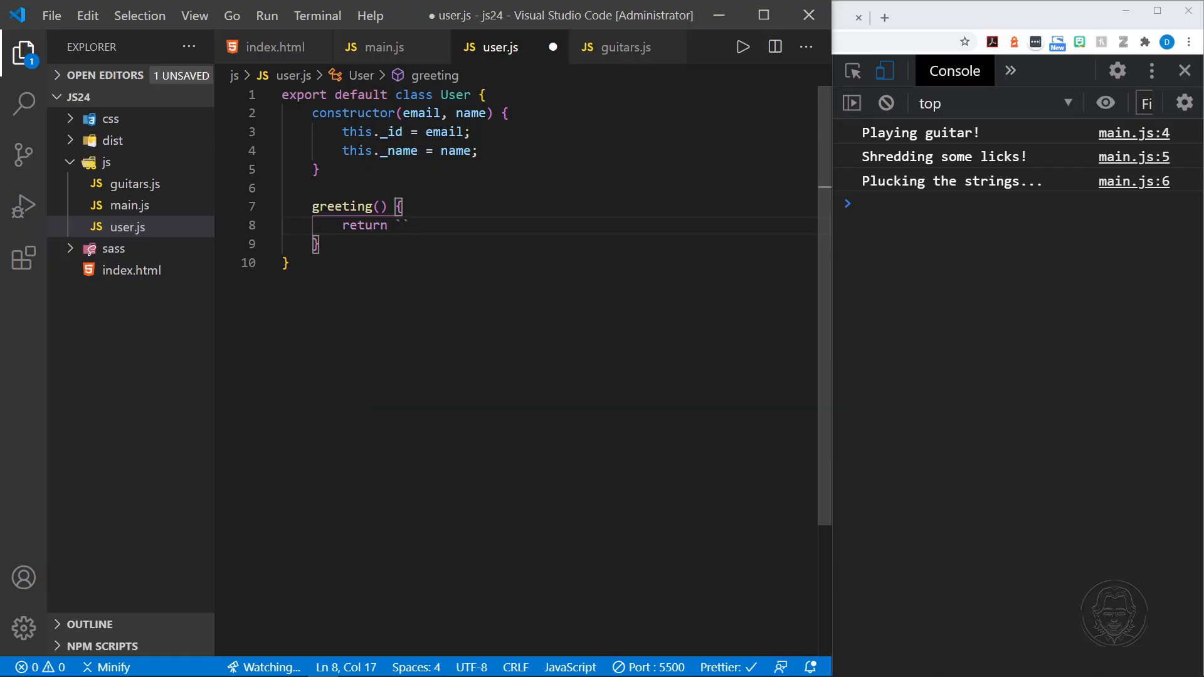
type("`Hi, my")
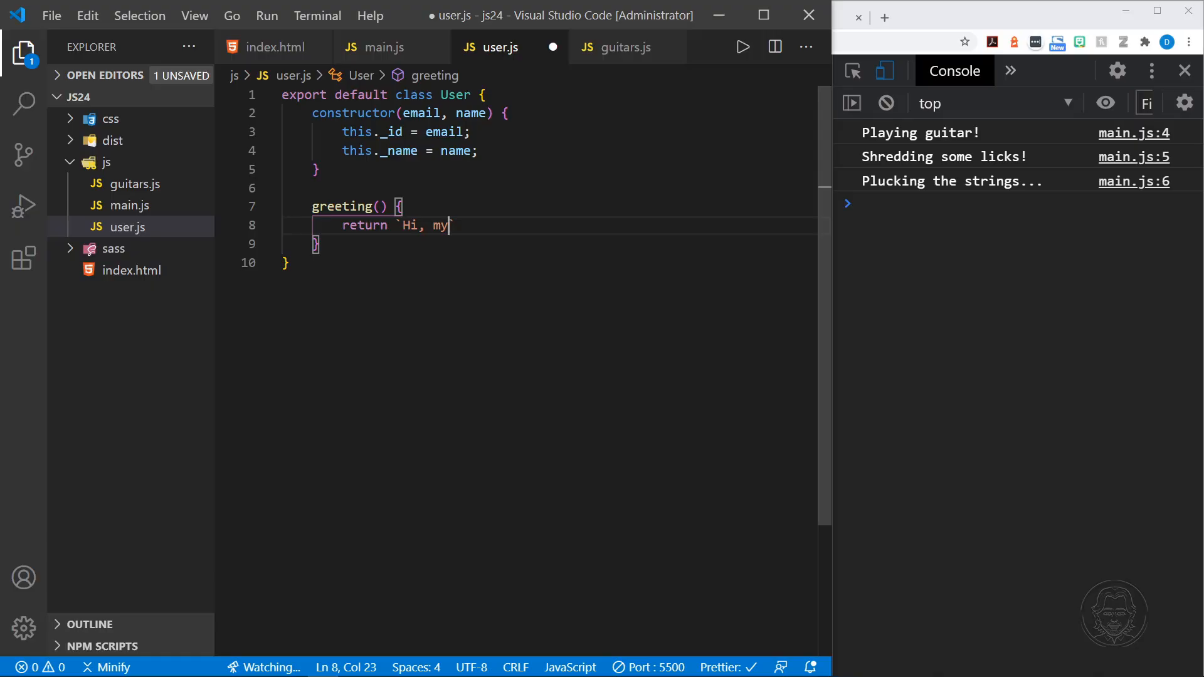
type("name is $")
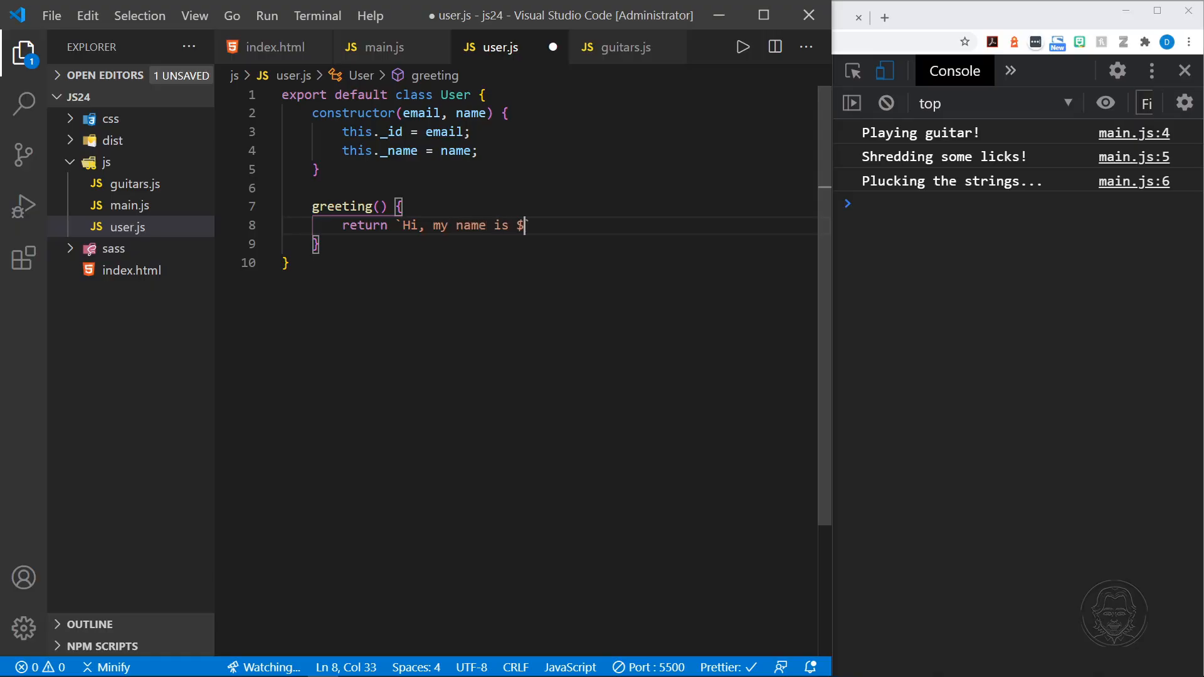
type("{this._}")
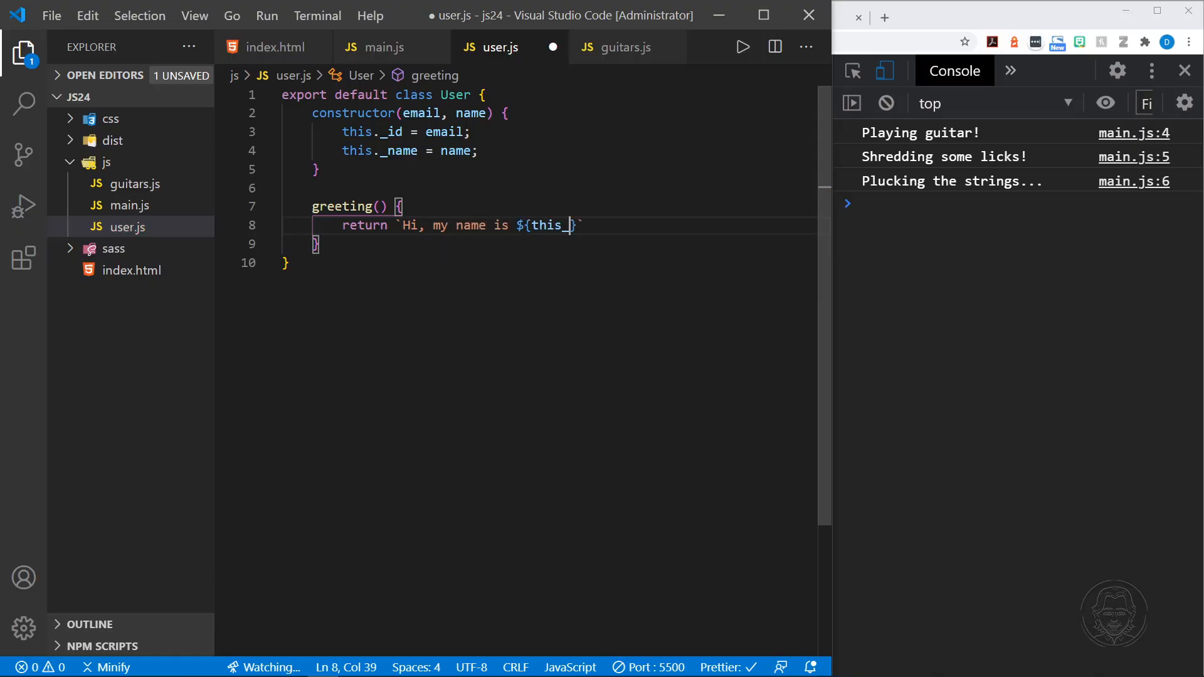
type(".")
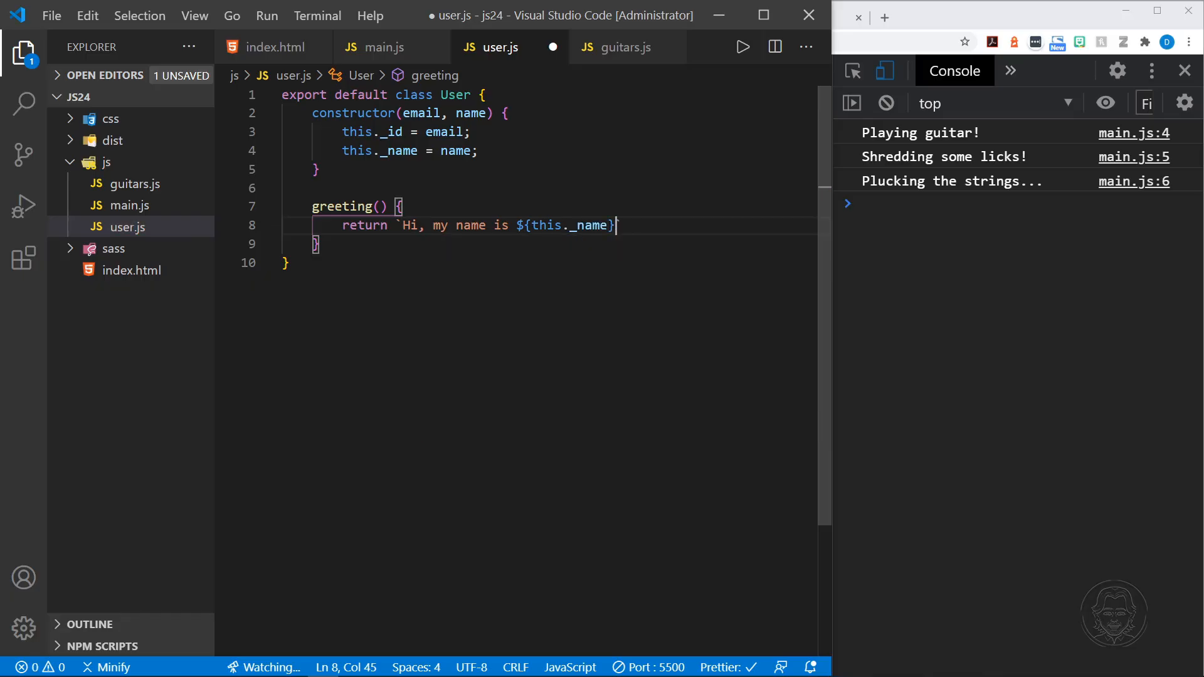
type(".`;")
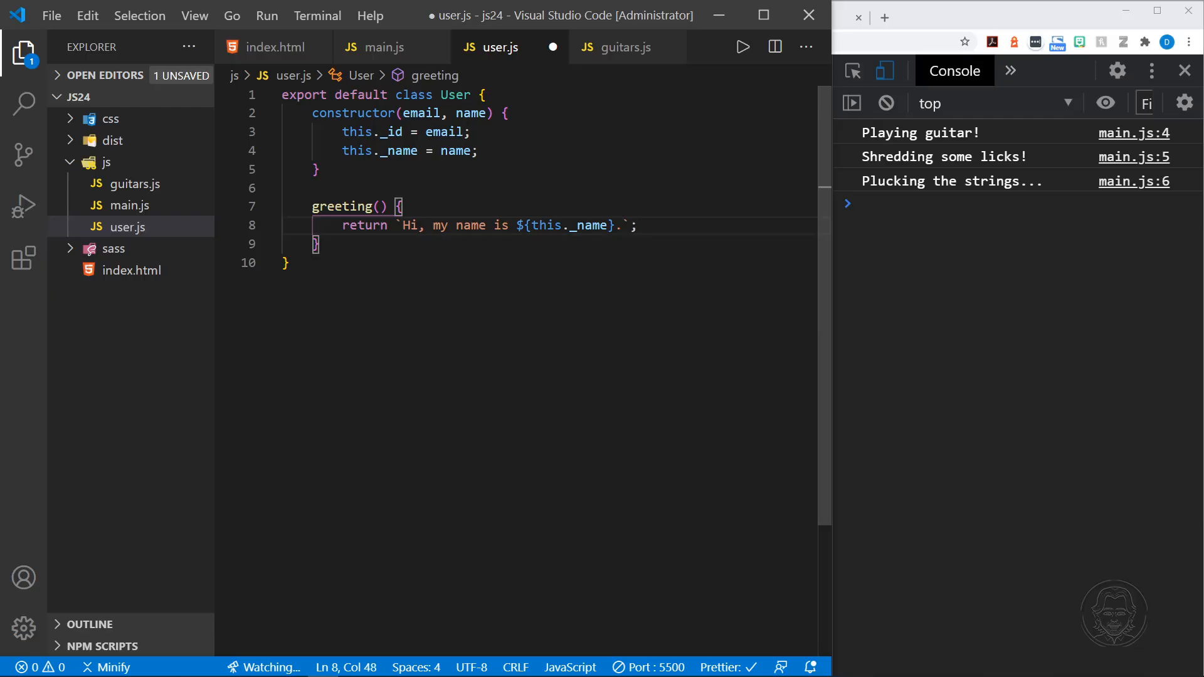
key("ctrl+s")
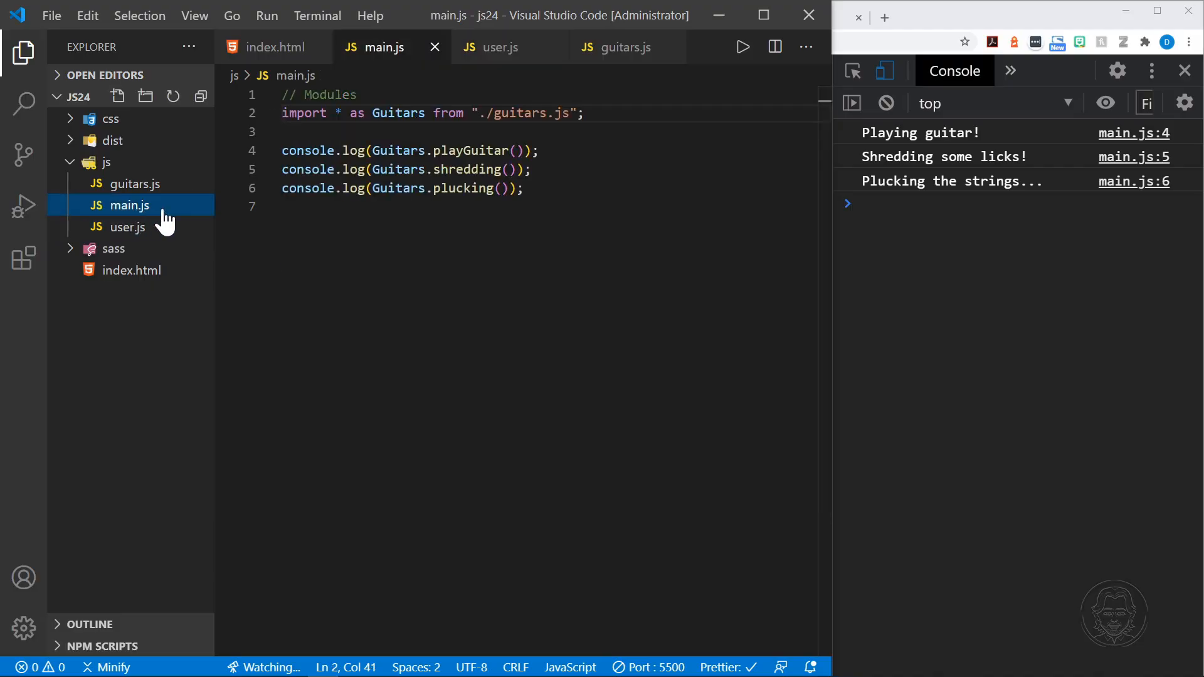
Import the default User class from "./user.js" in main.js.
left_click(288, 131)
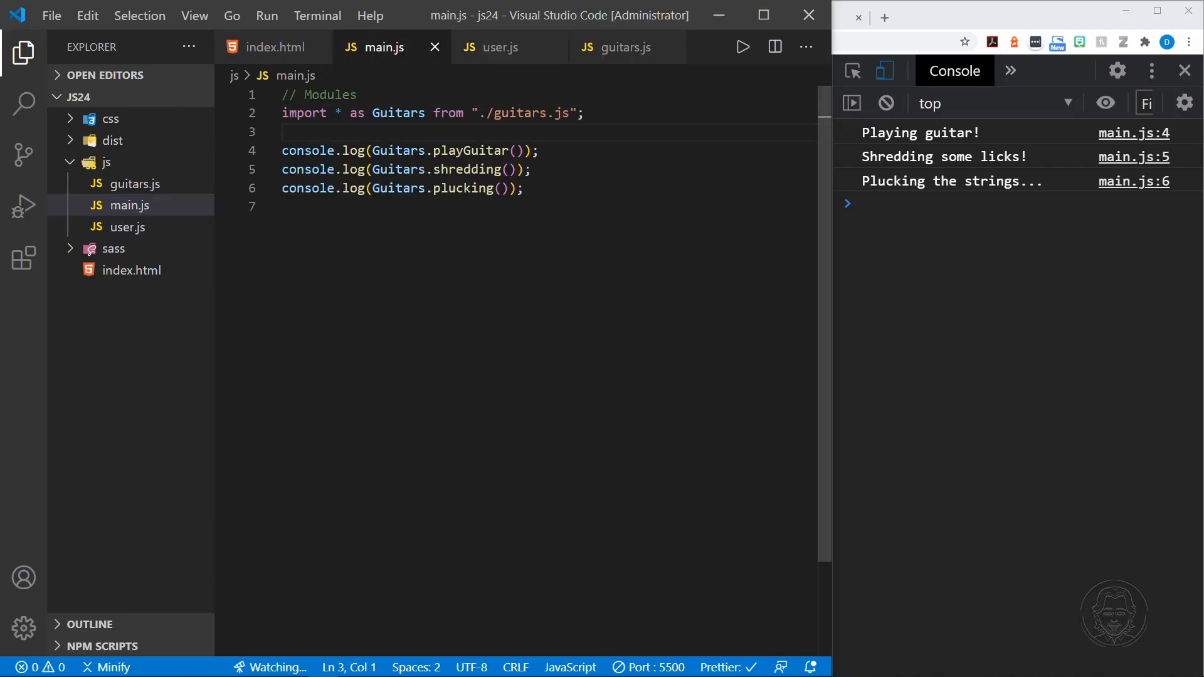
type("import User")
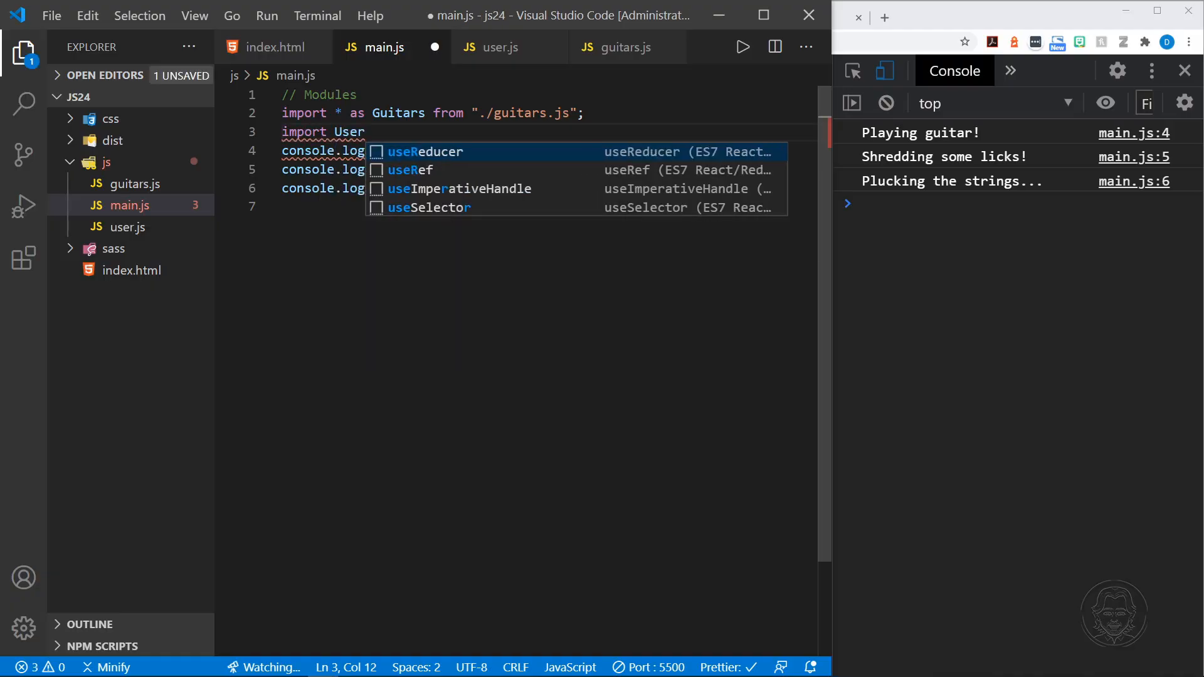
key("Escape")
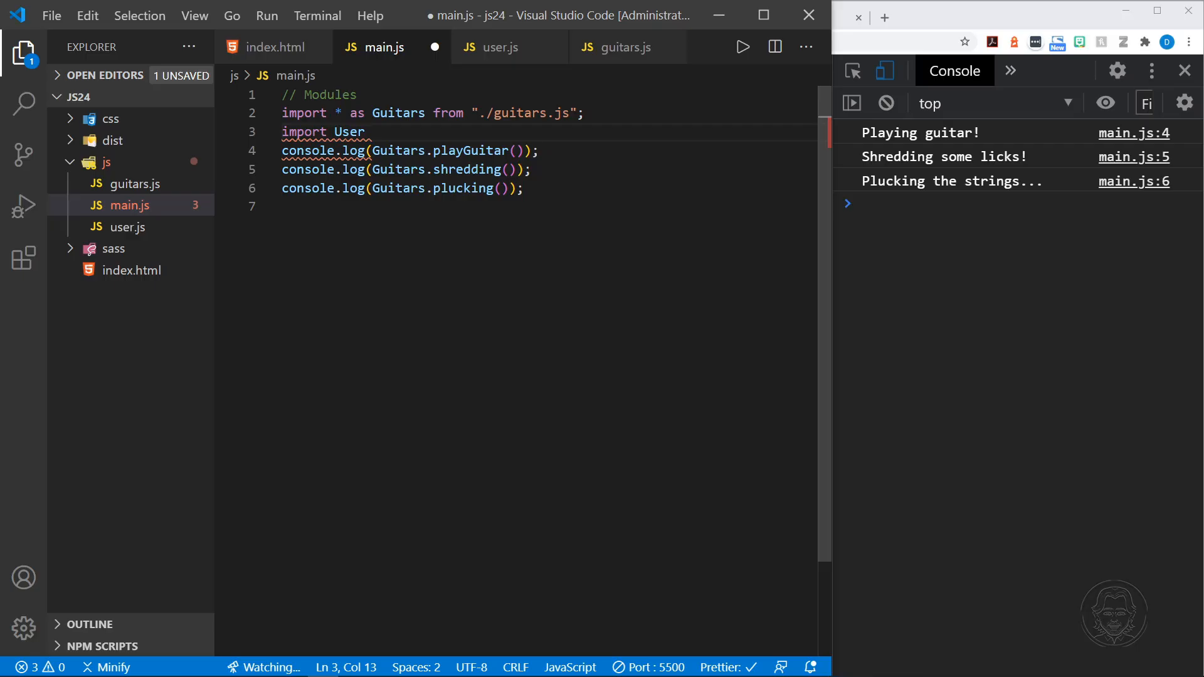
type("from")
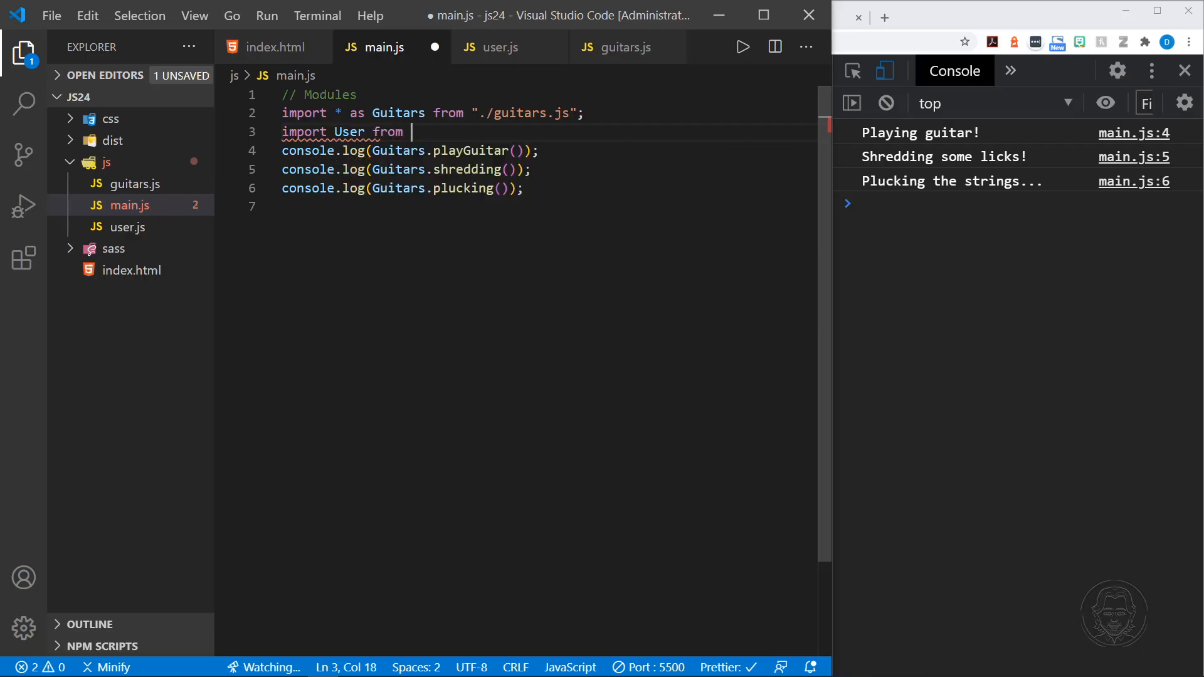
type("\"./")
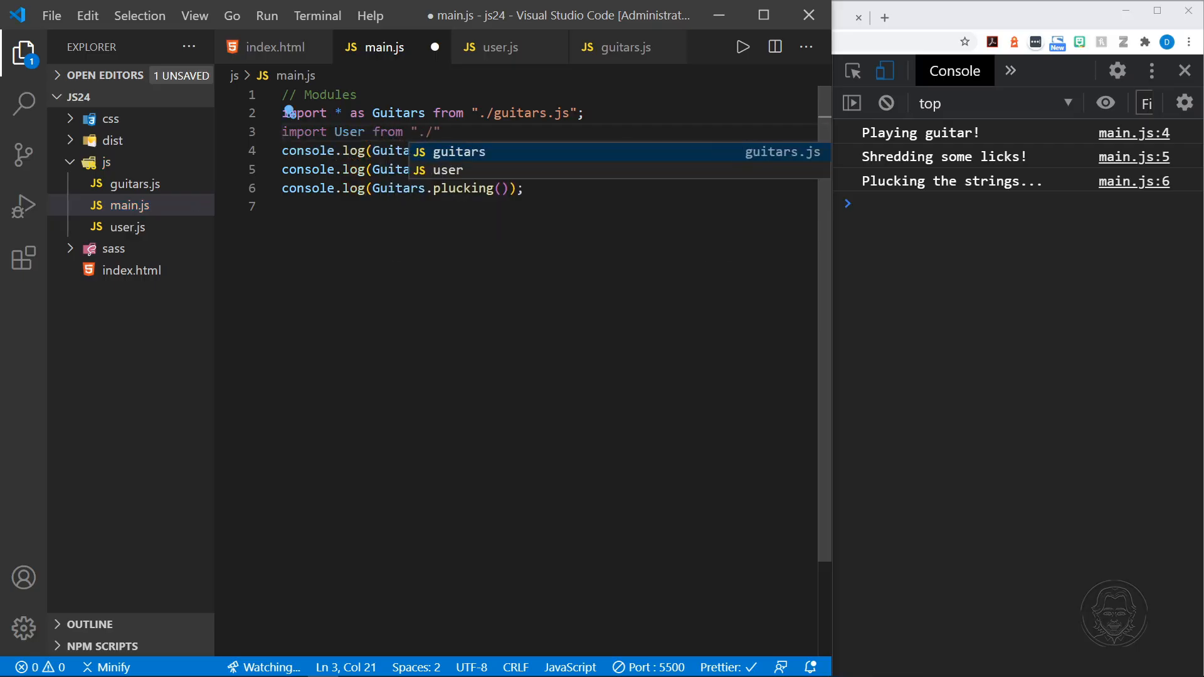
type("user.js")
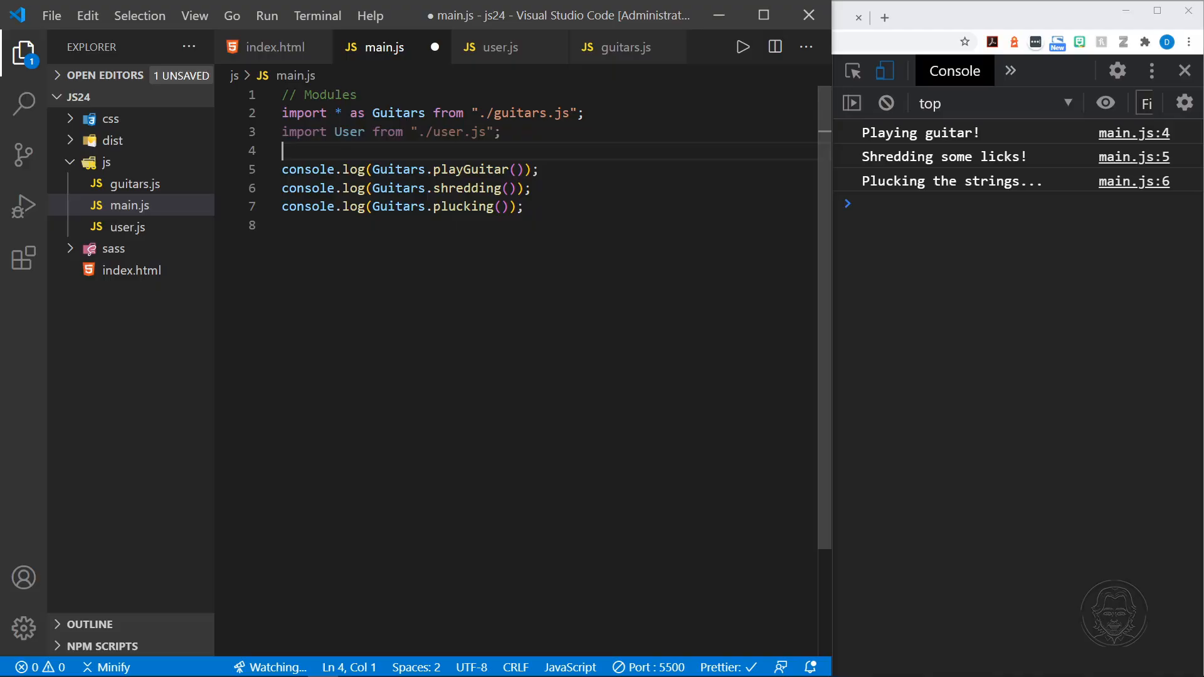
Create const me = new User with an email and "Dave", log me, and save.
type("con")
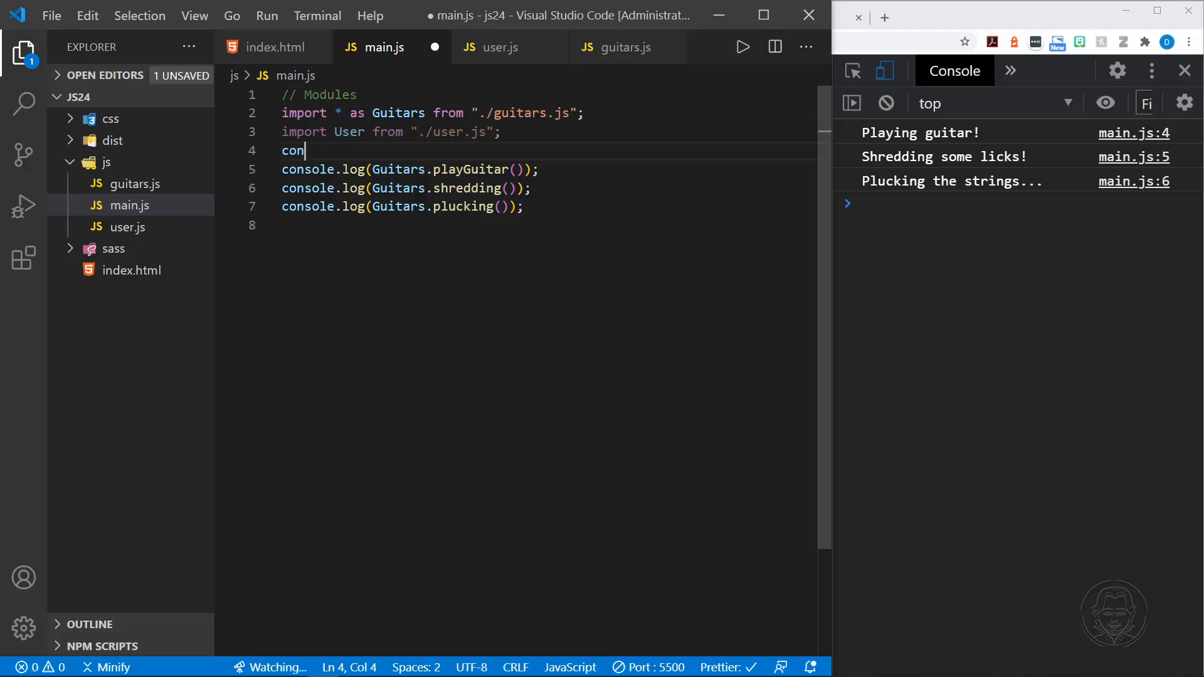
type("st me")
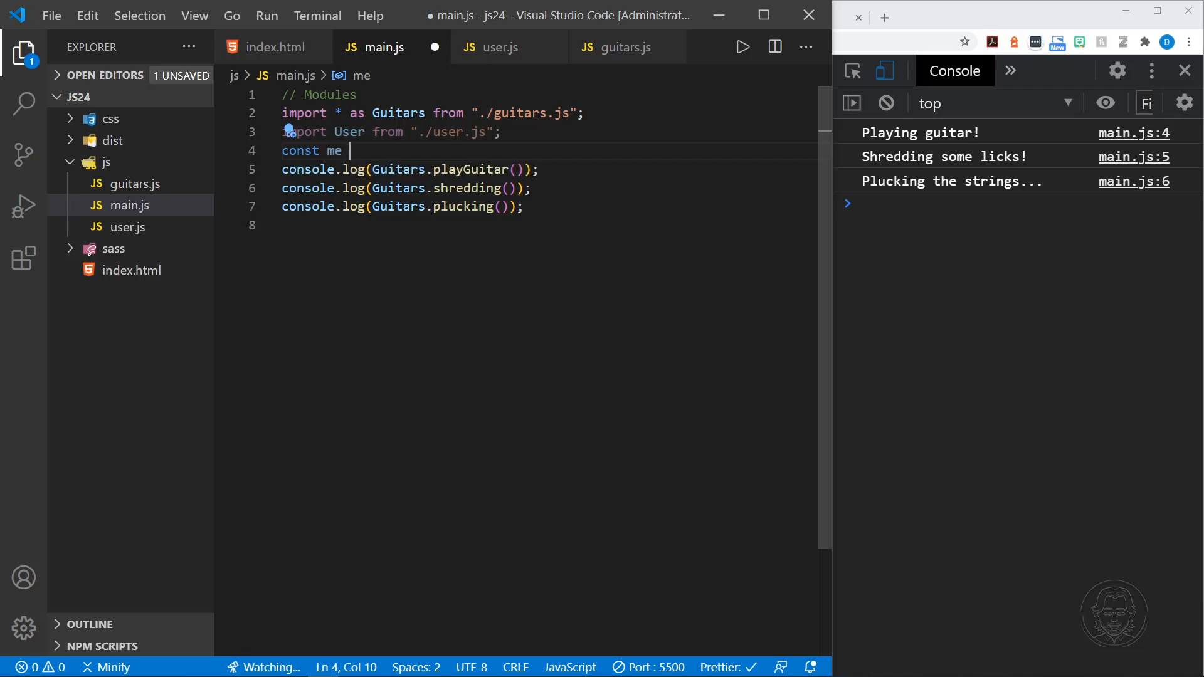
type("= new")
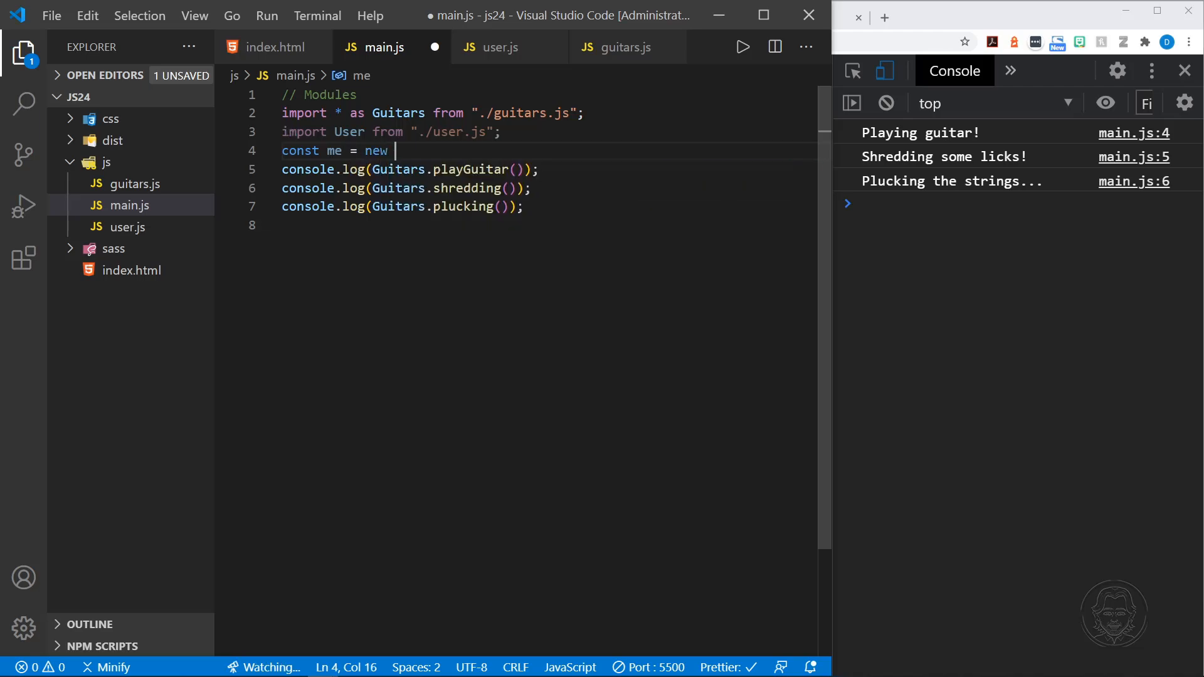
type("User()")
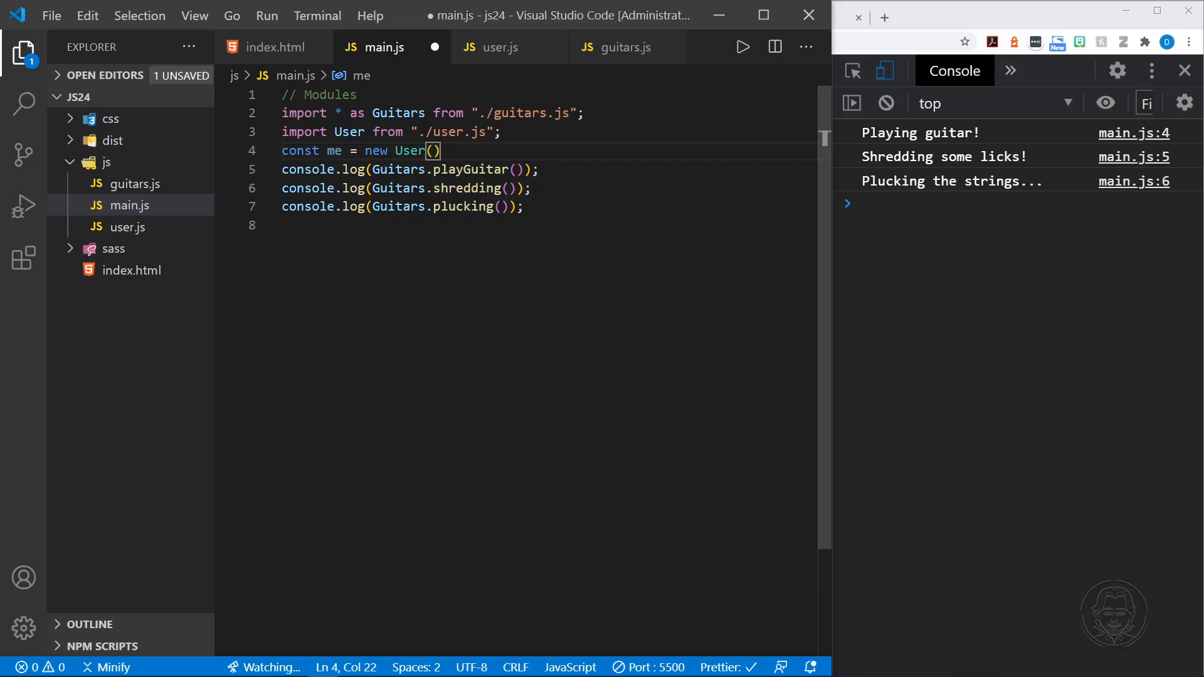
left_click(441, 151)
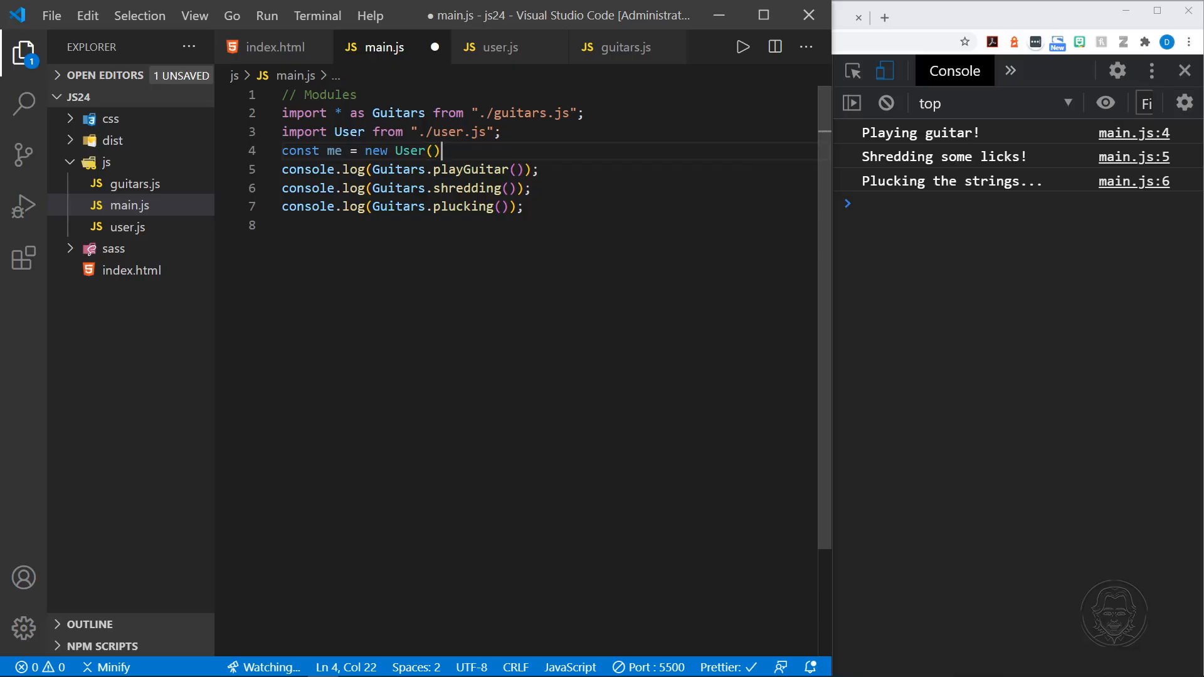
type("\"email@email.")
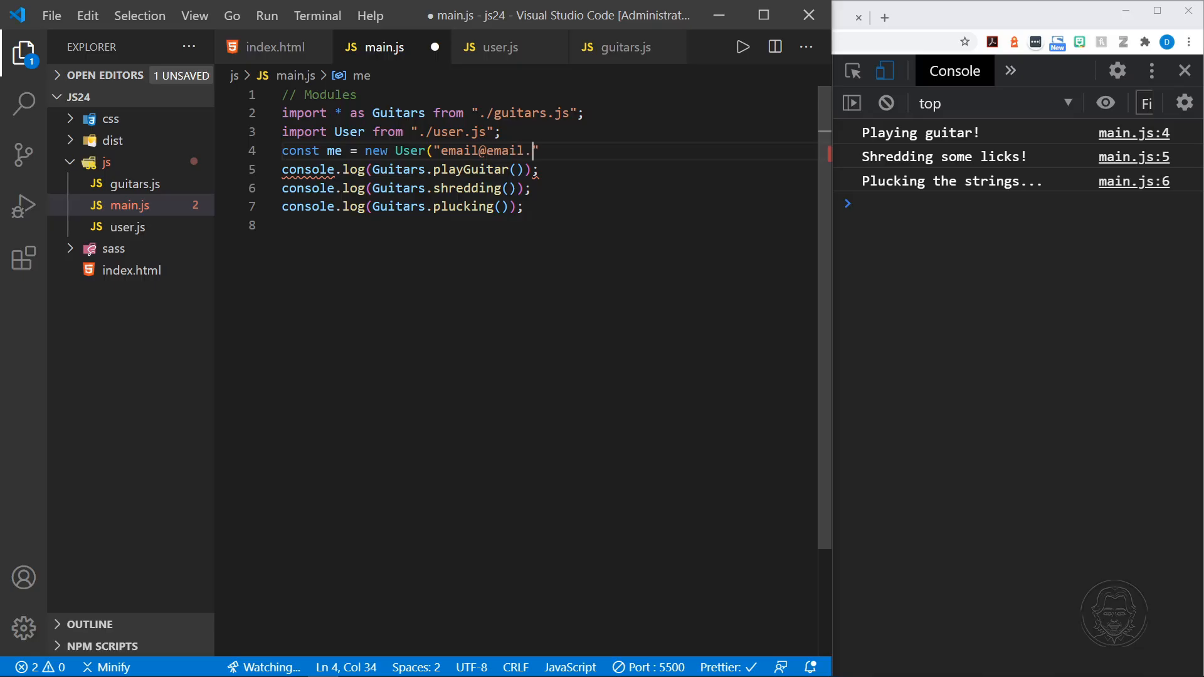
type("com\",")
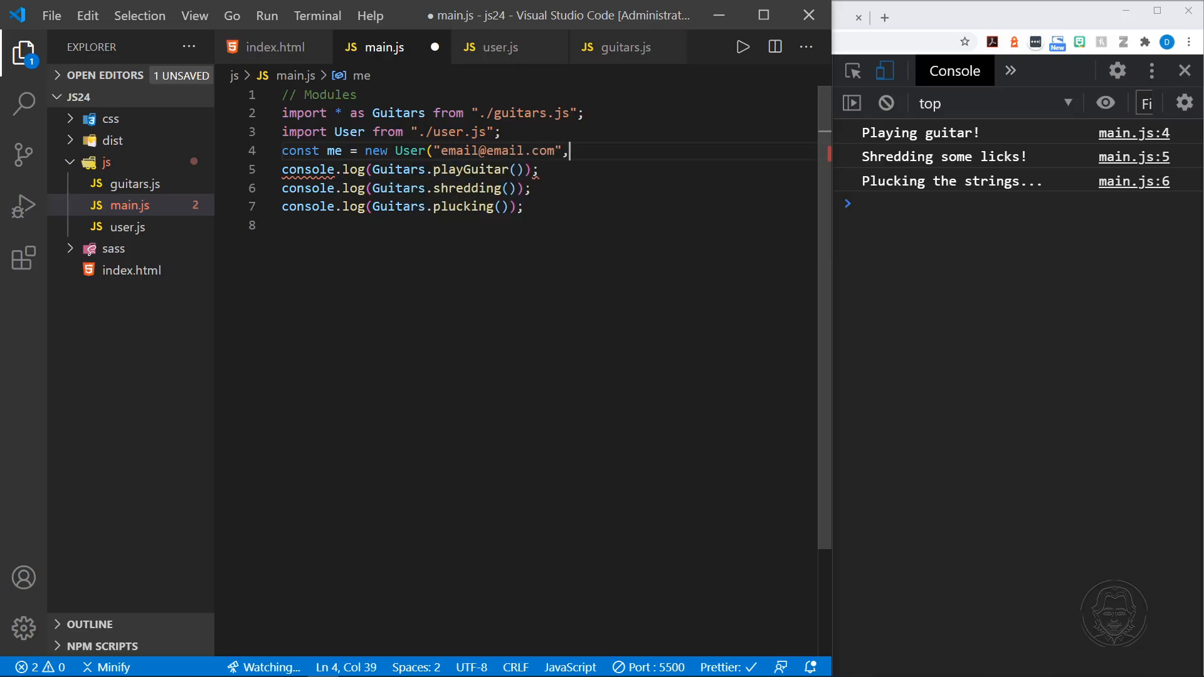
type("\"Dave\");")
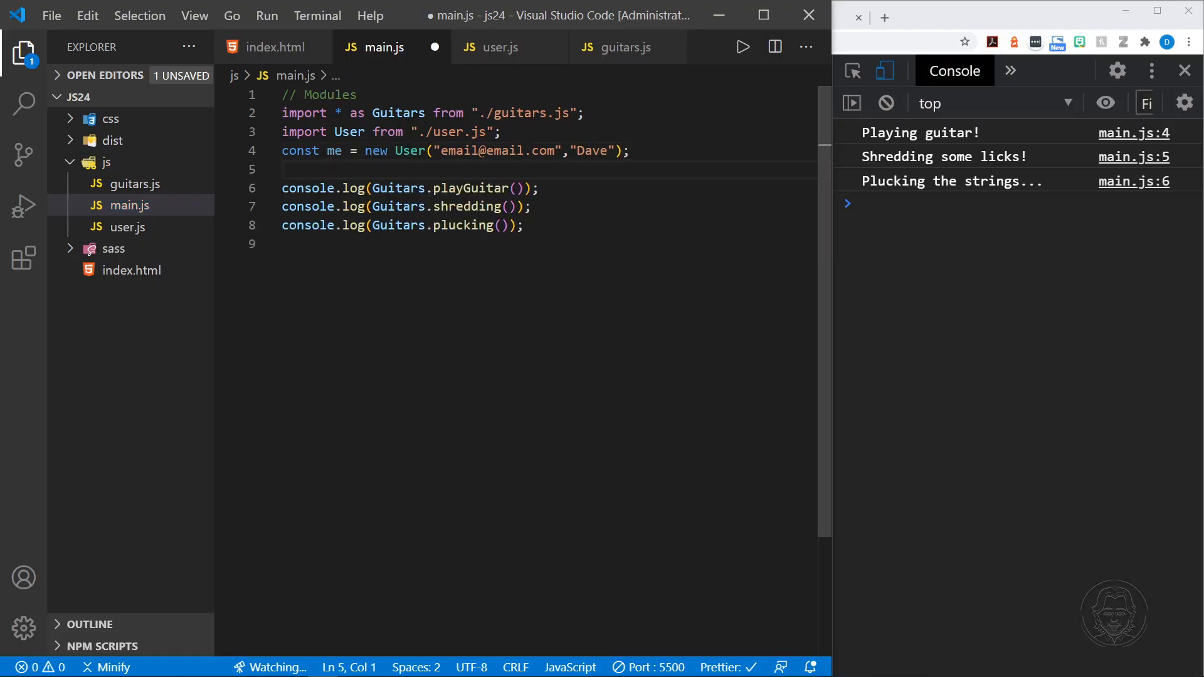
type("console.")
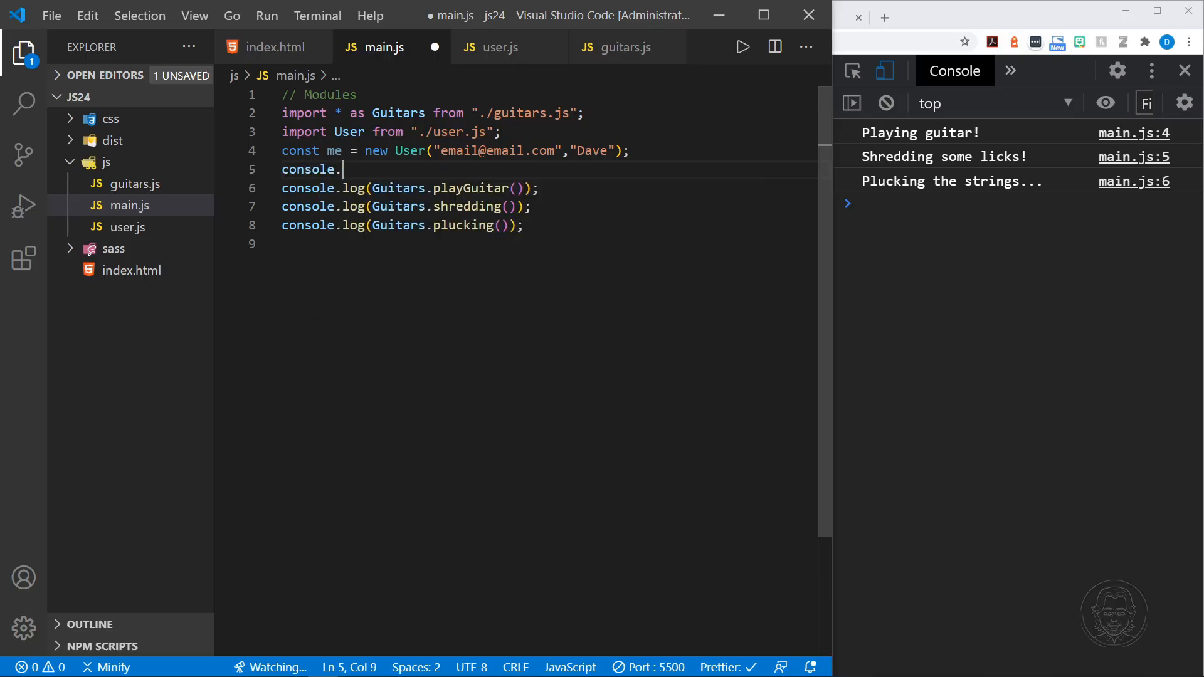
type("log(me);")
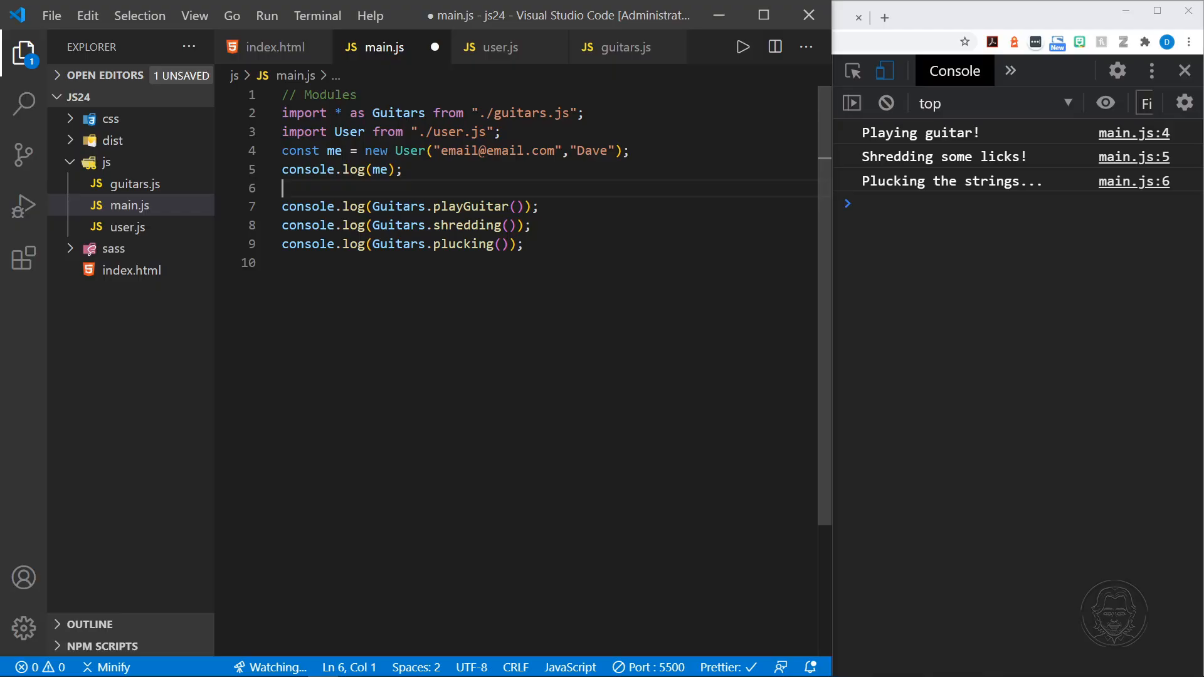
key("ctrl+s")
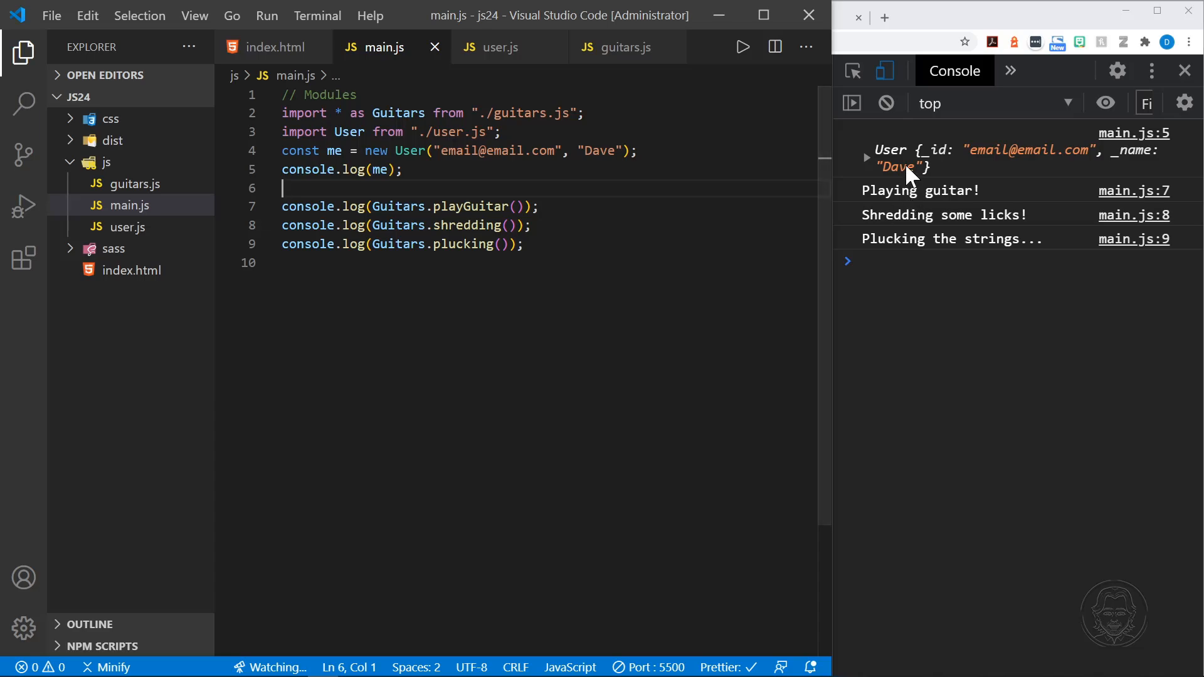
mouse_move(941, 175)
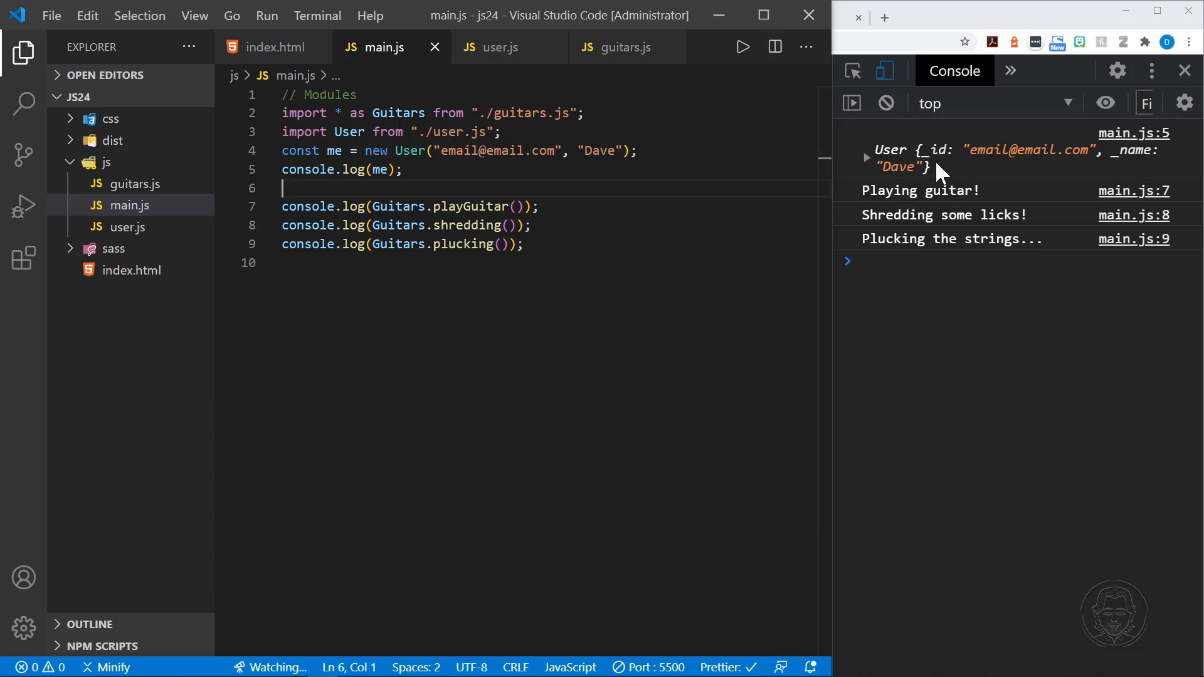
mouse_move(1050, 166)
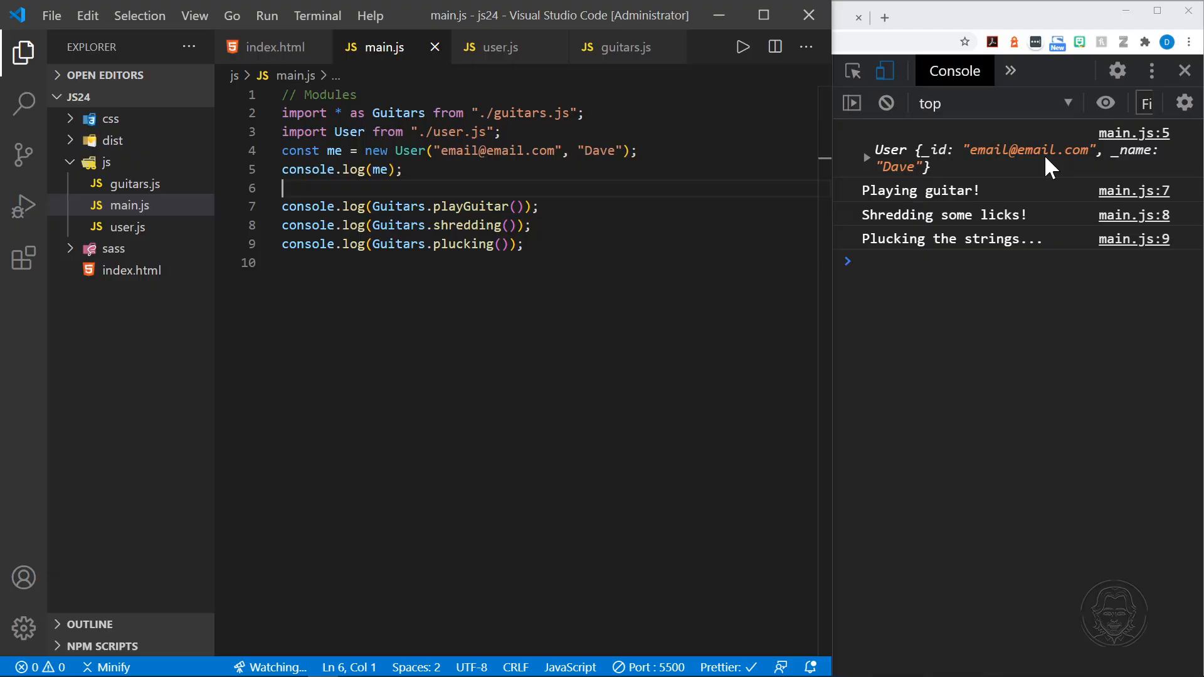
mouse_move(1136, 165)
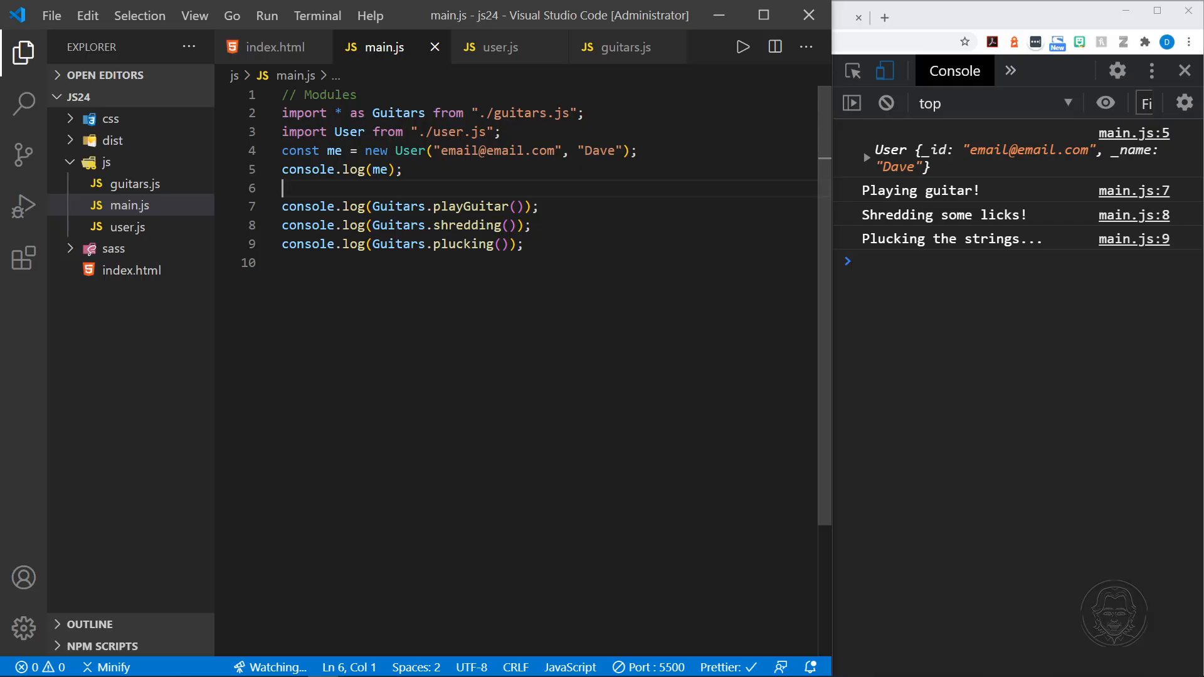
Add console.log(me.greeting()); on line 6 of main.js.
type("console.log")
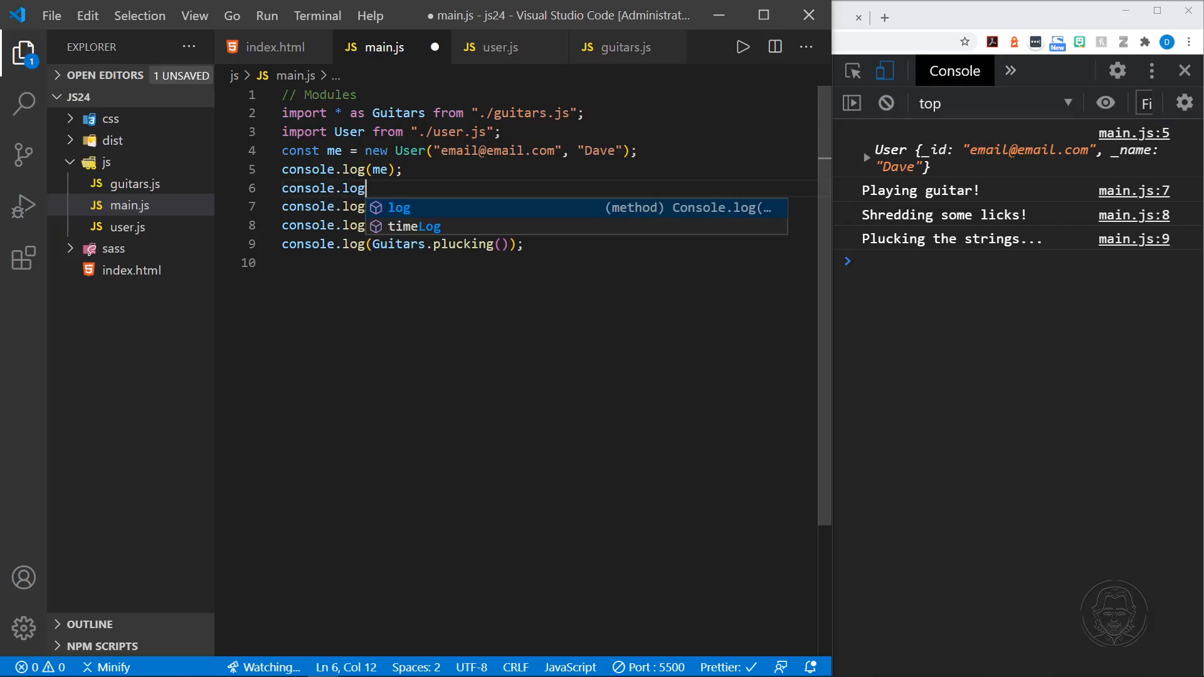
type("(me.greeting());")
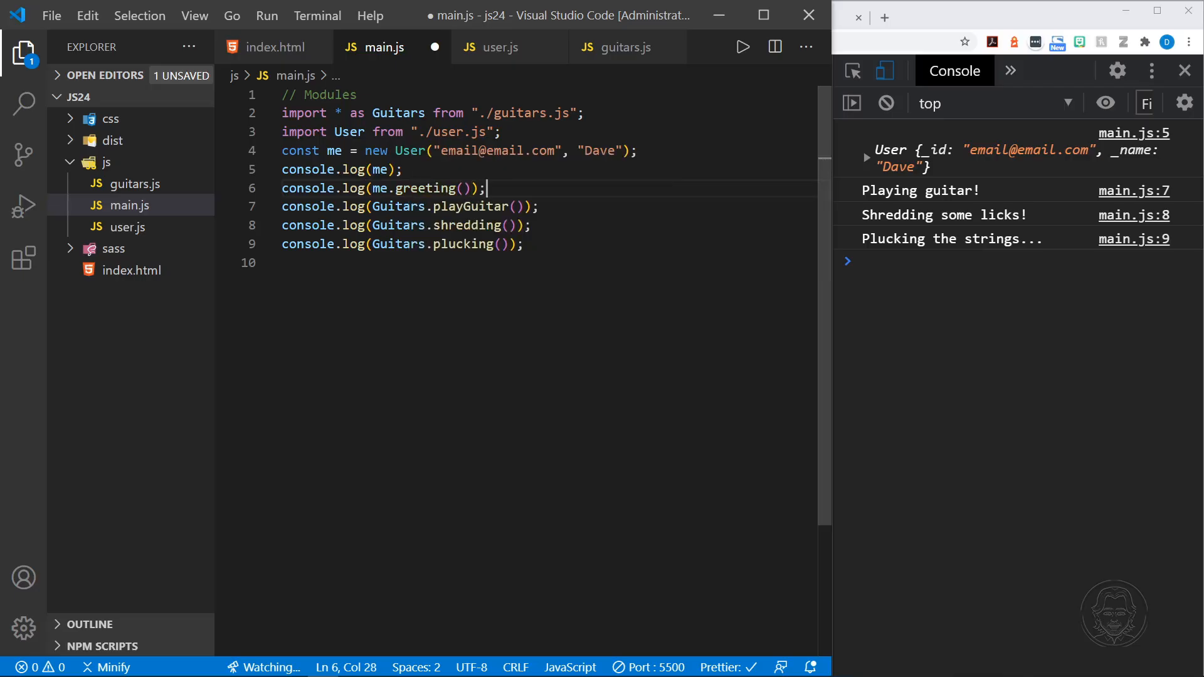
key("enter")
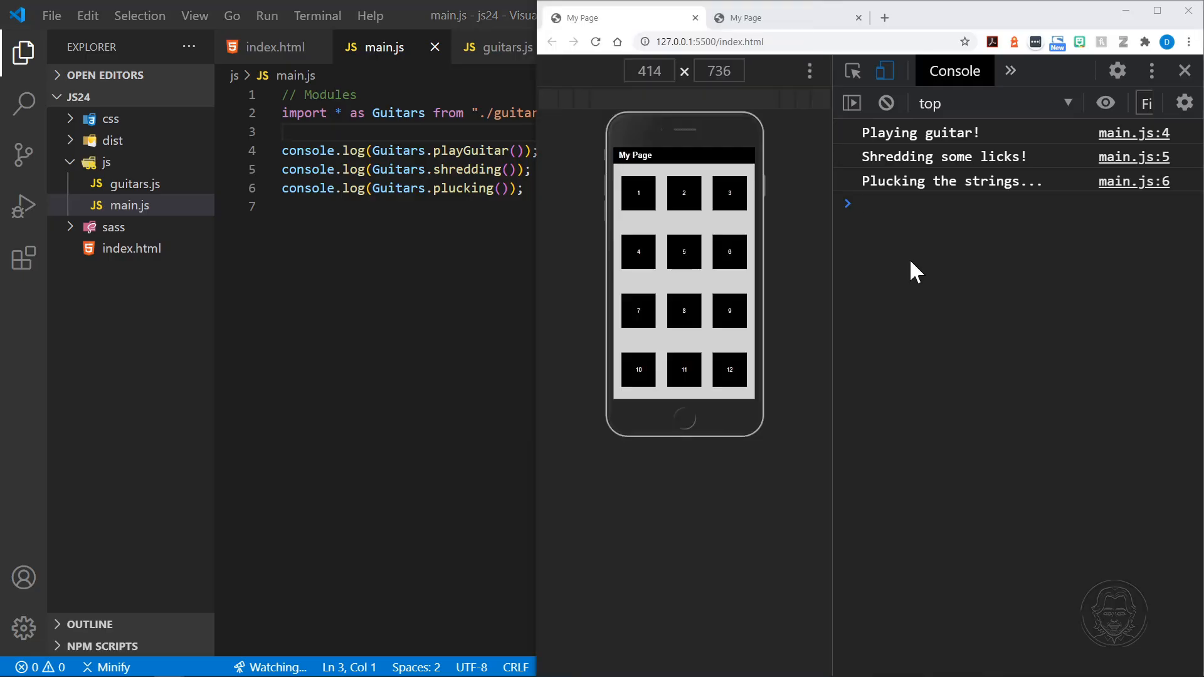
Search Can I use for 'module' to see JavaScript modules support tables.
left_click(707, 42)
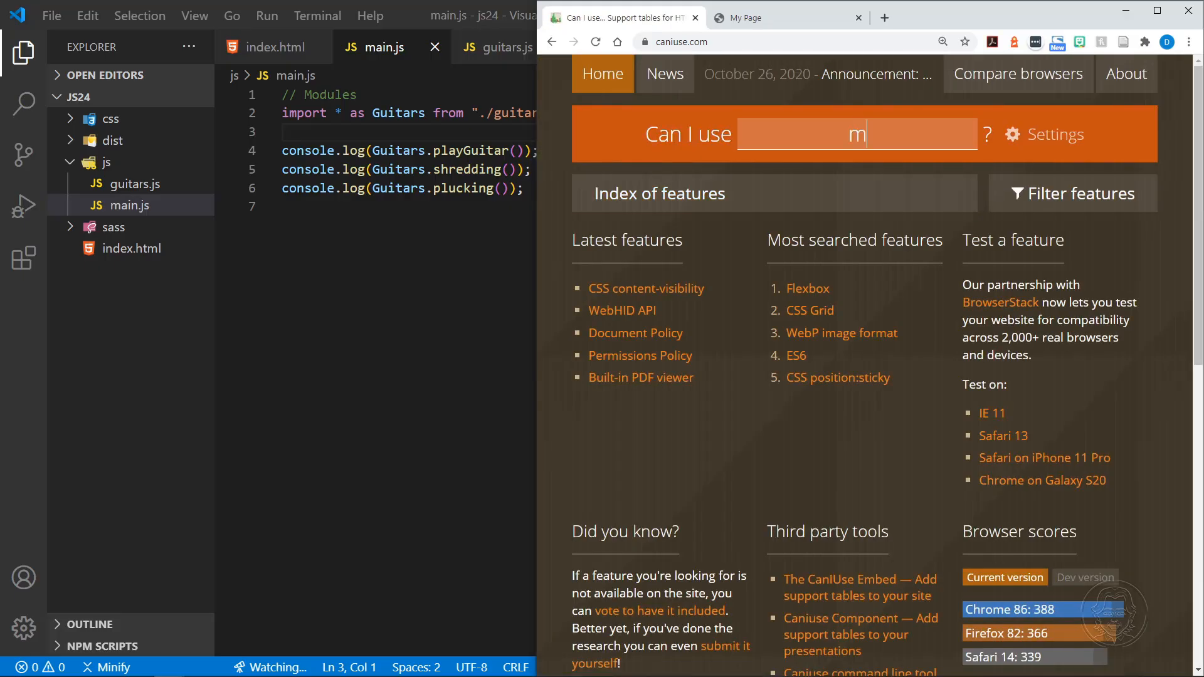
type("odule")
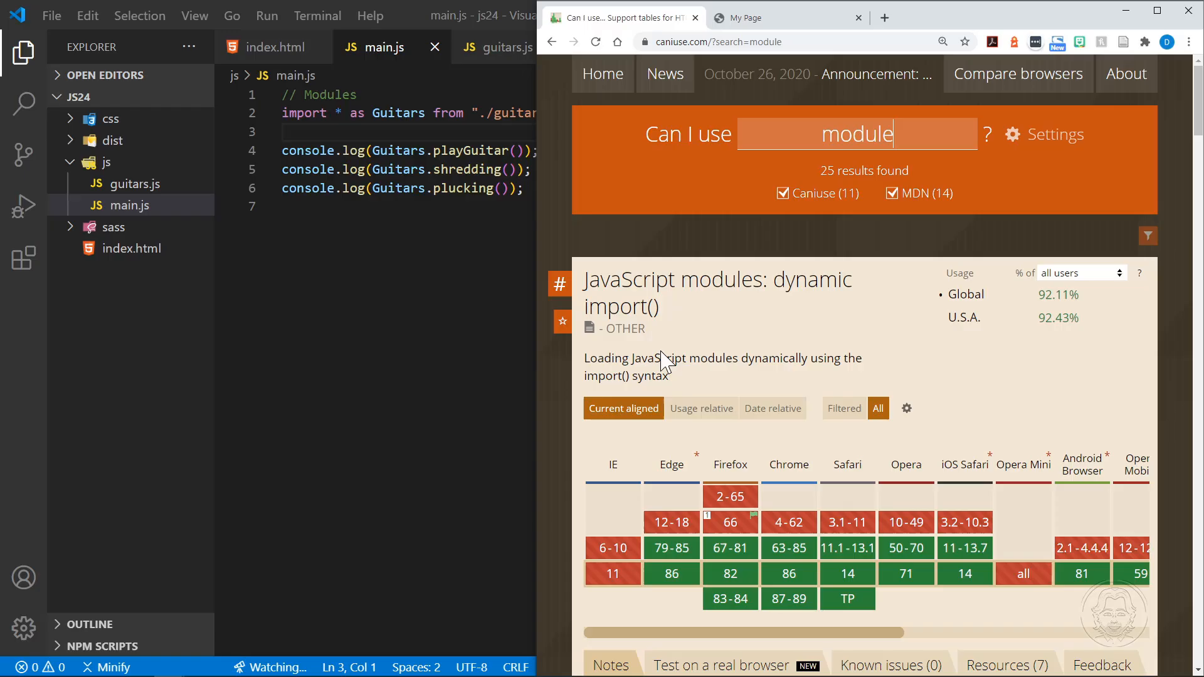
mouse_move(663, 362)
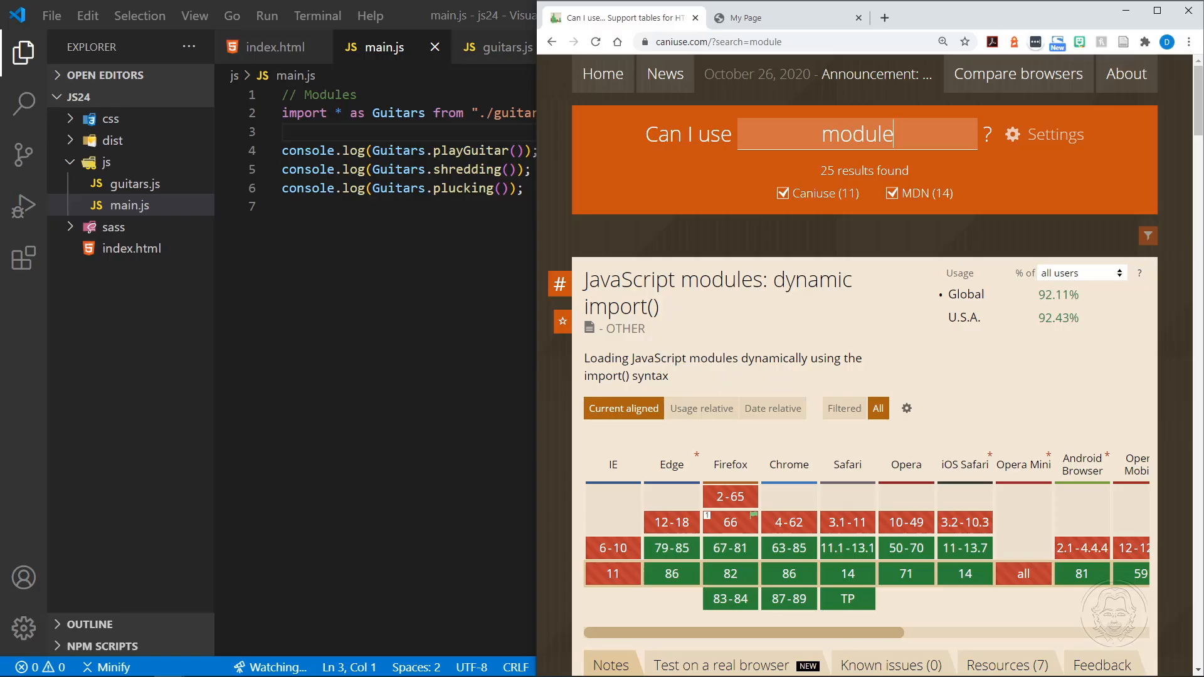
mouse_move(855, 391)
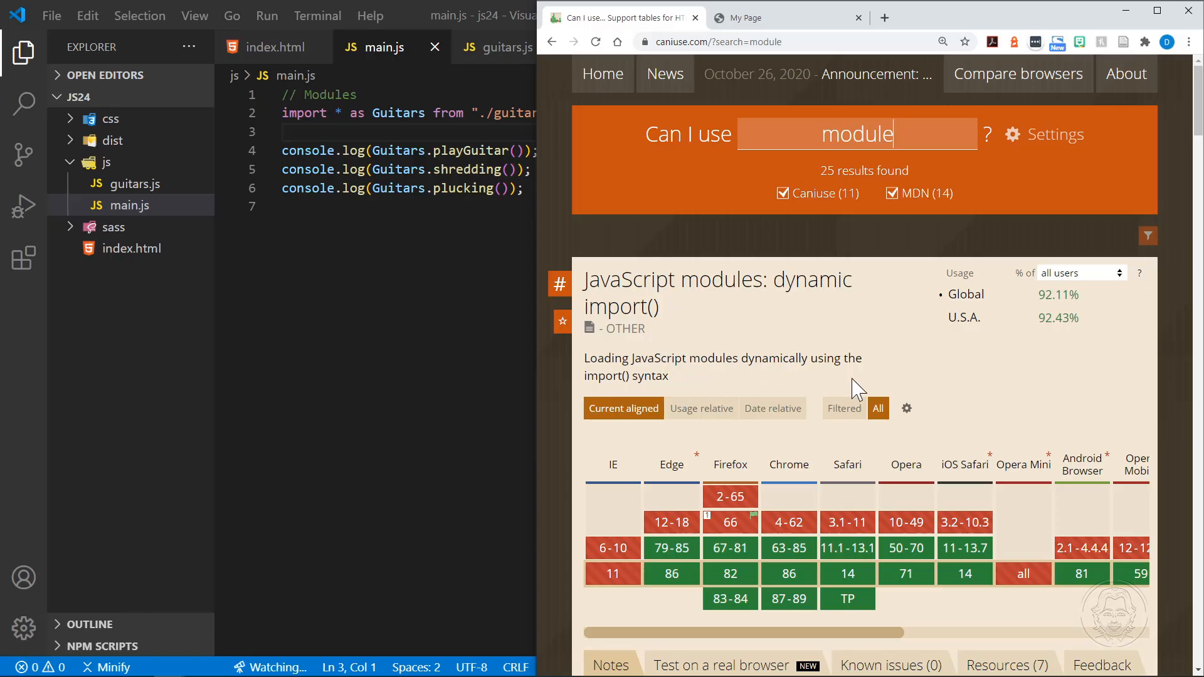
mouse_move(1060, 311)
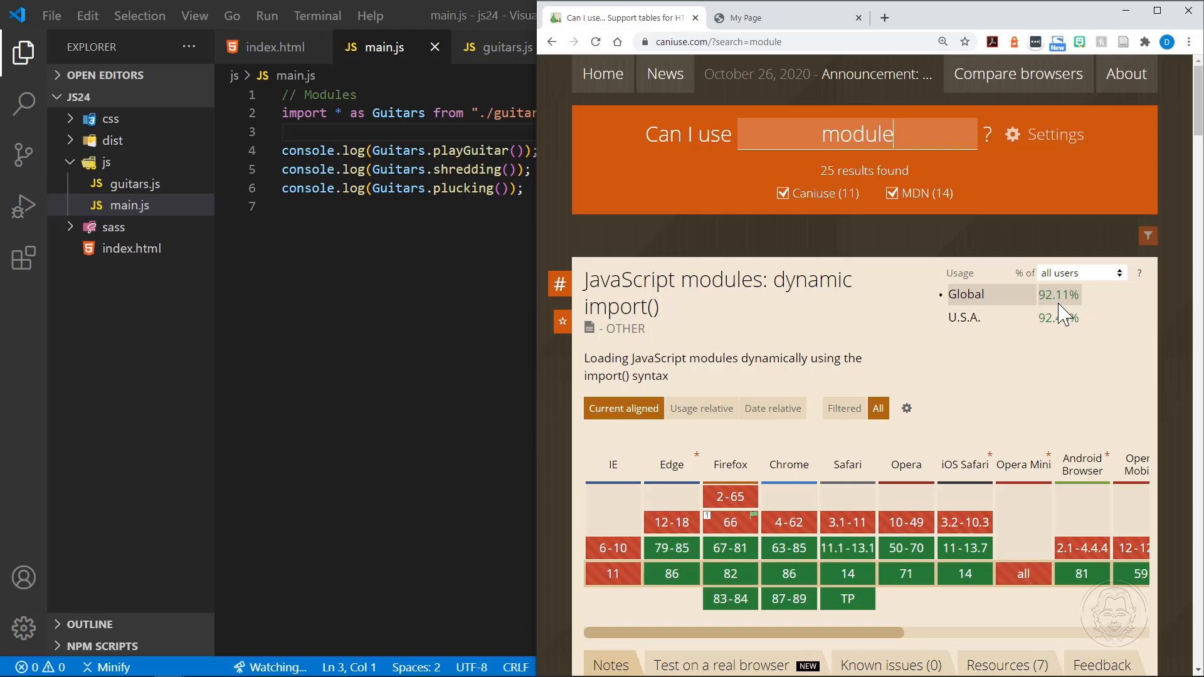
mouse_move(1058, 342)
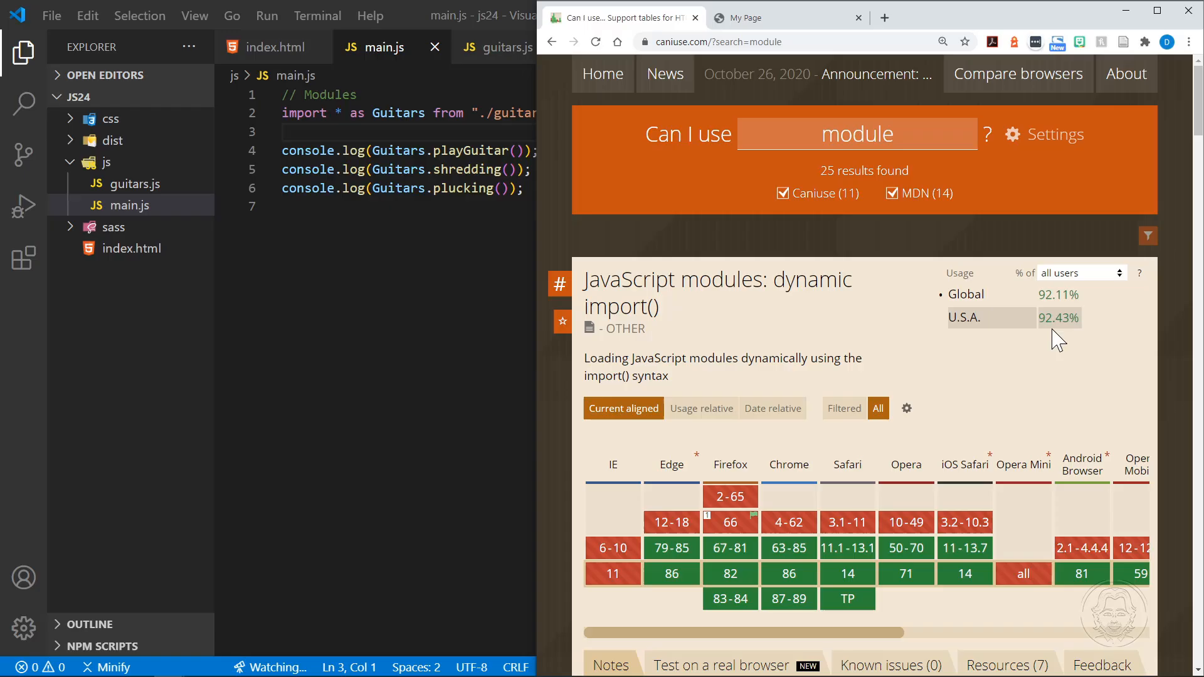
mouse_move(996, 361)
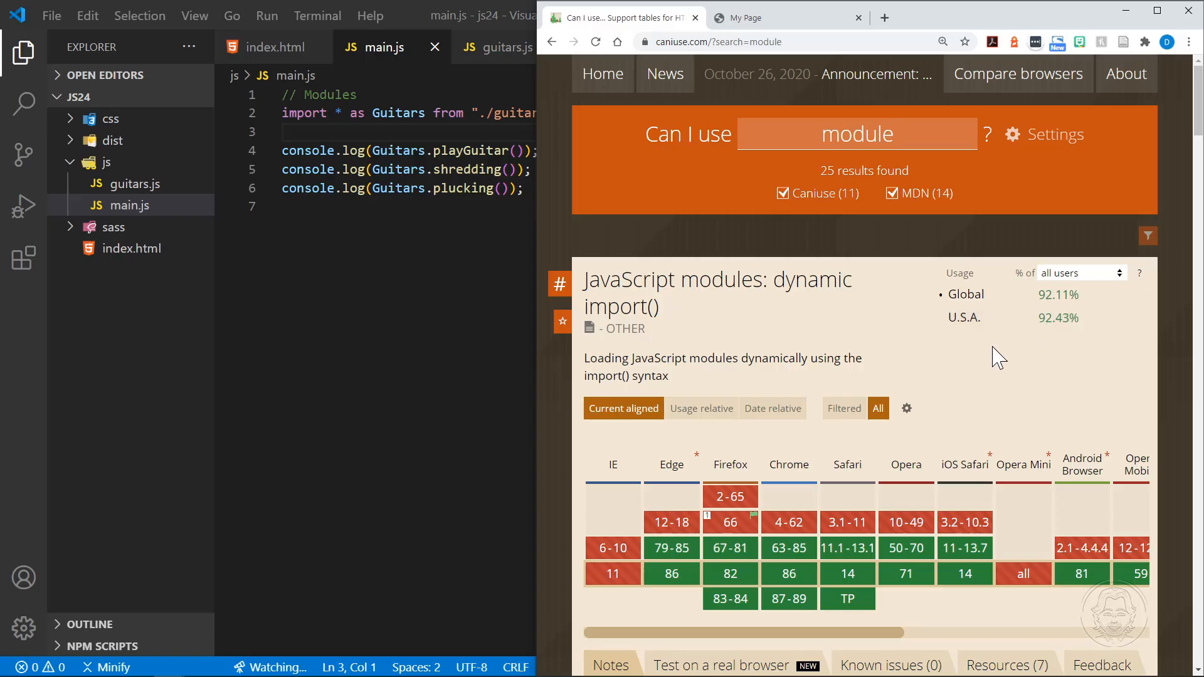
mouse_move(641, 488)
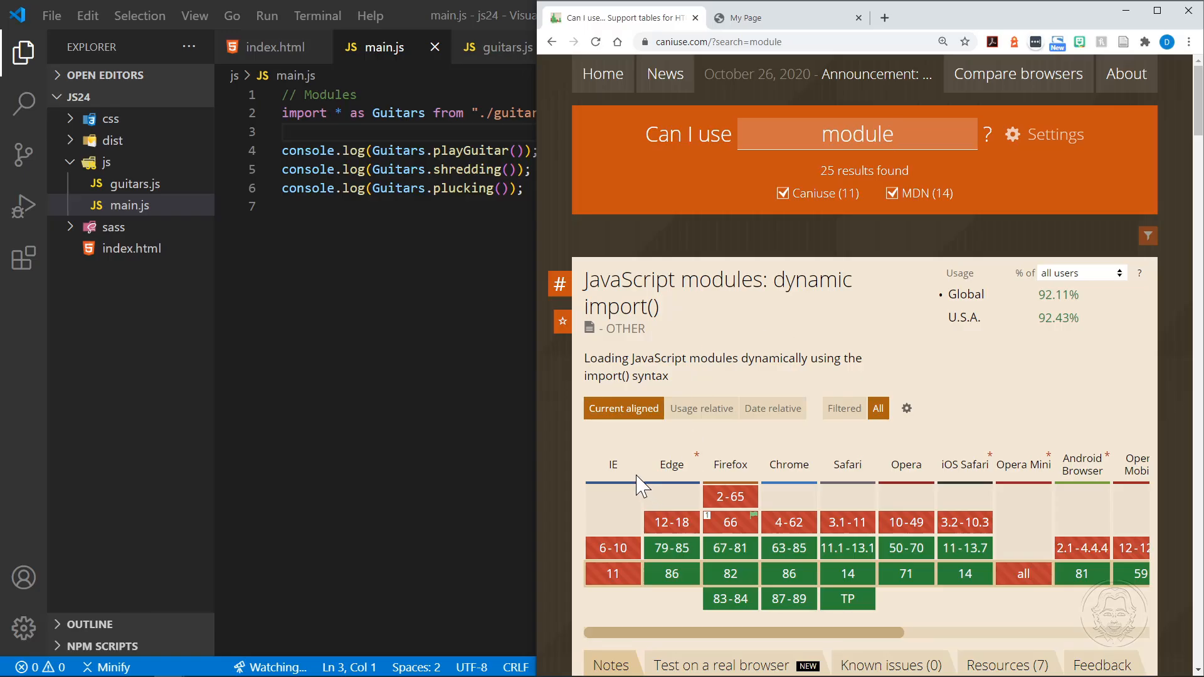
mouse_move(613, 574)
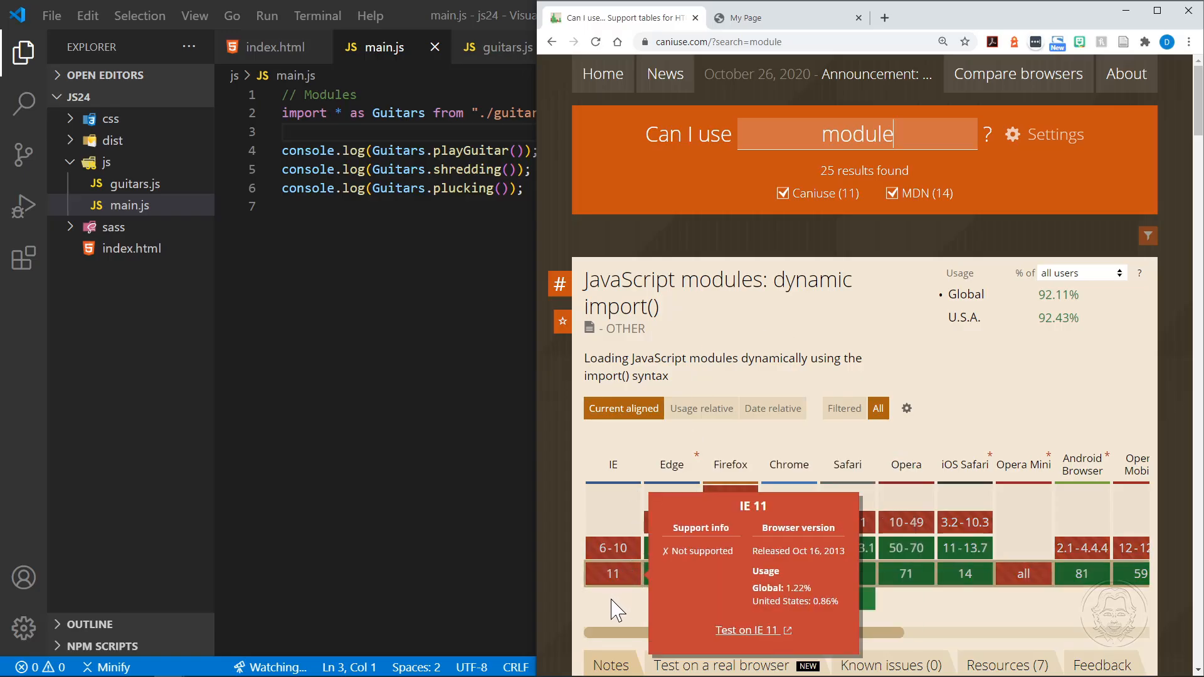
mouse_move(890, 632)
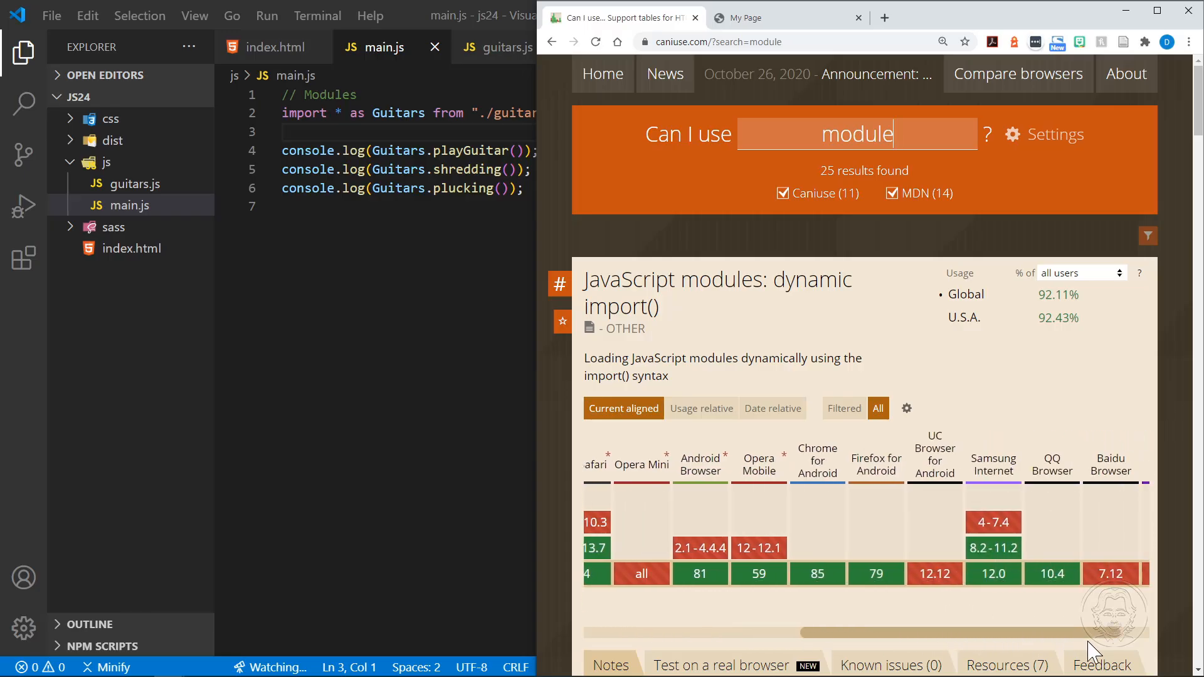
mouse_move(934, 574)
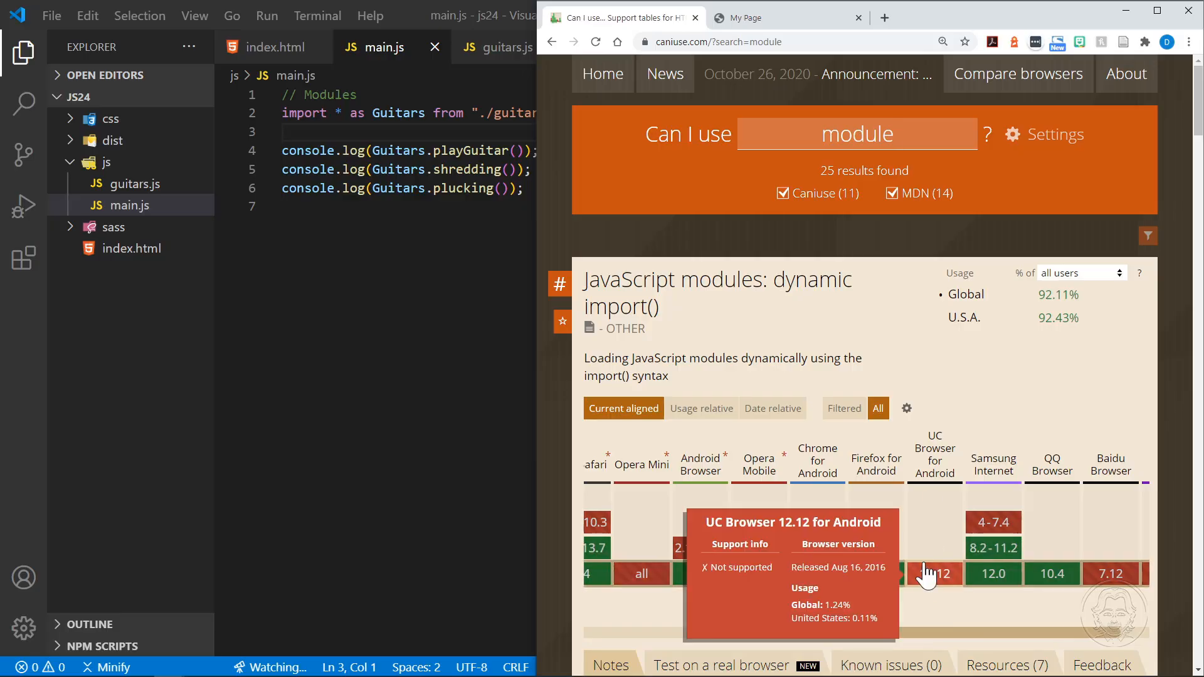
mouse_move(922, 595)
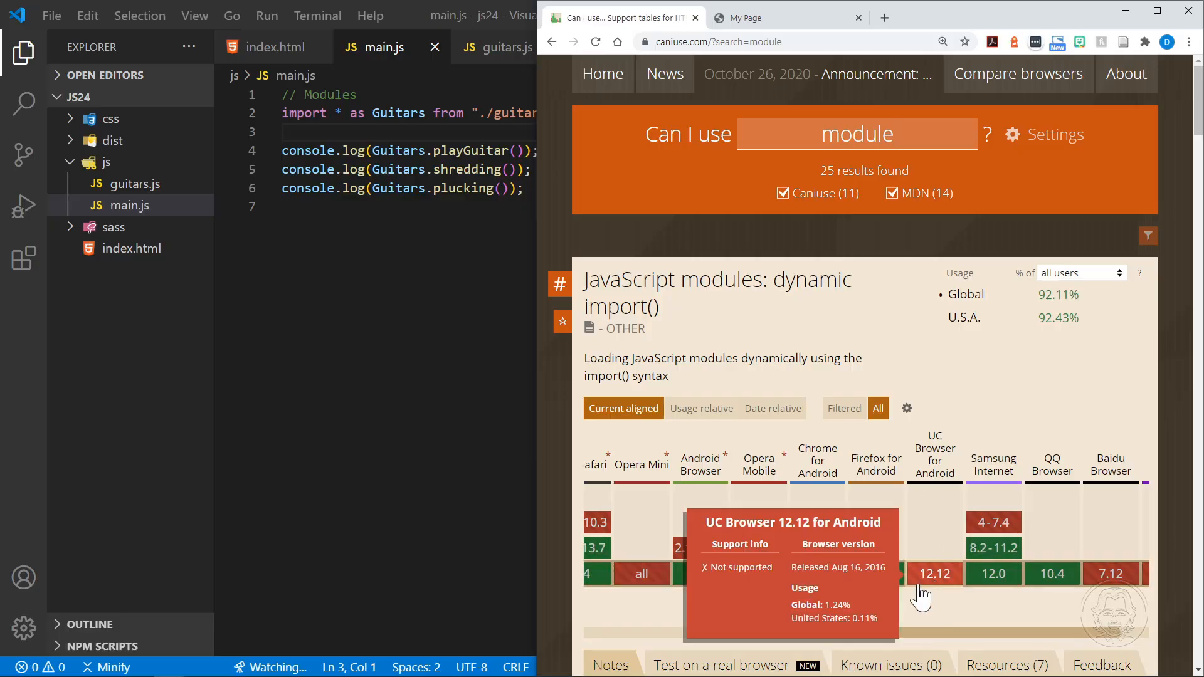
mouse_move(943, 636)
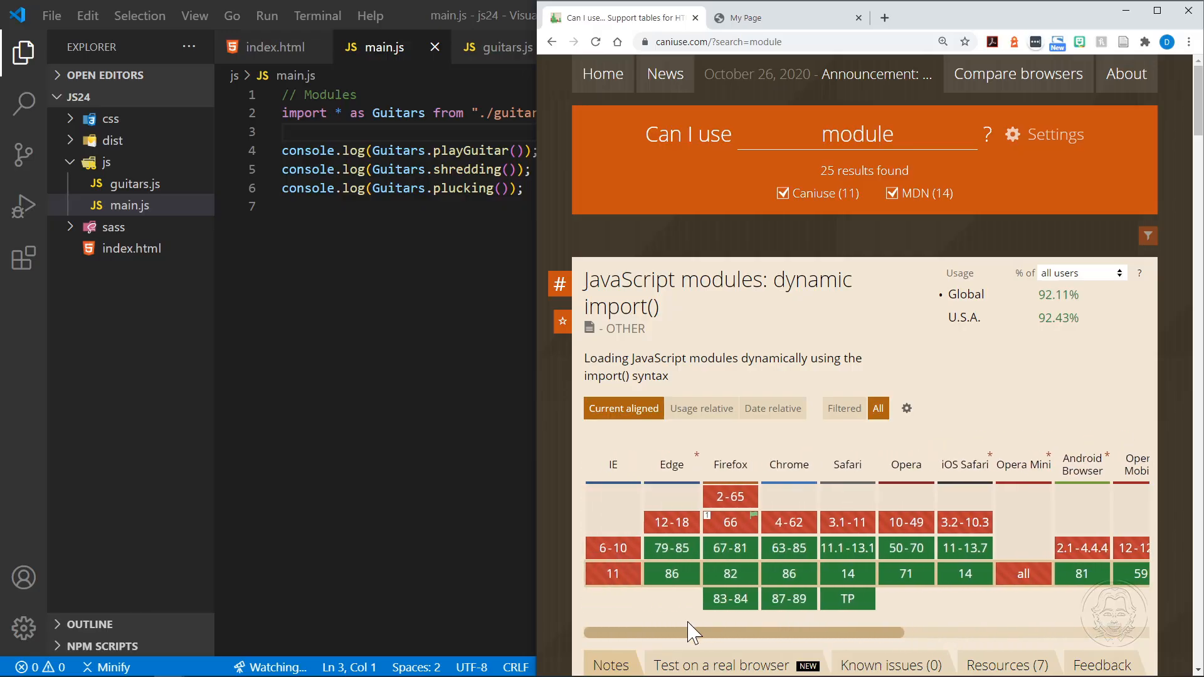
mouse_move(665, 604)
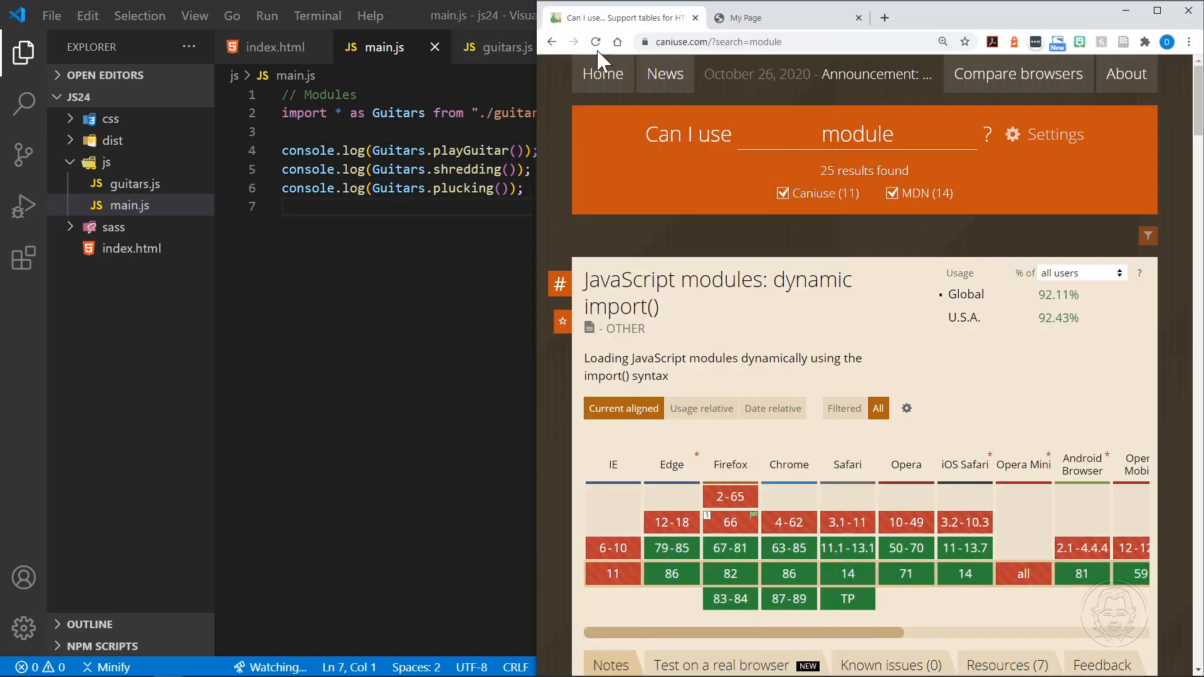
Go back twice to the local 127.0.0.1:5500 My Page index.
left_click(551, 41)
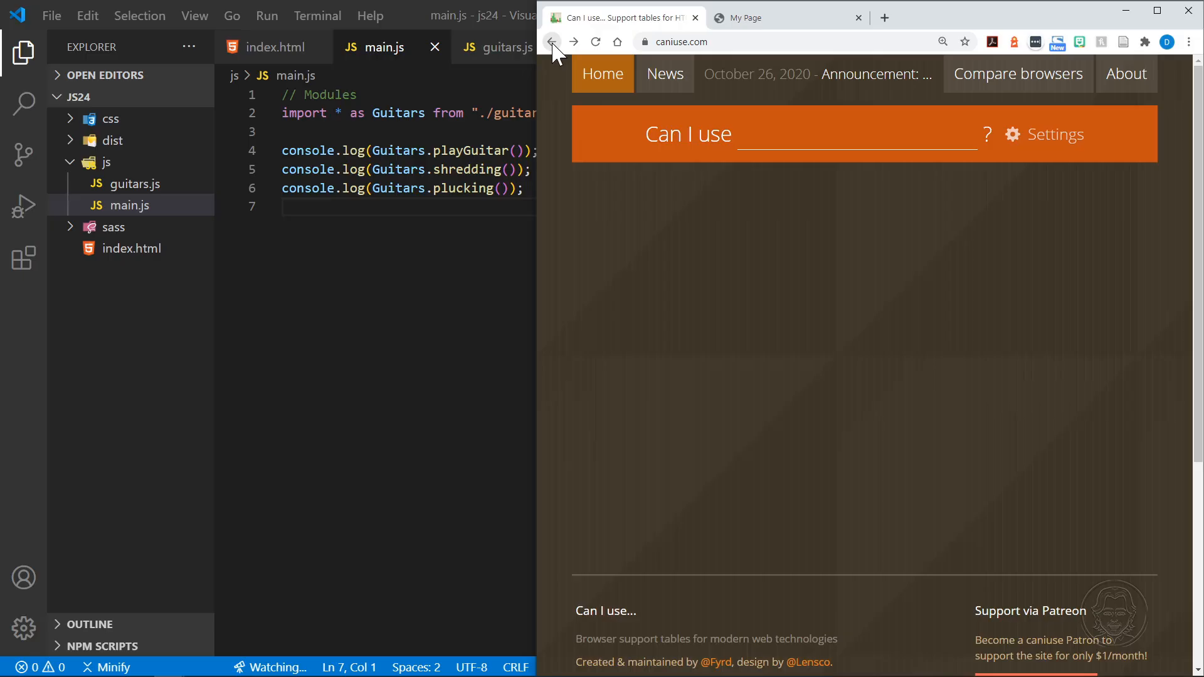
left_click(551, 41)
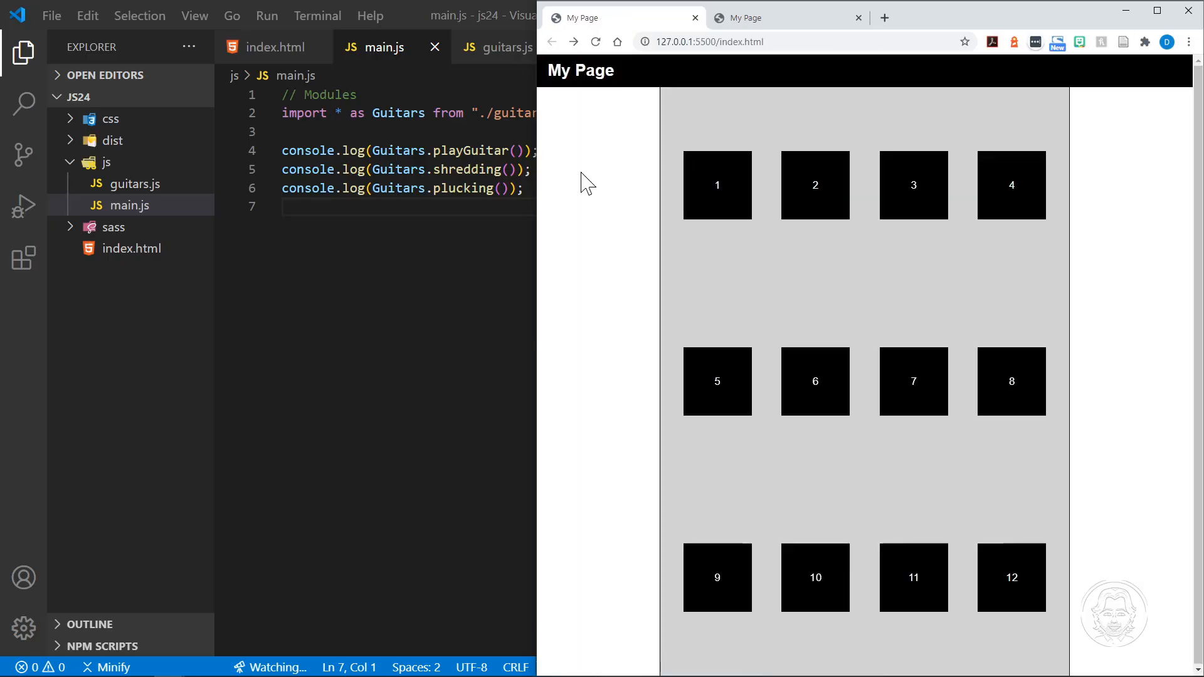
mouse_move(598, 212)
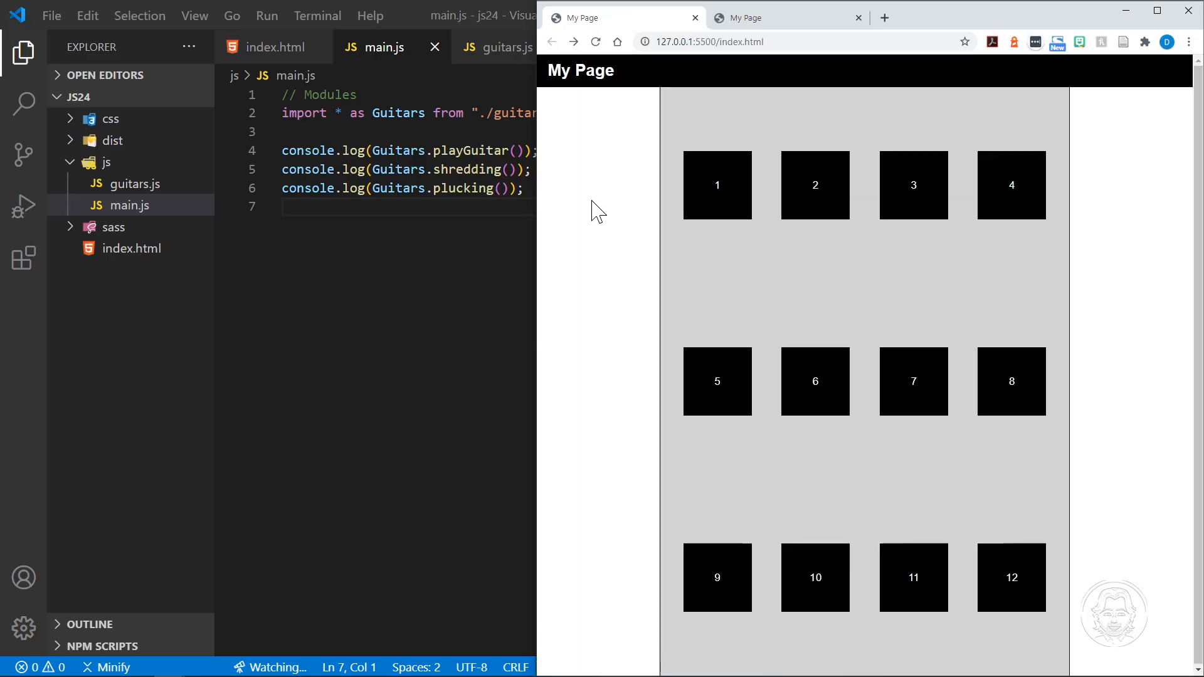